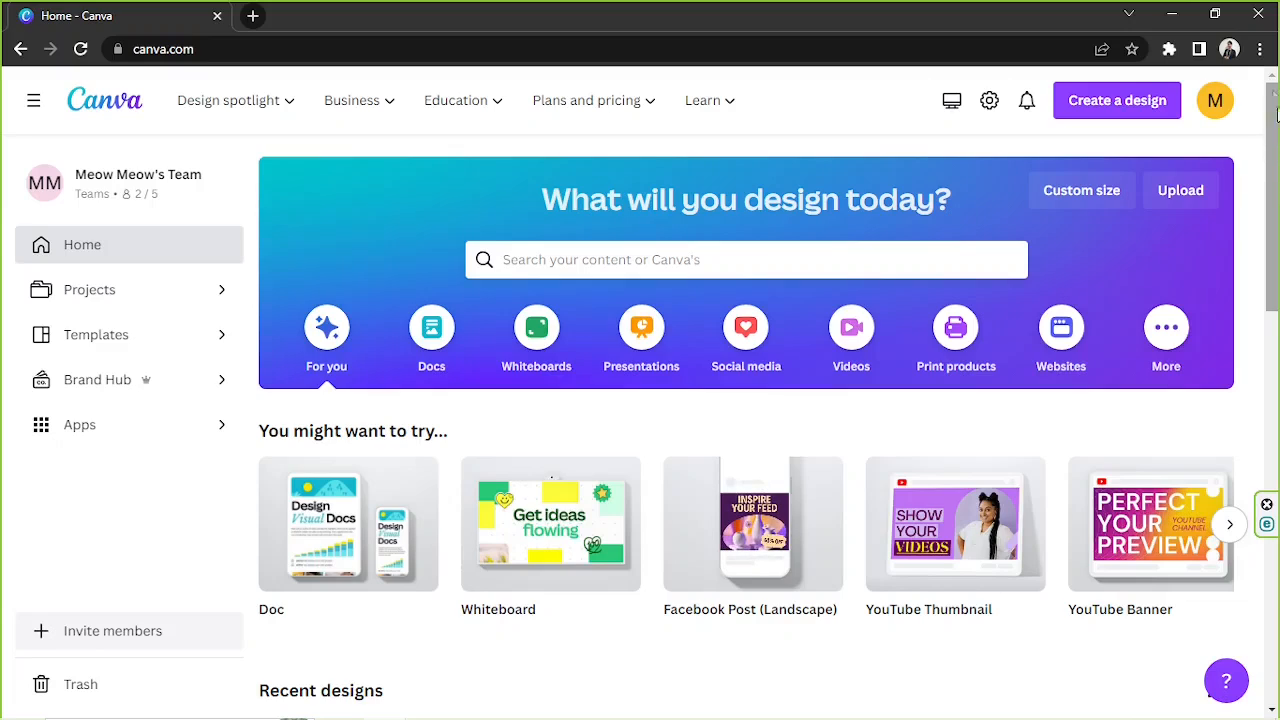
Step: Search Canva home for "tshirt" and choose the T-Shirt (14 × 18 in) suggestion
left_click(744, 260)
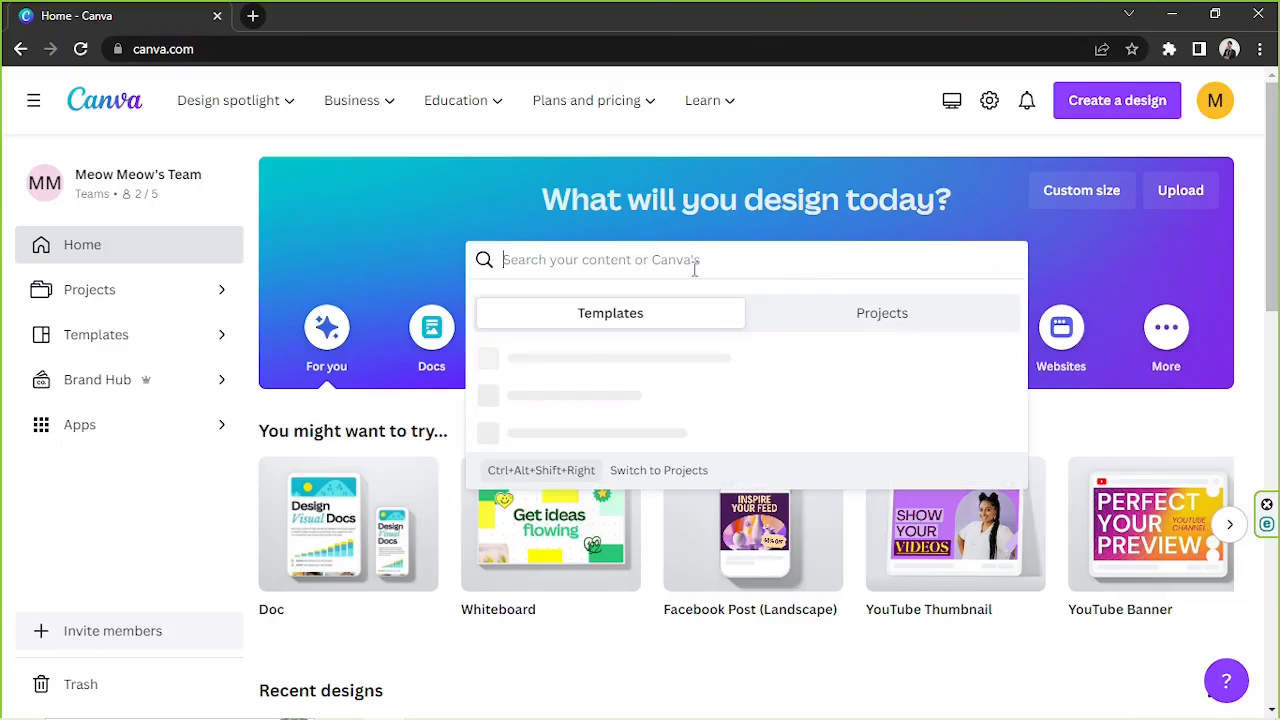
type("t")
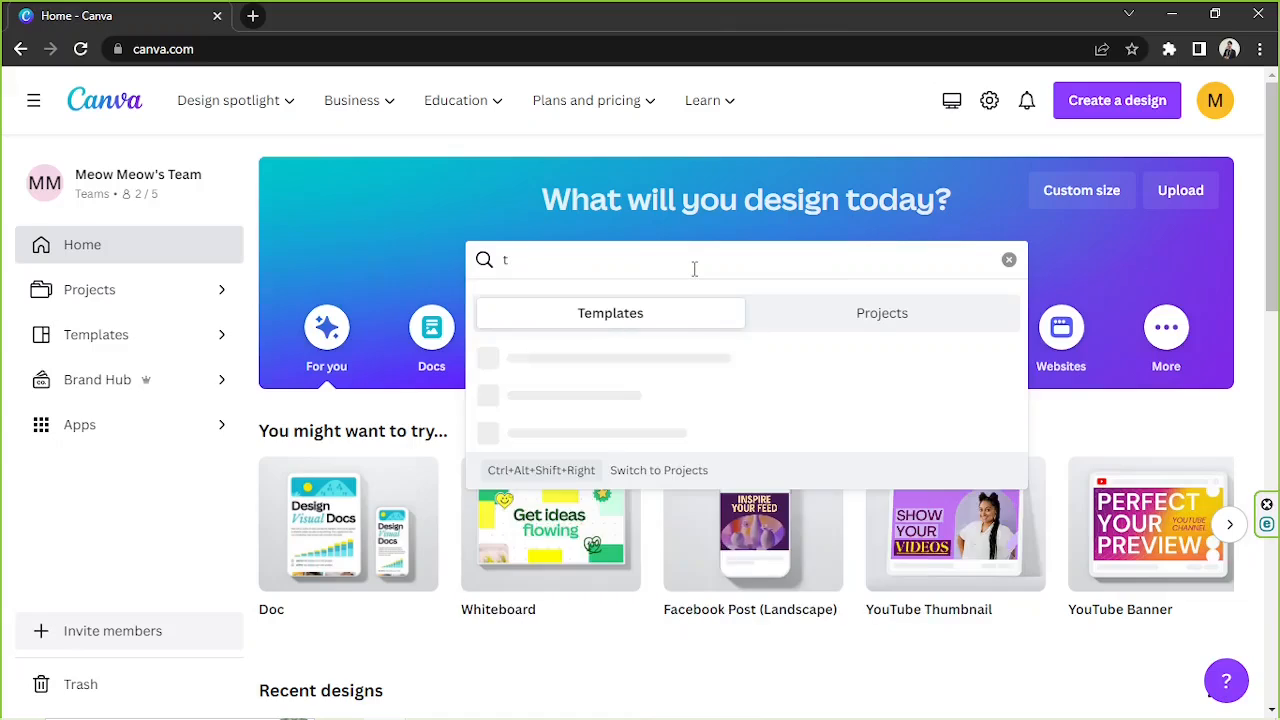
type("shirt")
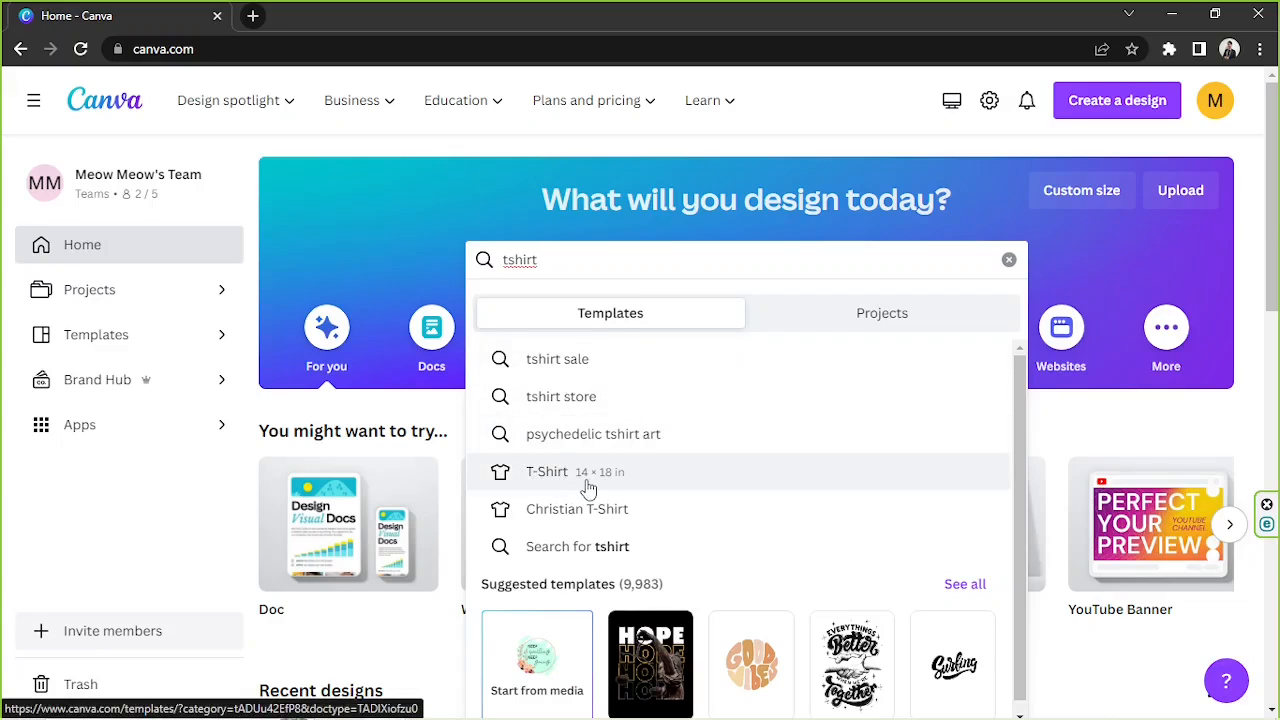
left_click(548, 472)
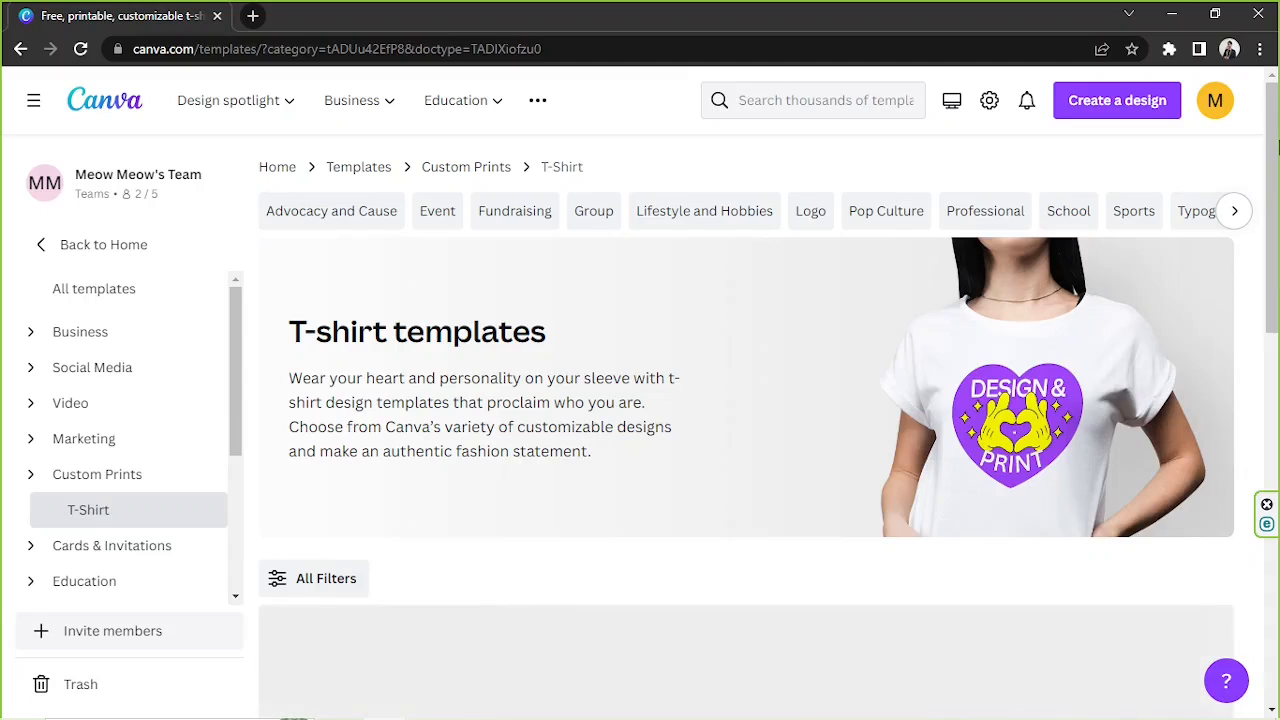
Step: Browse down the T-shirt templates to find the butterfly and sunflower design
scroll("down", 3)
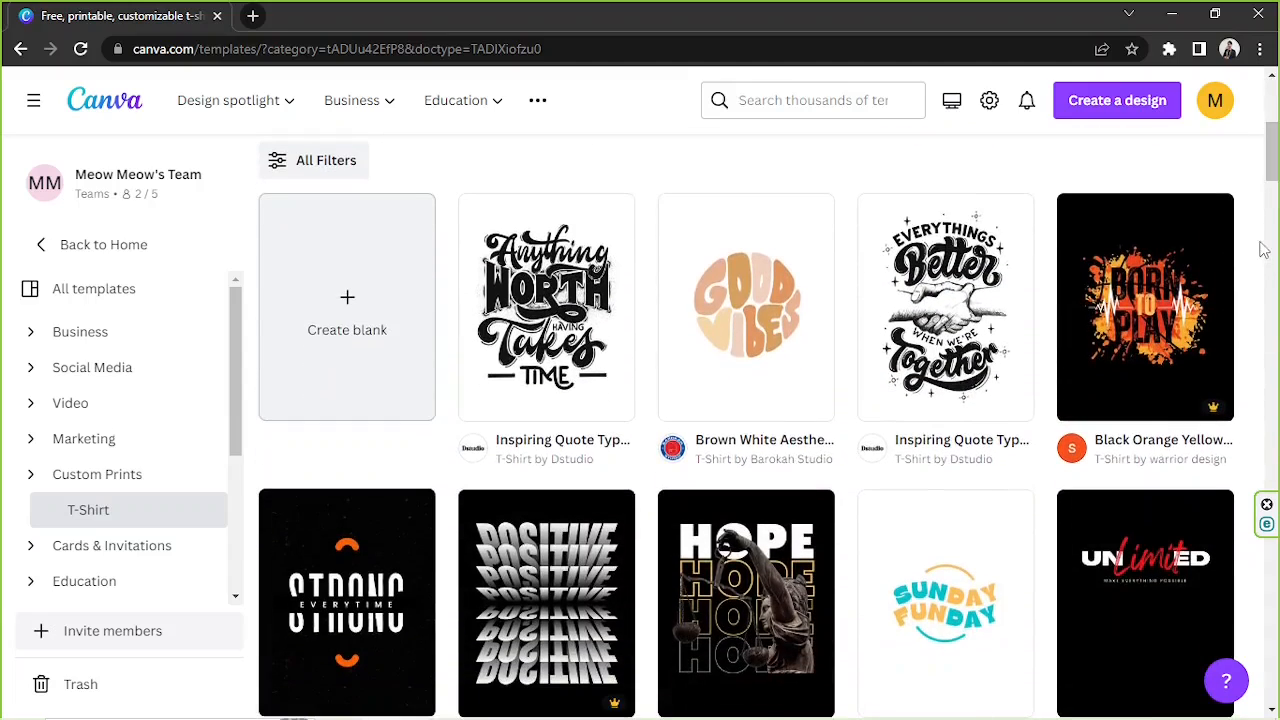
scroll("down", 3)
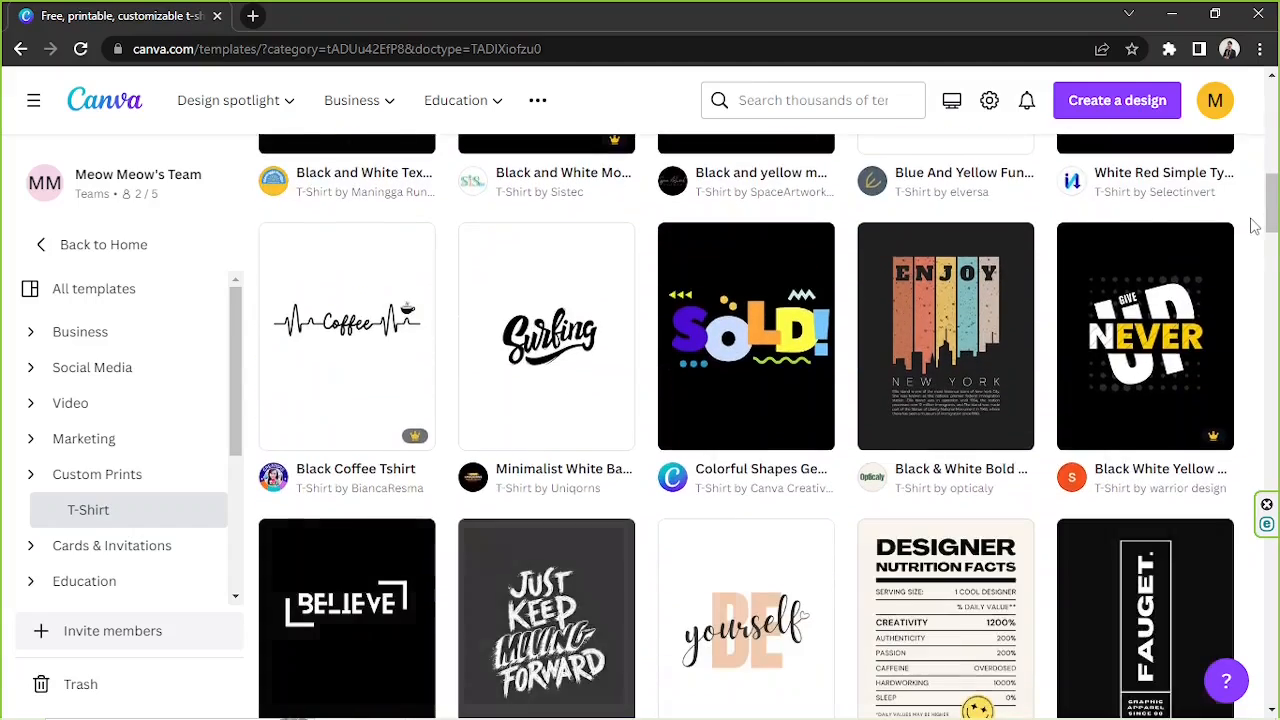
scroll("down", 3)
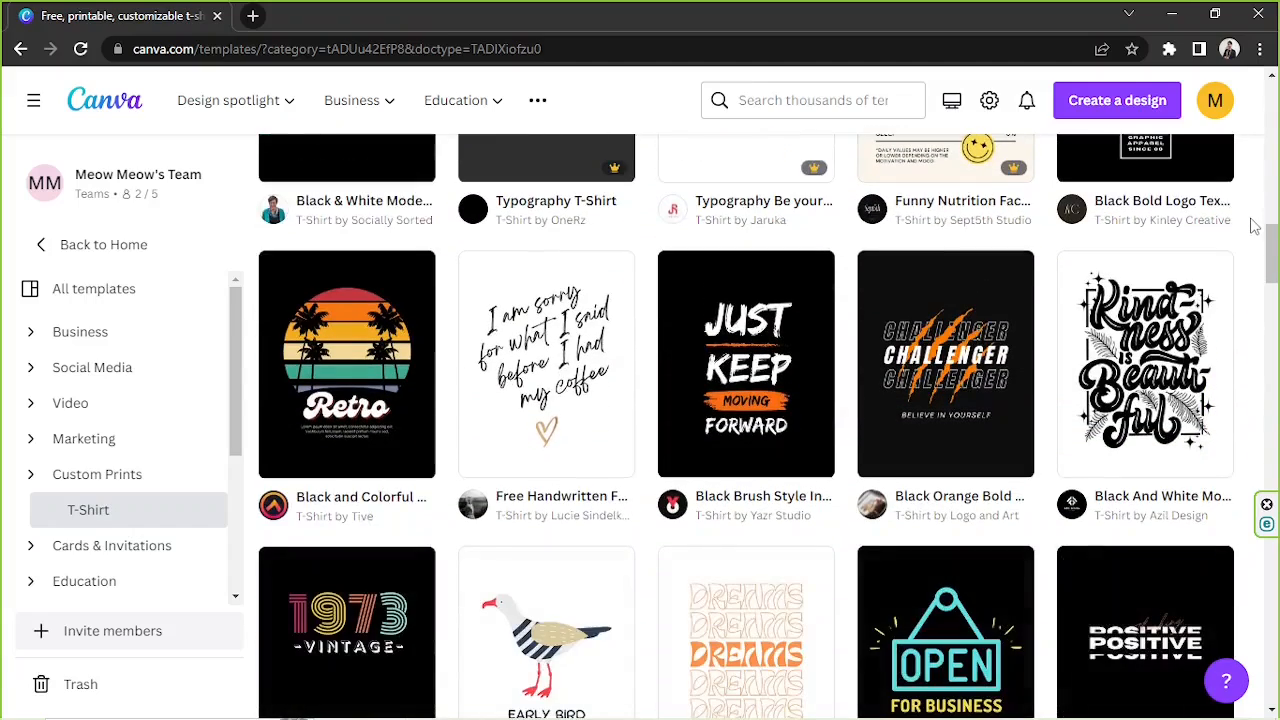
scroll("down", 3)
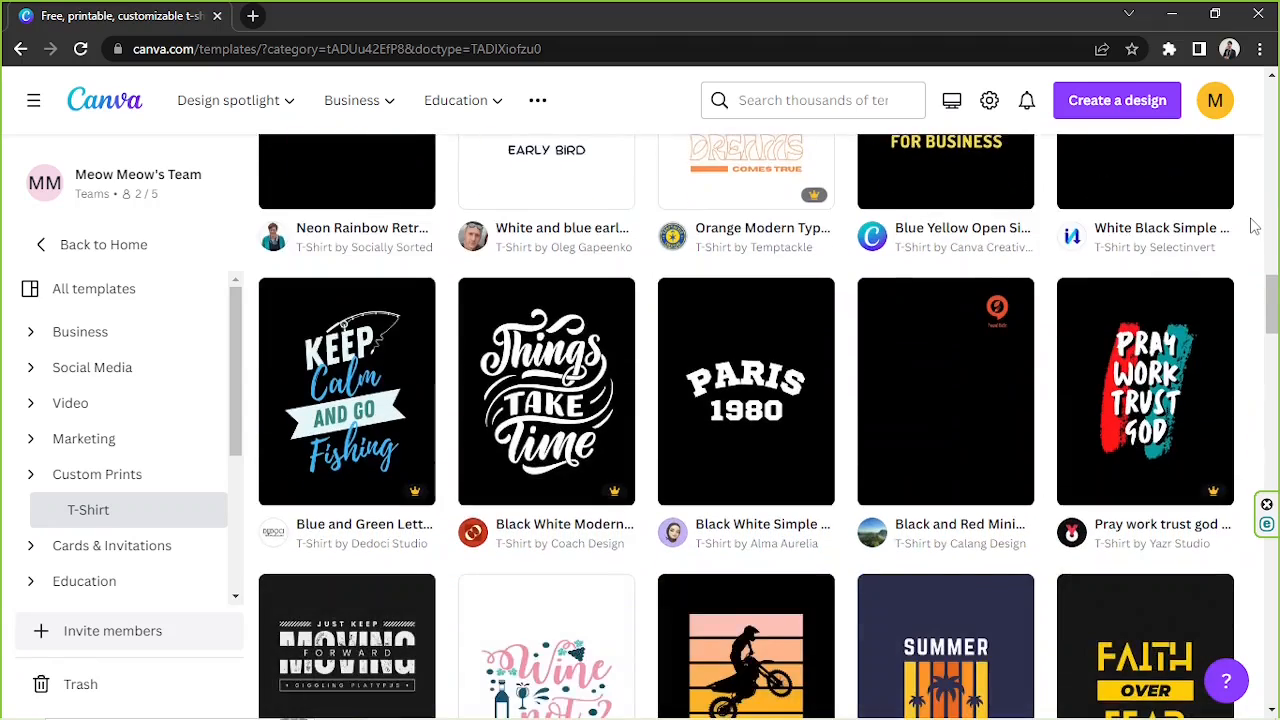
scroll("down", 3)
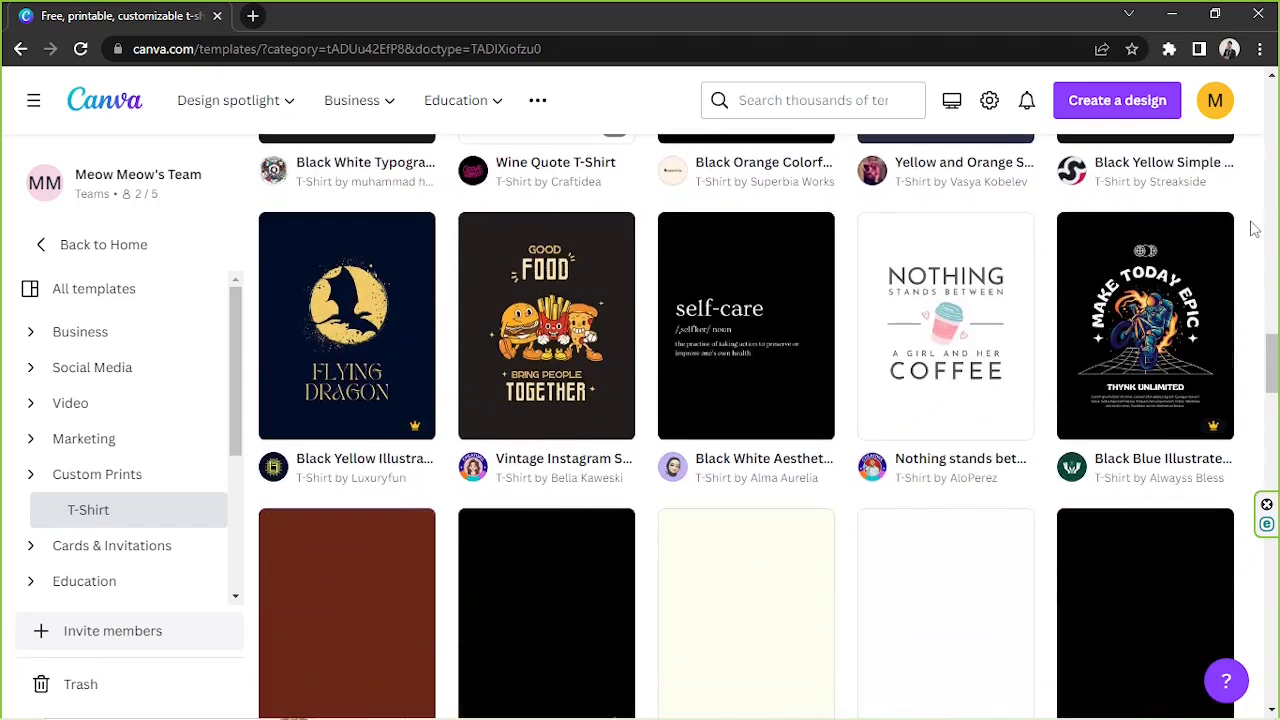
scroll("down", 3)
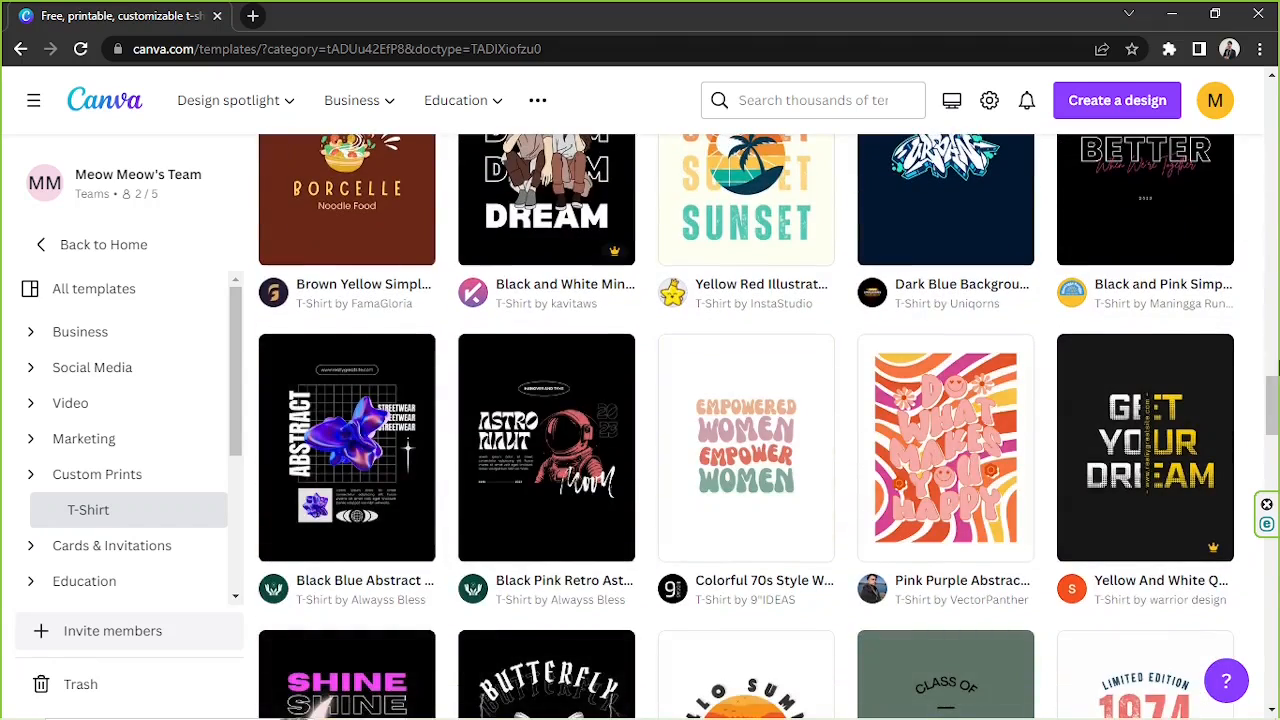
scroll("down", 3)
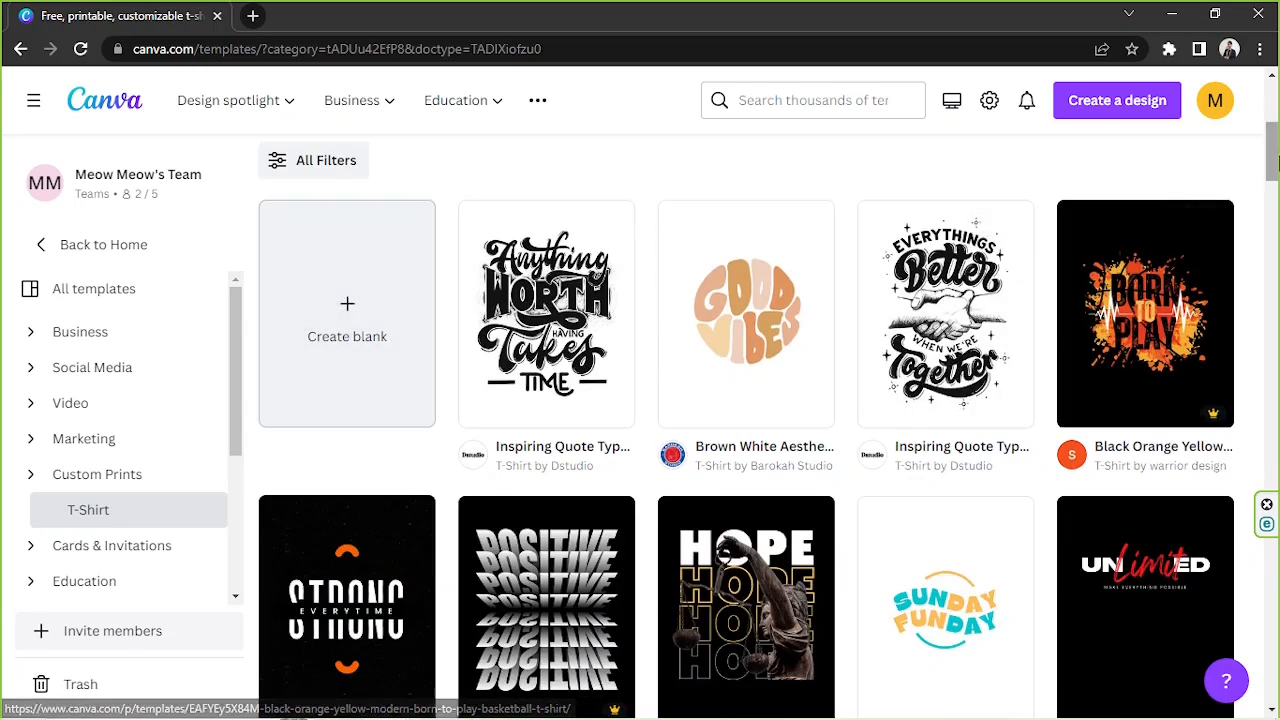
scroll("down", 3)
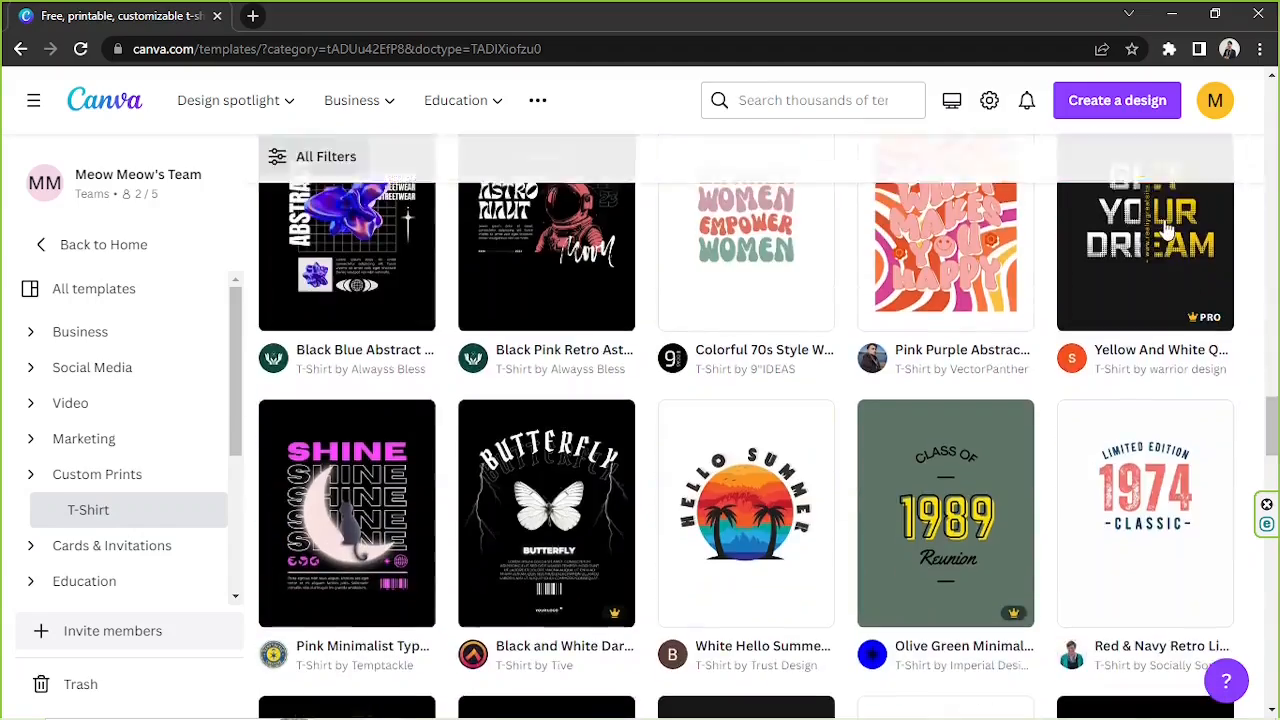
scroll("down", 3)
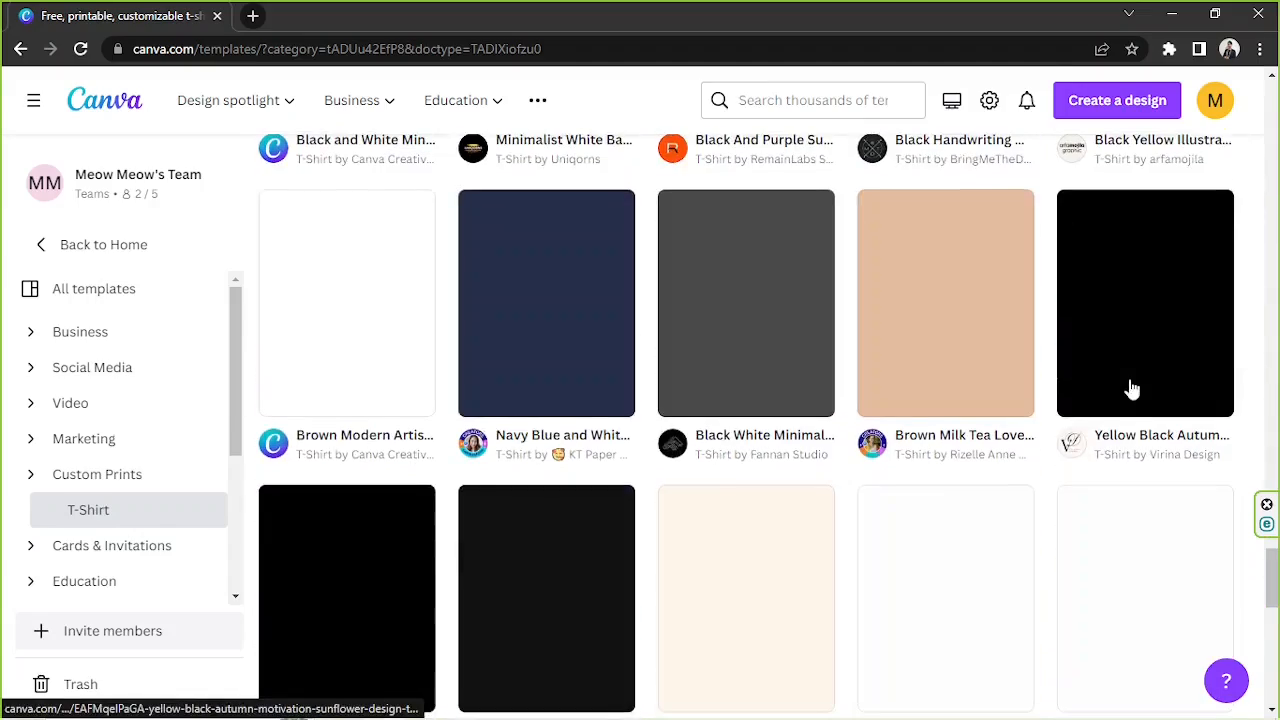
scroll("down", 3)
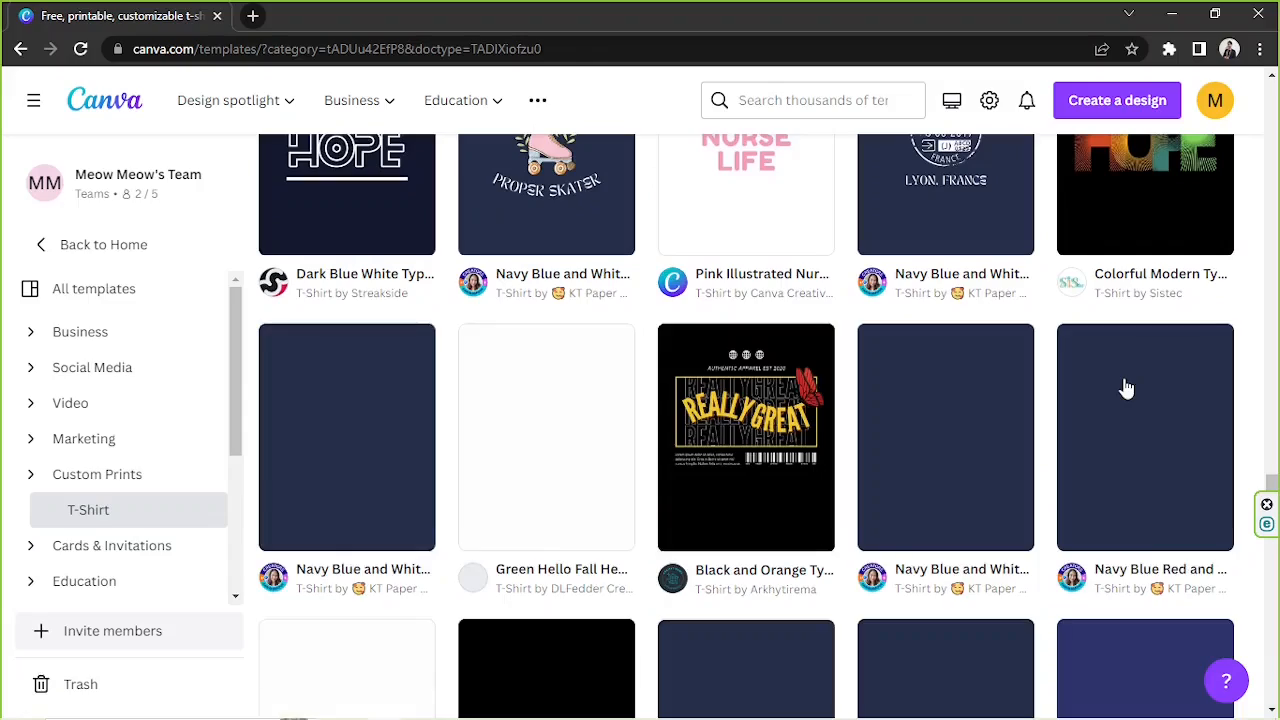
scroll("down", 3)
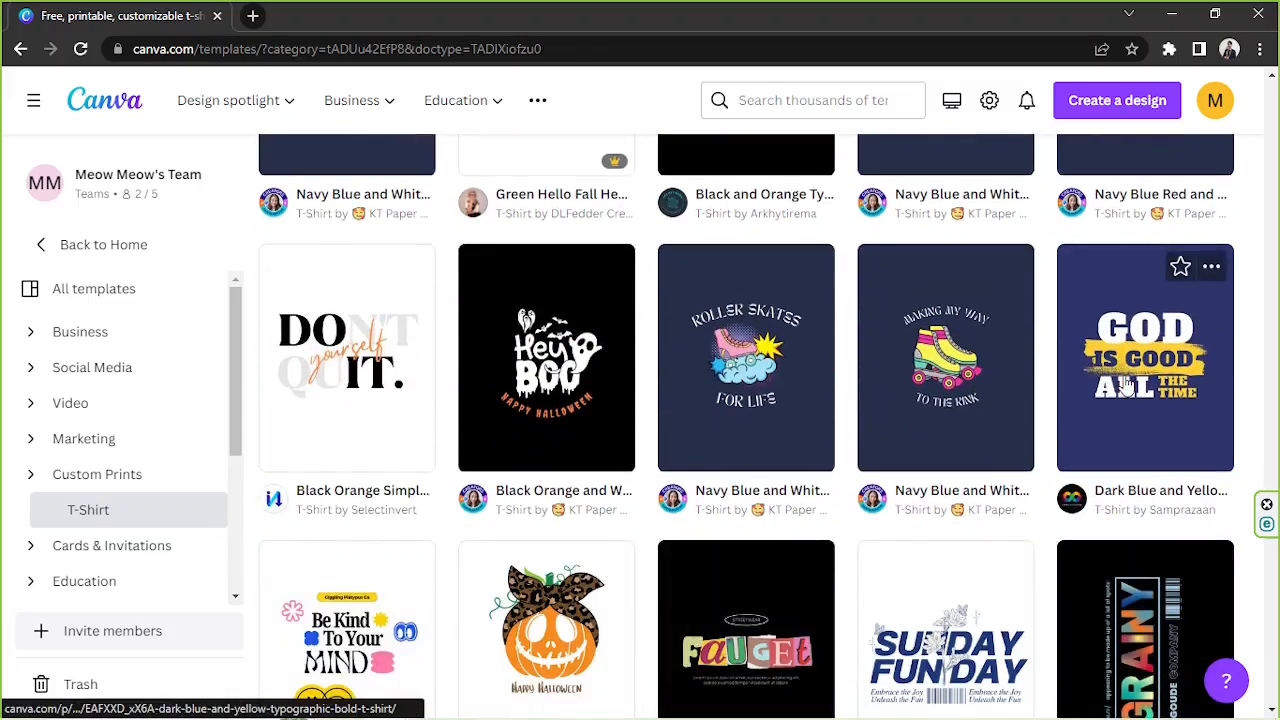
scroll("down", 3)
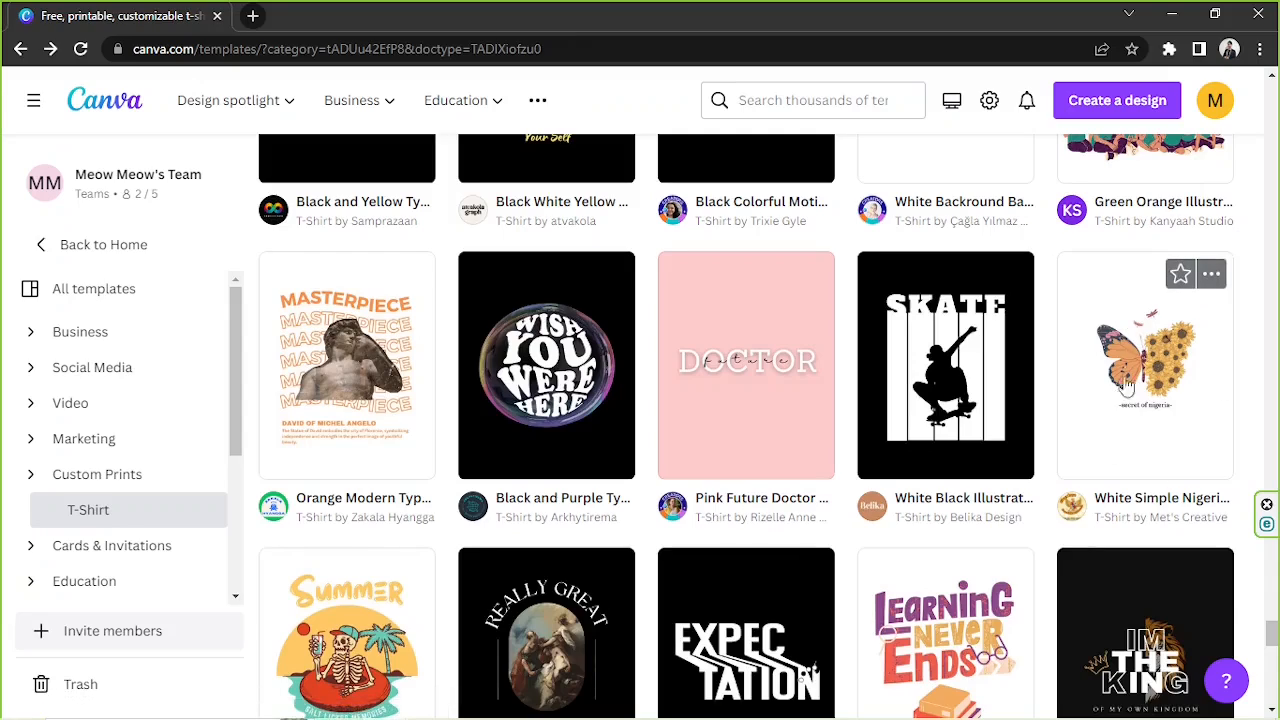
mouse_move(1144, 418)
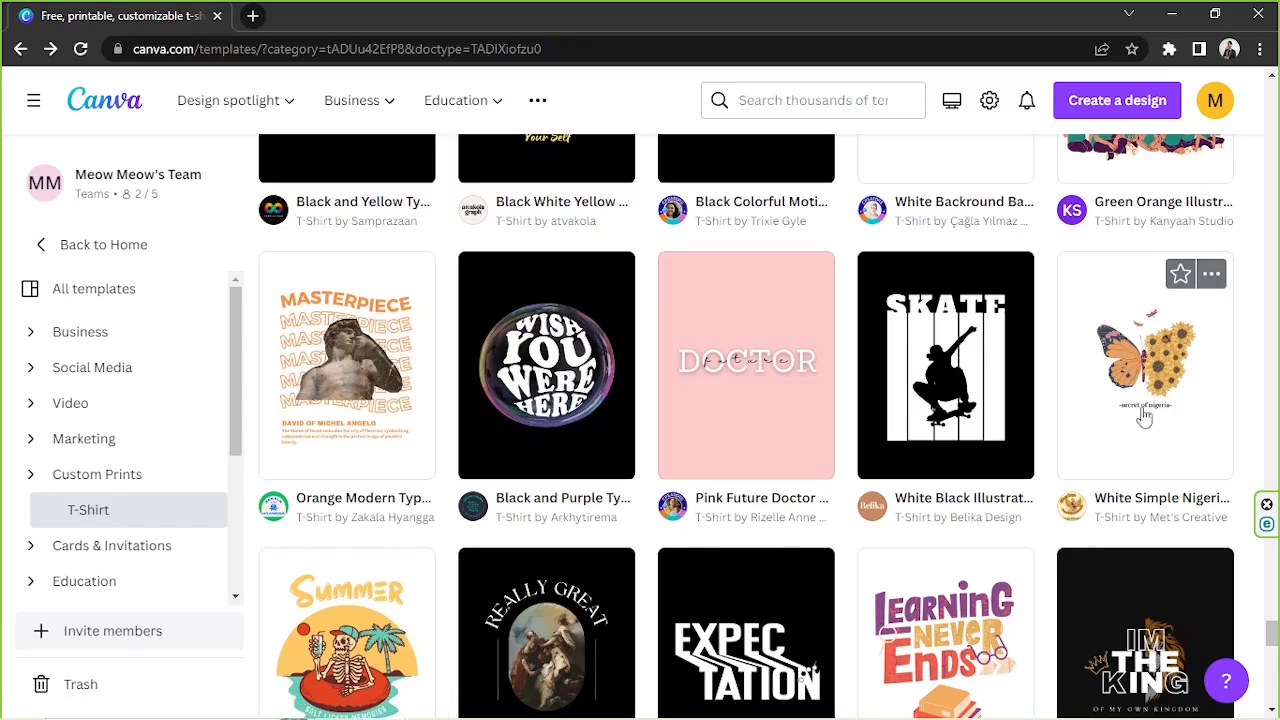
mouse_move(1180, 408)
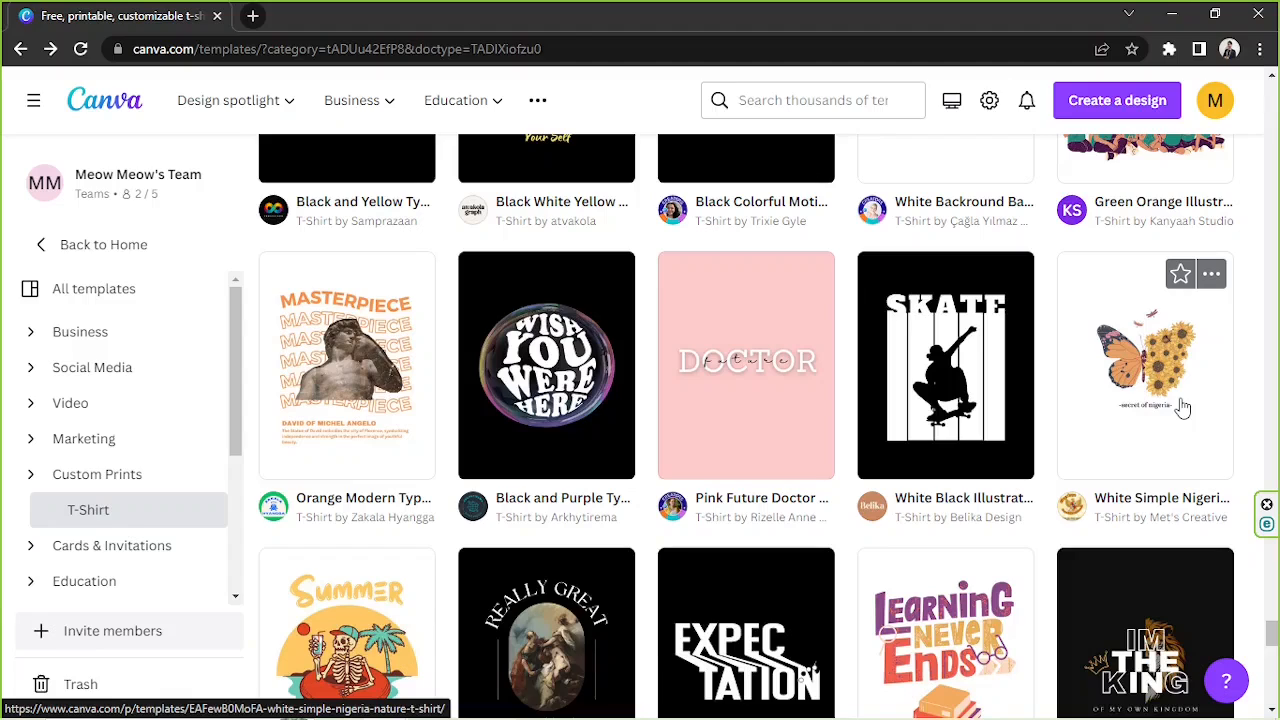
Step: Customize the White Simple Nigeria Nature T Shirt template in the editor
left_click(1144, 364)
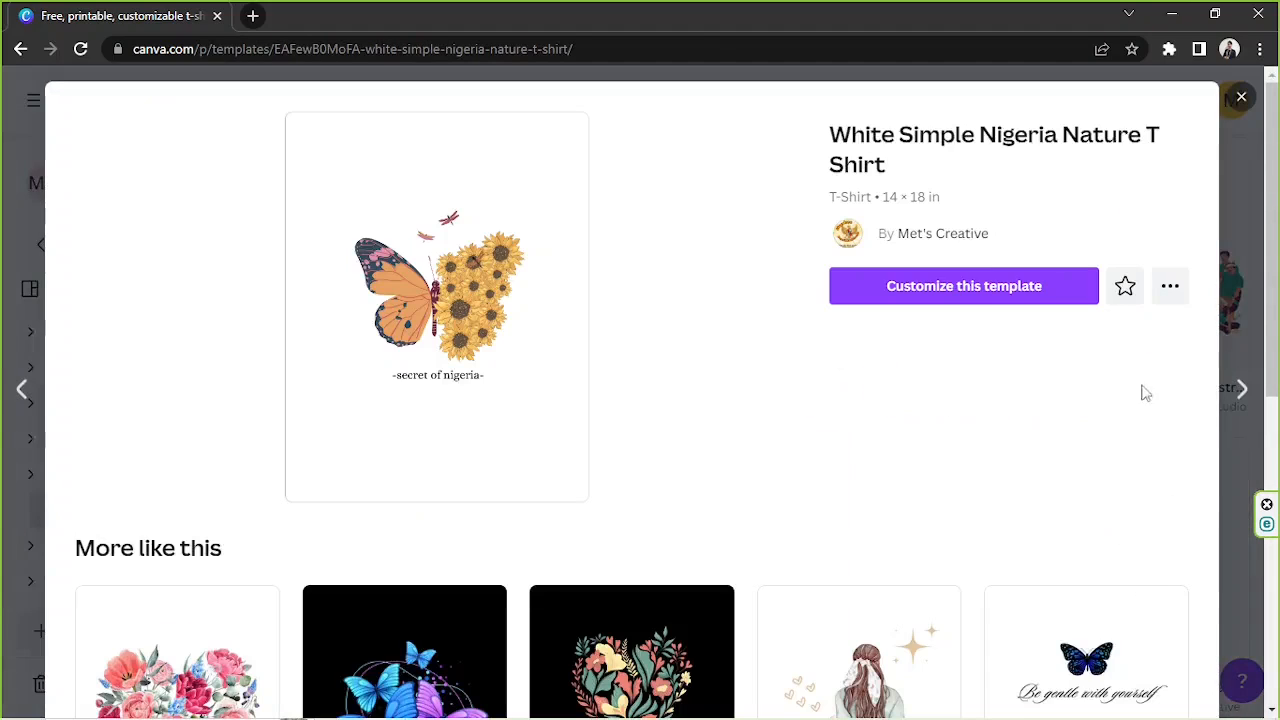
left_click(964, 284)
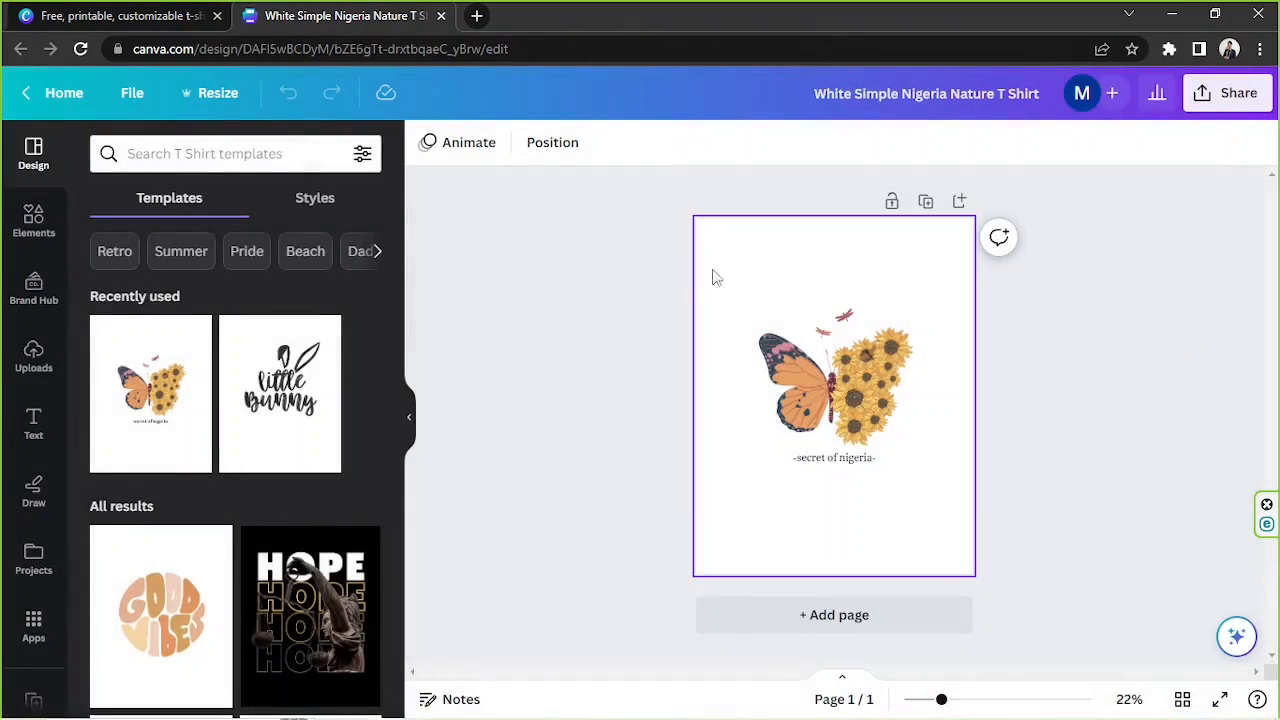
mouse_move(920, 414)
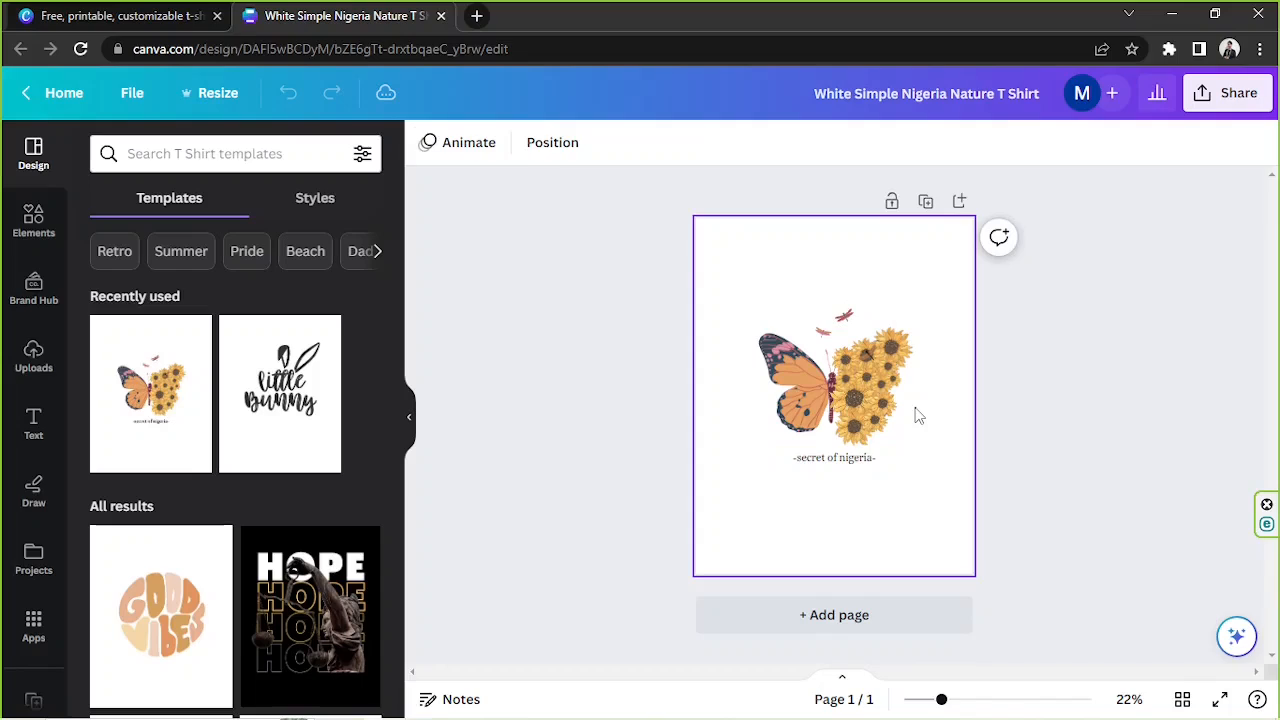
left_click(1080, 298)
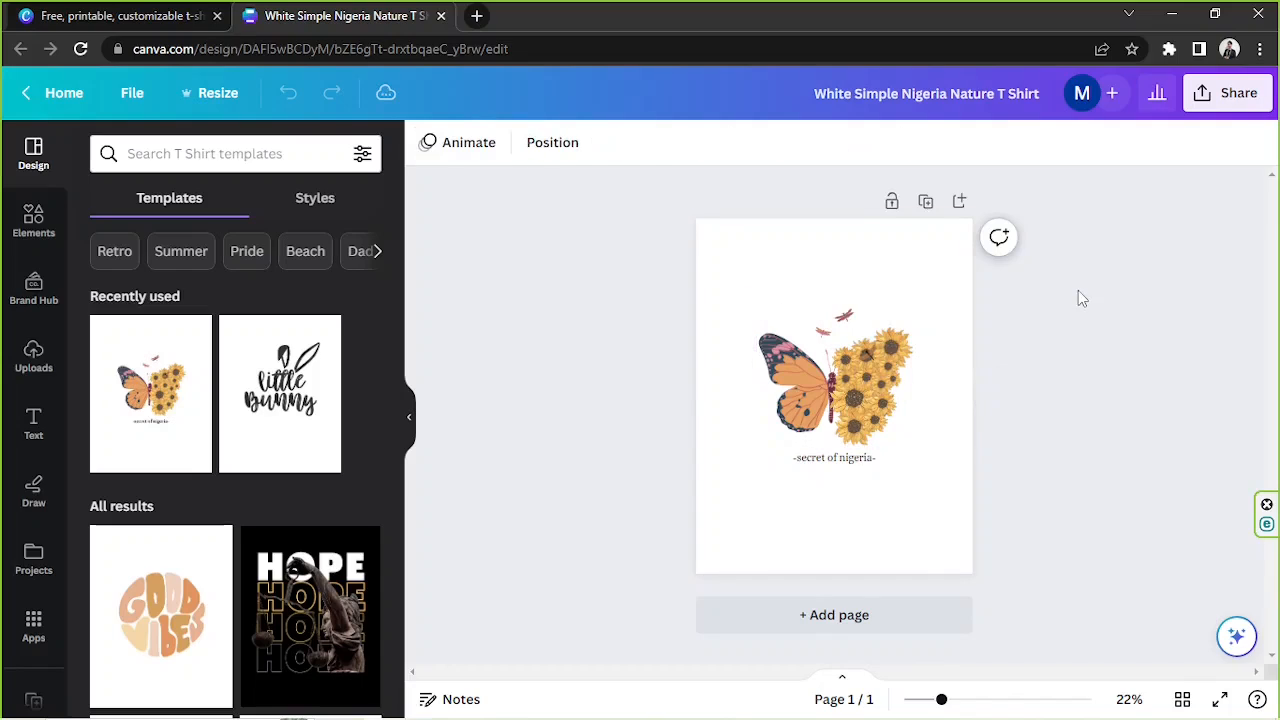
mouse_move(1096, 284)
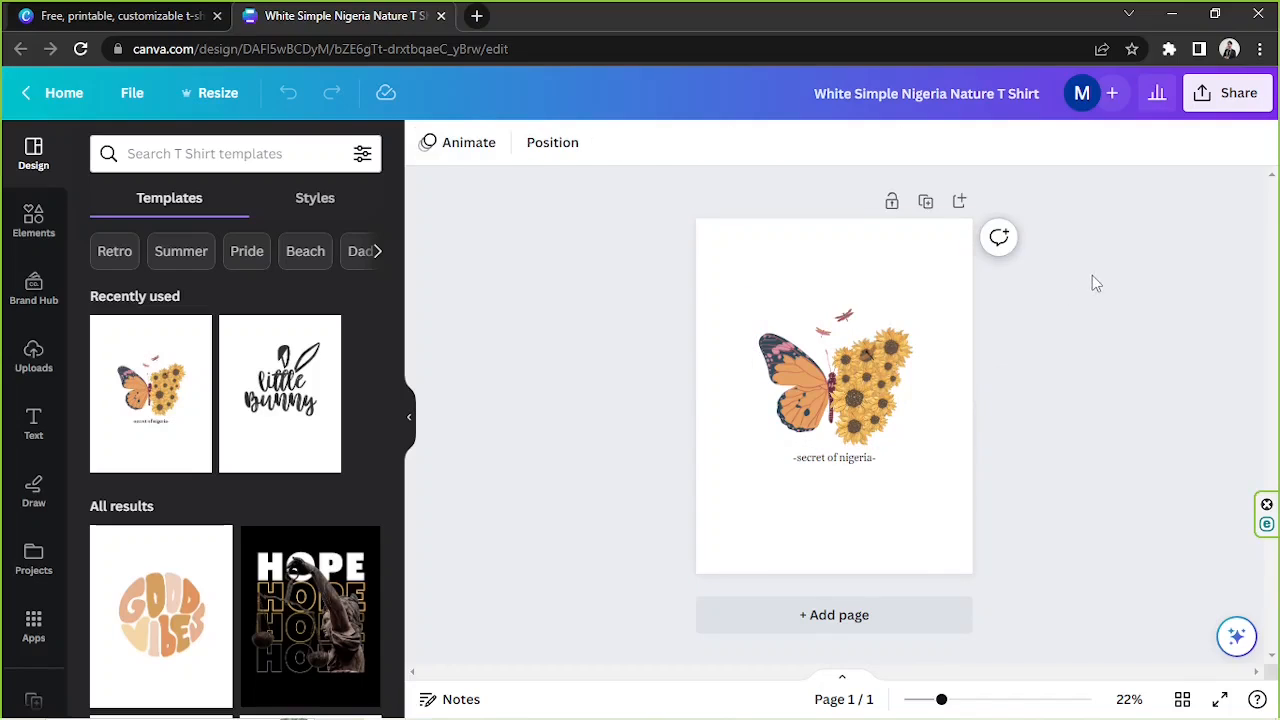
mouse_move(1044, 288)
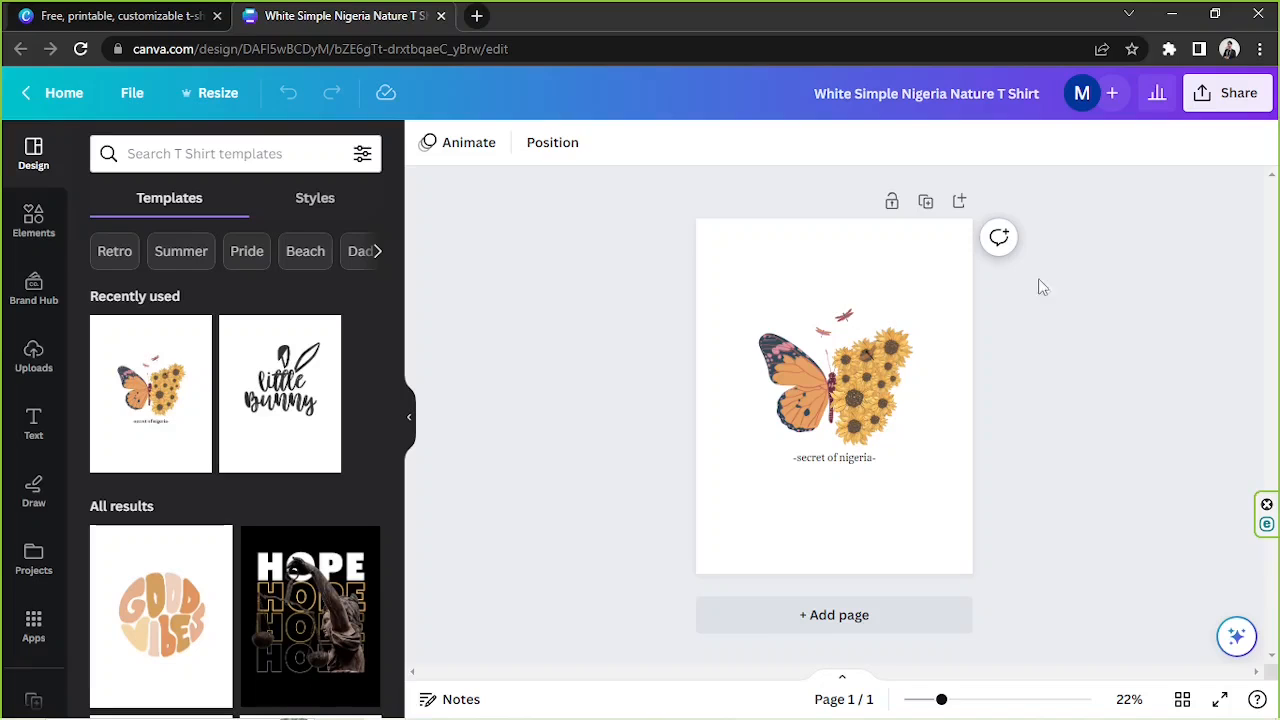
mouse_move(418, 350)
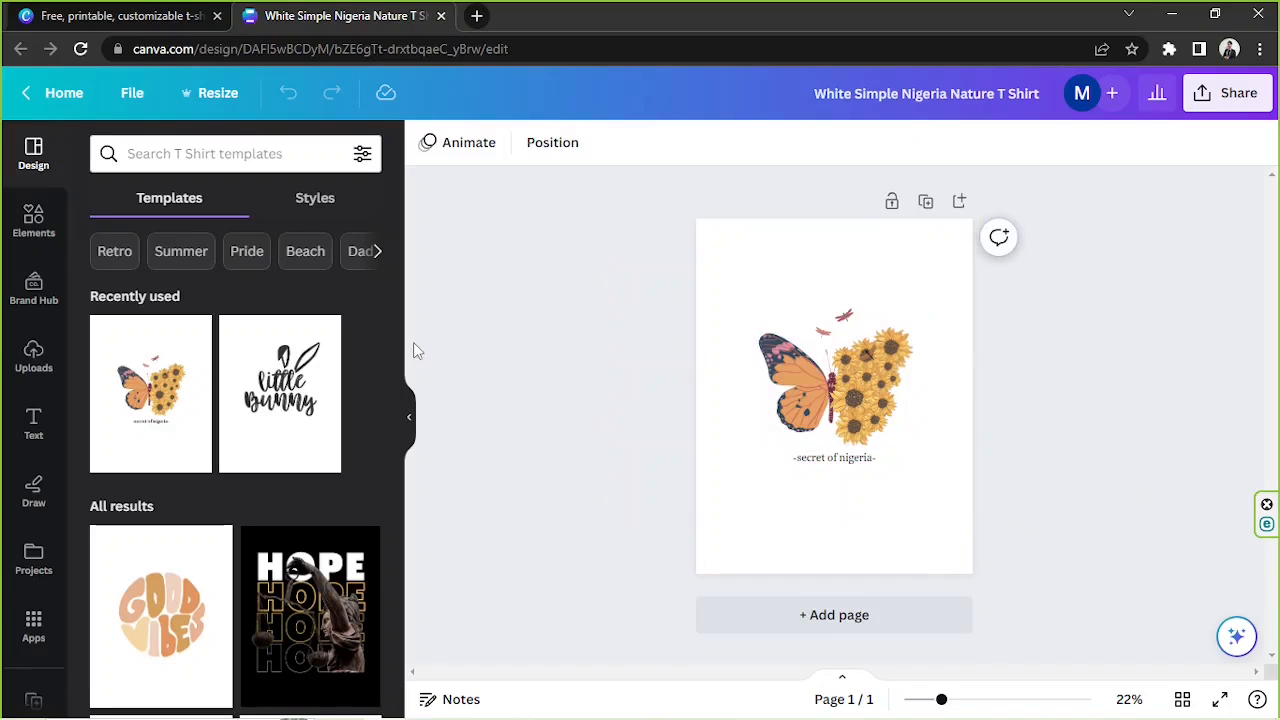
scroll("down", 3)
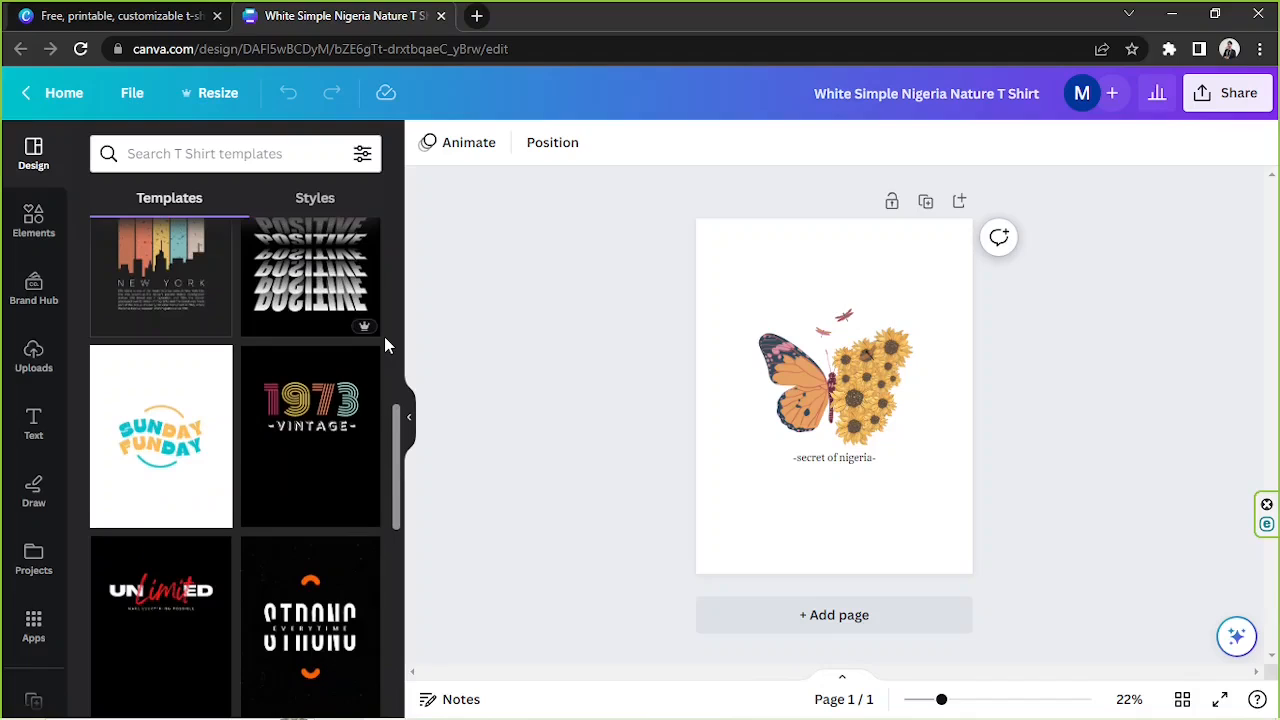
scroll("down", 3)
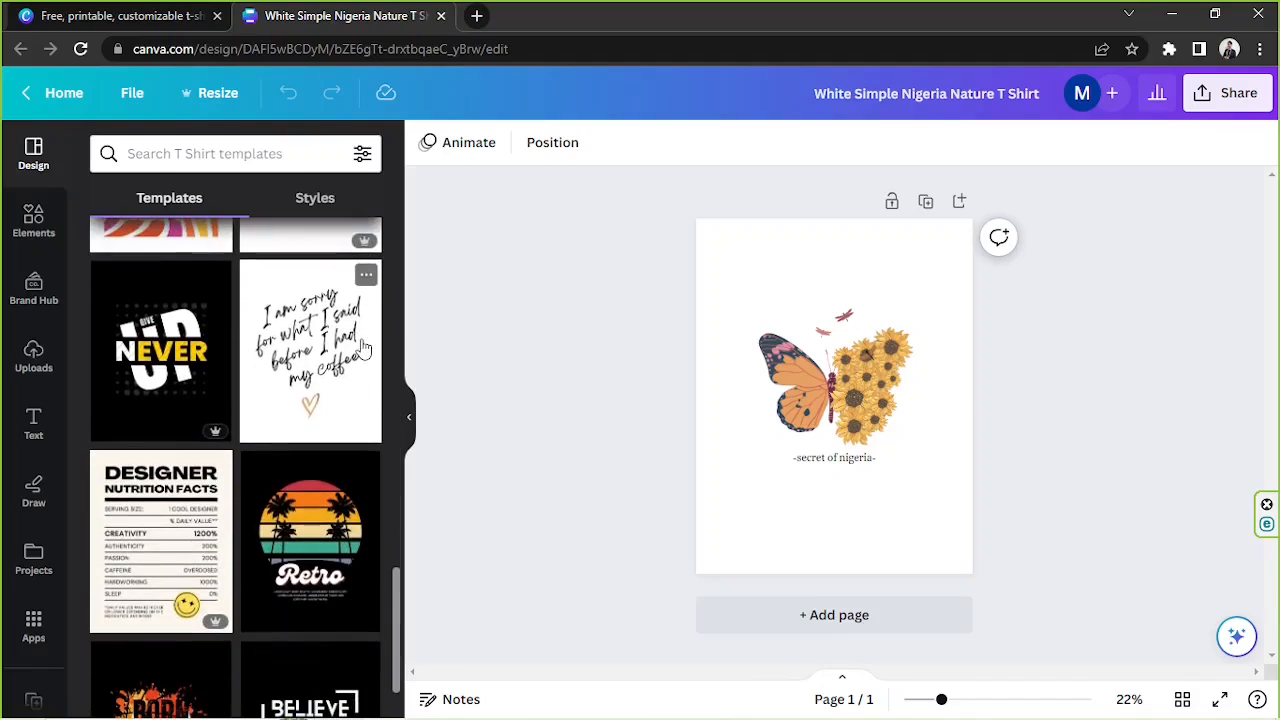
scroll("down", 3)
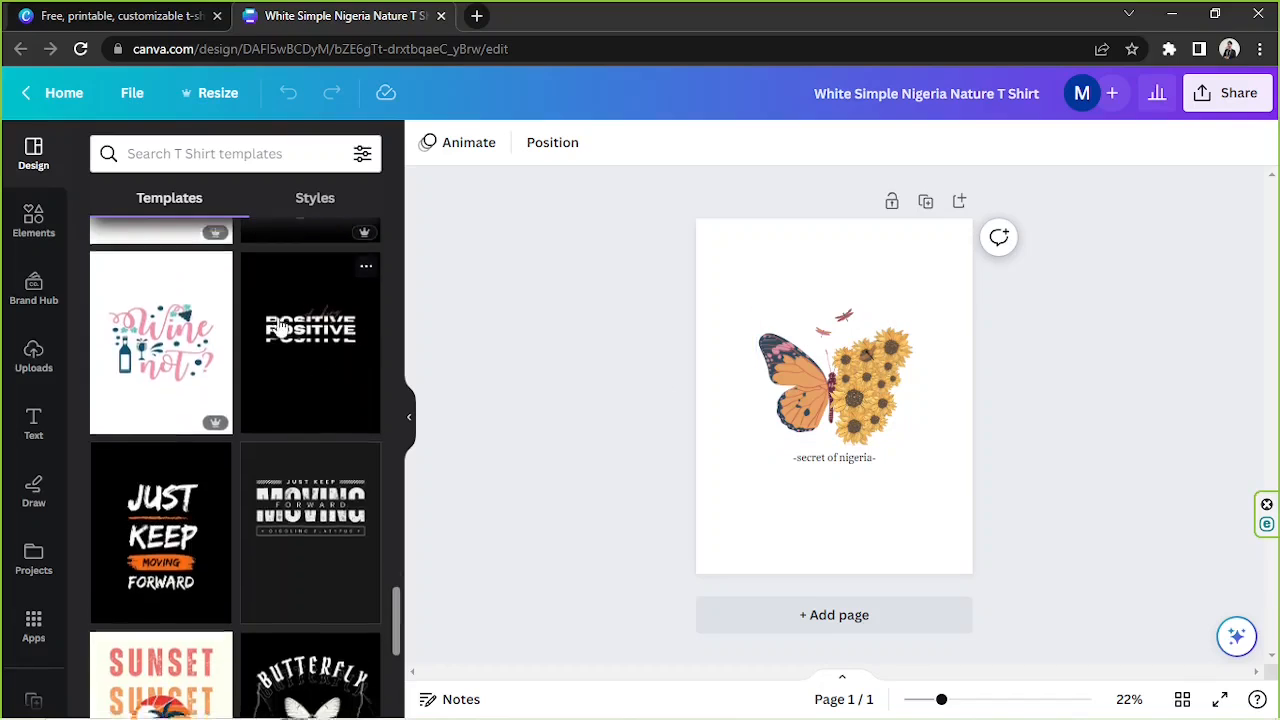
scroll("down", 3)
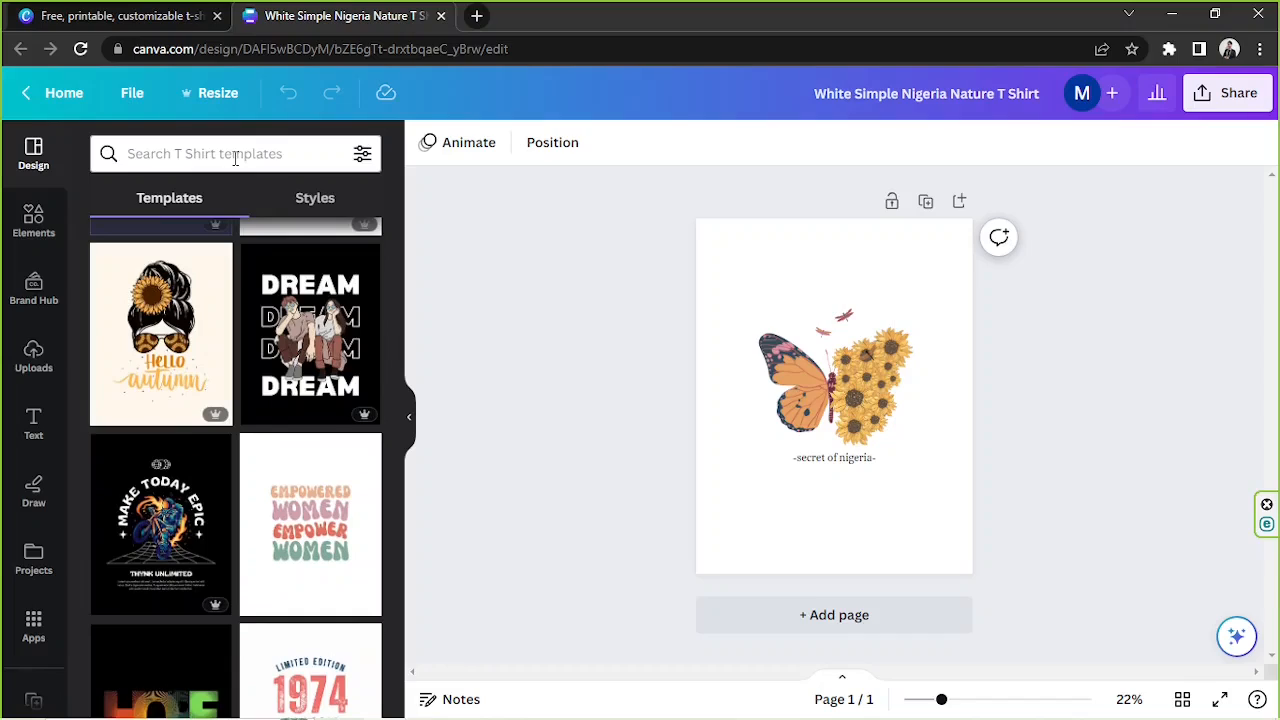
left_click(236, 152)
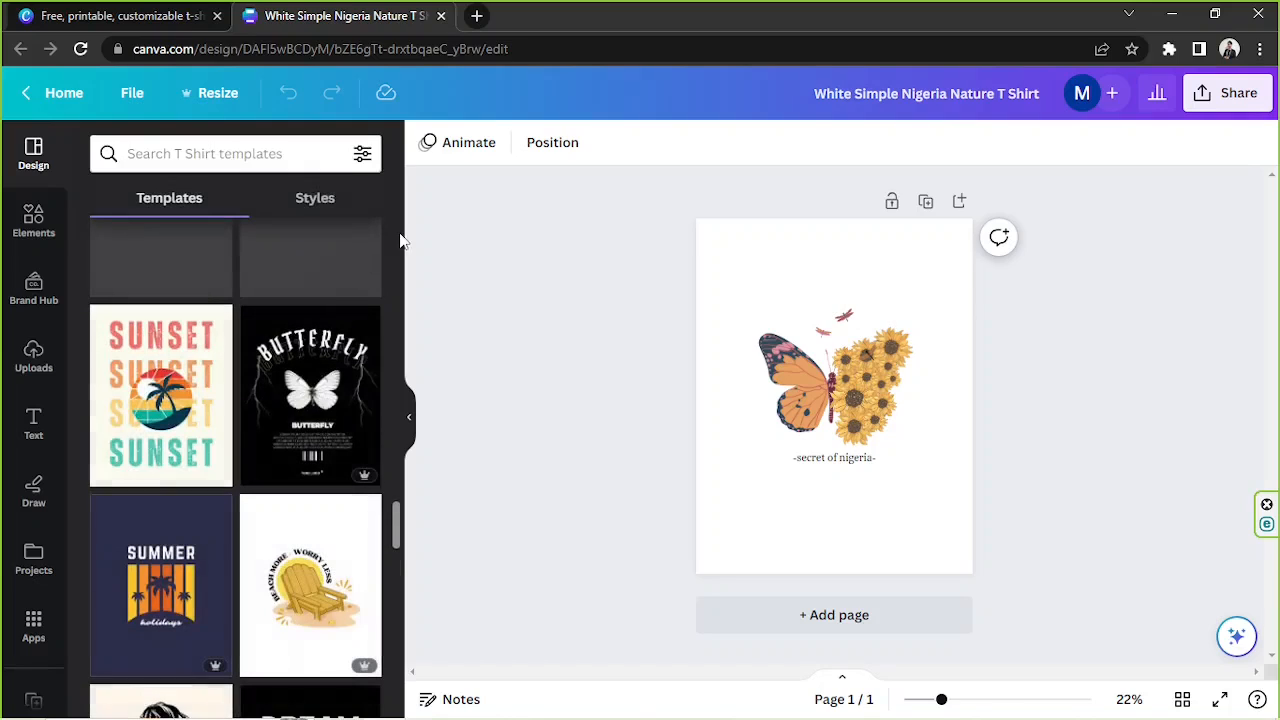
scroll("down", 3)
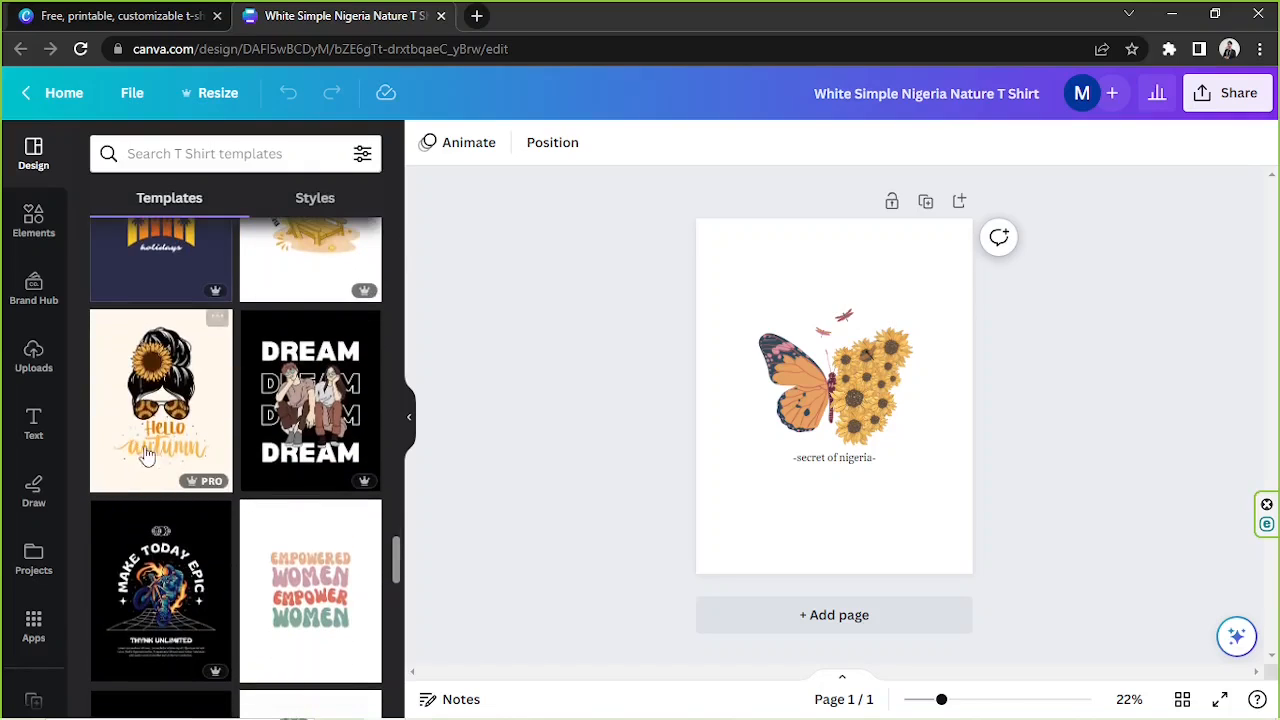
Step: Add page 2 with the Hello Autumn Momlife template and collapse the side panel
left_click(832, 614)
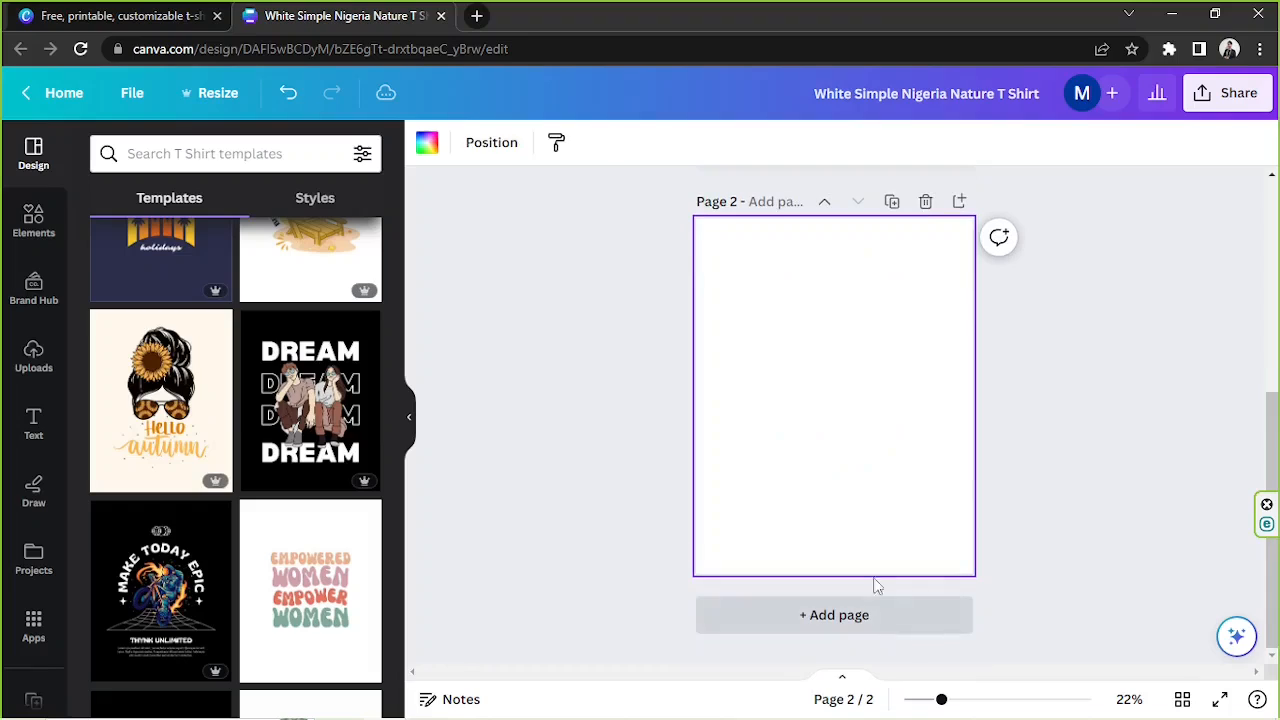
left_click(160, 400)
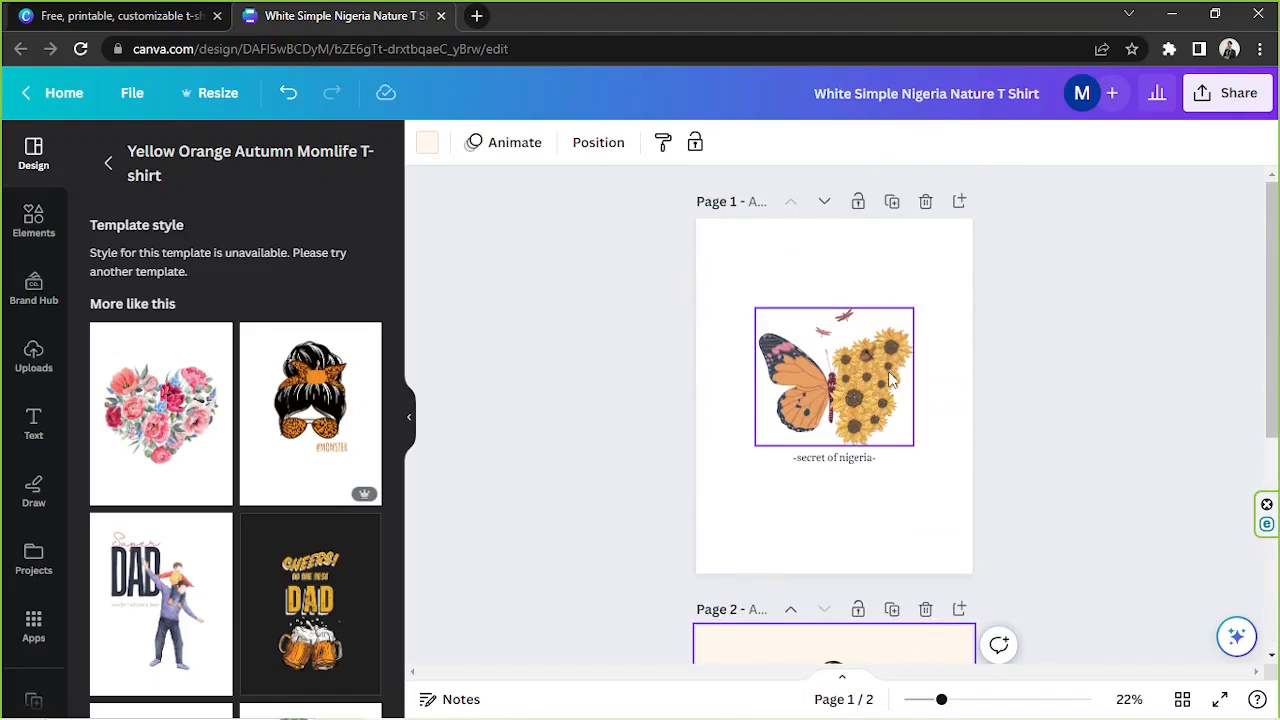
left_click(108, 162)
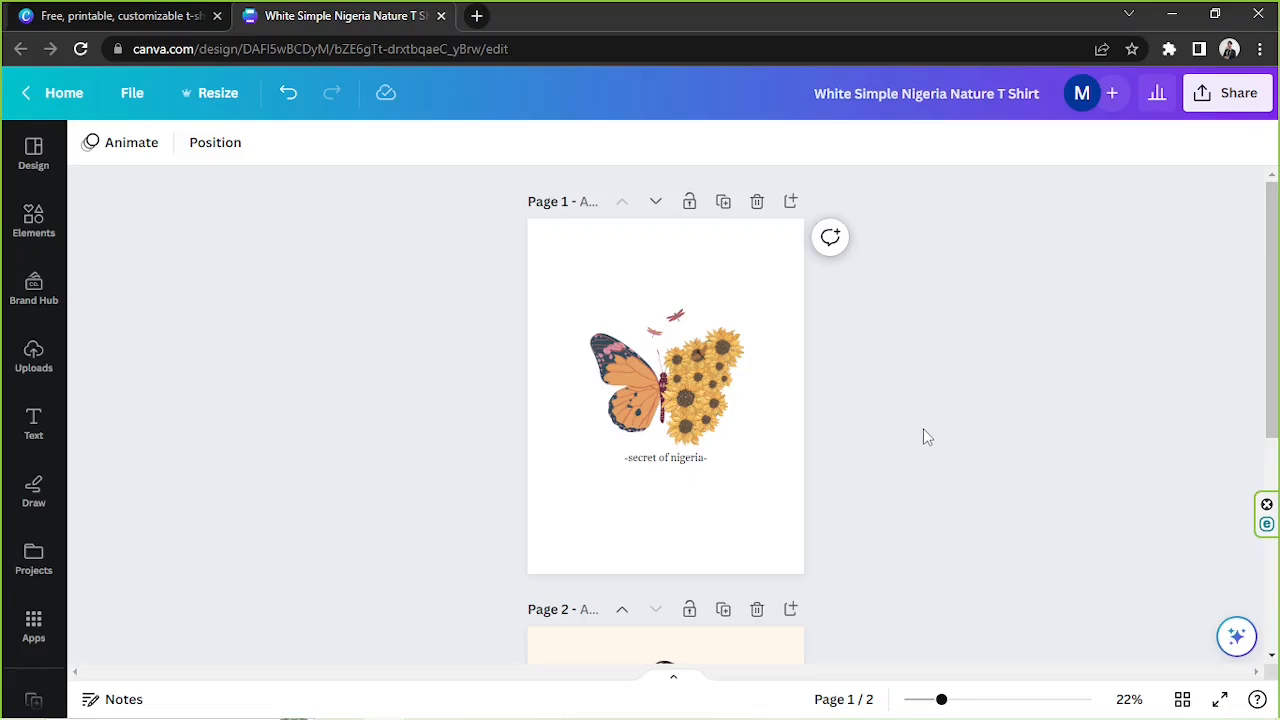
mouse_move(32, 360)
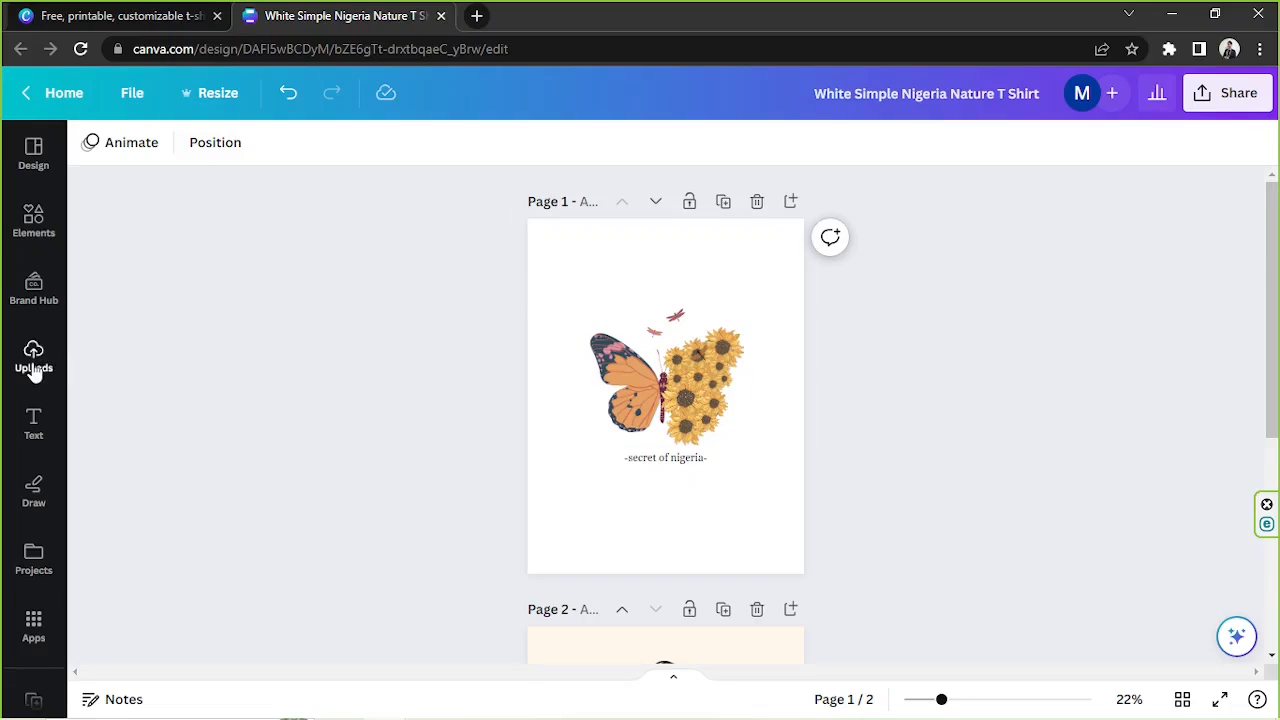
Step: Show the Uploads library, cancel the file-upload dialog, and browse the uploaded images
left_click(32, 360)
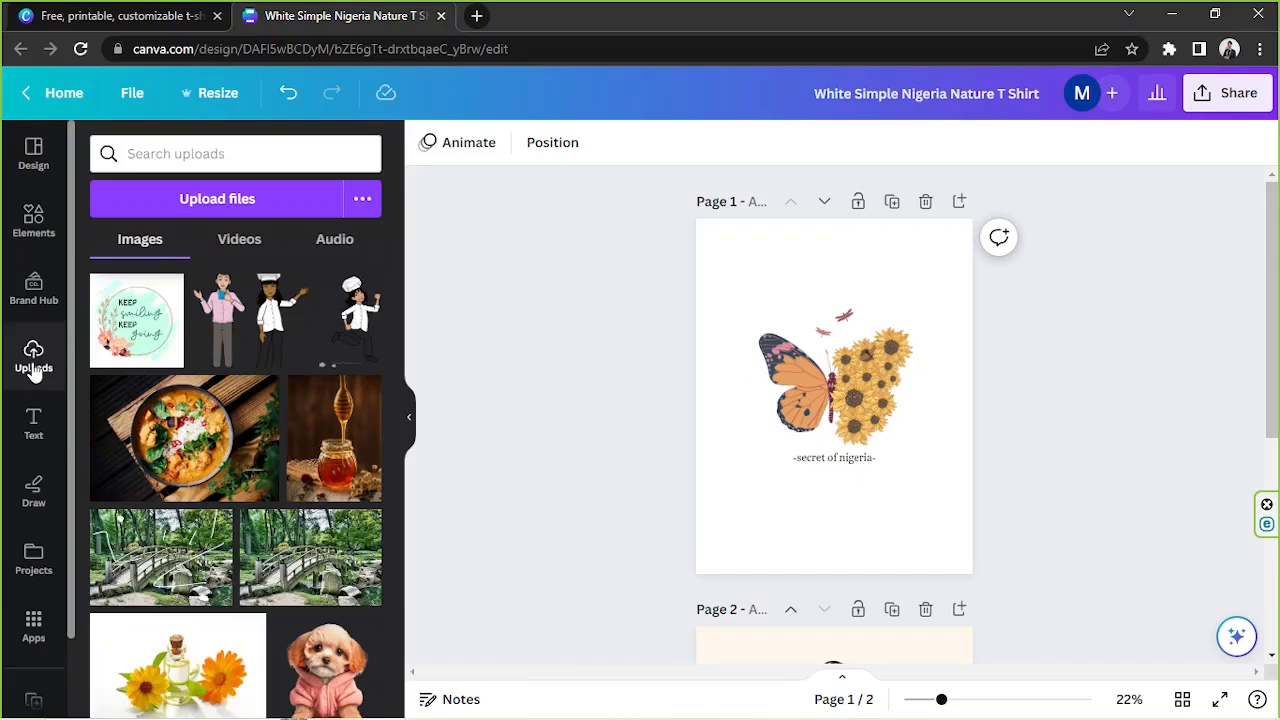
mouse_move(322, 252)
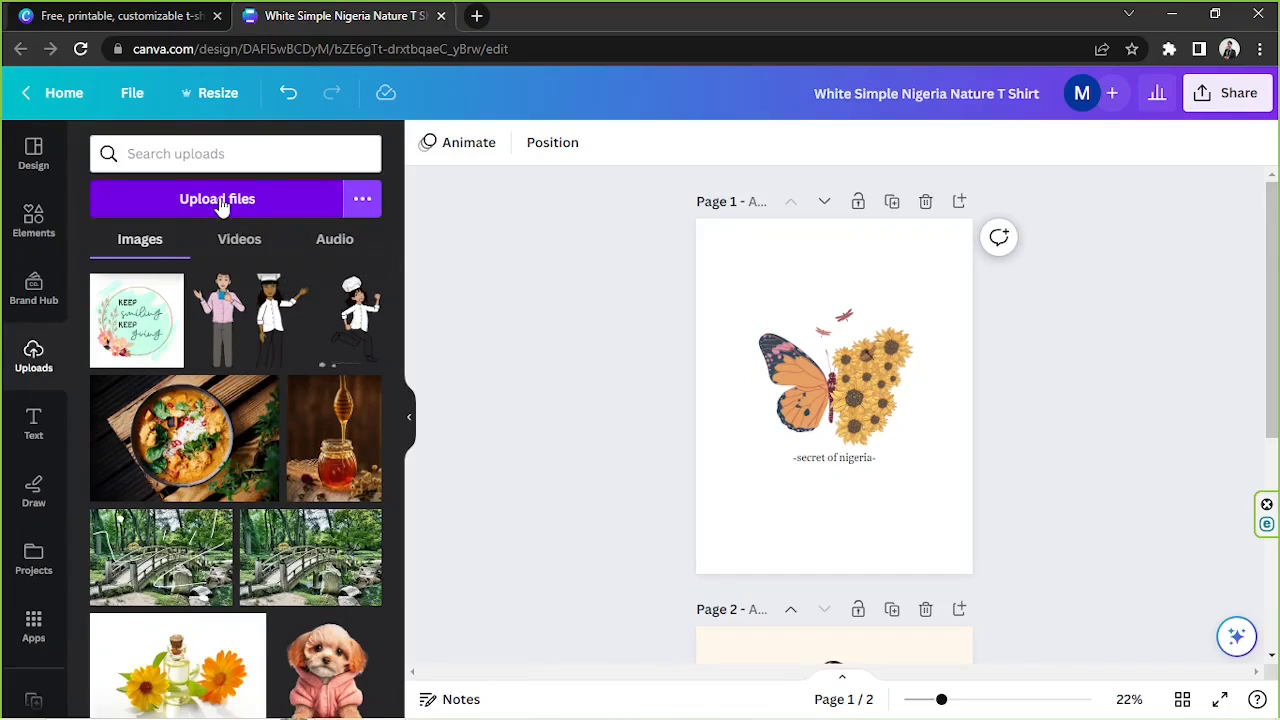
left_click(216, 198)
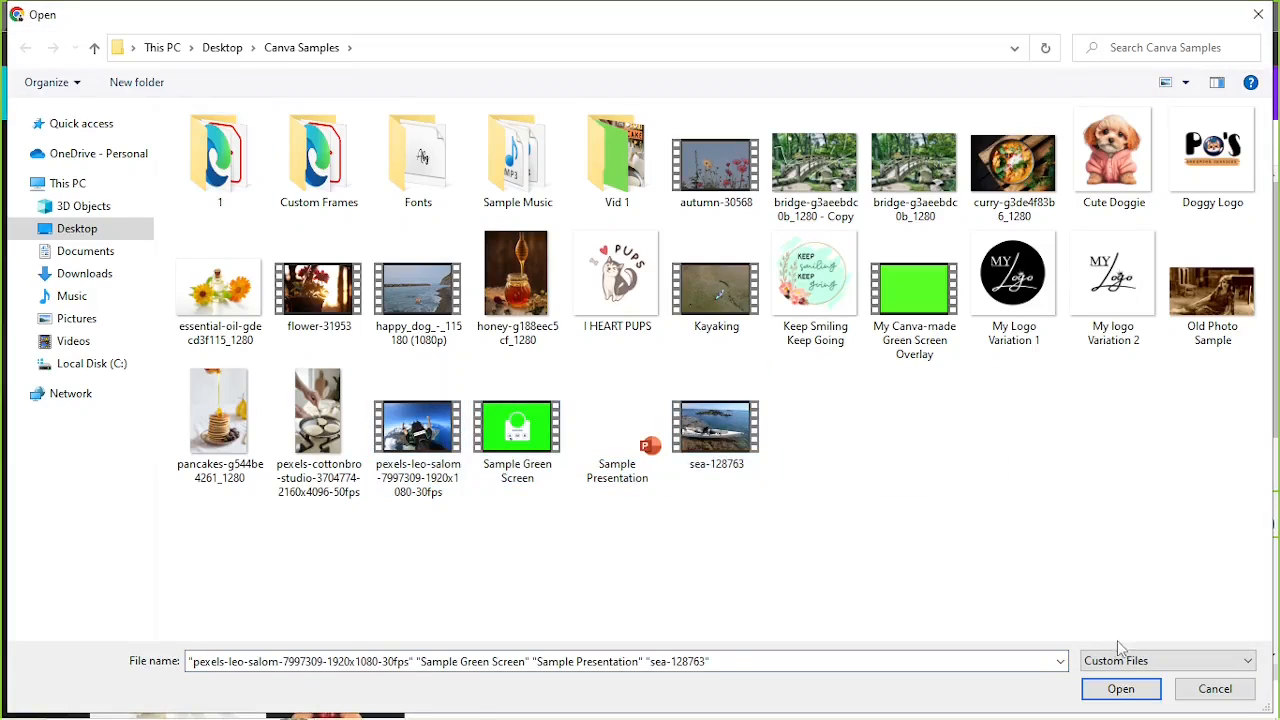
left_click(1120, 688)
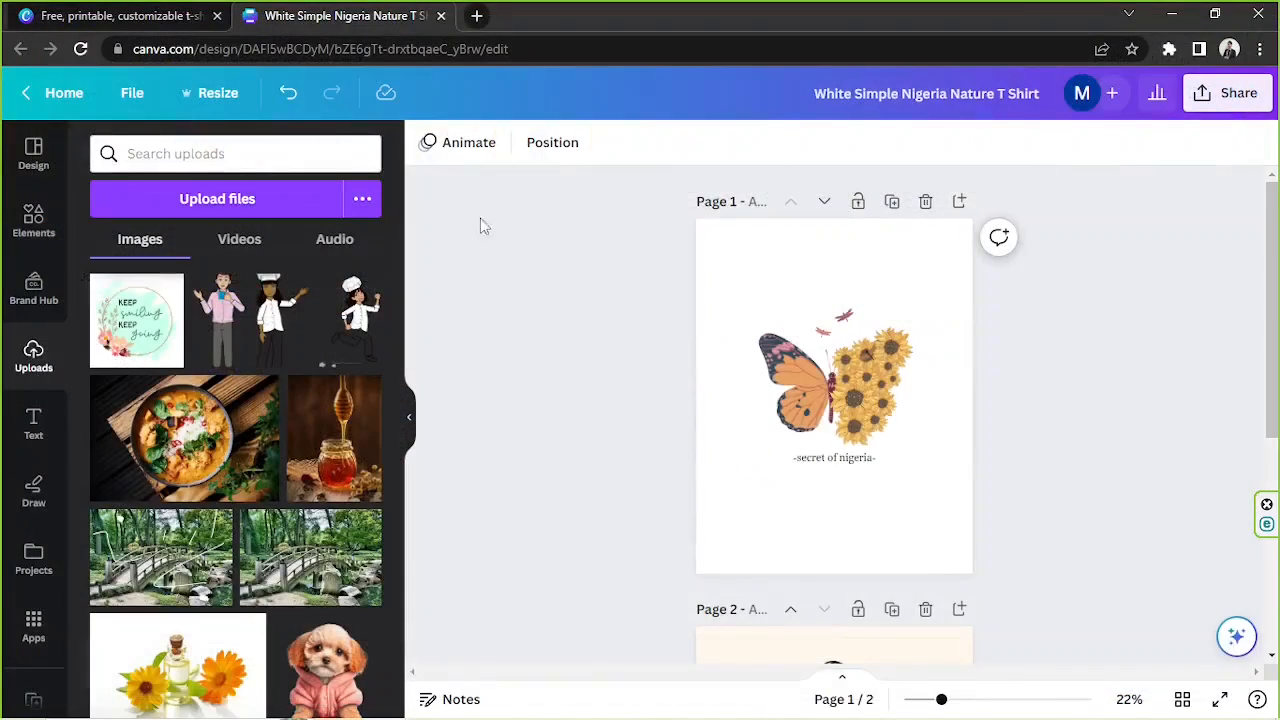
scroll("down", 3)
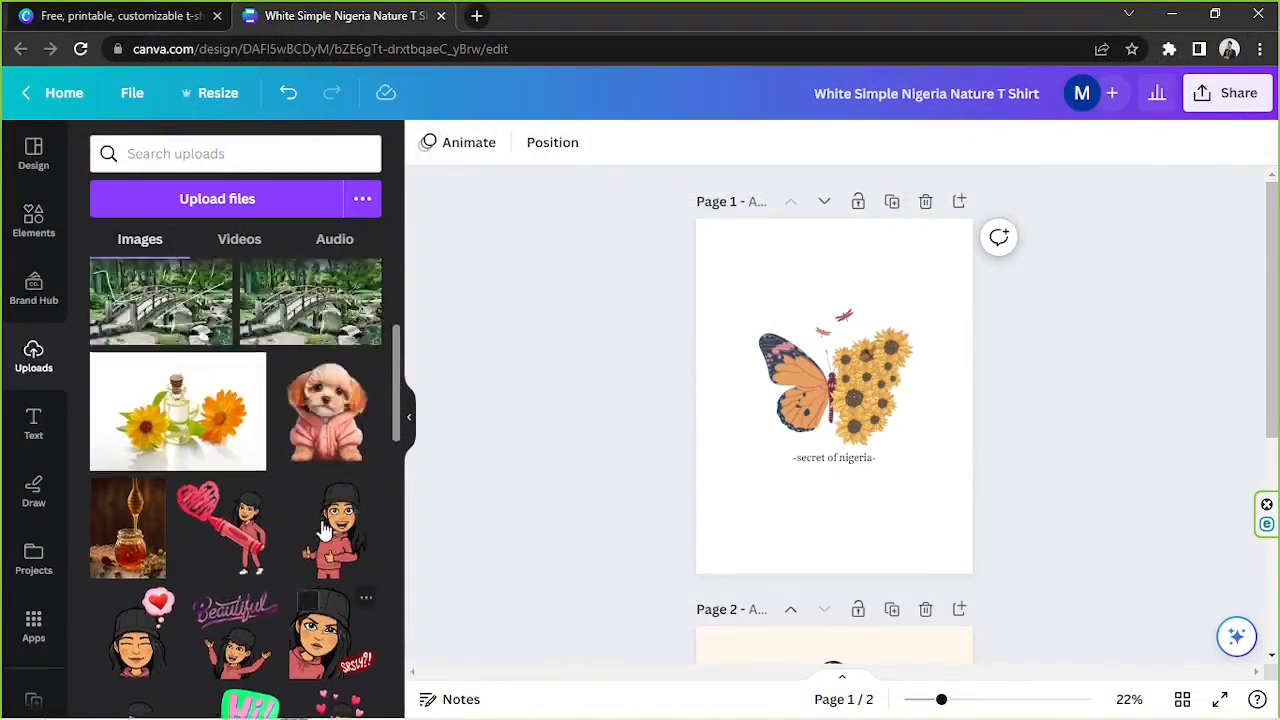
scroll("up", 3)
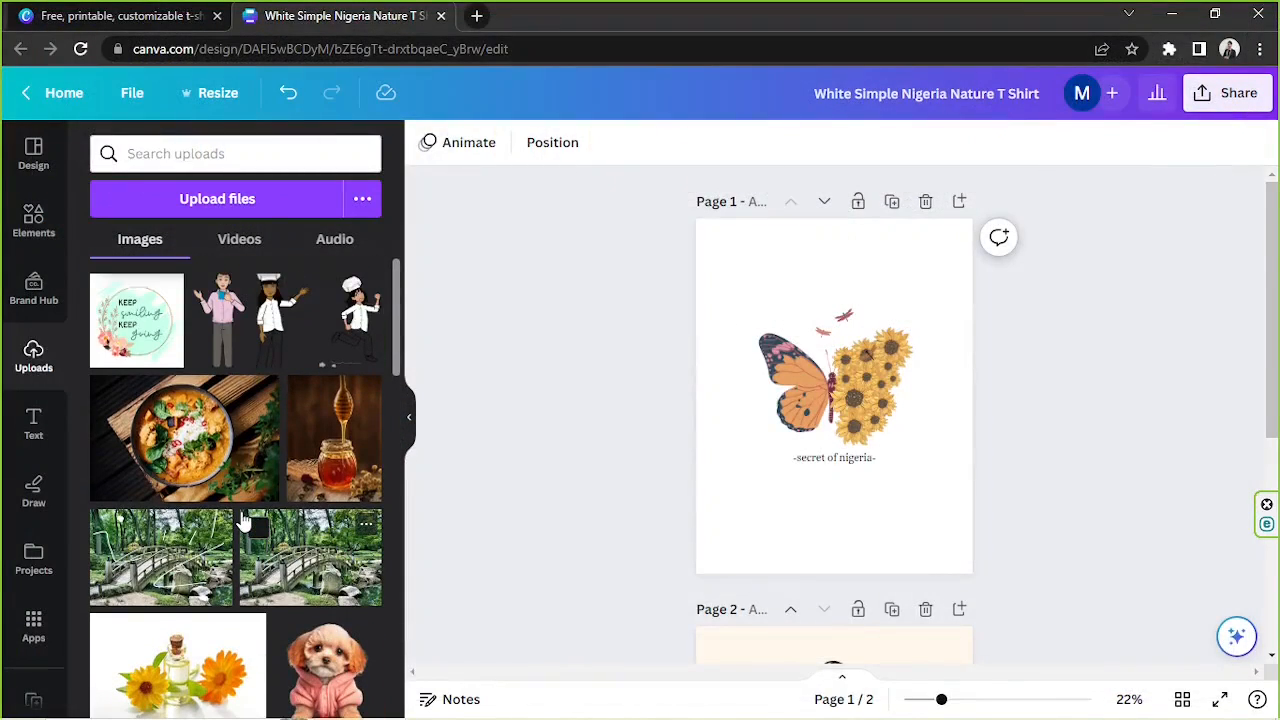
scroll("down", 3)
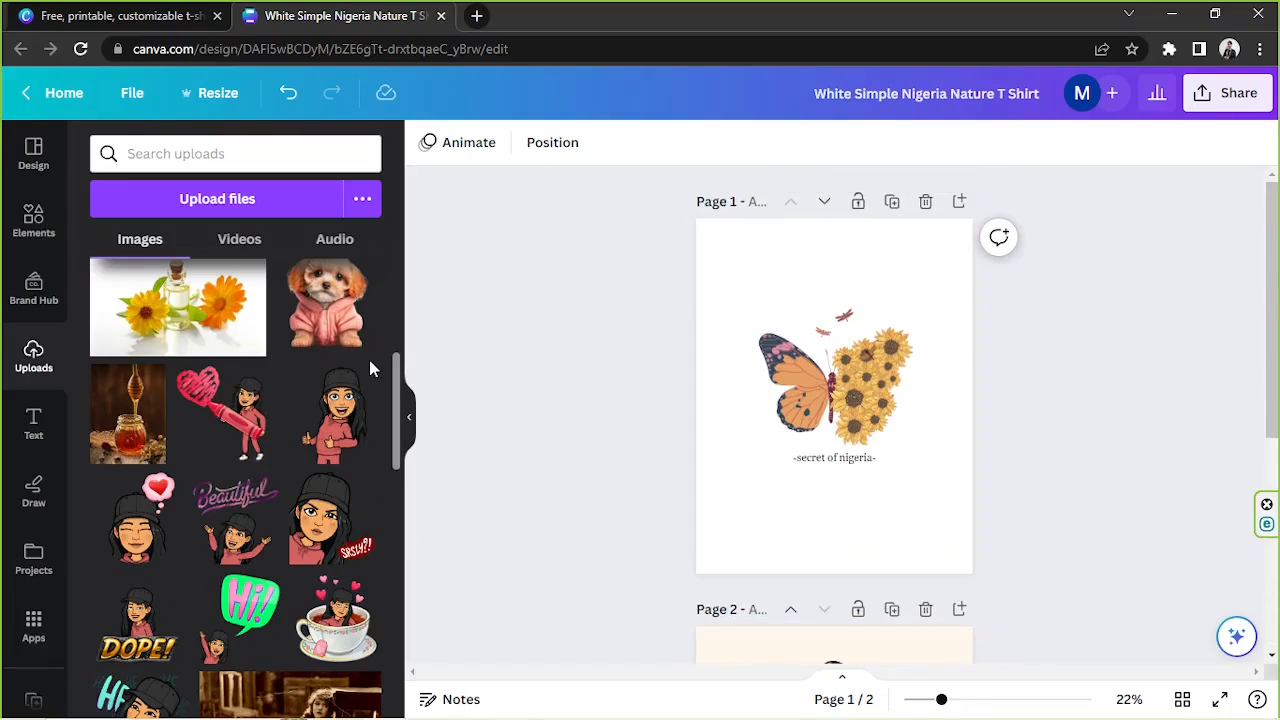
left_click_drag(336, 414, 710, 490)
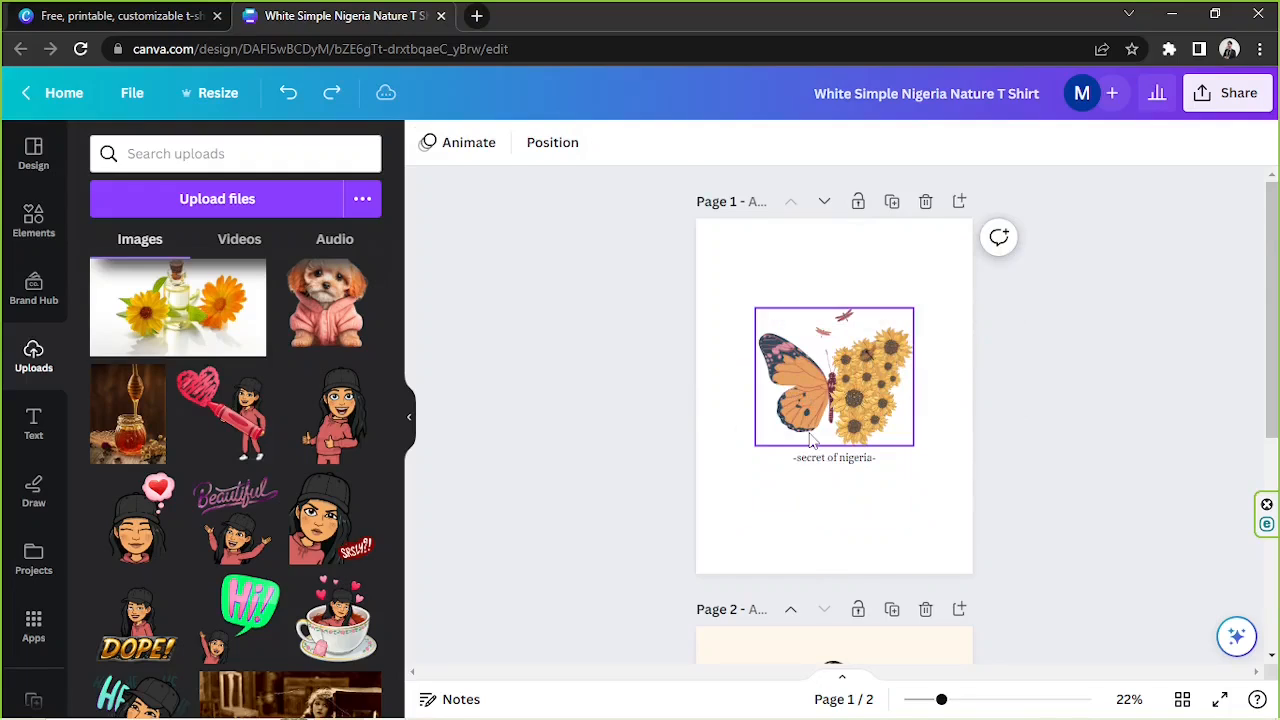
left_click(832, 456)
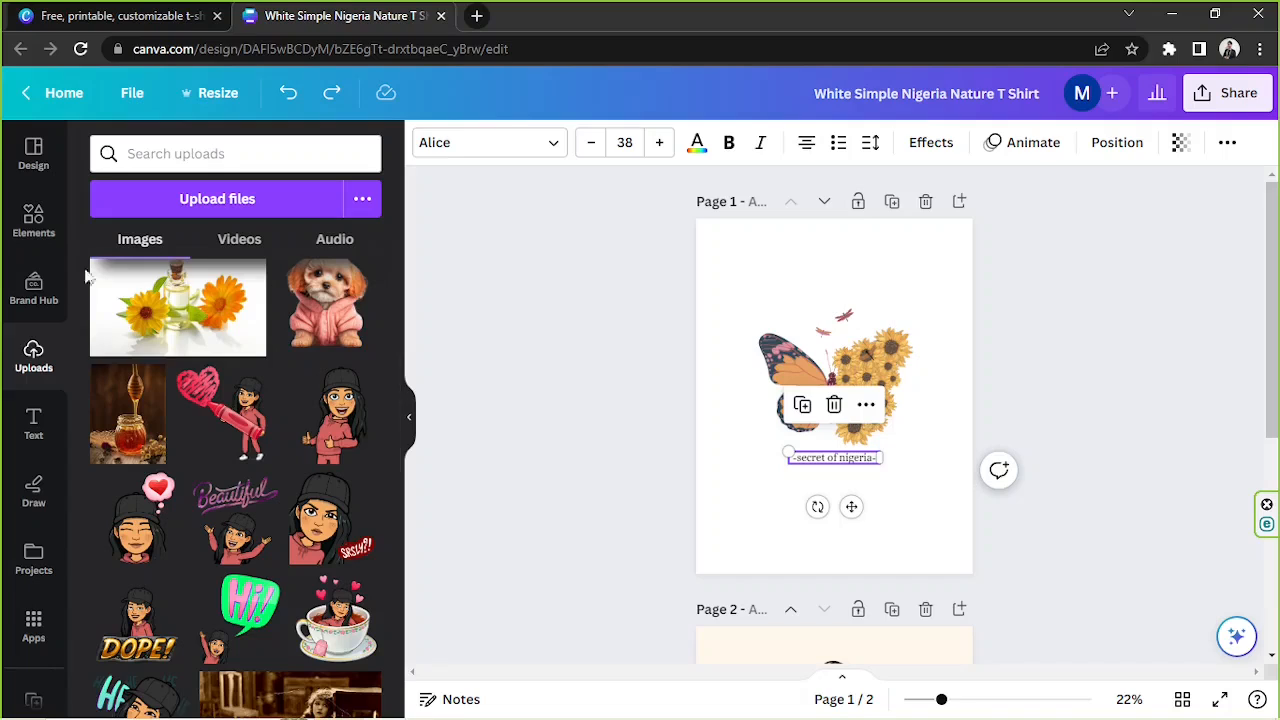
Step: Show the Text sidebar presets and browse through them
left_click(32, 420)
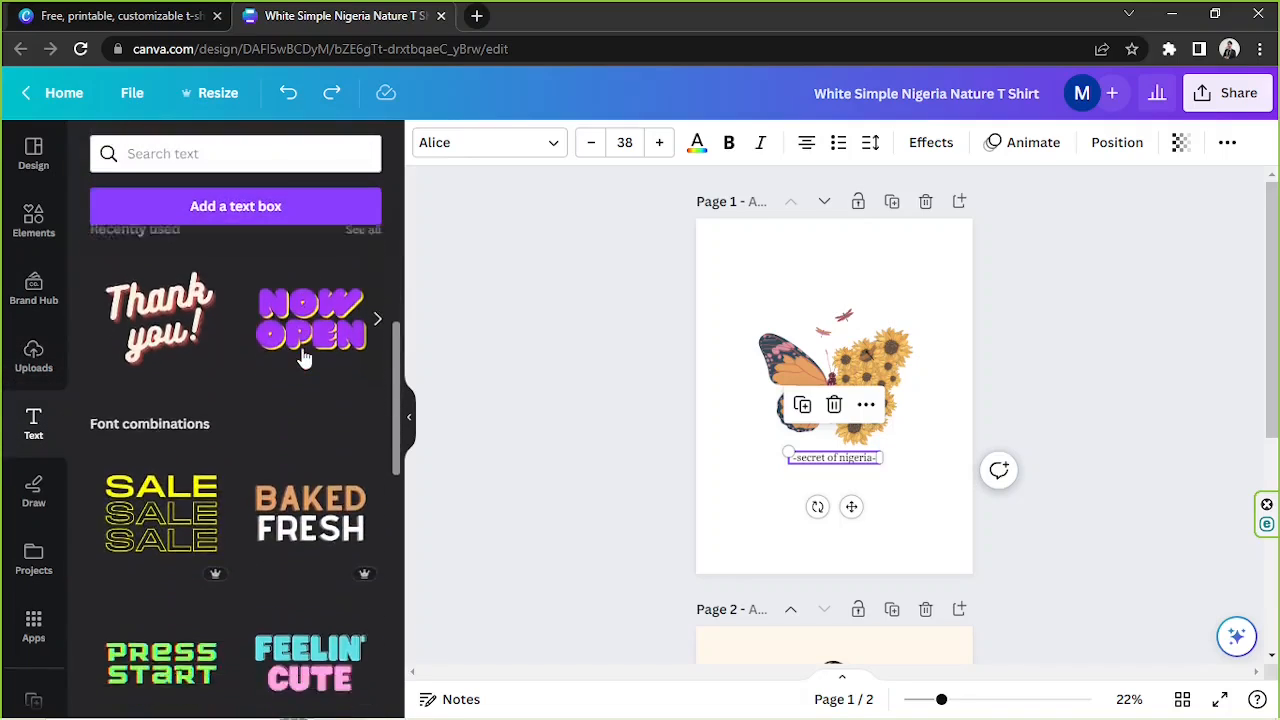
scroll("down", 3)
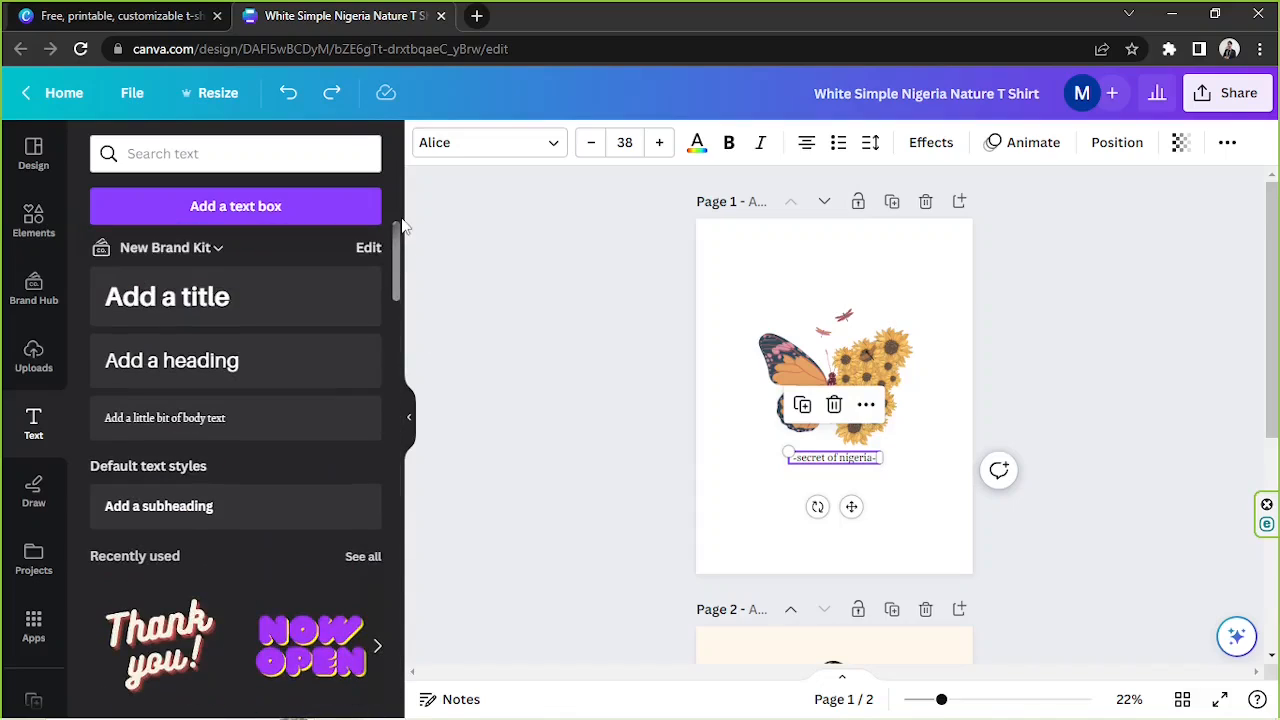
mouse_move(236, 206)
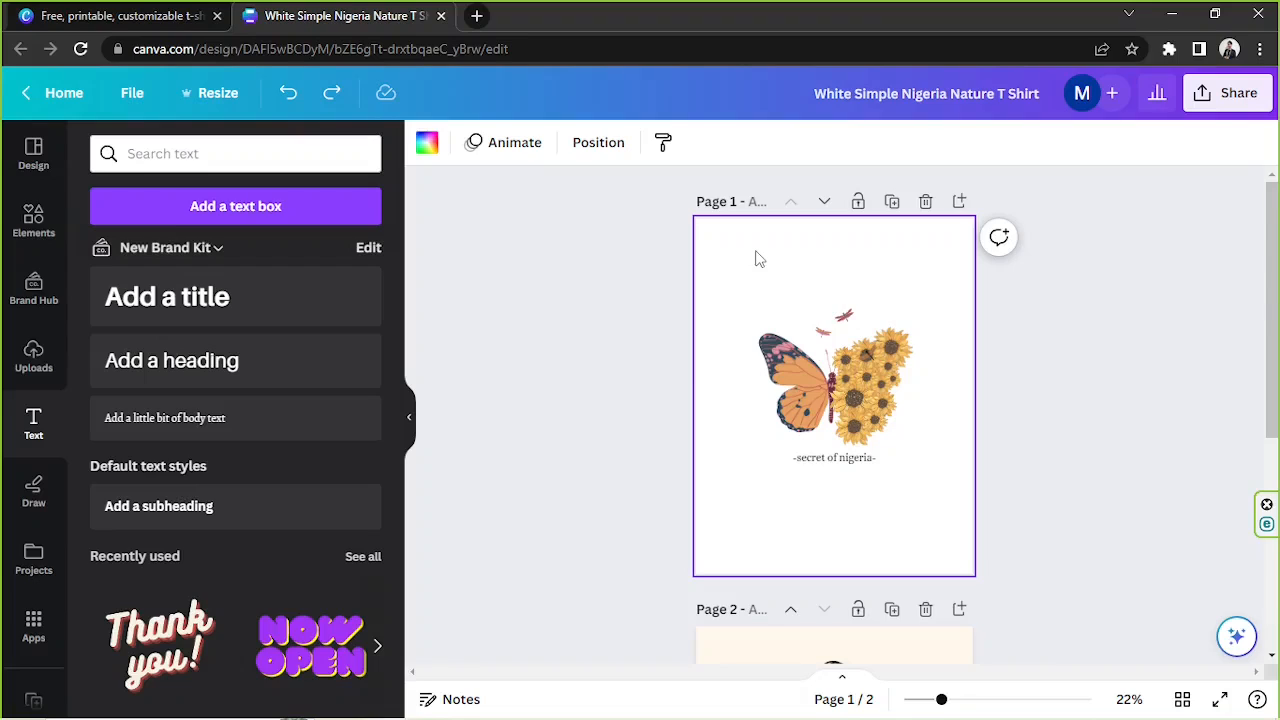
Step: Add a body text box at the top of page 1 and show its font and colour options
left_click(832, 392)
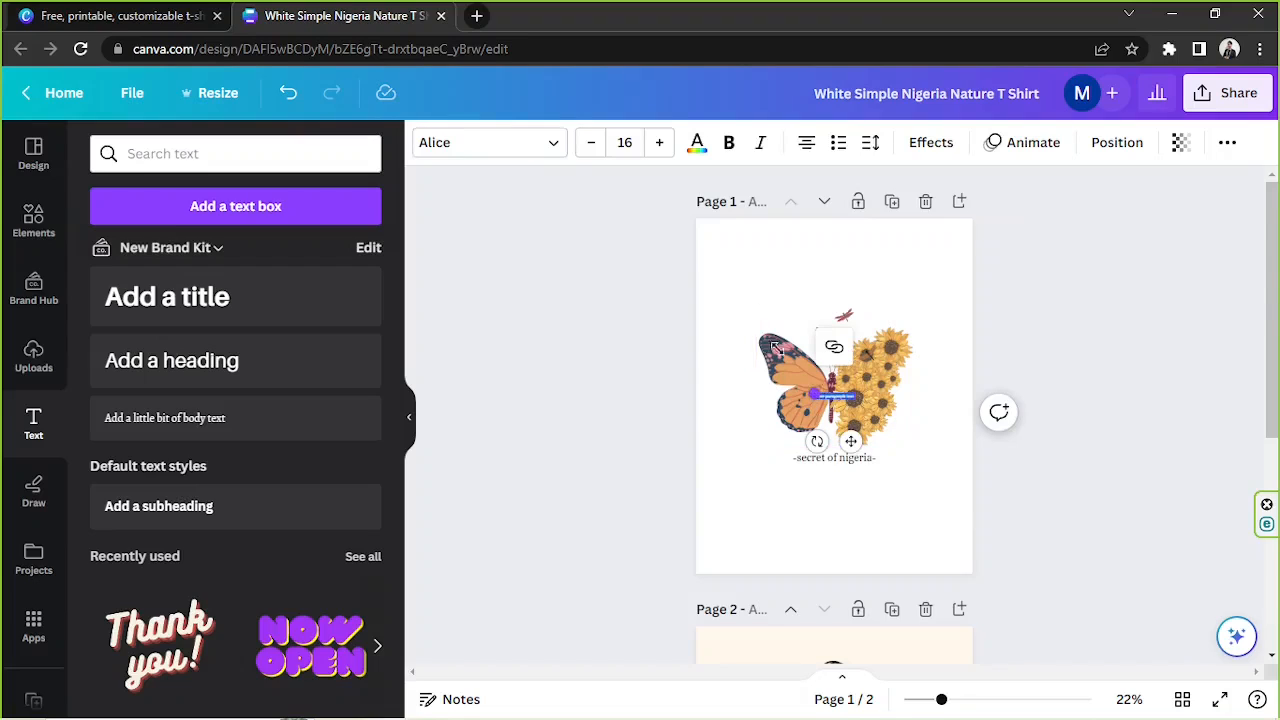
left_click(236, 206)
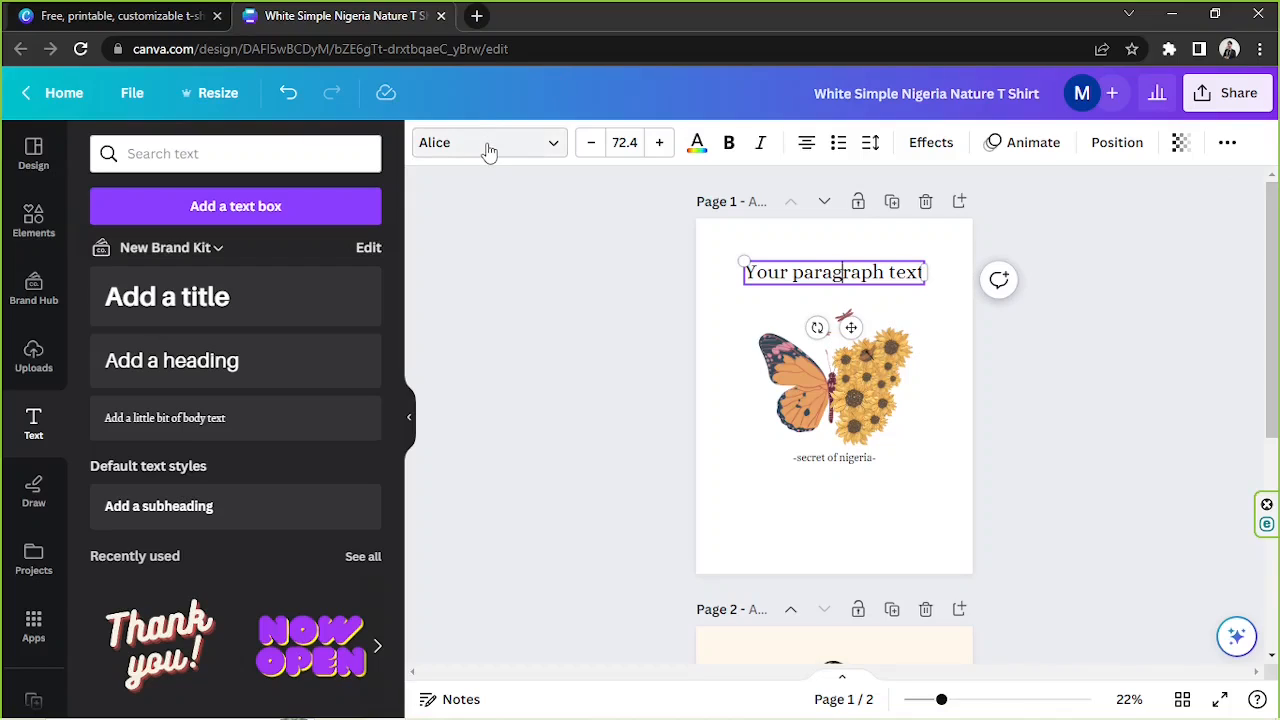
left_click(488, 142)
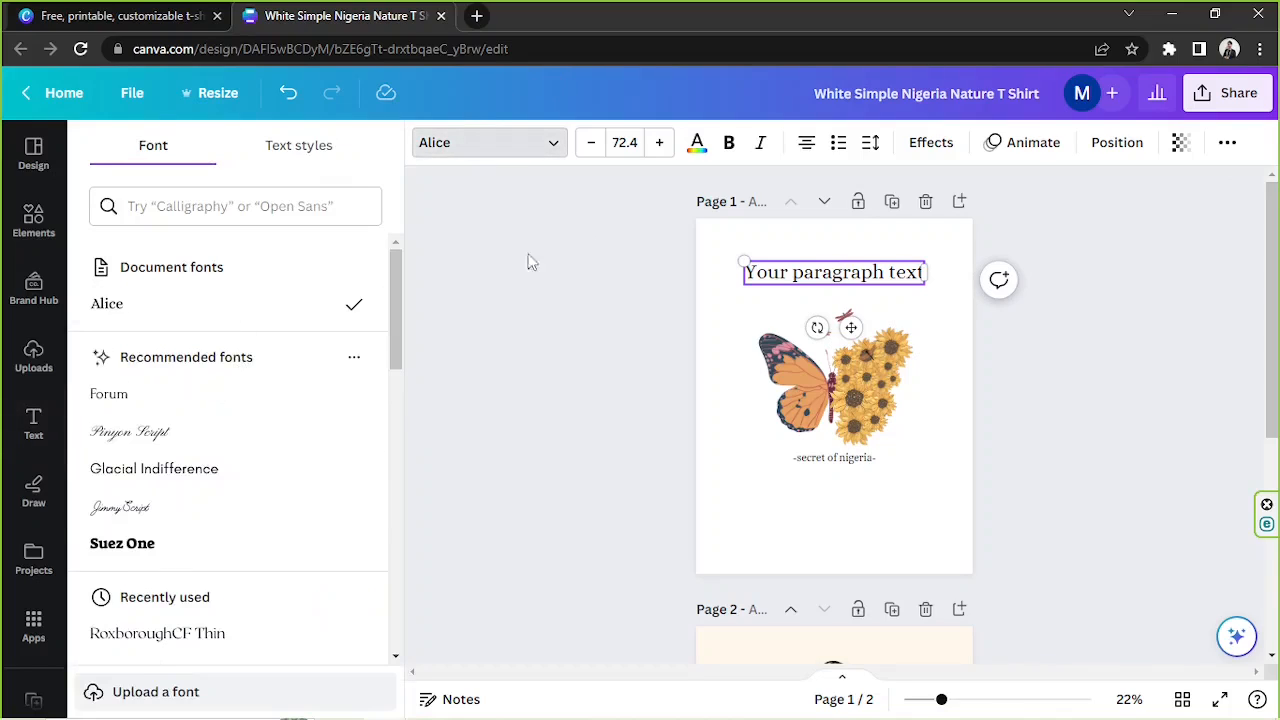
left_click(696, 142)
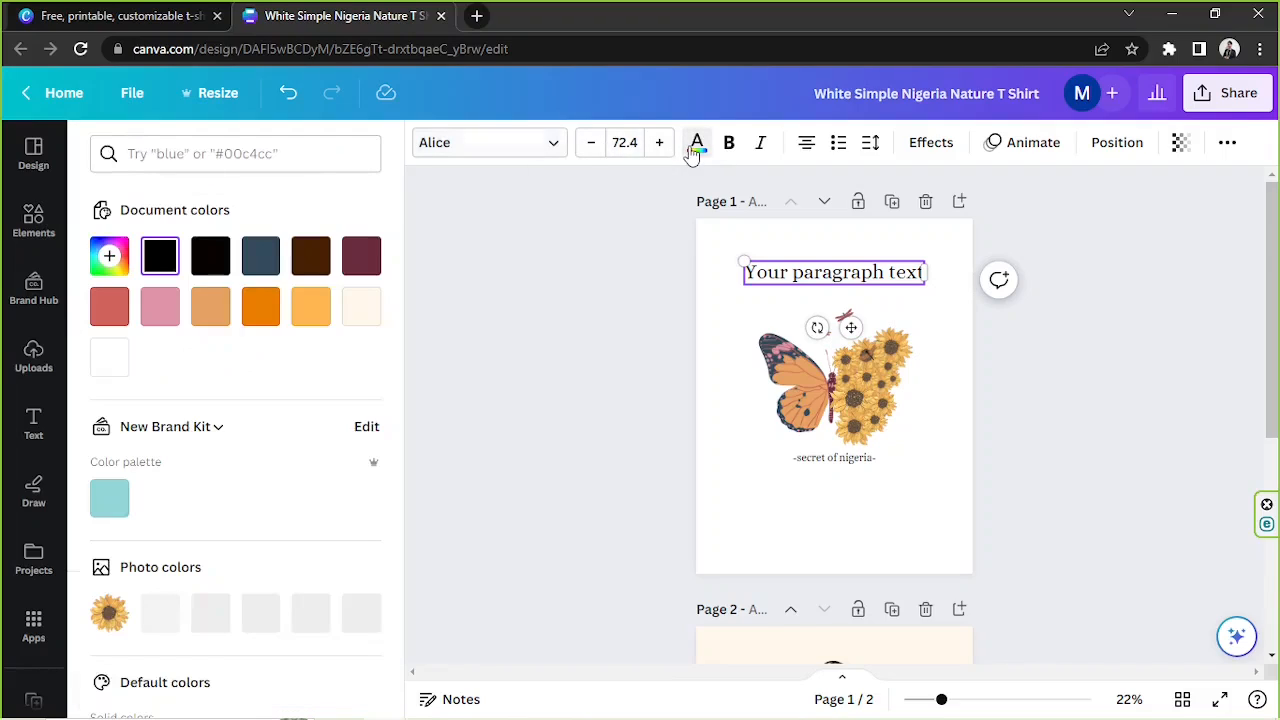
mouse_move(728, 142)
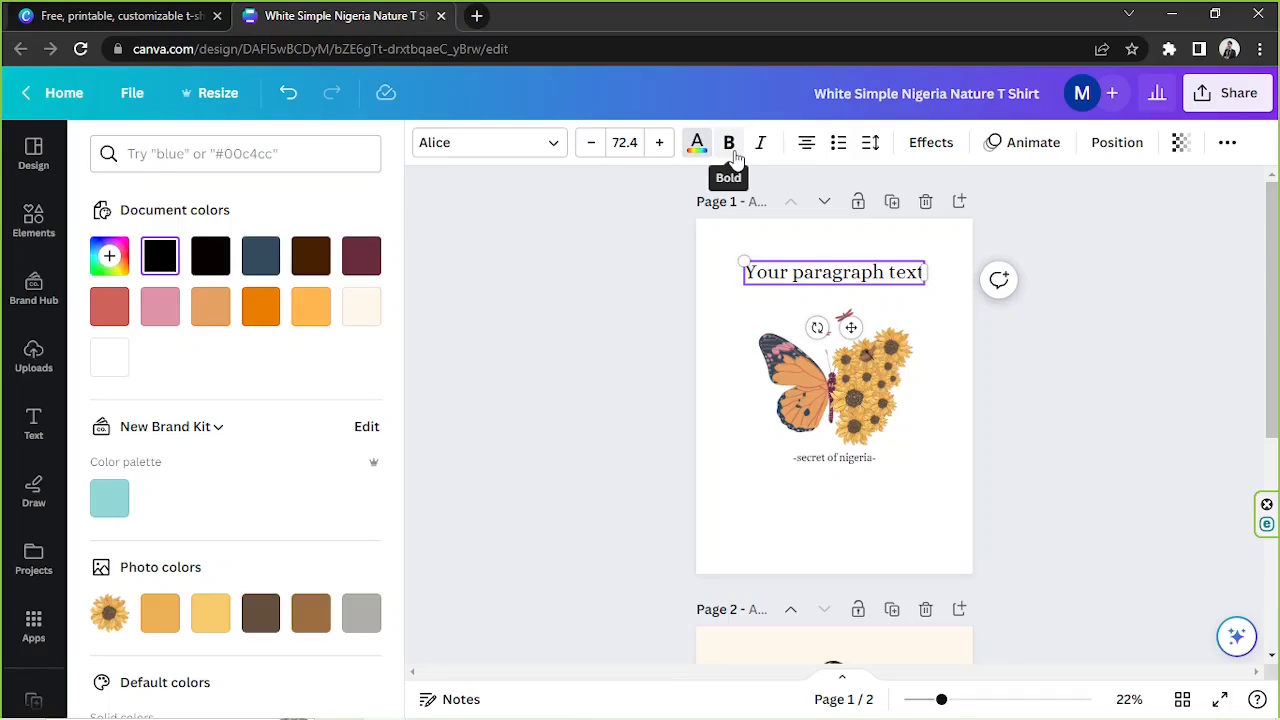
mouse_move(728, 144)
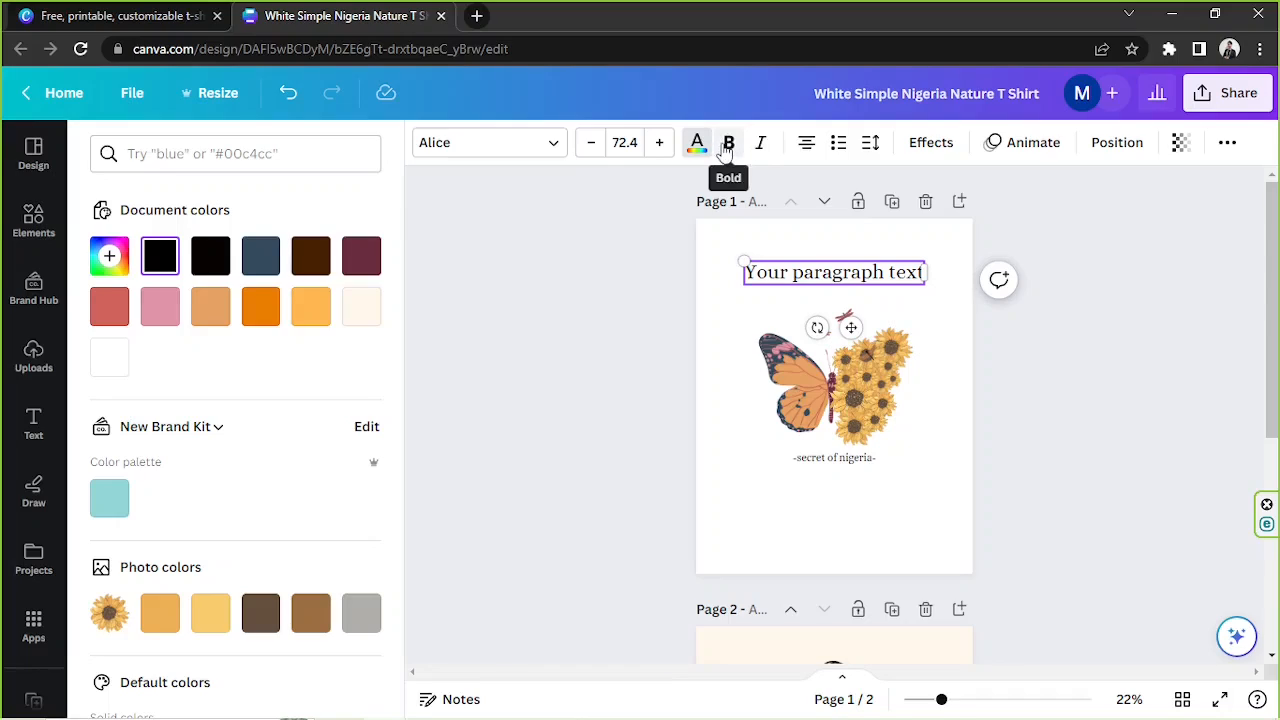
mouse_move(760, 142)
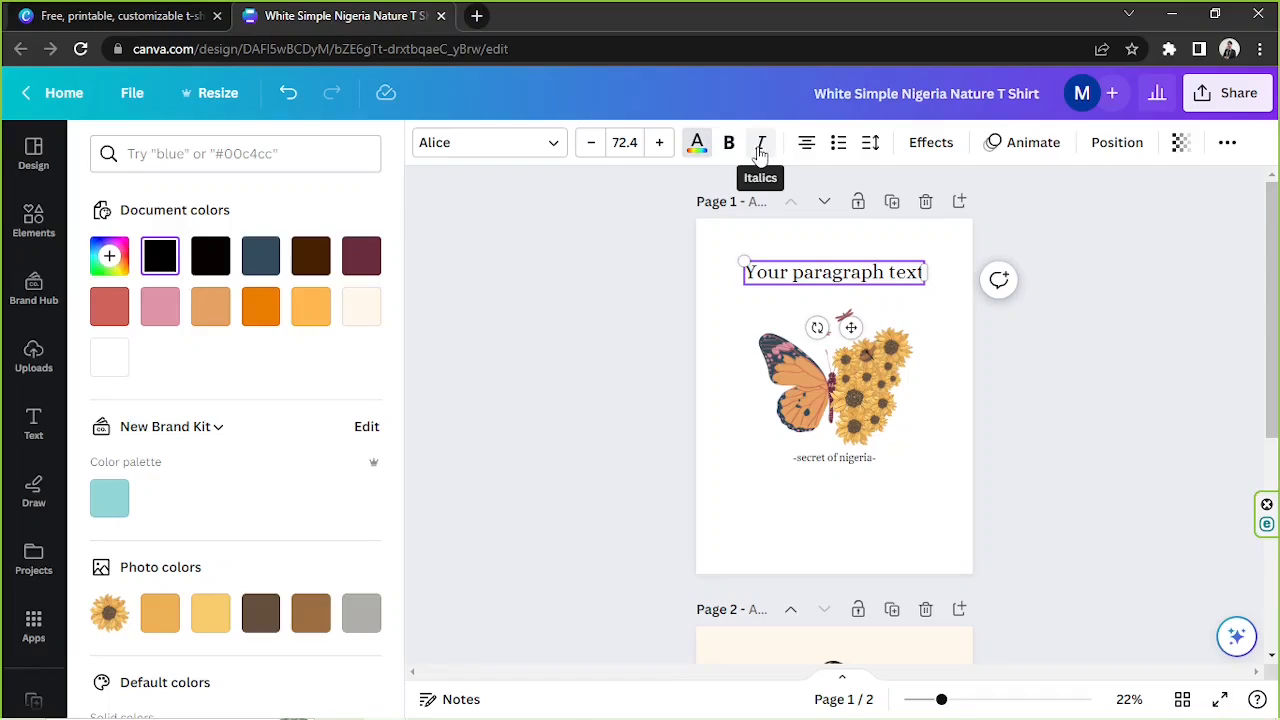
mouse_move(762, 156)
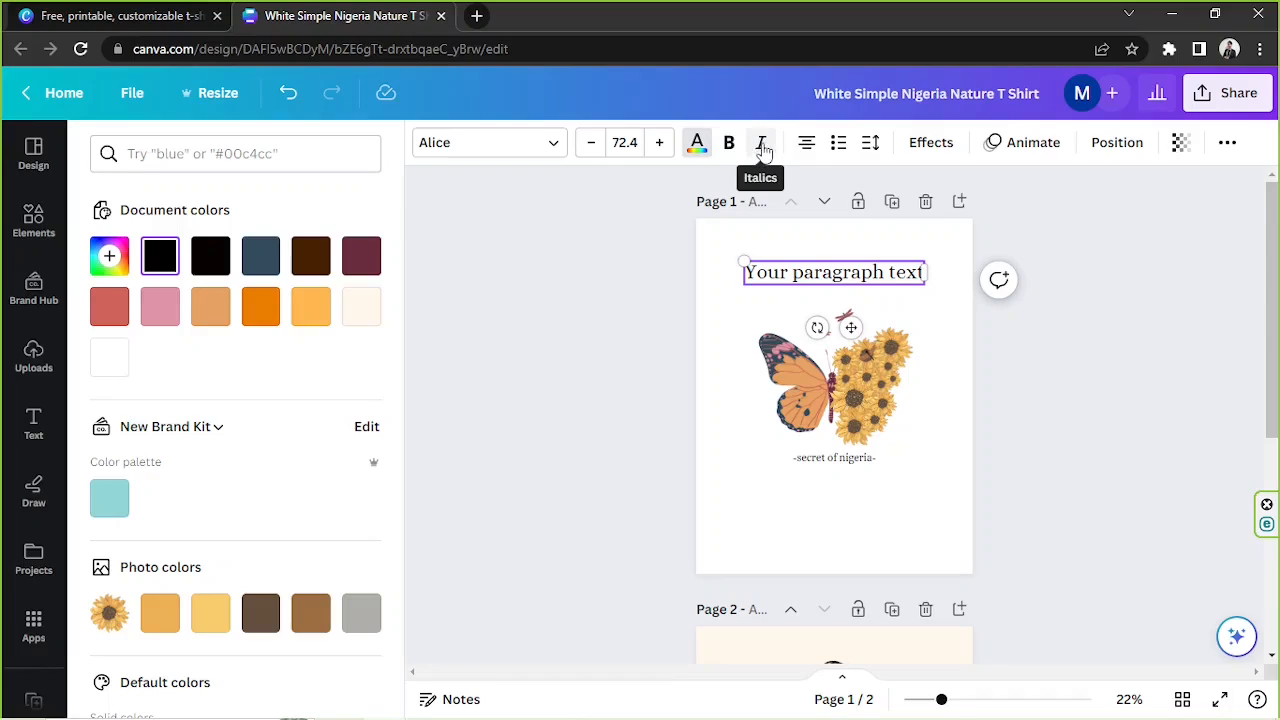
mouse_move(806, 142)
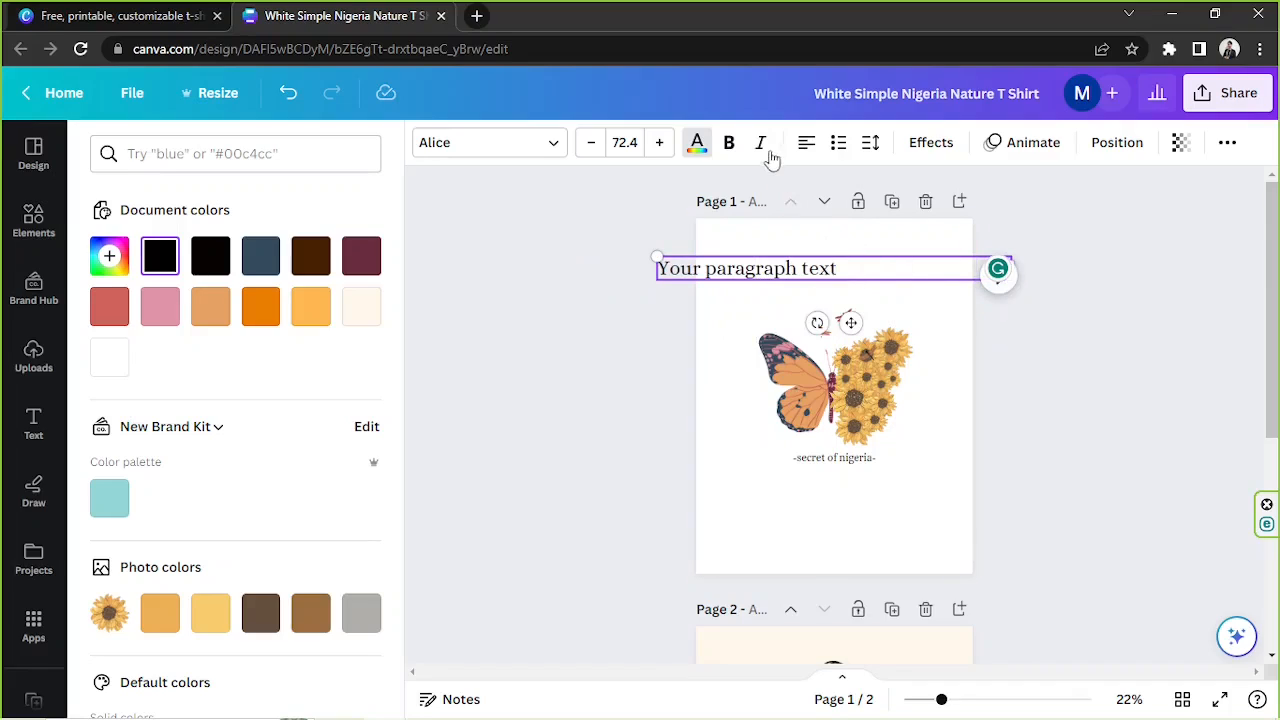
Step: Cycle the Alignment button until the heading text is centre-aligned
left_click(806, 142)
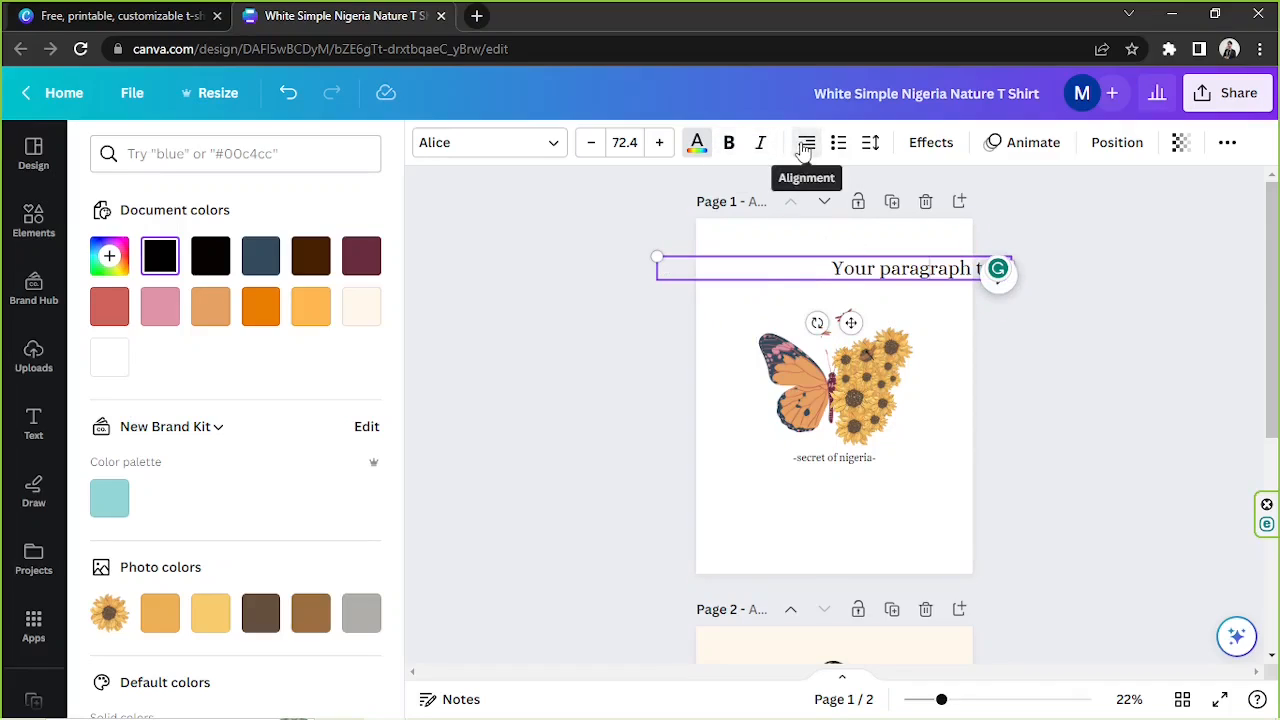
left_click(806, 142)
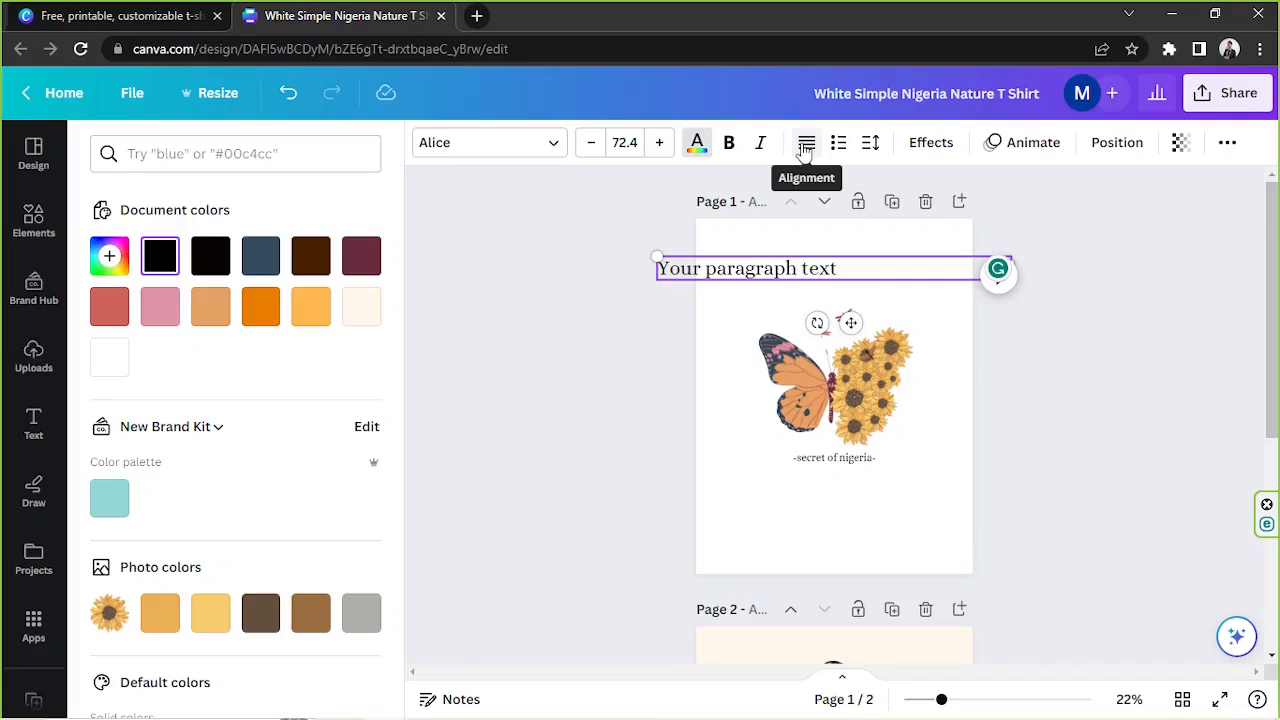
left_click(806, 142)
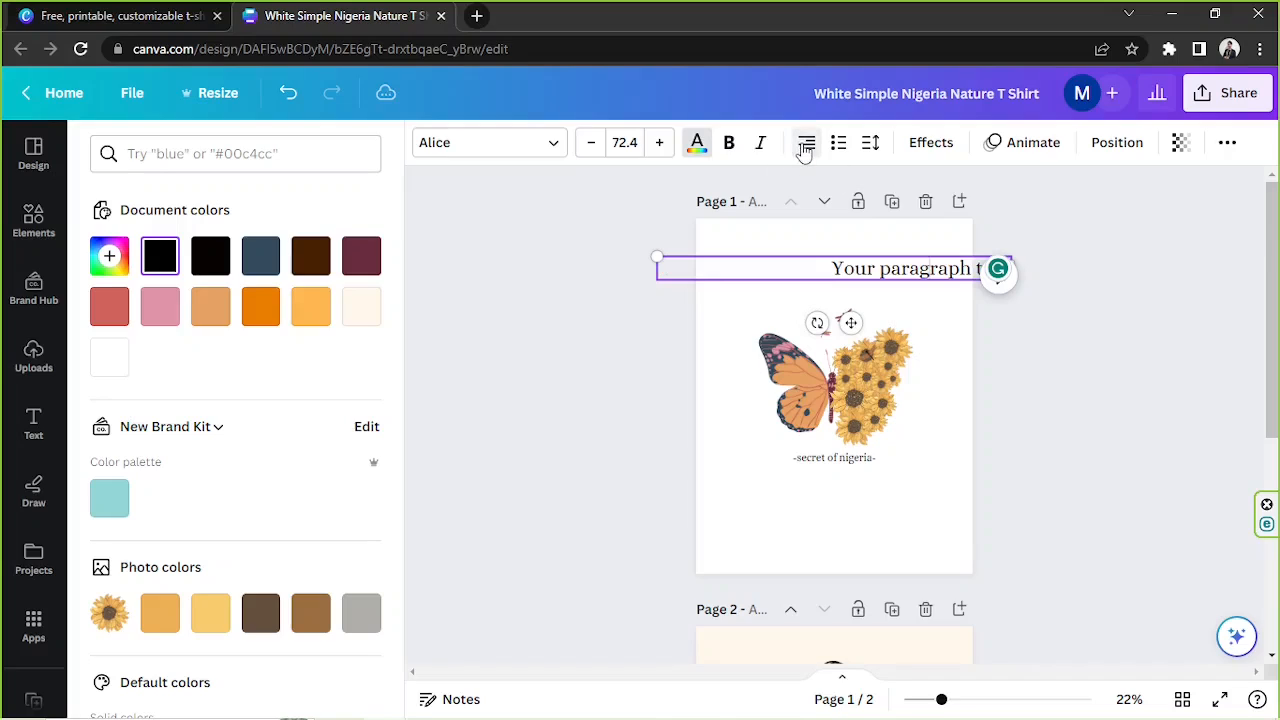
left_click(806, 142)
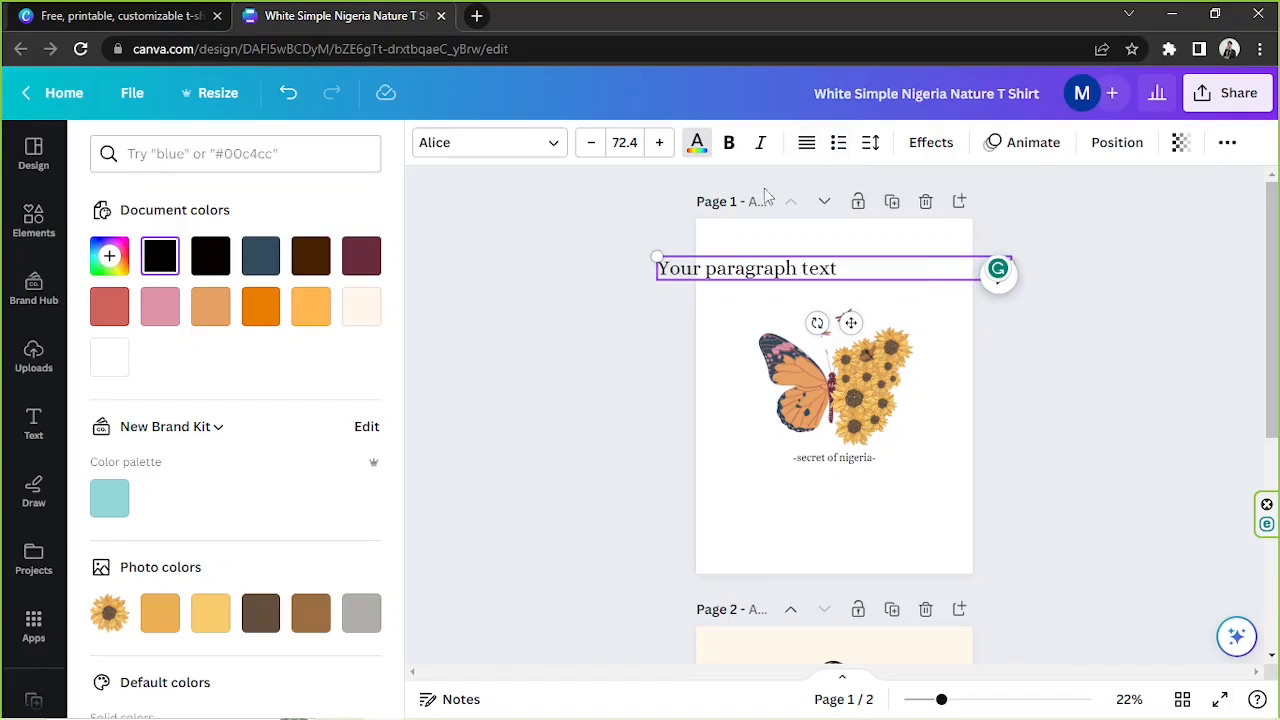
left_click(806, 142)
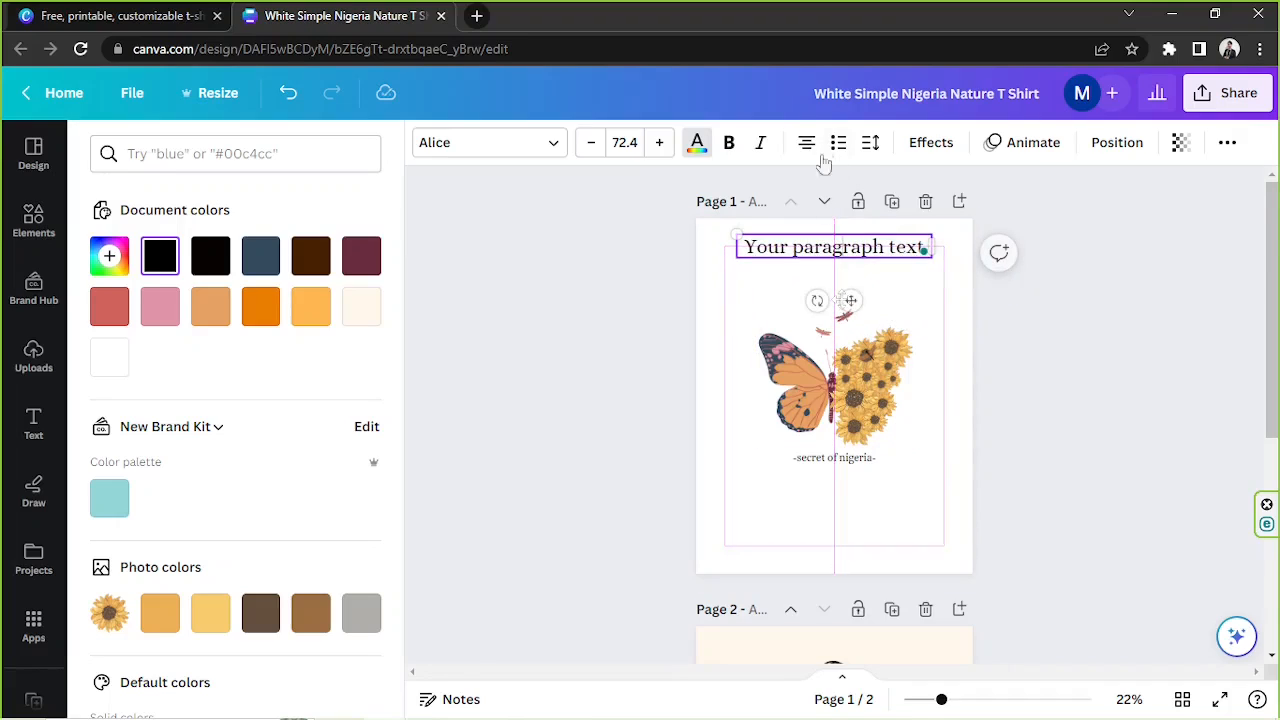
mouse_move(838, 142)
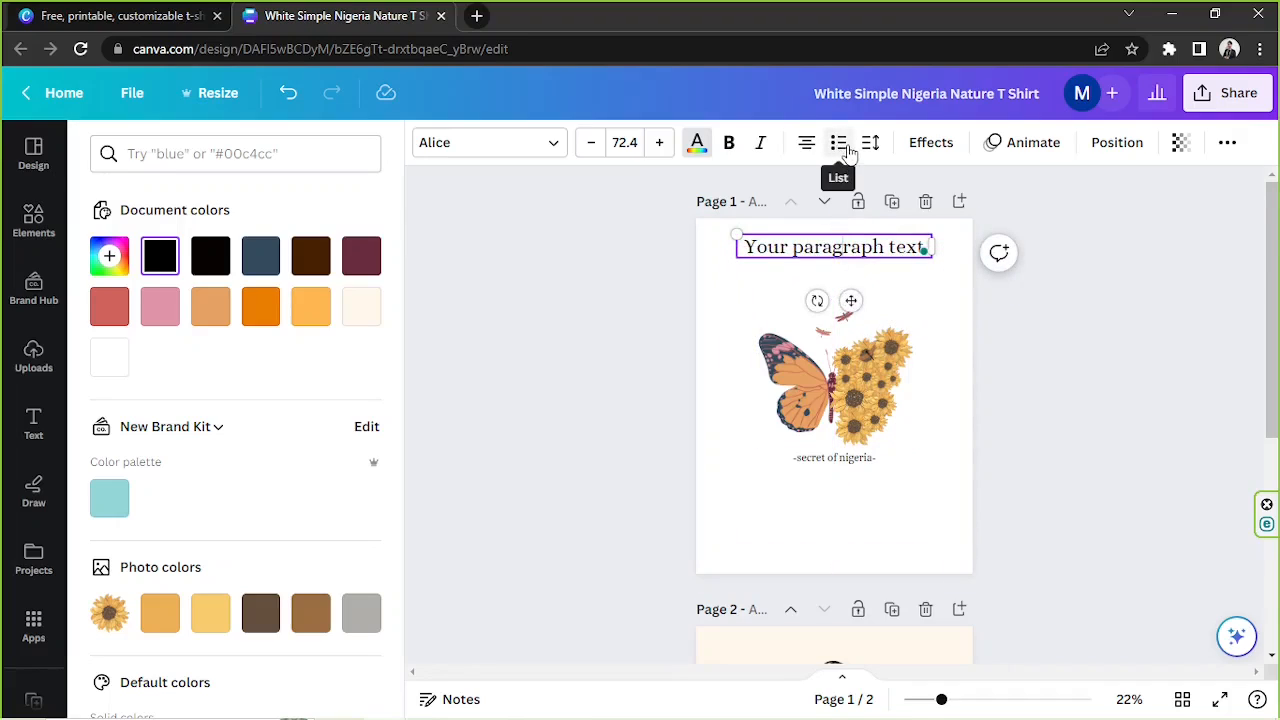
Step: Make the heading a list, then set letter spacing back to 0 and line spacing to 1.92
left_click(838, 142)
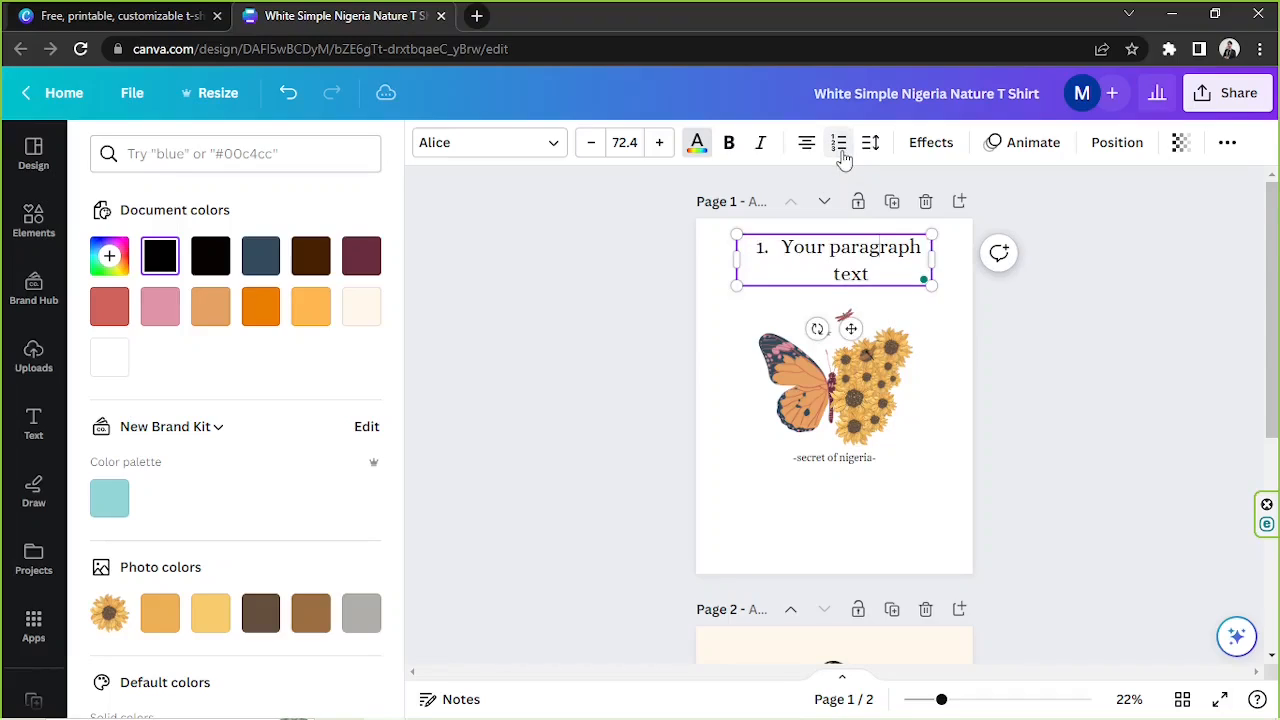
left_click(870, 142)
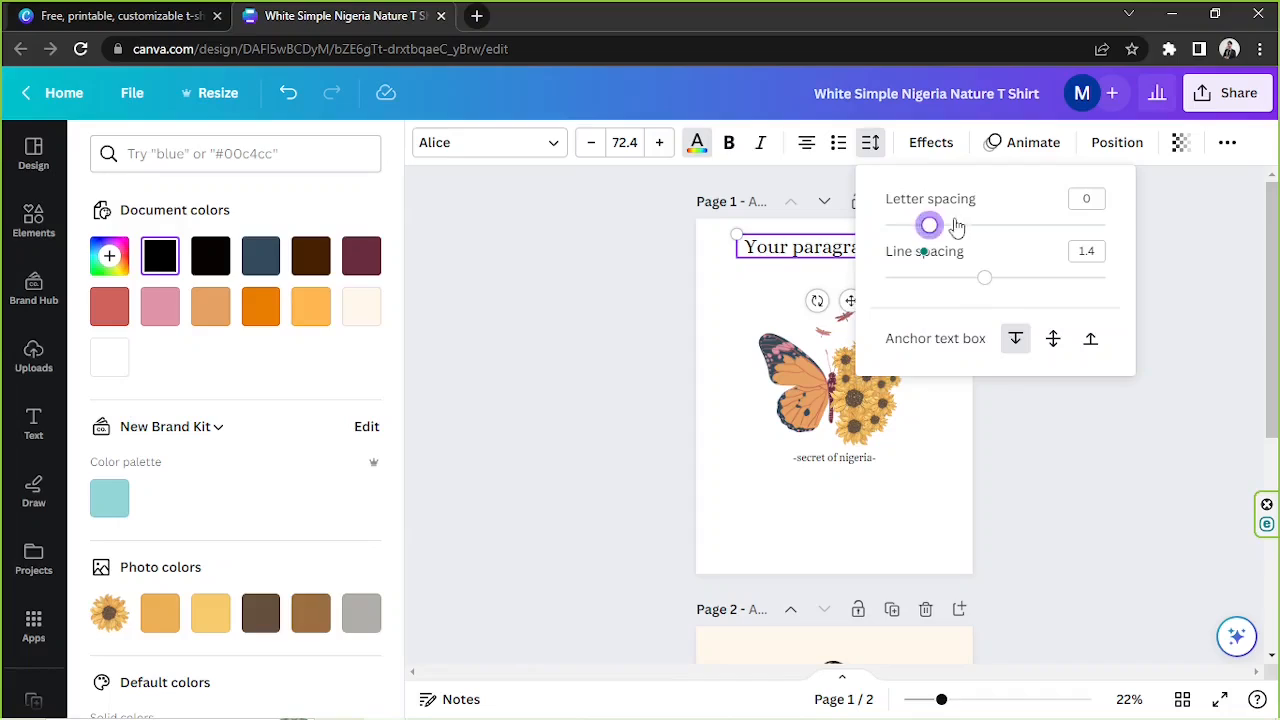
left_click_drag(928, 224, 956, 224)
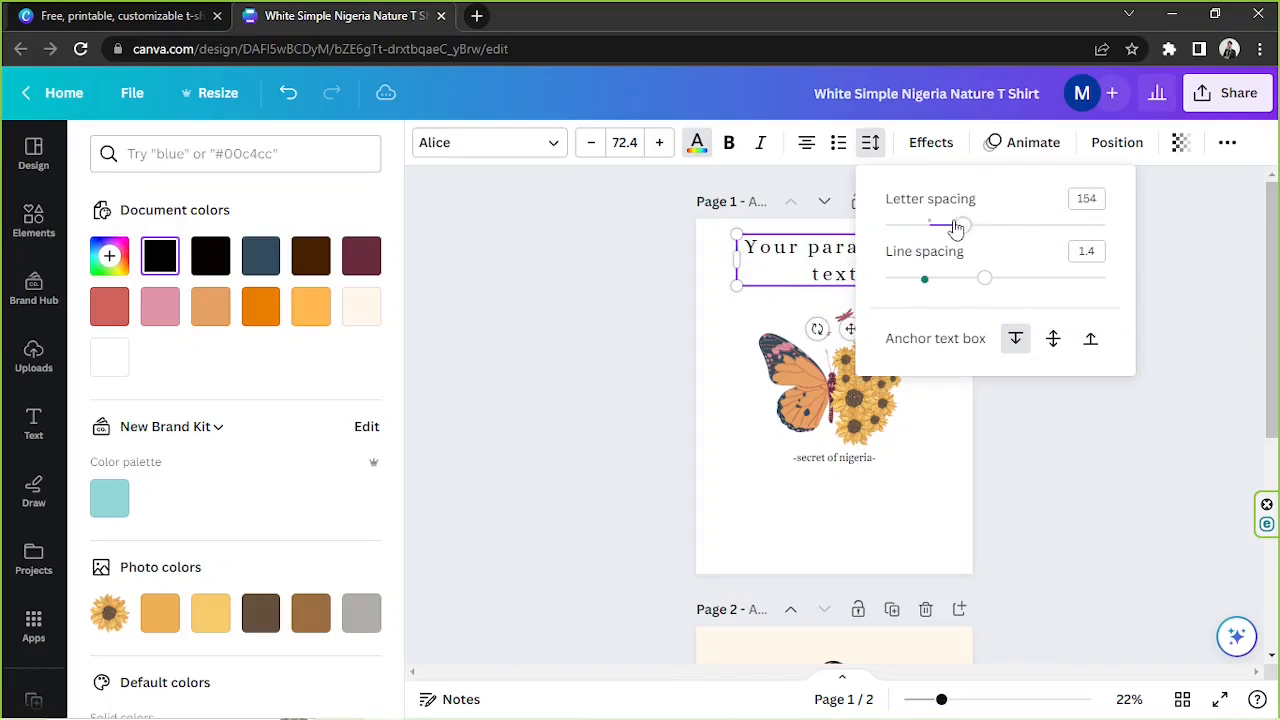
left_click_drag(956, 224, 938, 224)
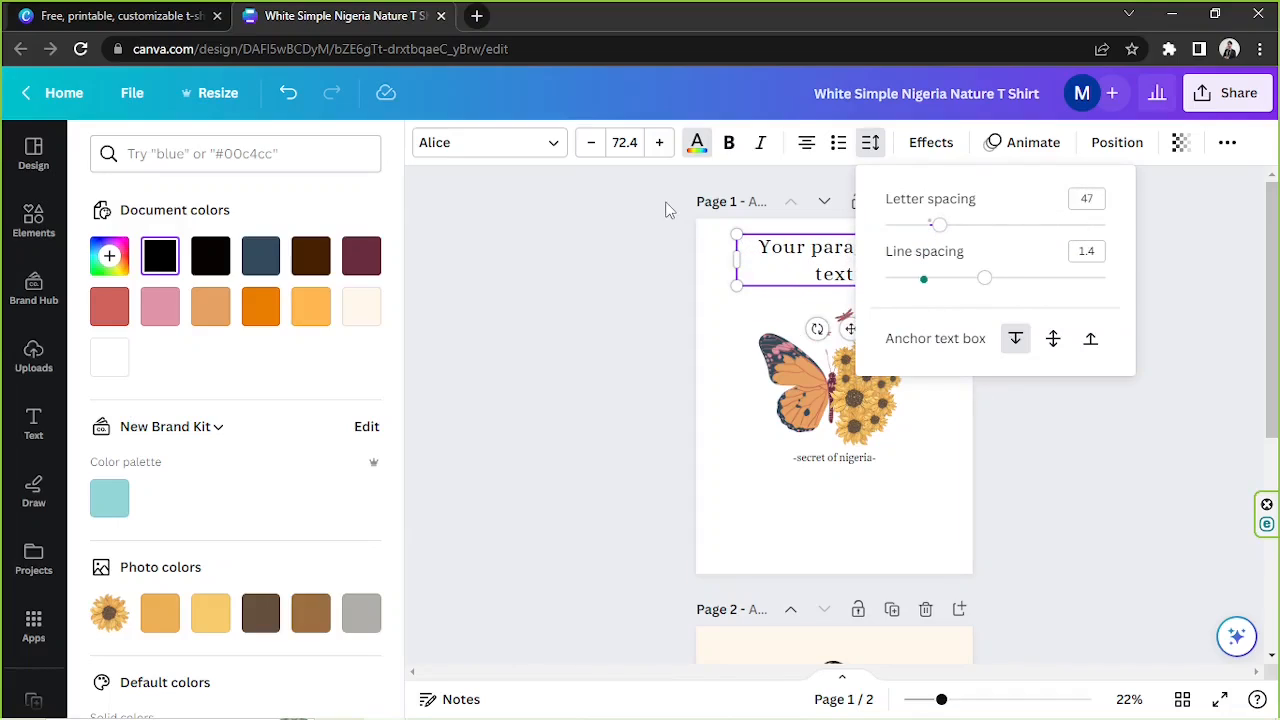
left_click_drag(940, 224, 928, 224)
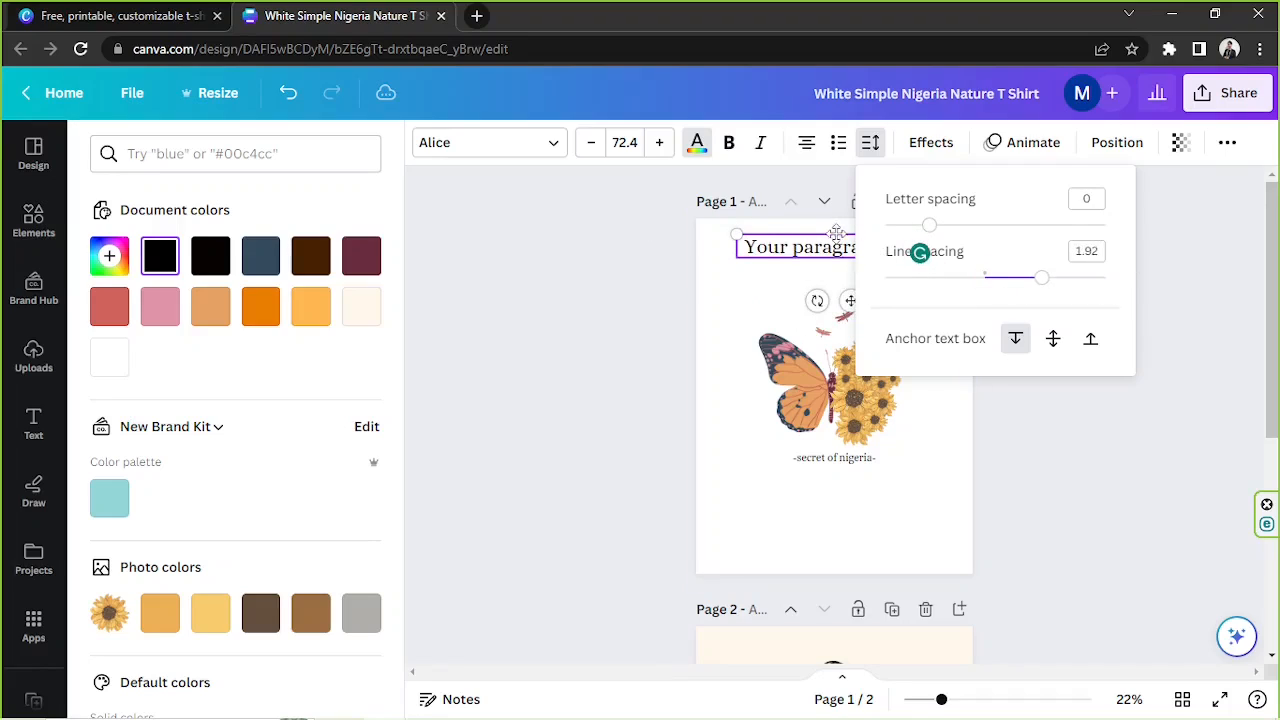
Step: Duplicate the heading onto a second line and bring up its spacing settings
left_click(32, 424)
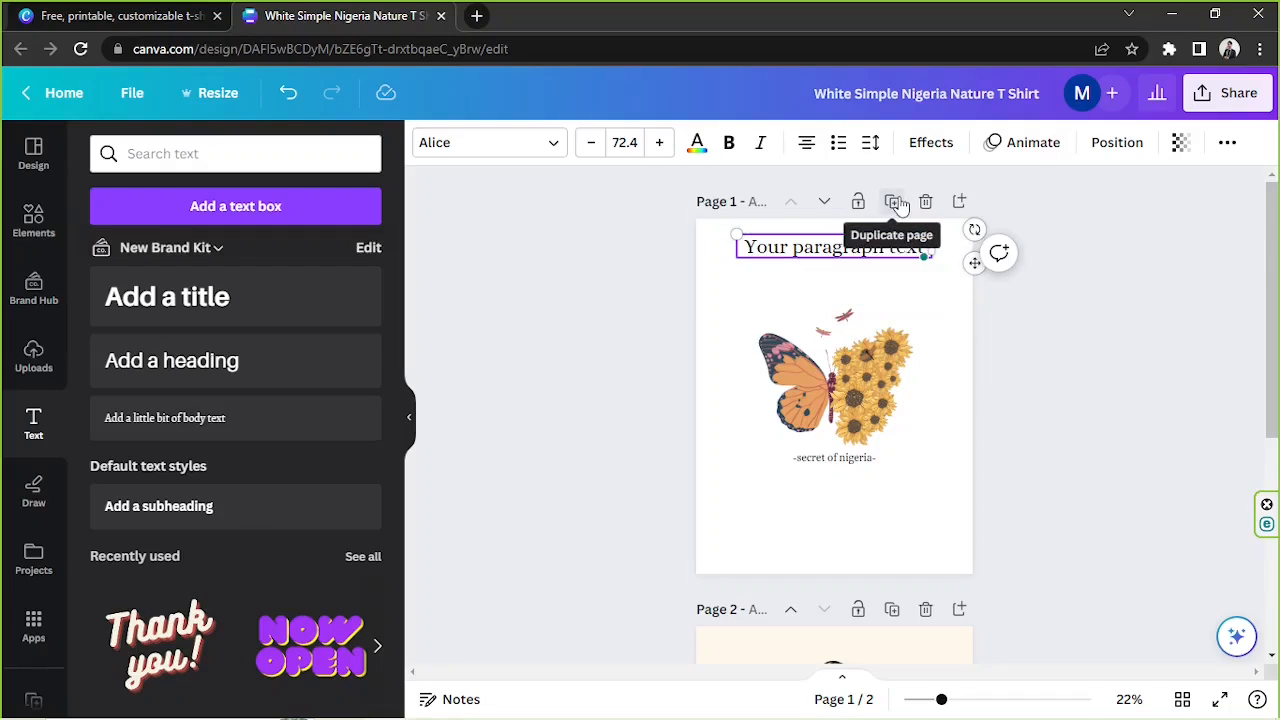
left_click(892, 200)
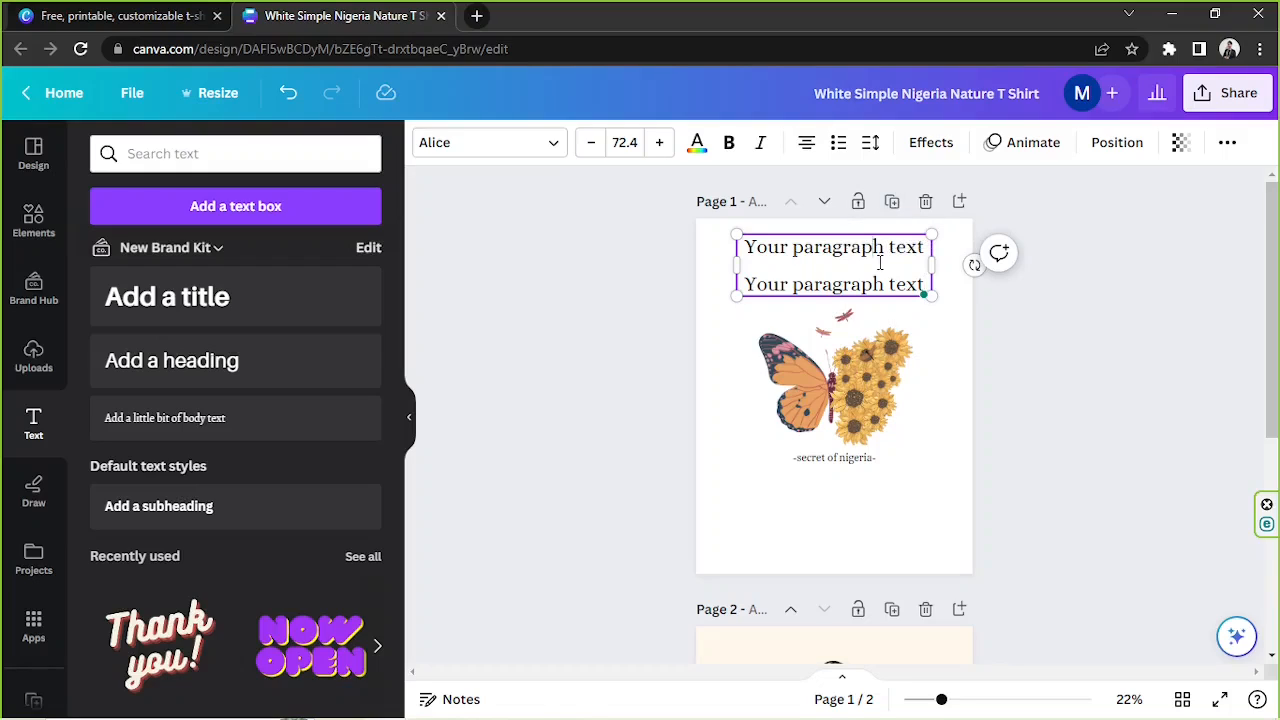
left_click(870, 142)
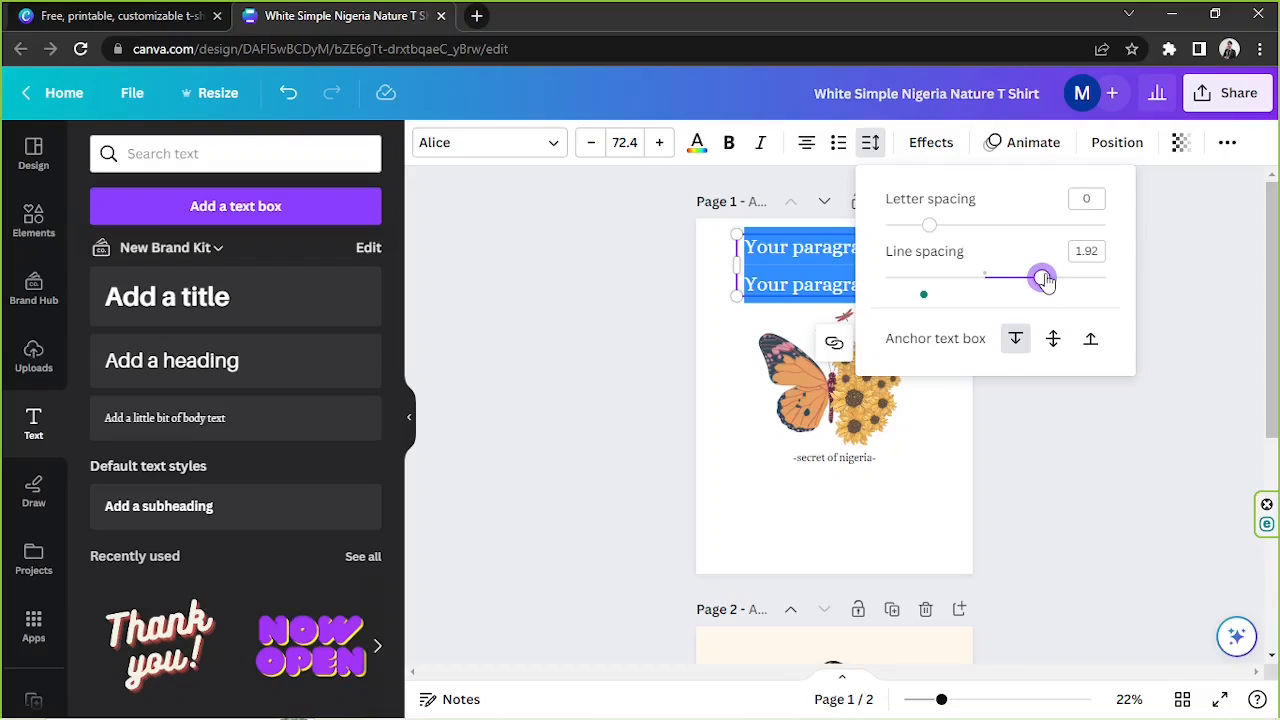
Step: Adjust the line spacing slider through several values, settling at 1.4, and close the menu
left_click_drag(1044, 278, 1092, 278)
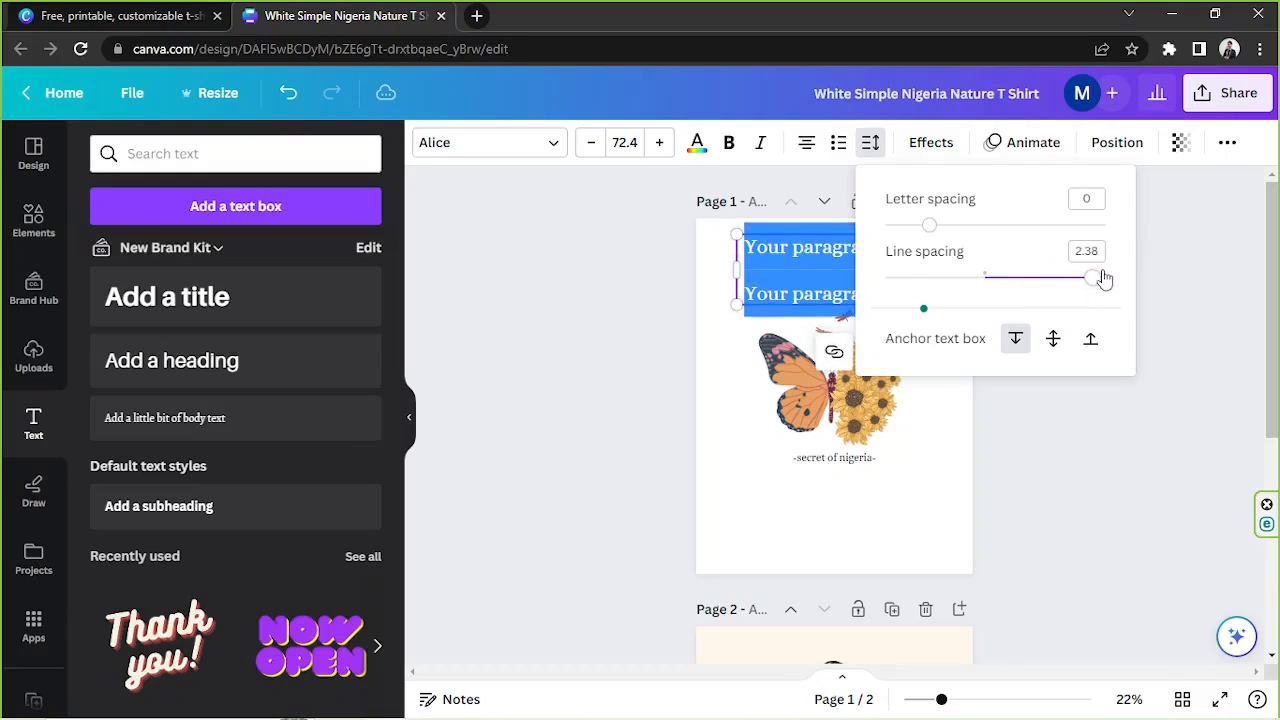
left_click_drag(1090, 278, 1104, 278)
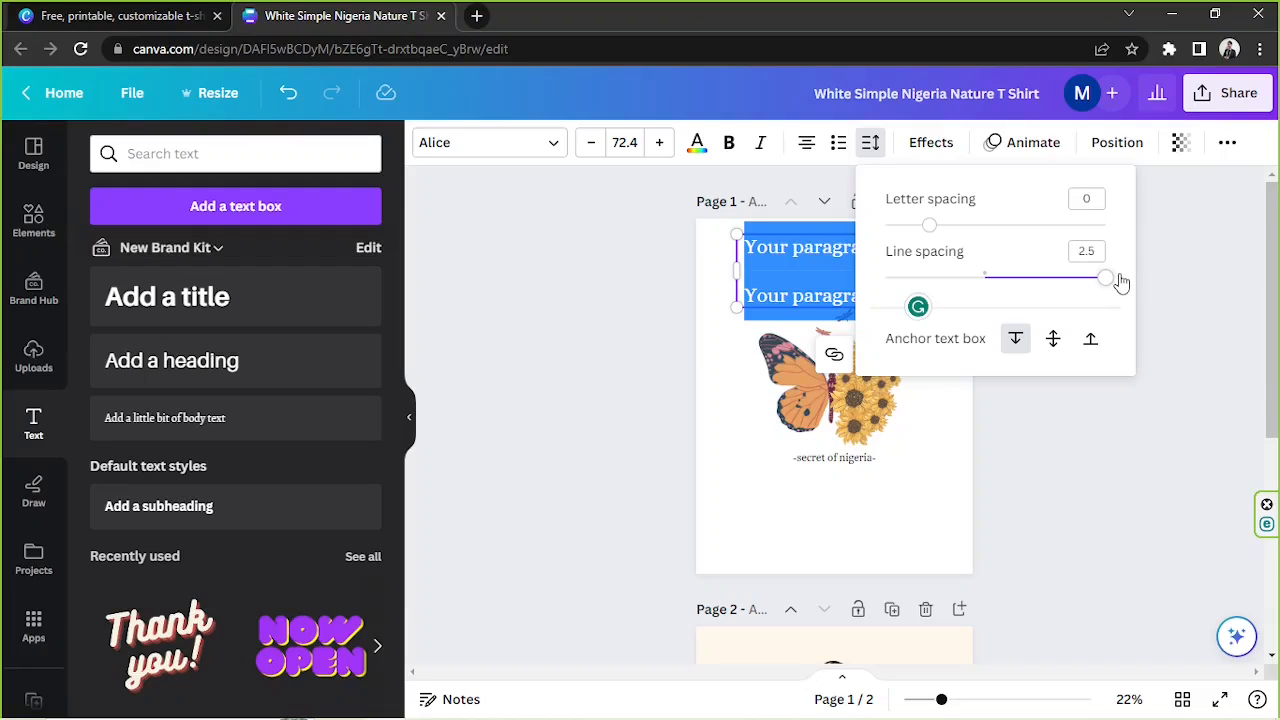
left_click_drag(1104, 280, 980, 280)
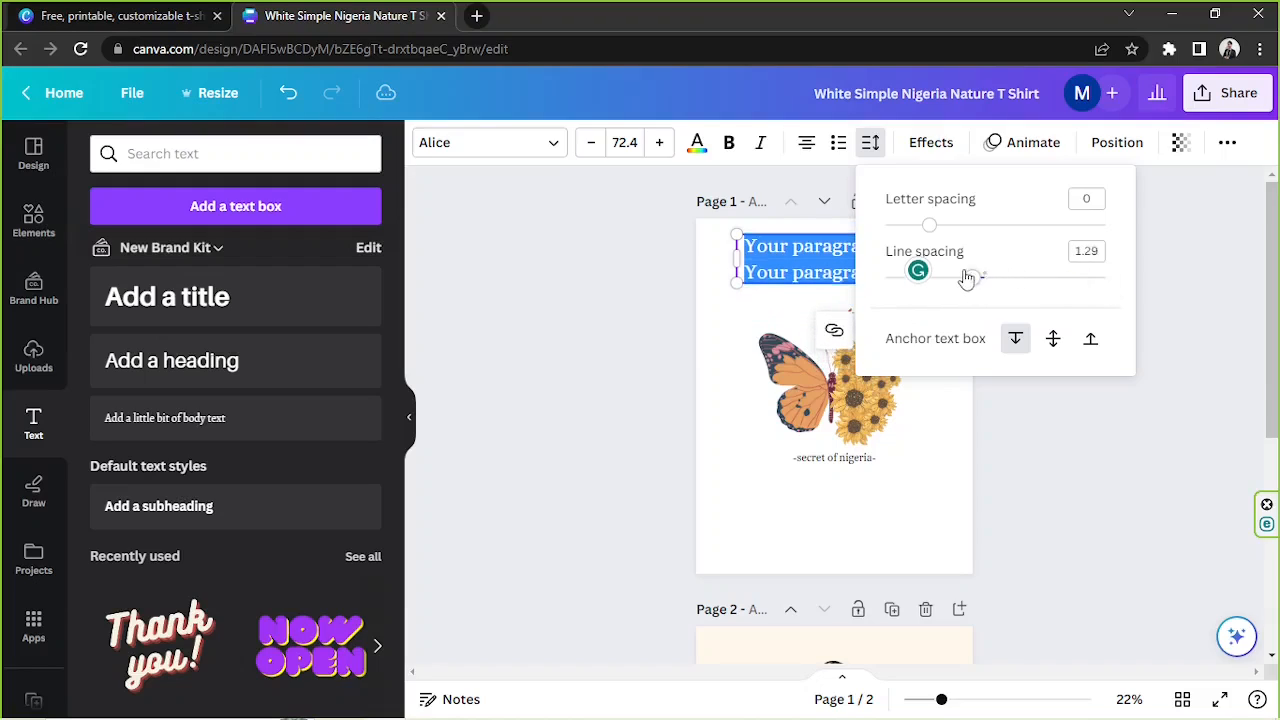
left_click_drag(928, 276, 884, 276)
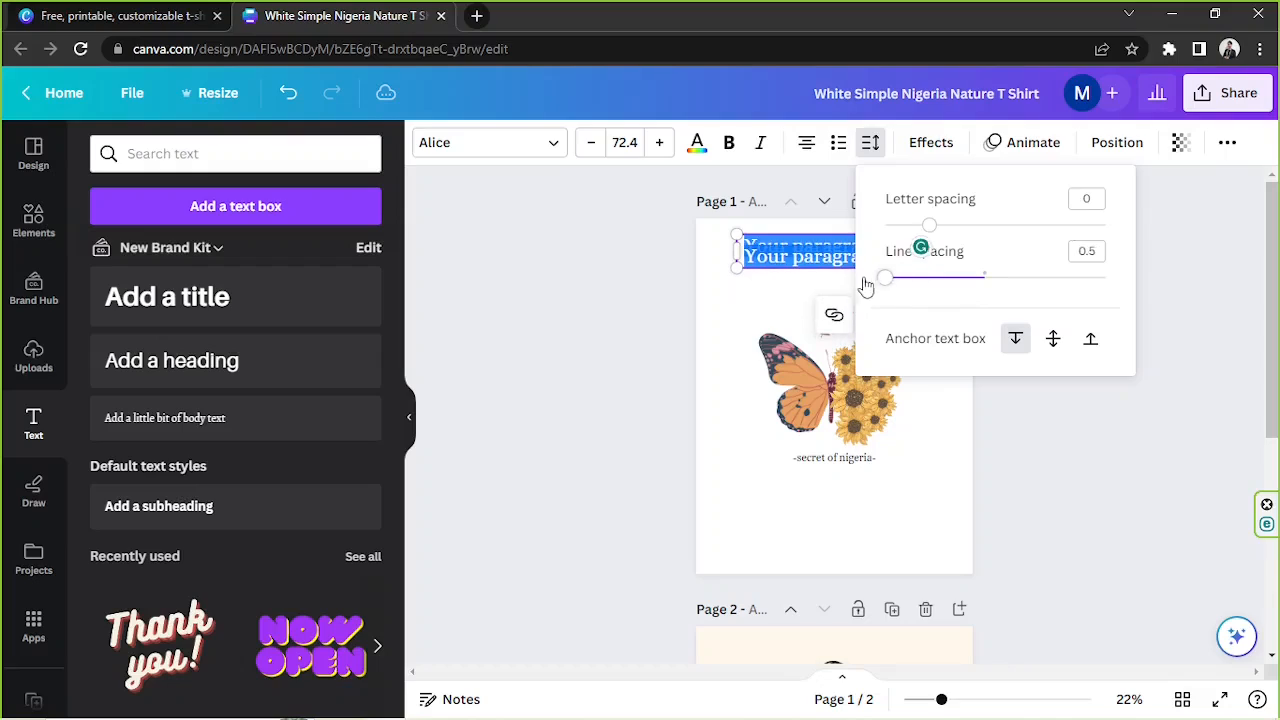
left_click_drag(884, 278, 920, 278)
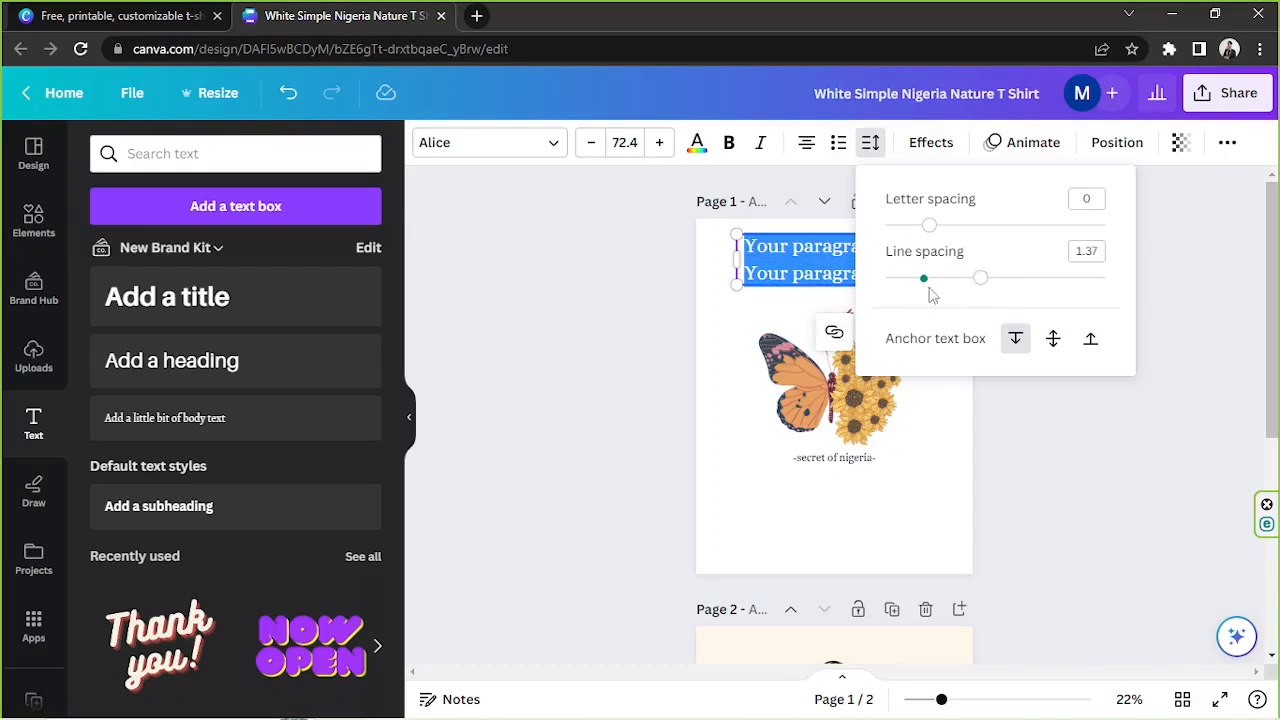
left_click_drag(924, 276, 980, 276)
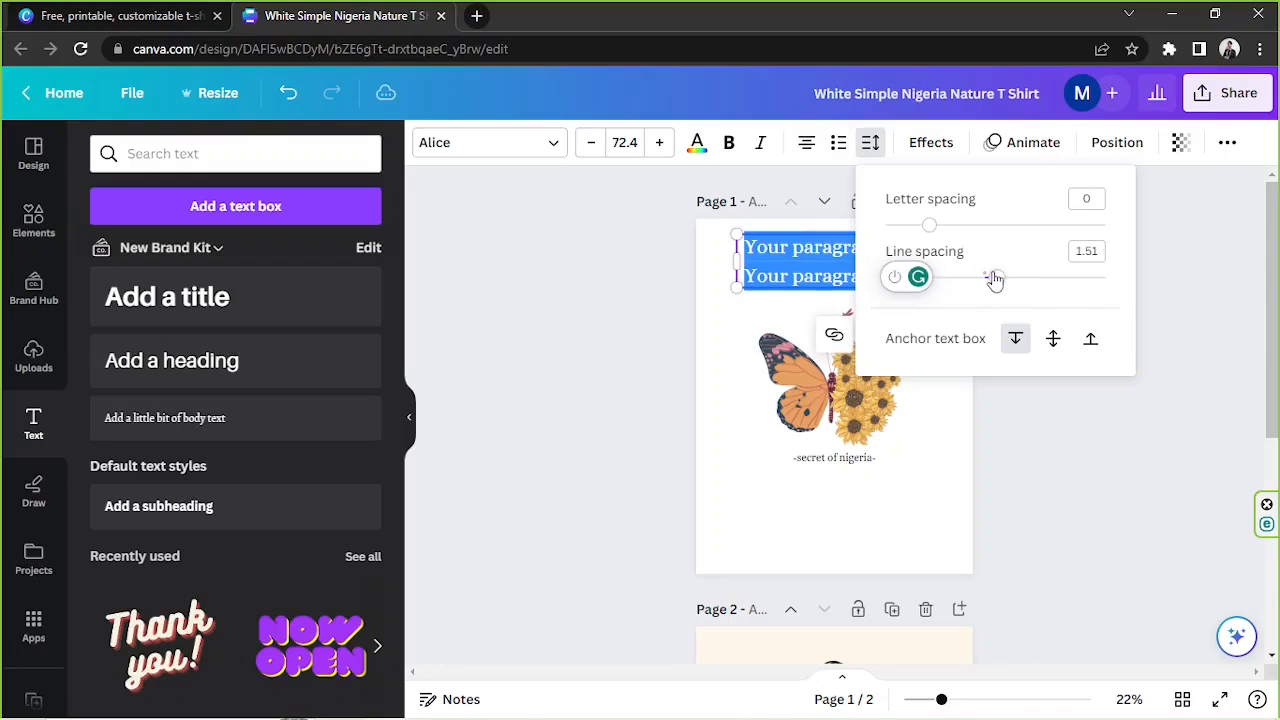
left_click_drag(996, 276, 984, 276)
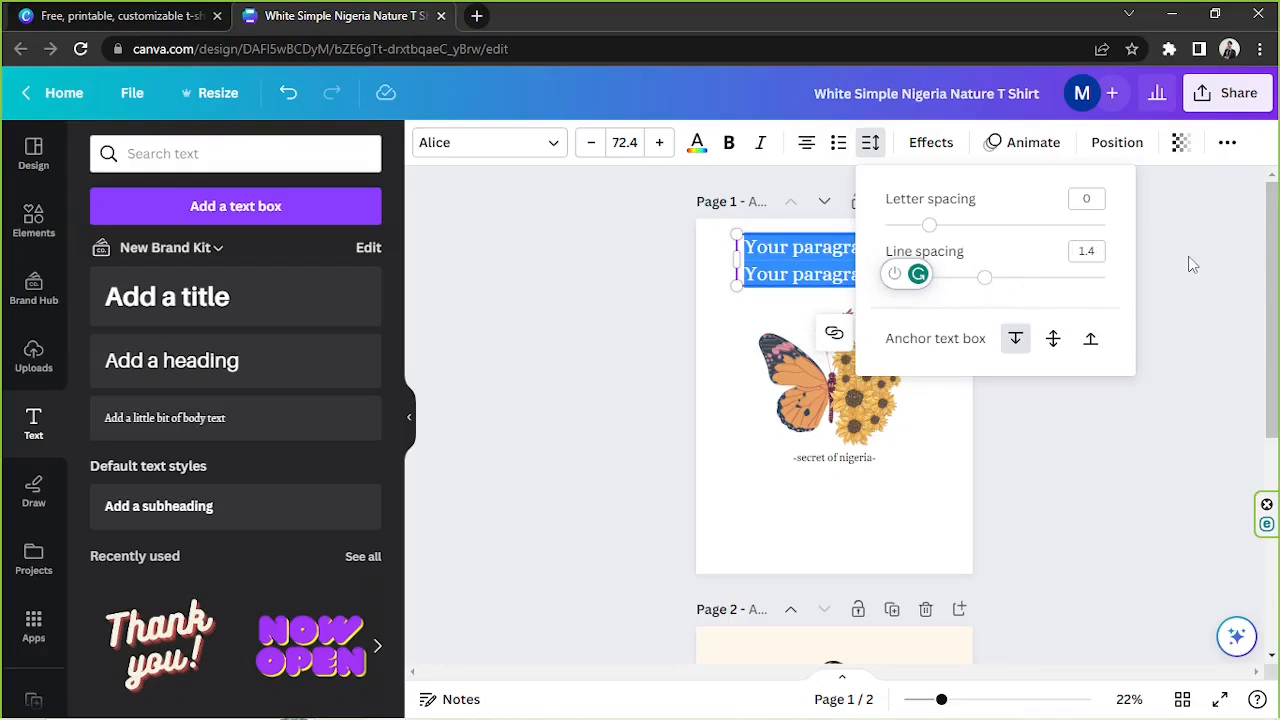
left_click(1096, 276)
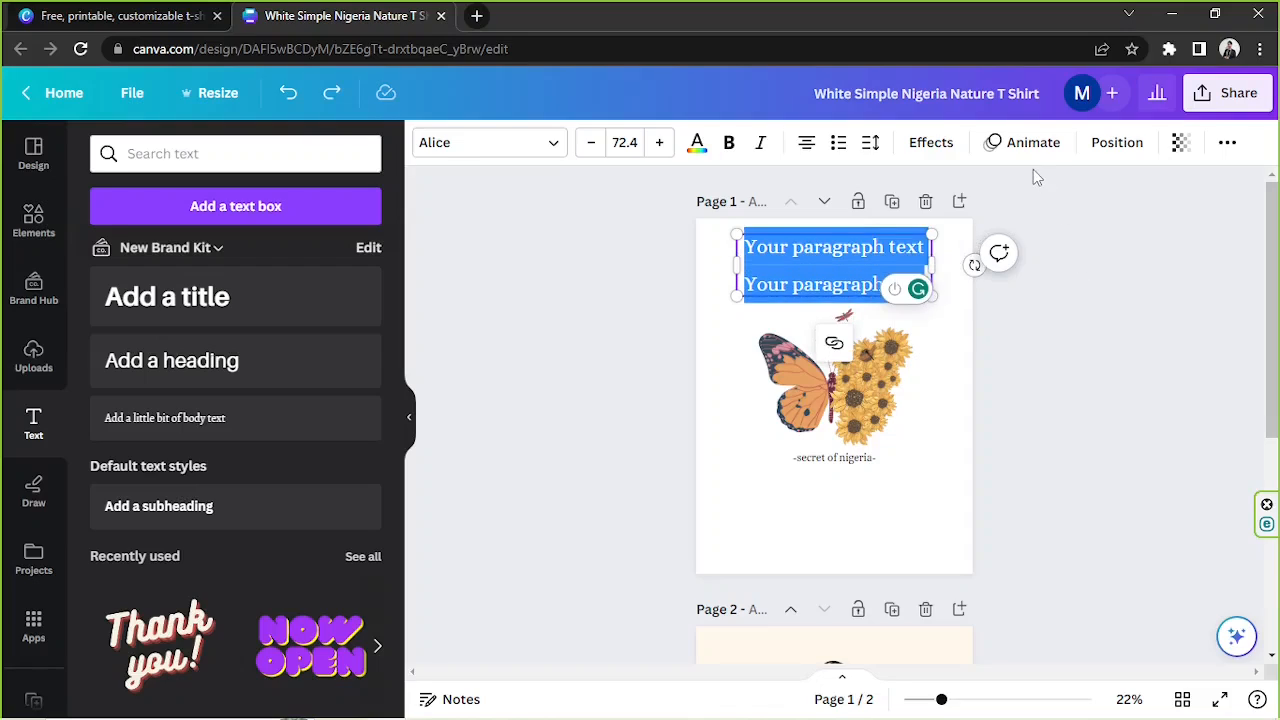
mouse_move(1084, 332)
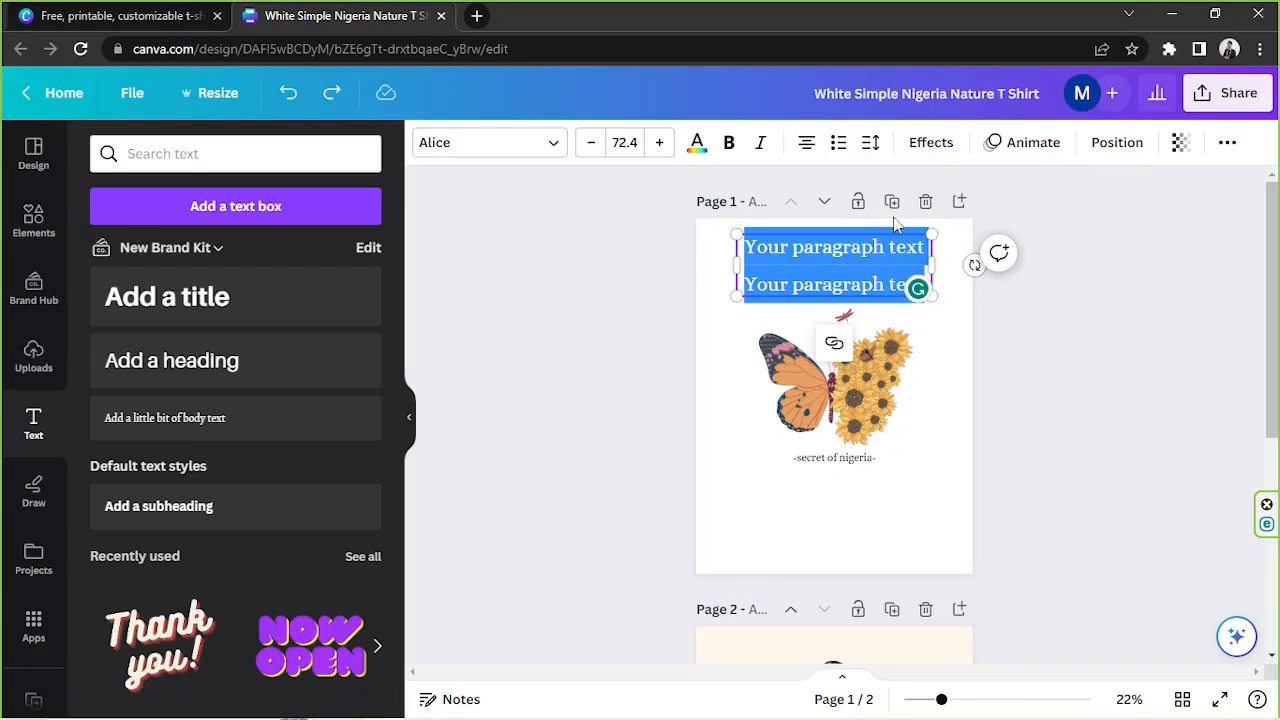
Step: Try Shadow, Outline and Neon effects, then choose the Curve shape for the heading
left_click(930, 142)
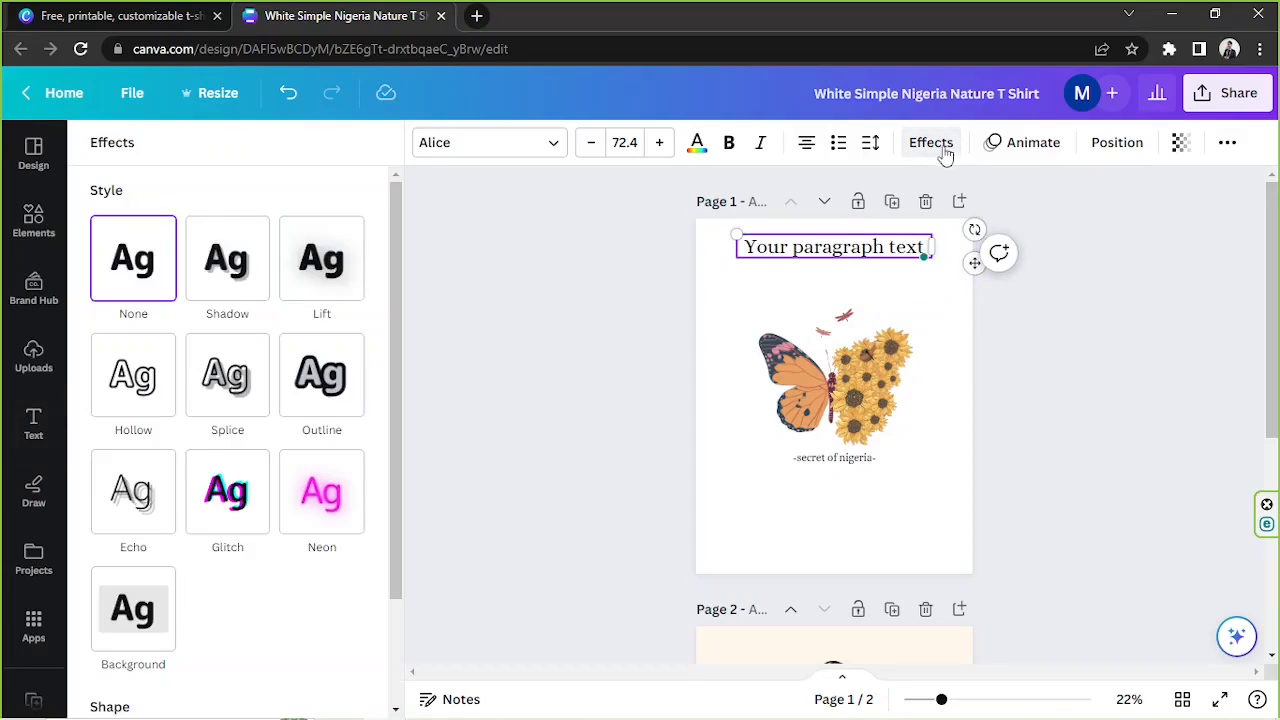
left_click(228, 258)
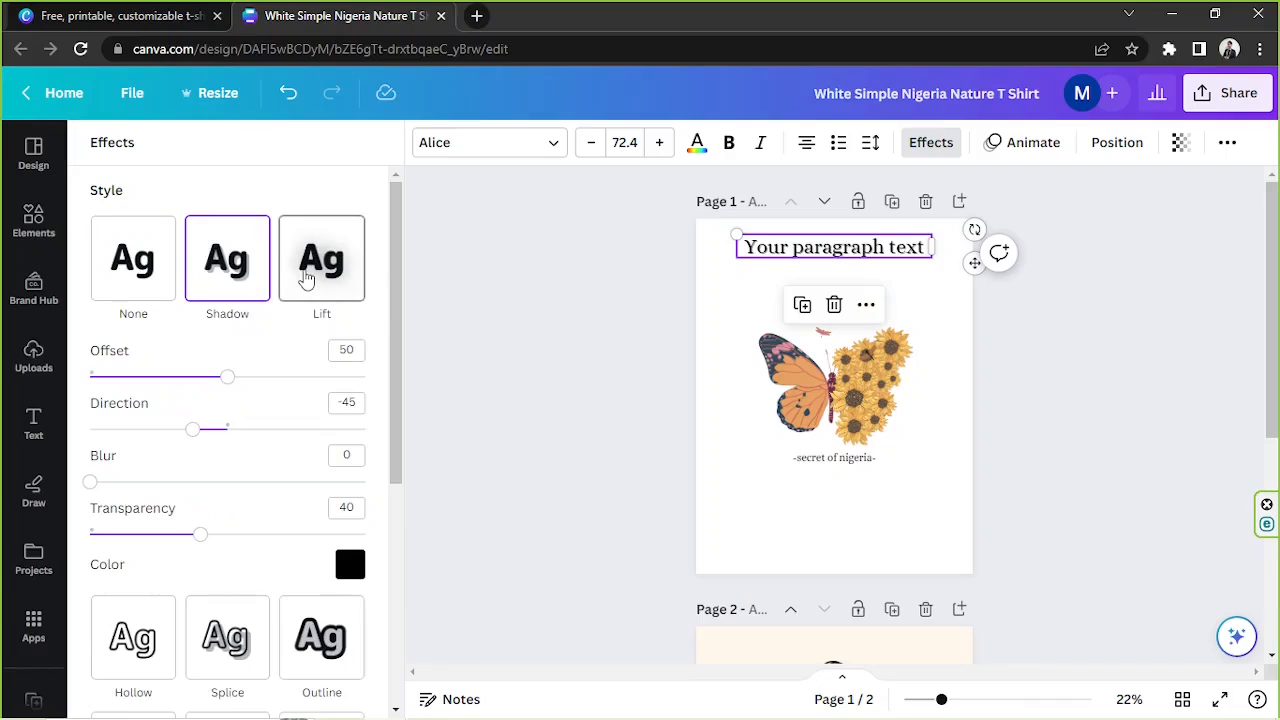
left_click(132, 256)
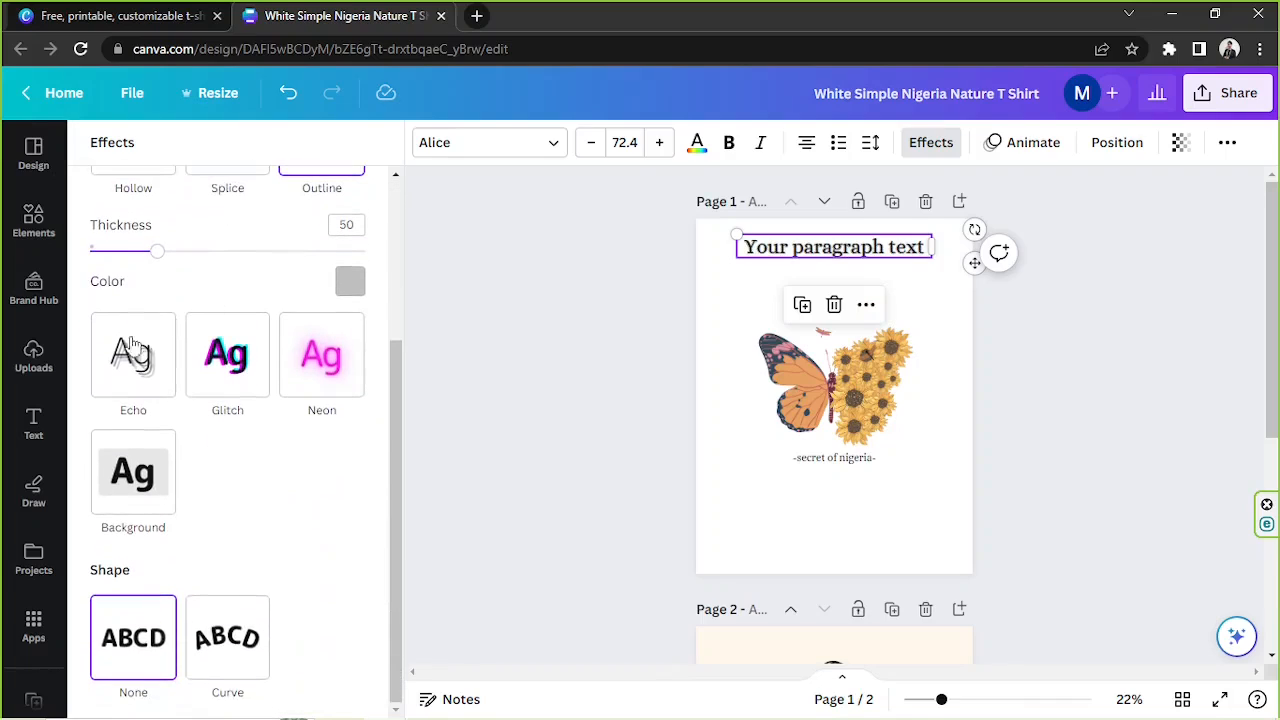
left_click(320, 356)
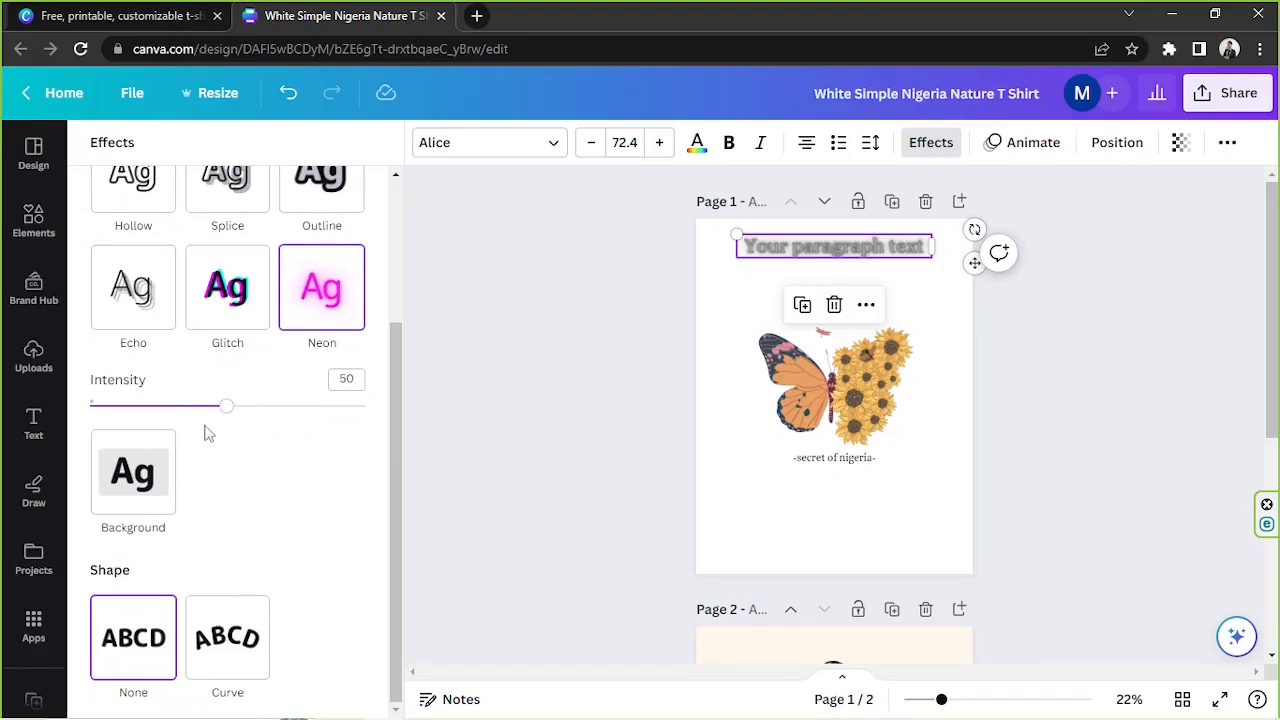
left_click(132, 472)
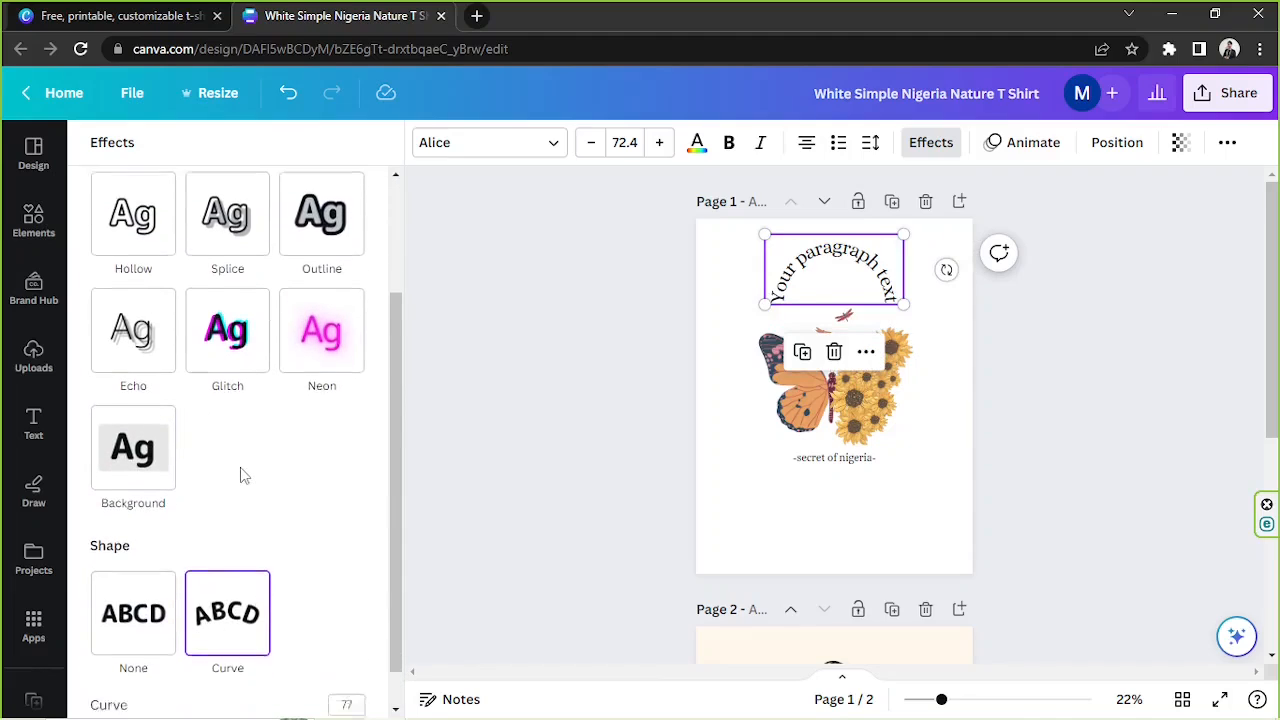
Step: Drag the curve amount both ways and leave it near 0 so the text stays straight
scroll("down", 3)
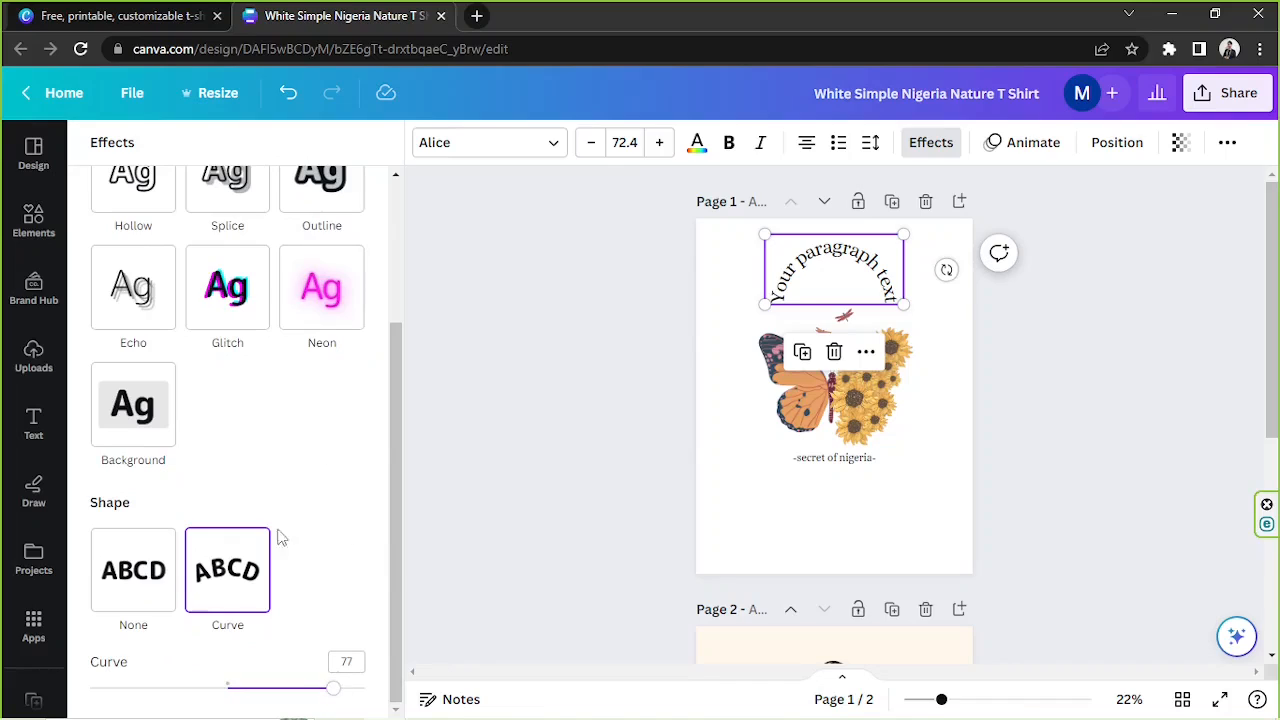
left_click_drag(332, 688, 190, 688)
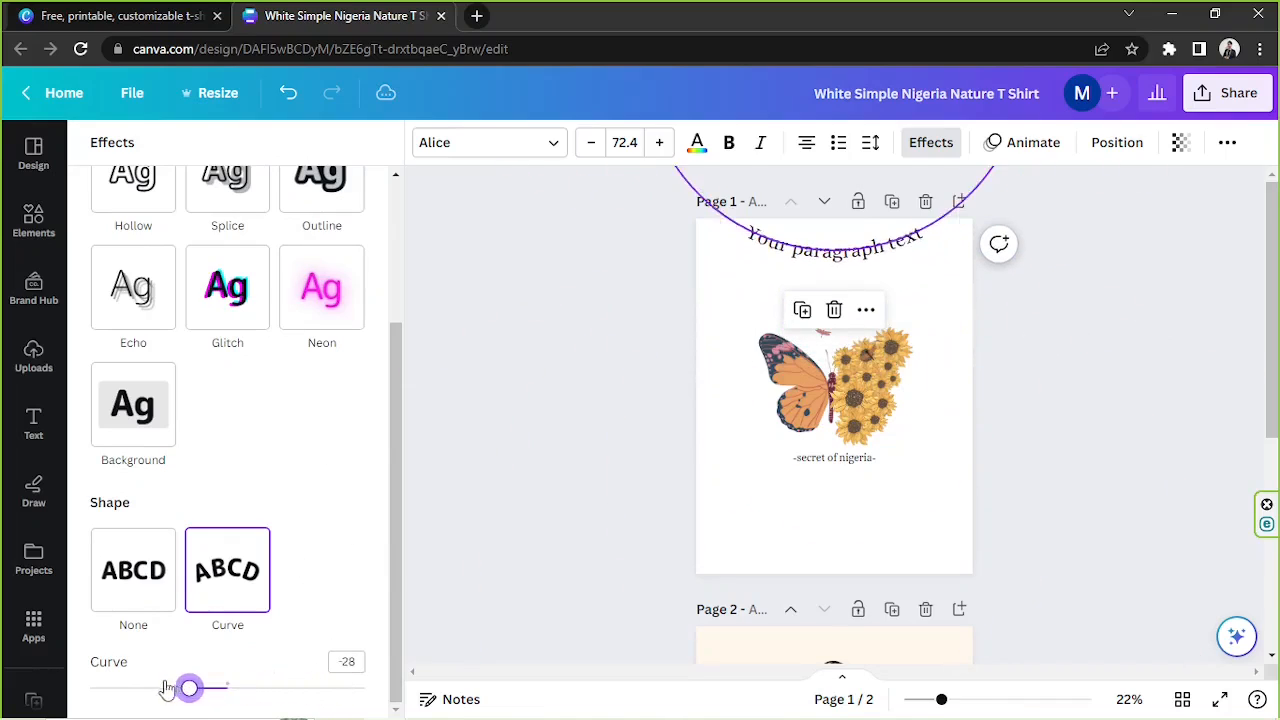
left_click_drag(188, 688, 288, 688)
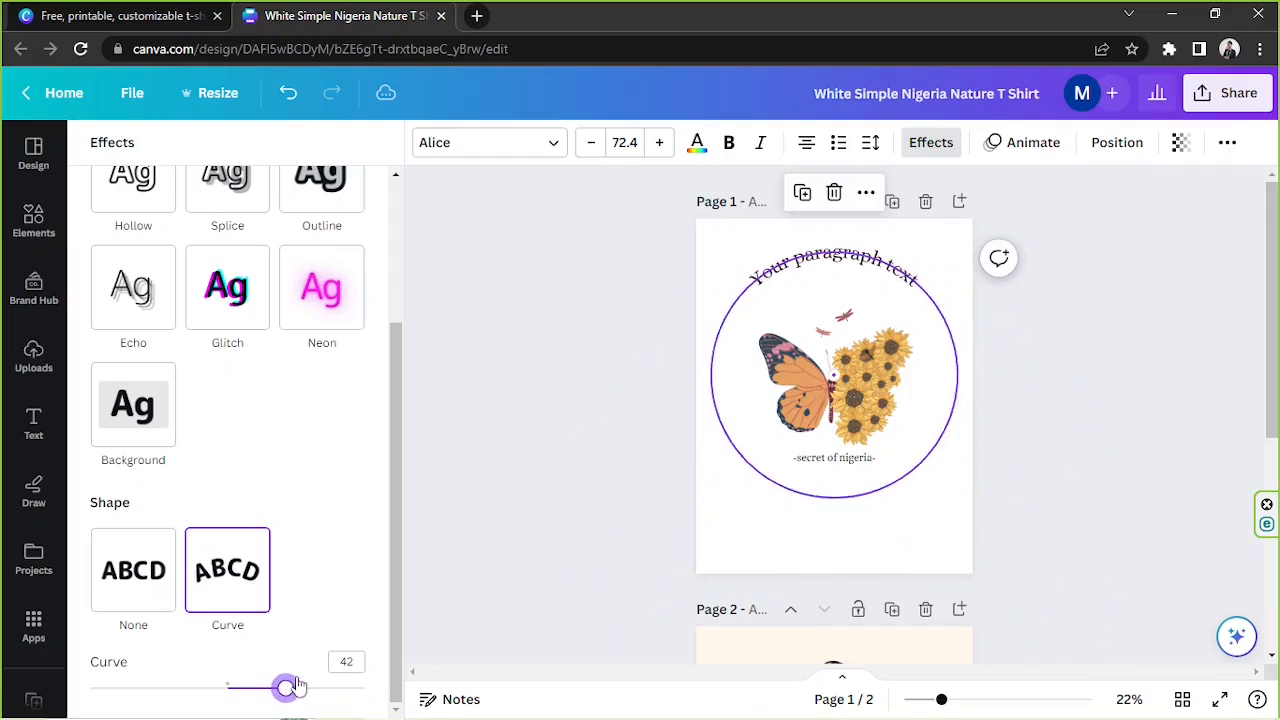
left_click_drag(290, 688, 226, 688)
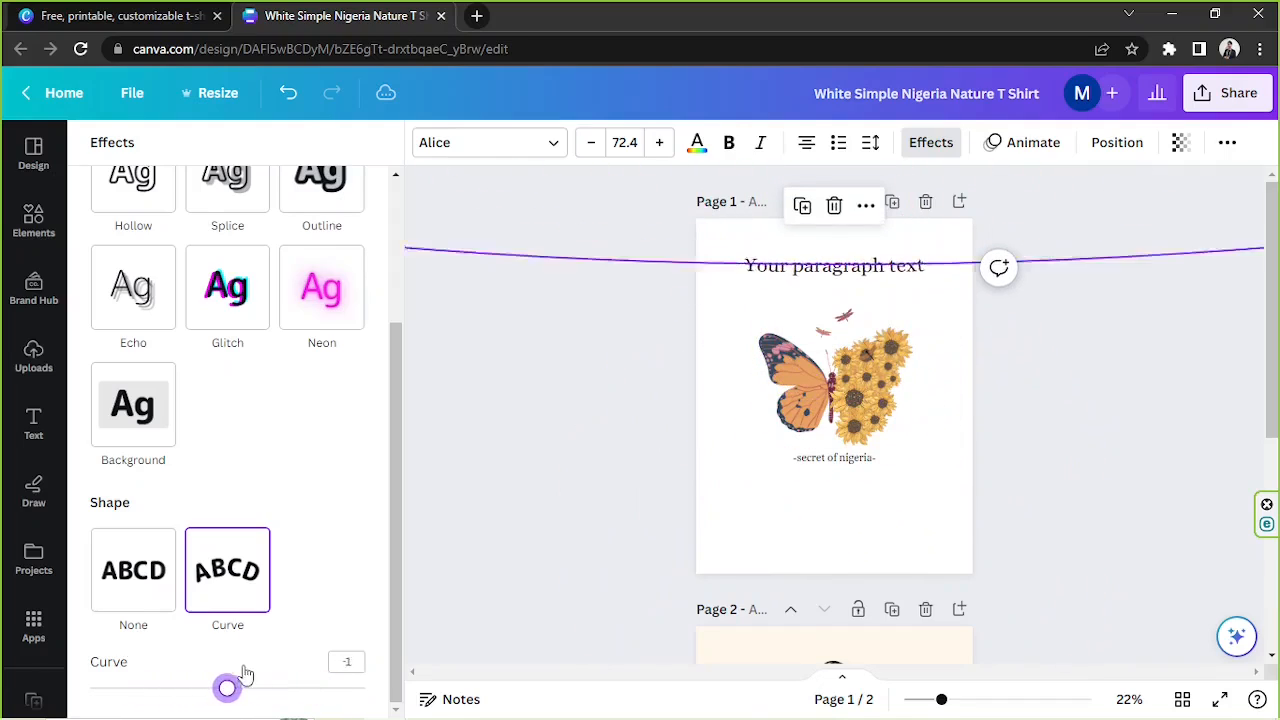
left_click_drag(228, 688, 236, 684)
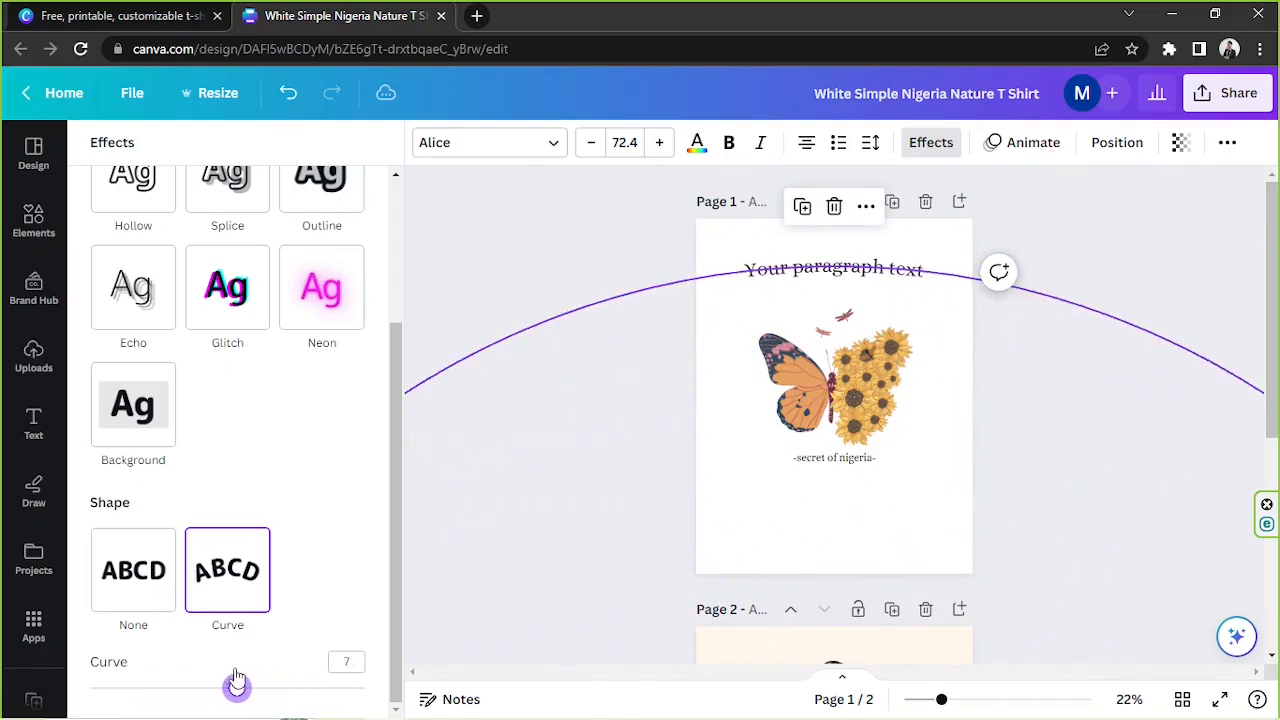
left_click_drag(236, 688, 228, 688)
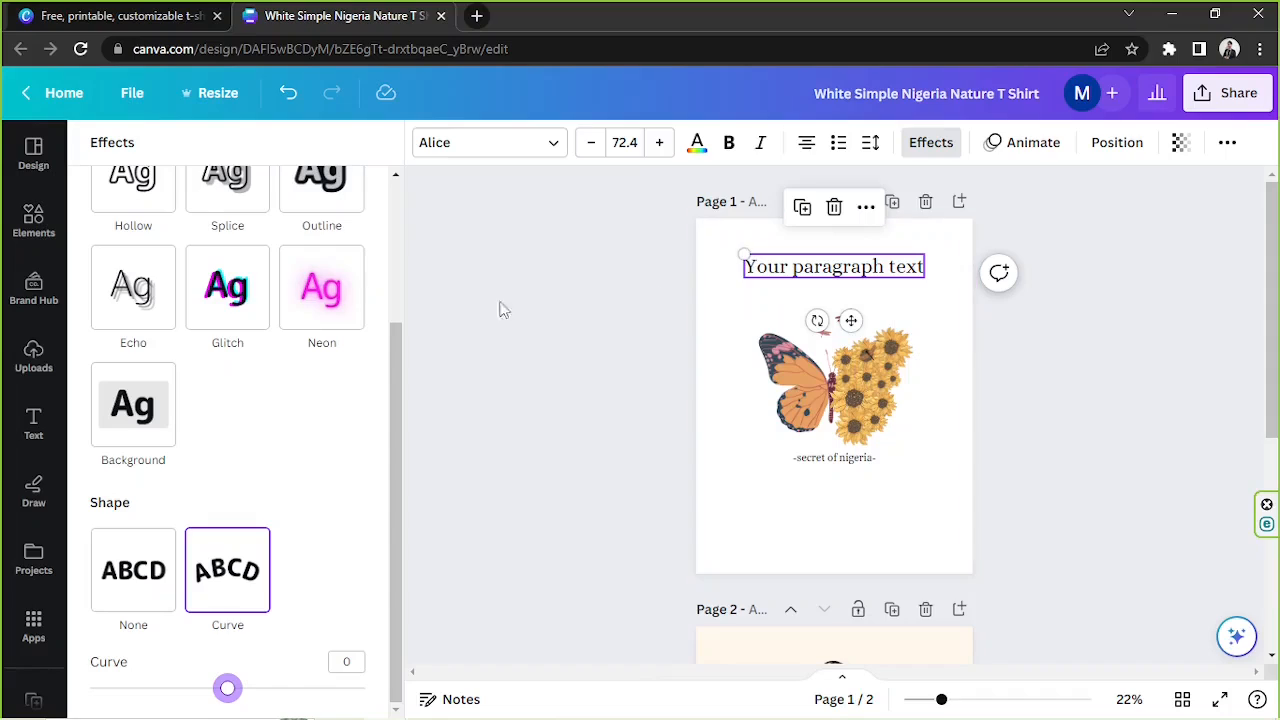
scroll("up", 3)
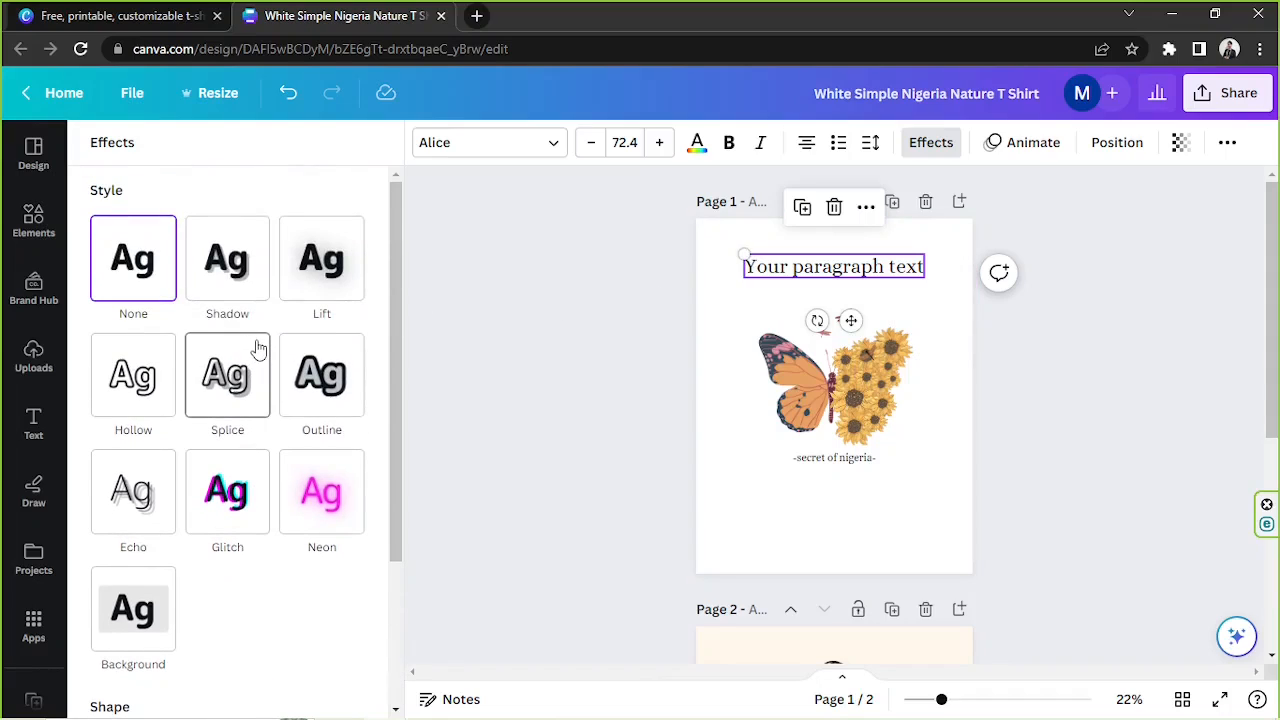
mouse_move(816, 292)
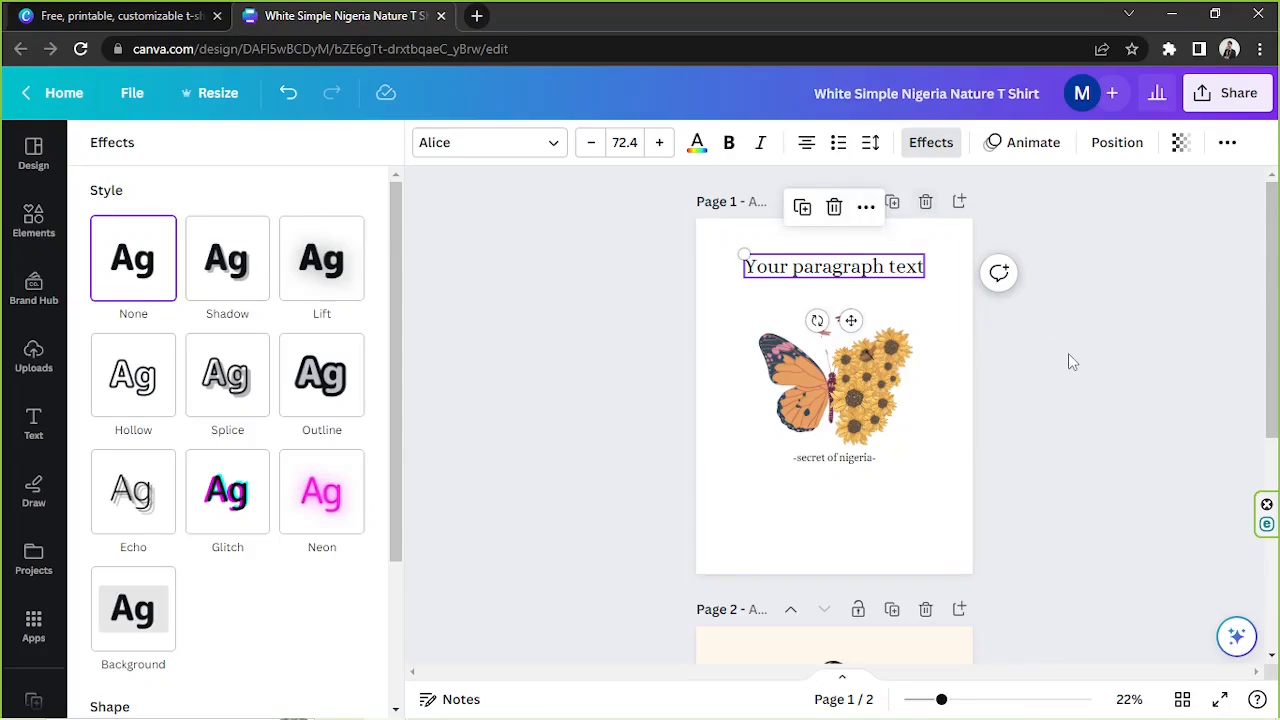
Step: Search the Elements library for 'flower'
left_click(32, 424)
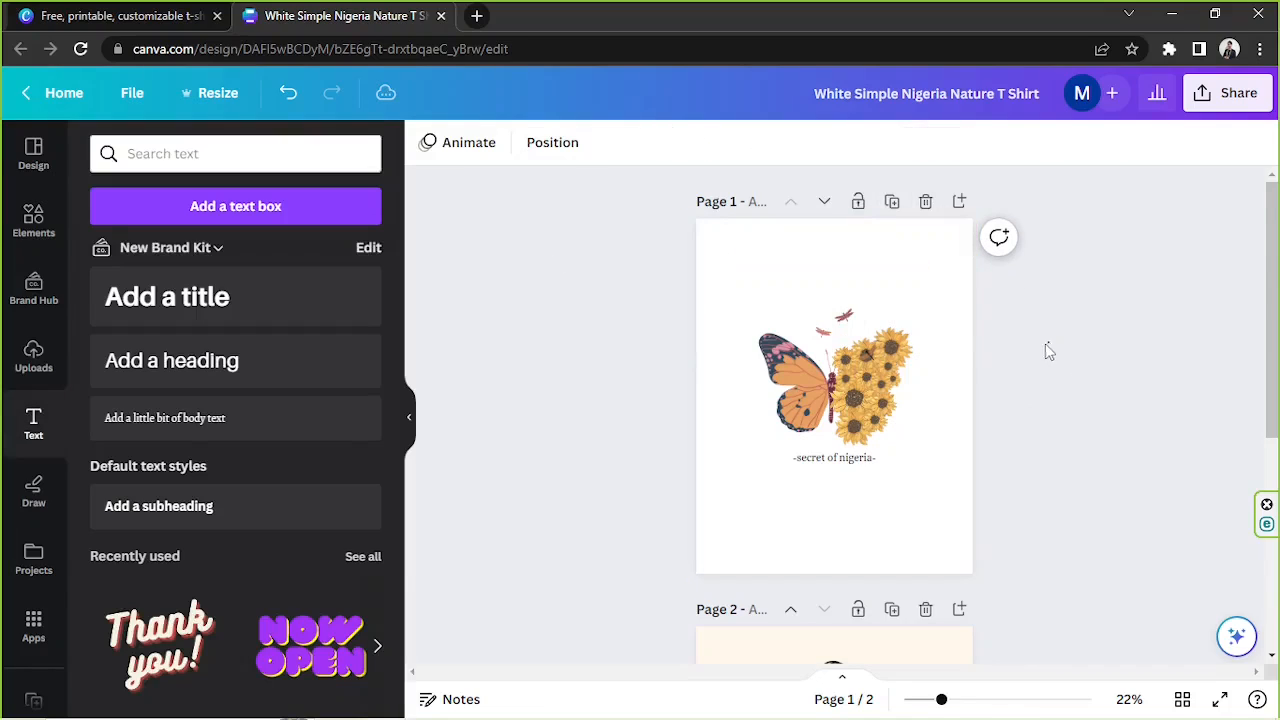
mouse_move(1108, 400)
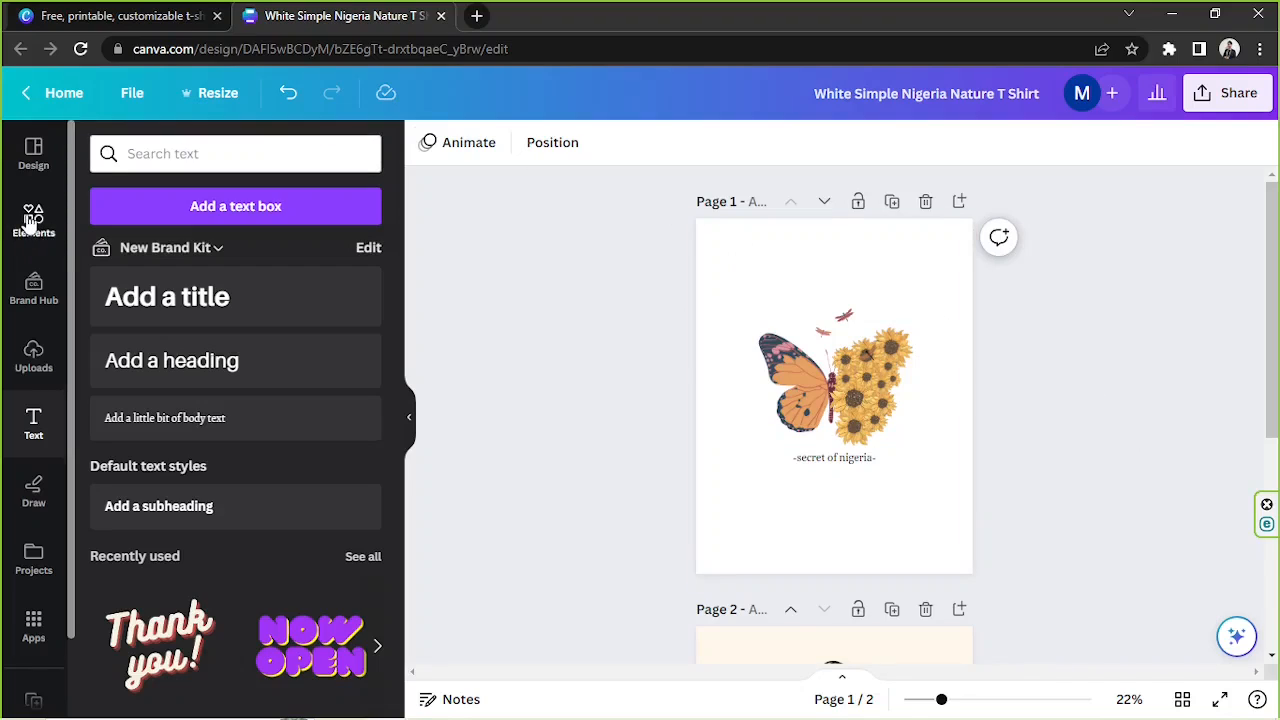
left_click(32, 218)
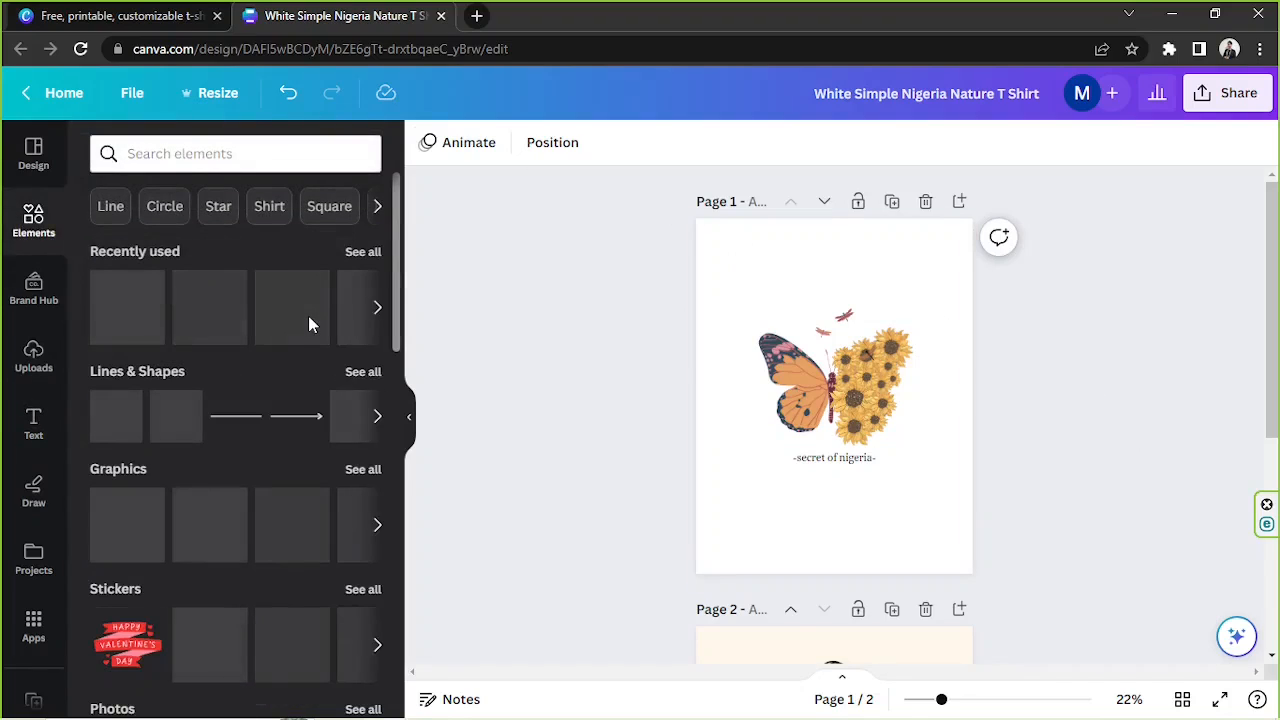
left_click(236, 152)
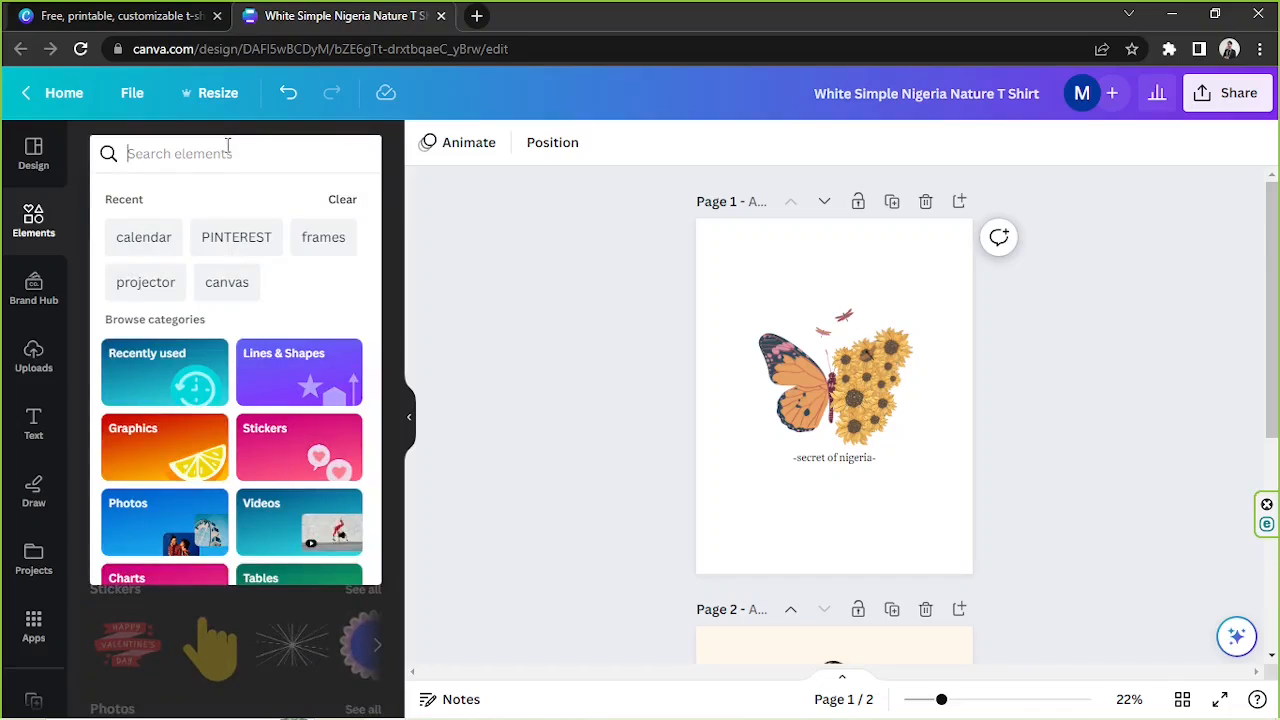
type("flower")
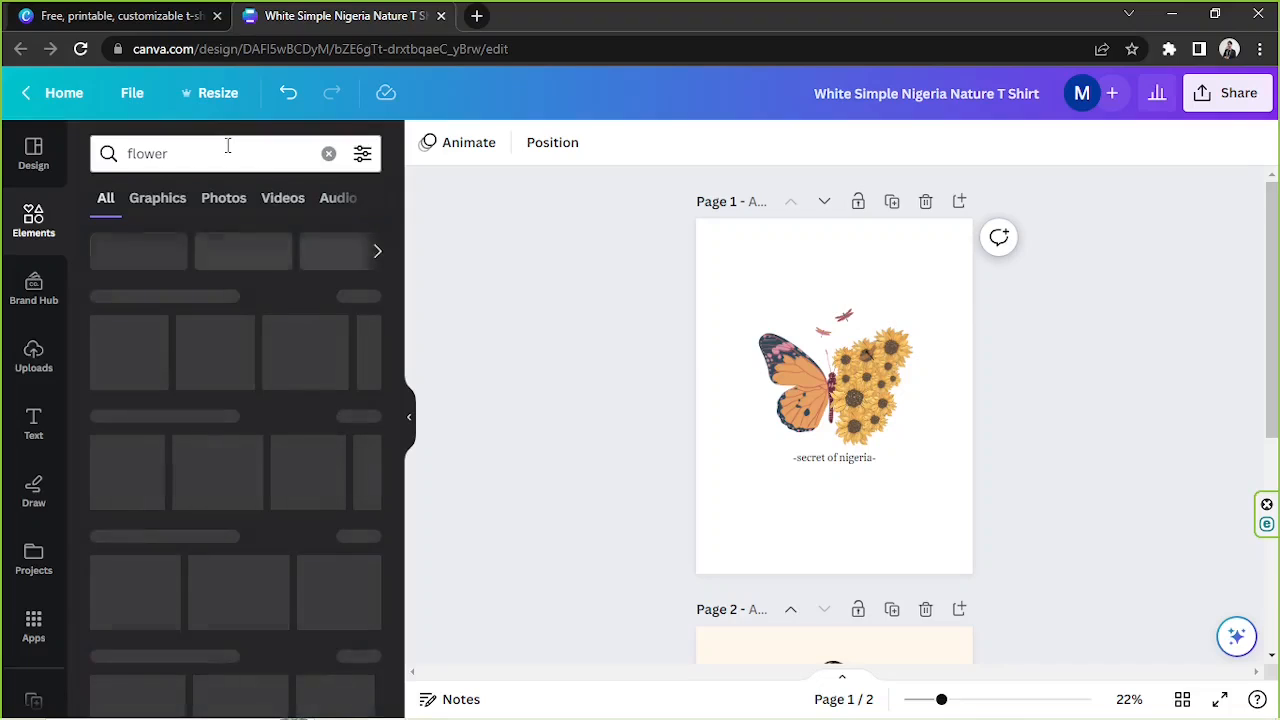
Step: Browse the flower results under Graphics, then Photos, then back to Graphics
left_click(156, 198)
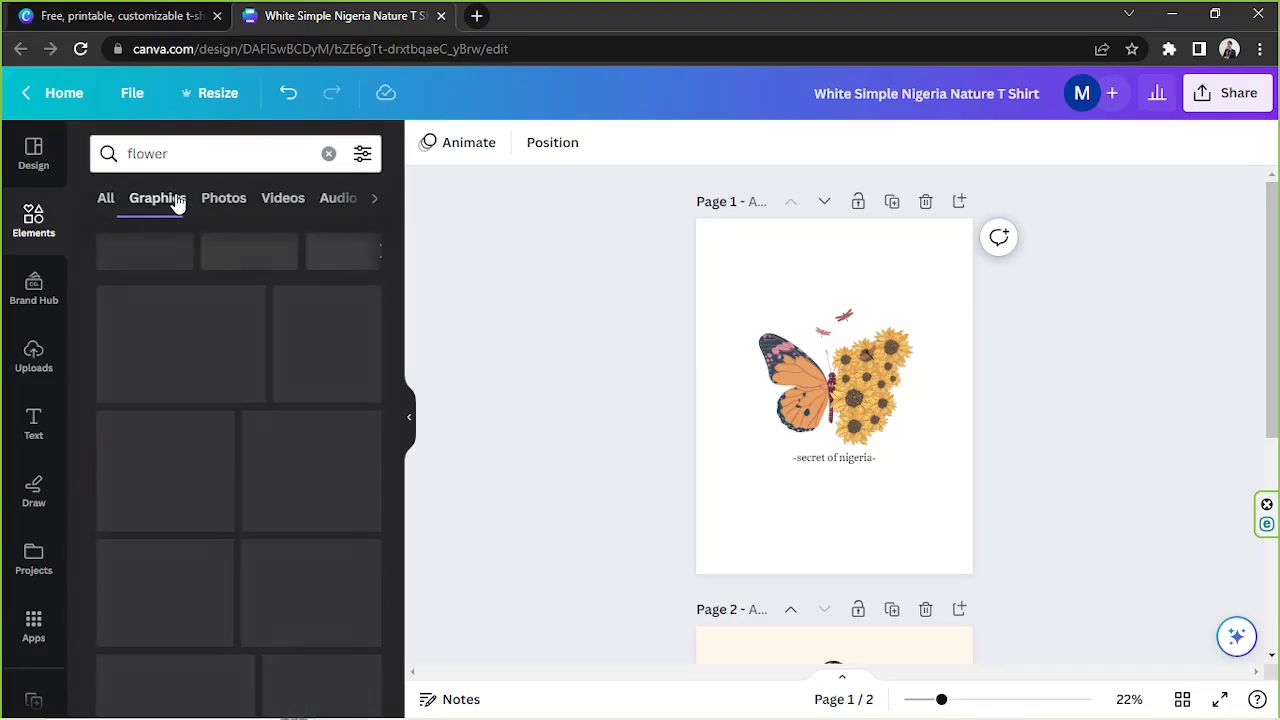
left_click(156, 198)
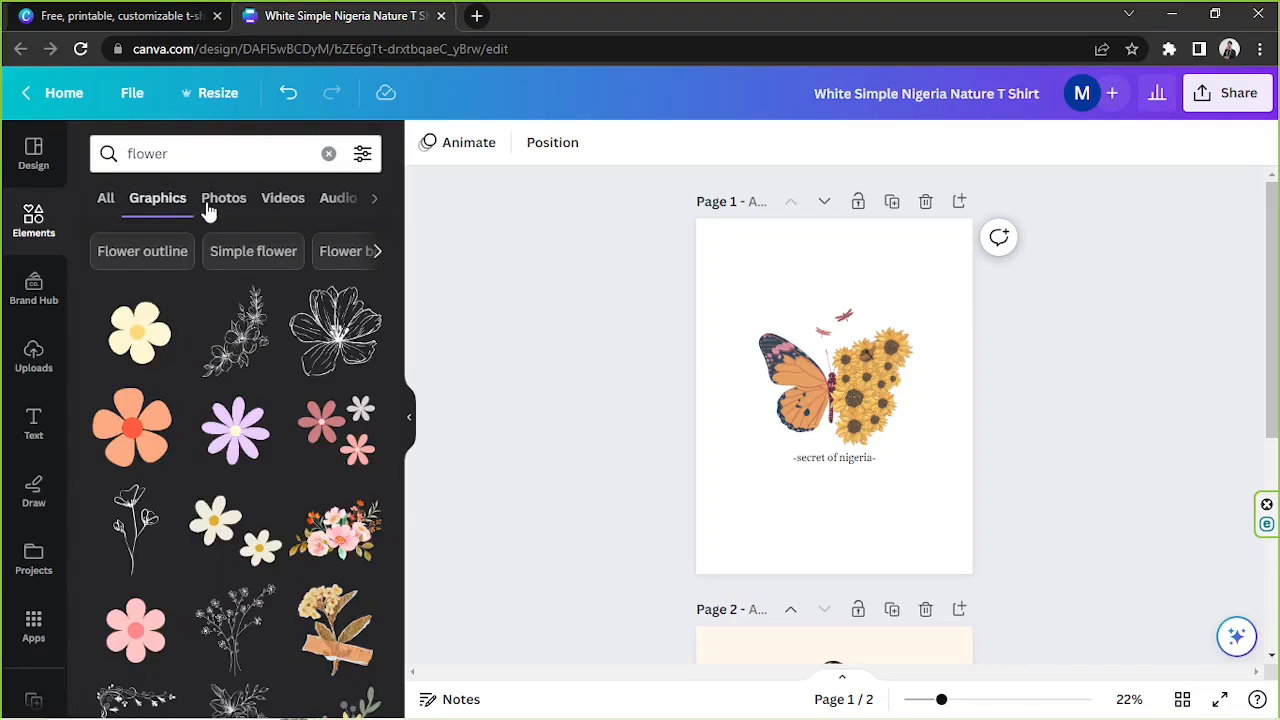
left_click(224, 198)
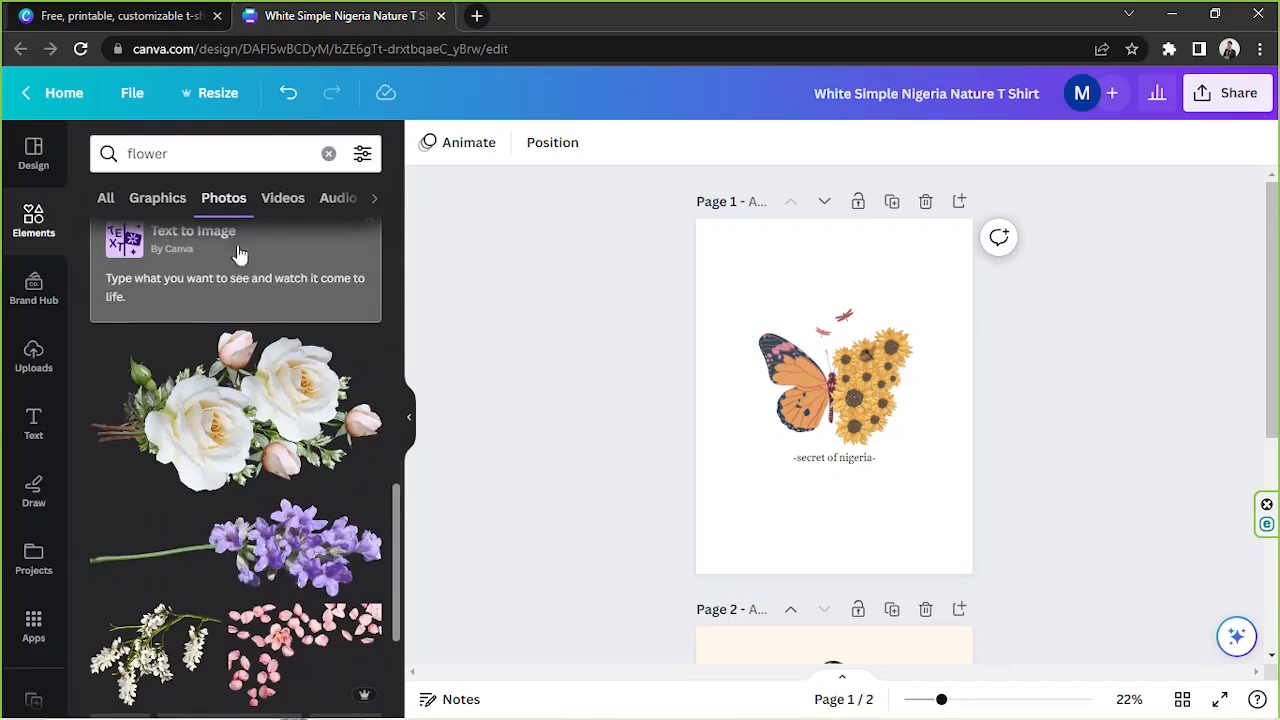
left_click(156, 198)
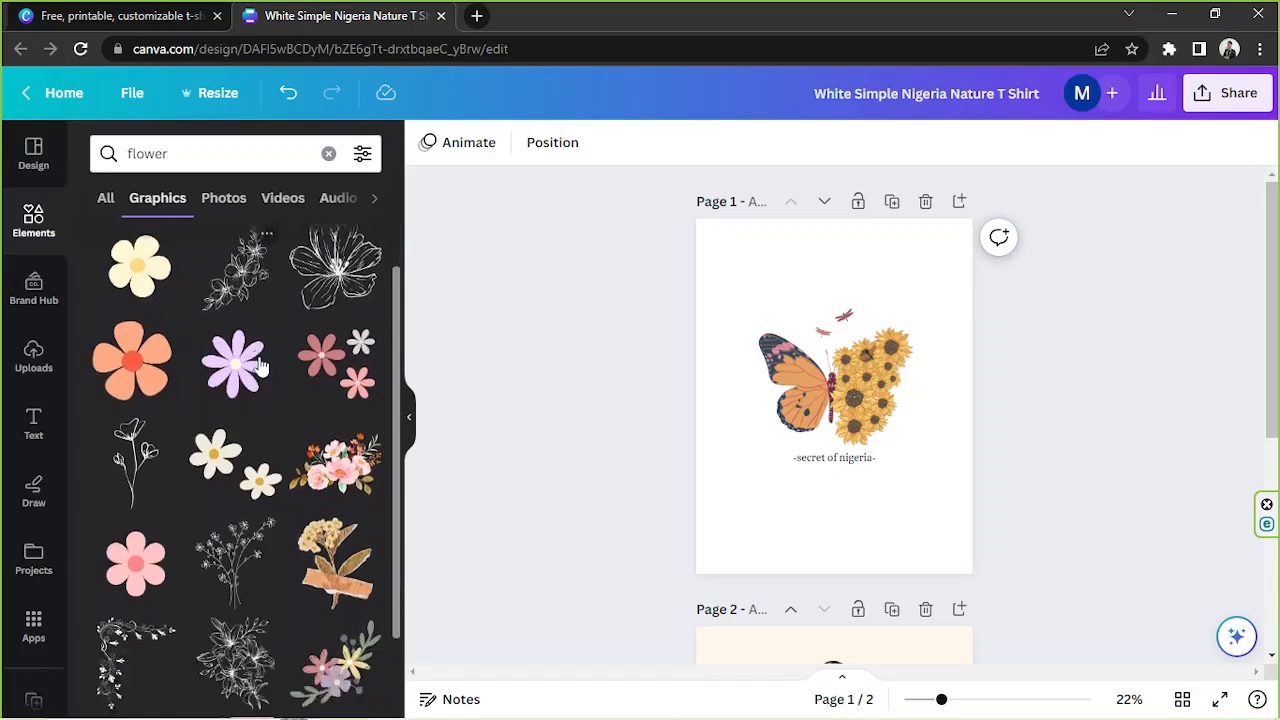
scroll("down", 3)
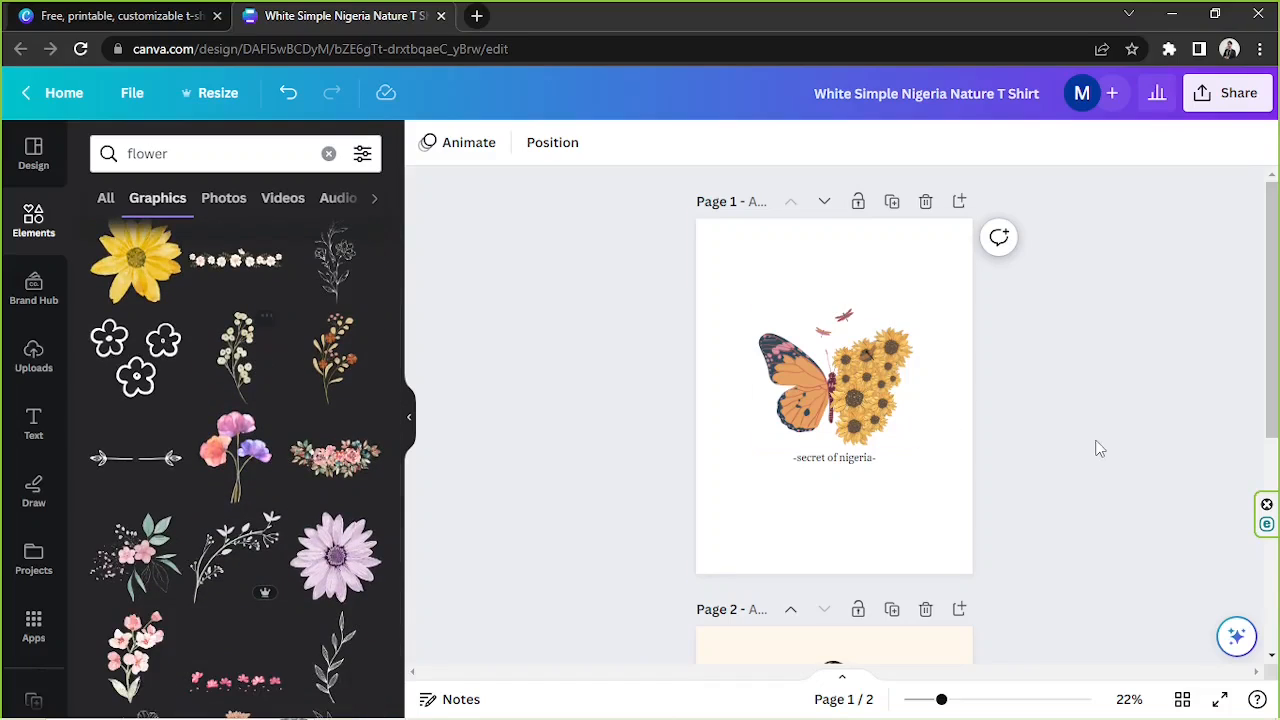
mouse_move(446, 420)
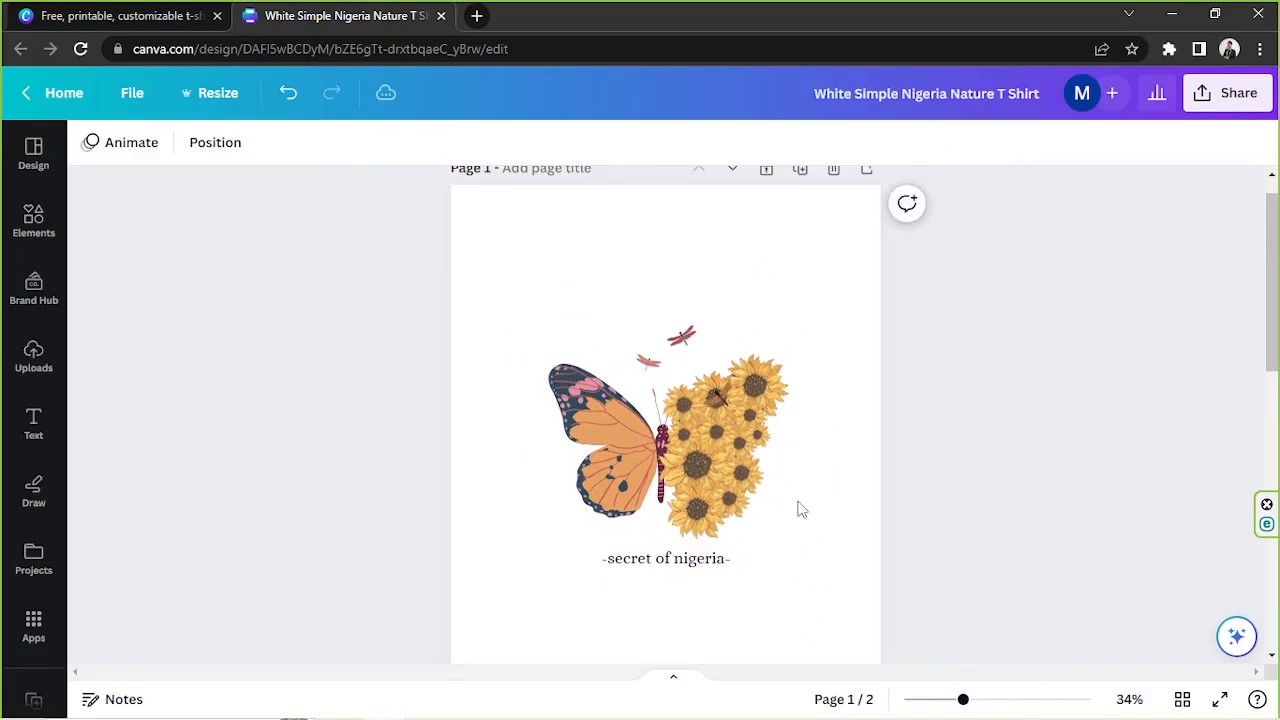
Step: Select the artwork and search Elements for 'butterfly'
left_click(600, 440)
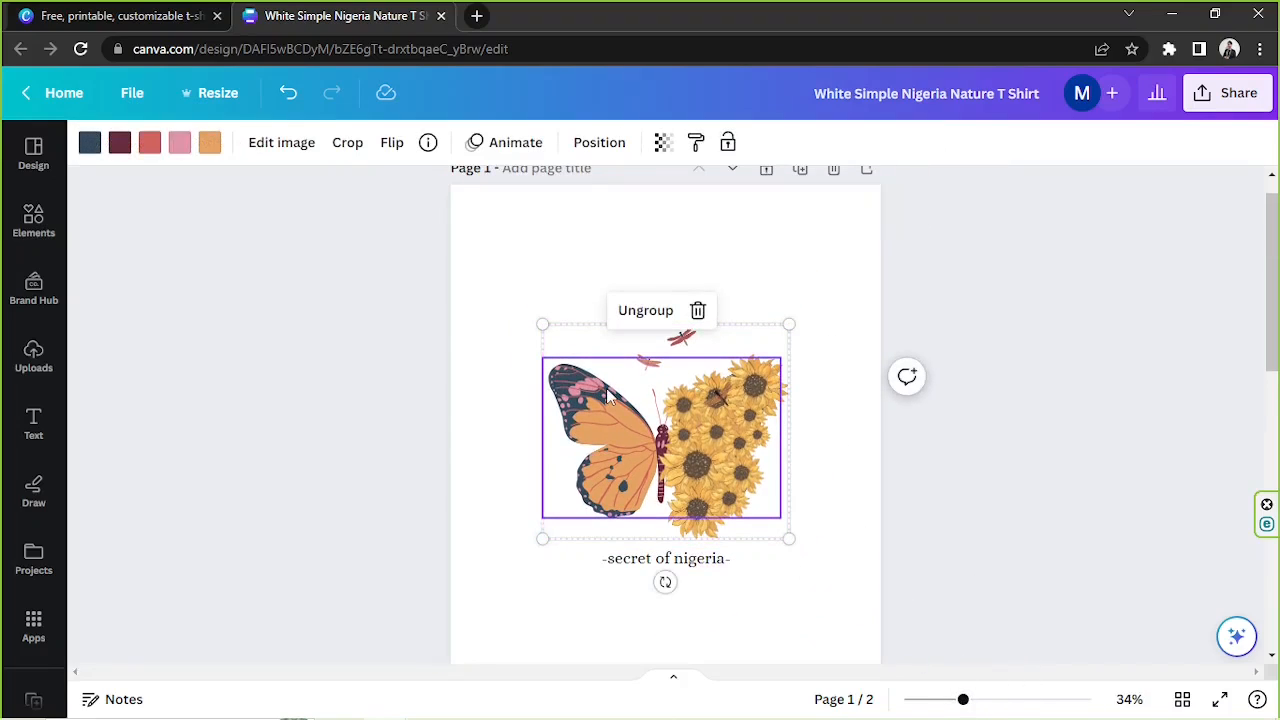
left_click(32, 220)
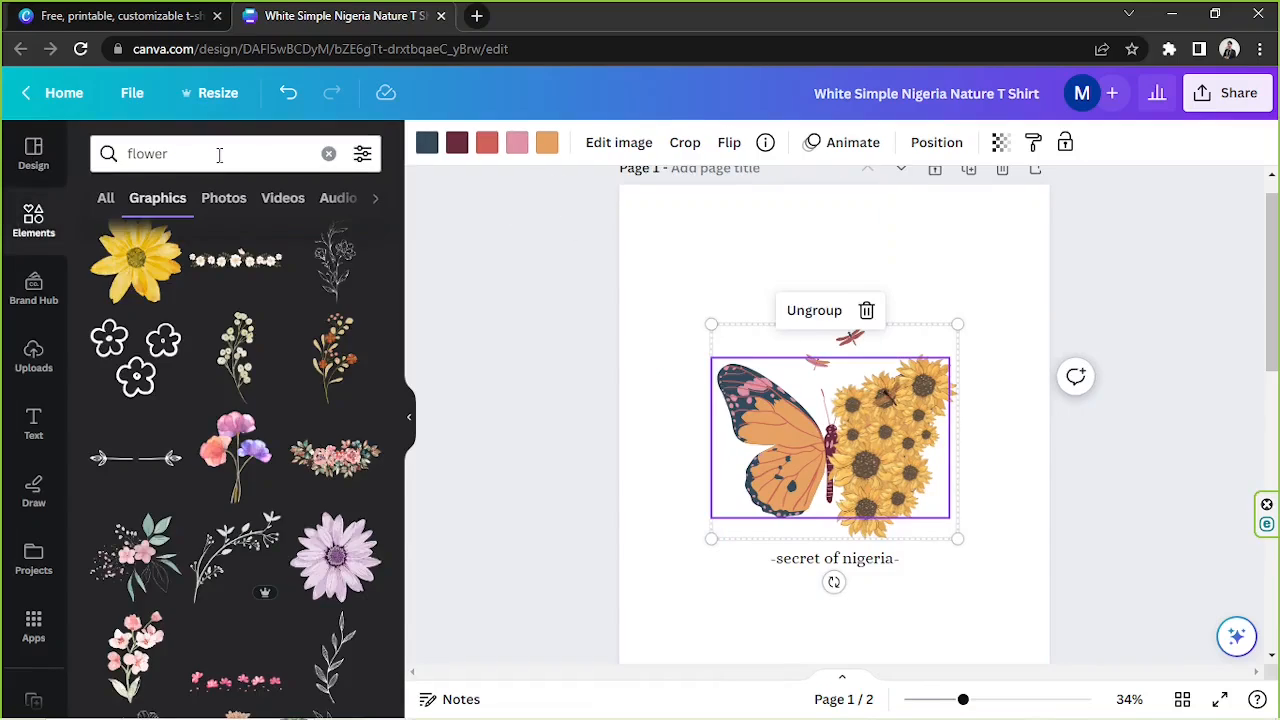
type("vutterfly")
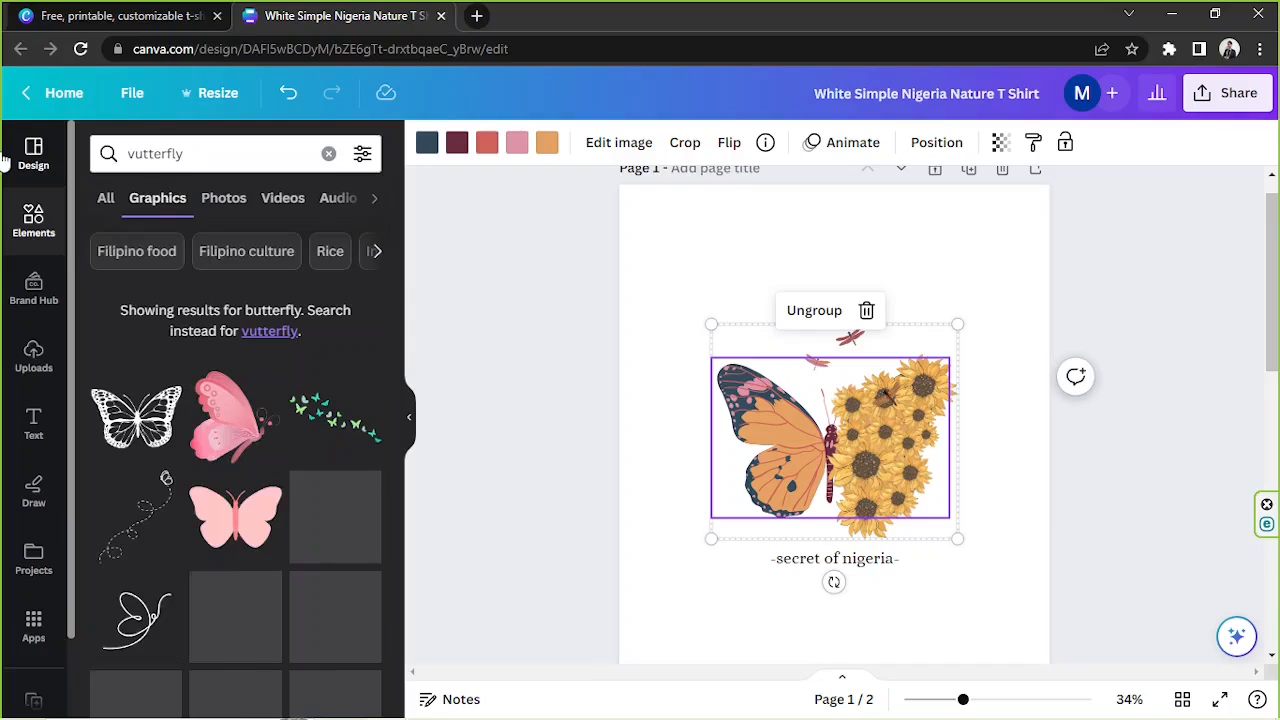
left_click(200, 152)
type("b")
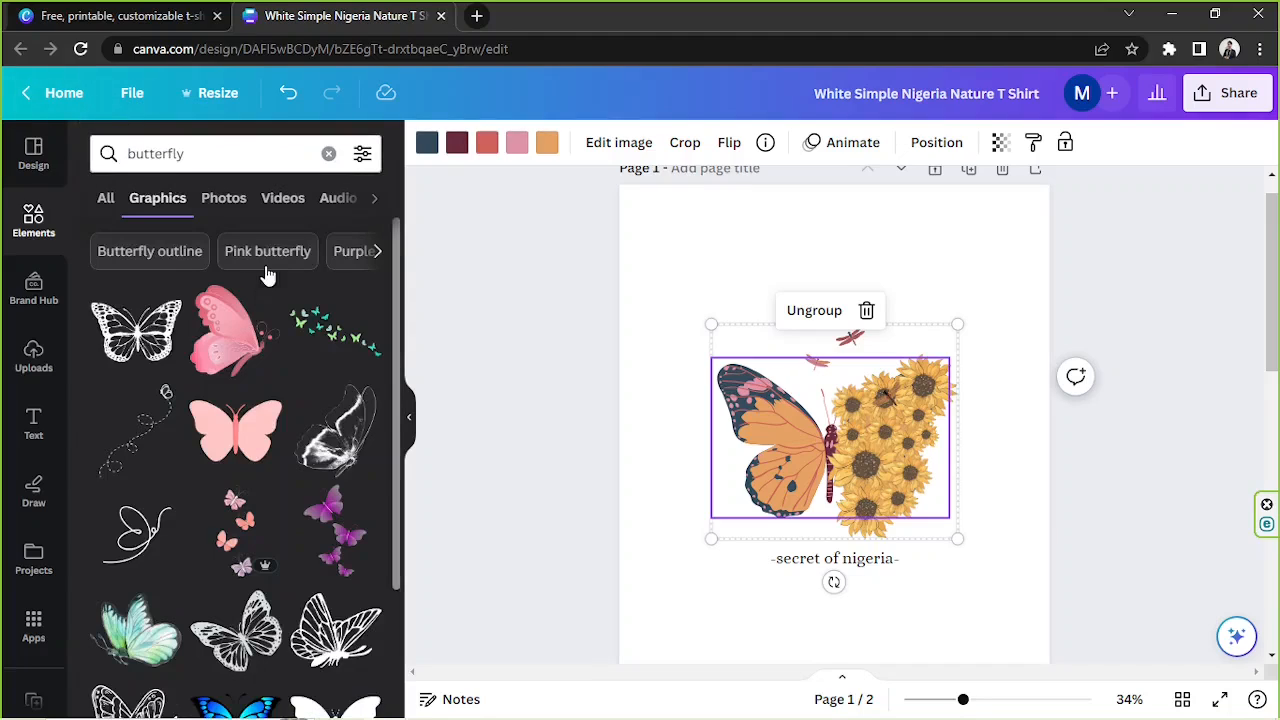
scroll("down", 3)
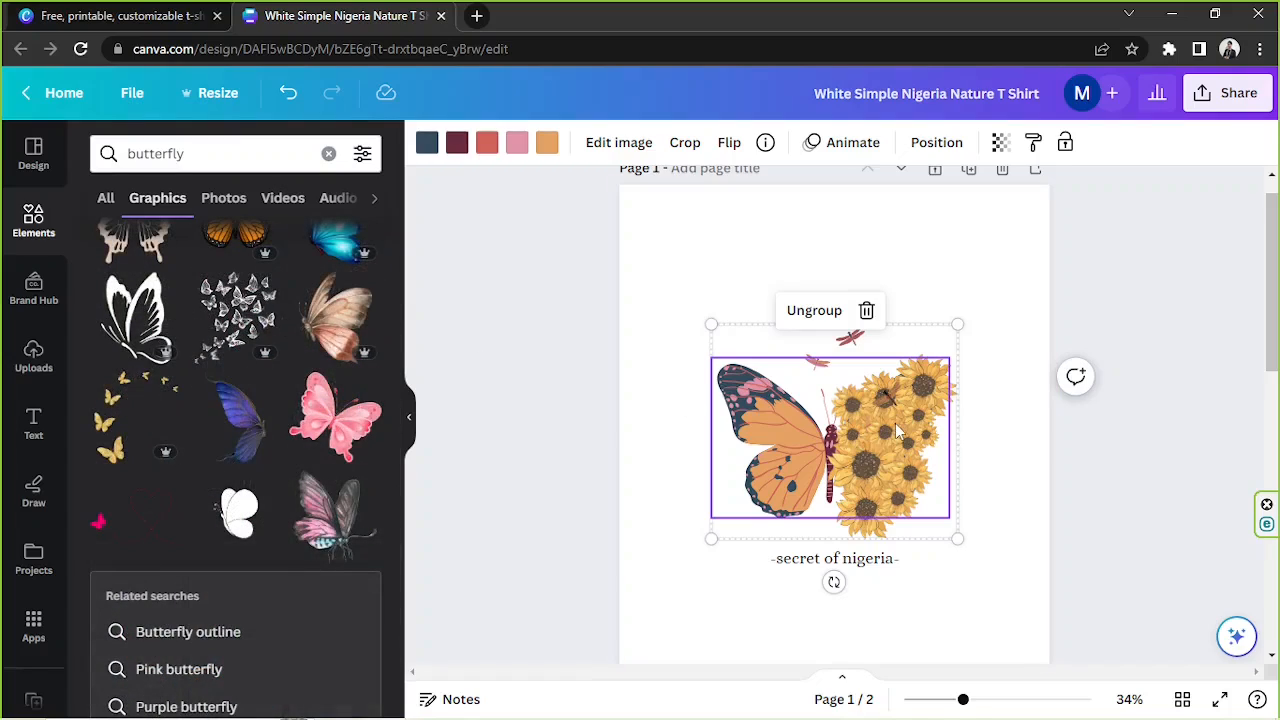
Step: Remove the dragonfly and sunflowers, then drag an orange monarch butterfly onto the page
left_click(814, 310)
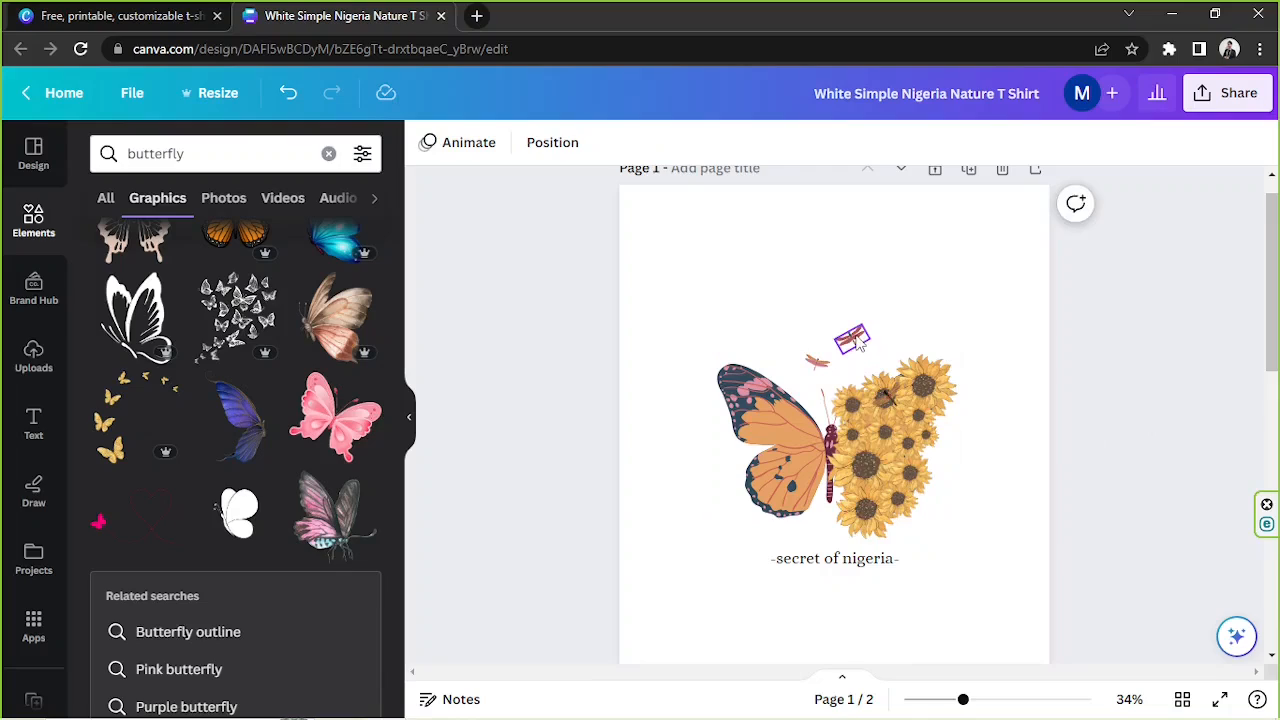
left_click(850, 340)
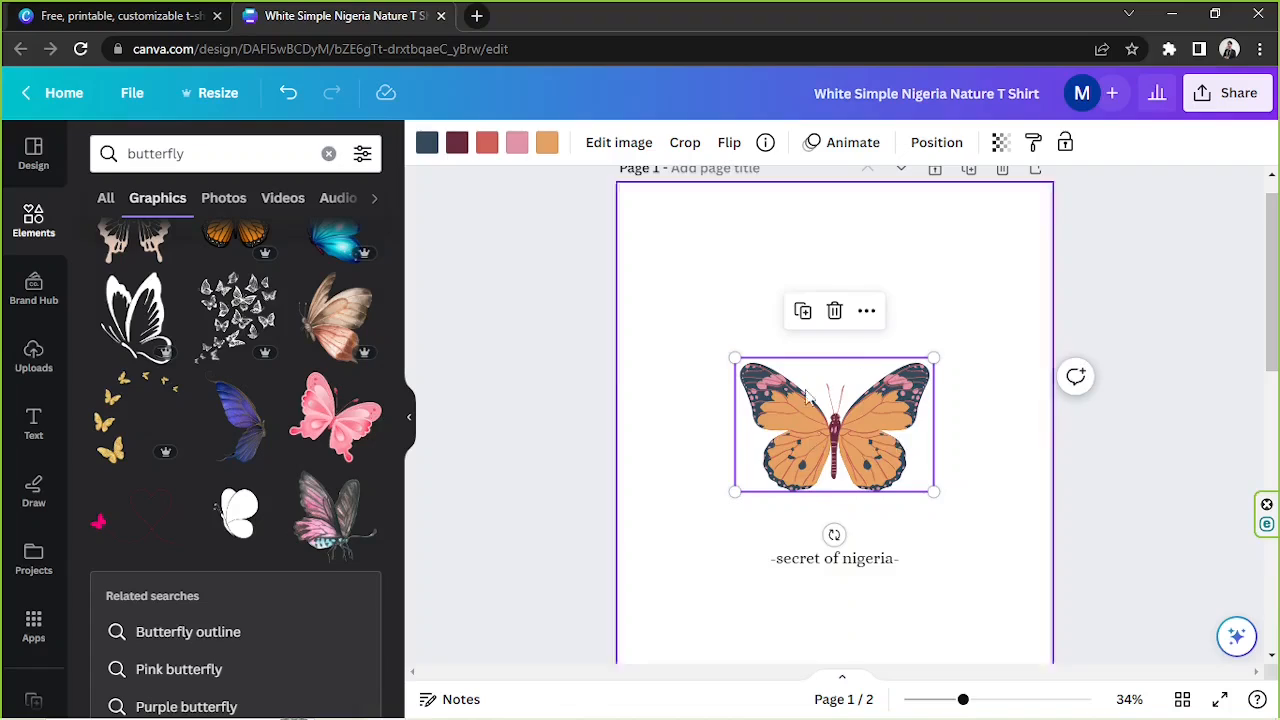
mouse_move(870, 438)
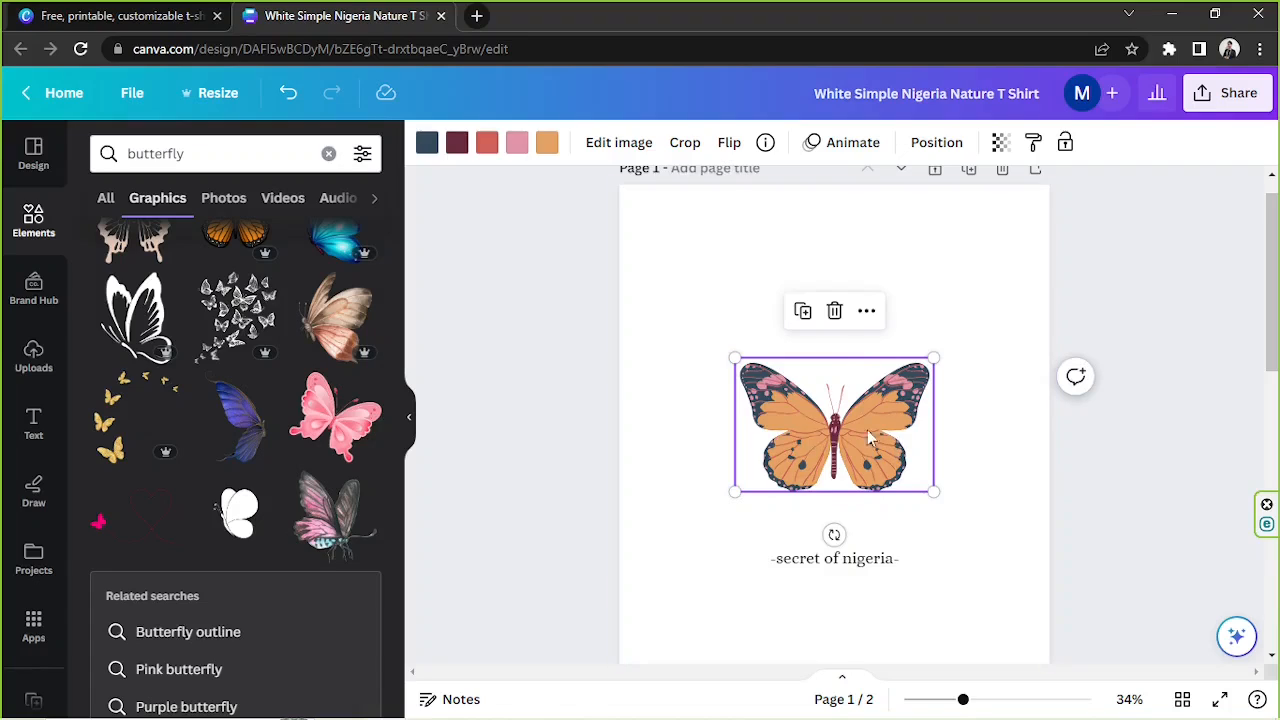
scroll("down", 3)
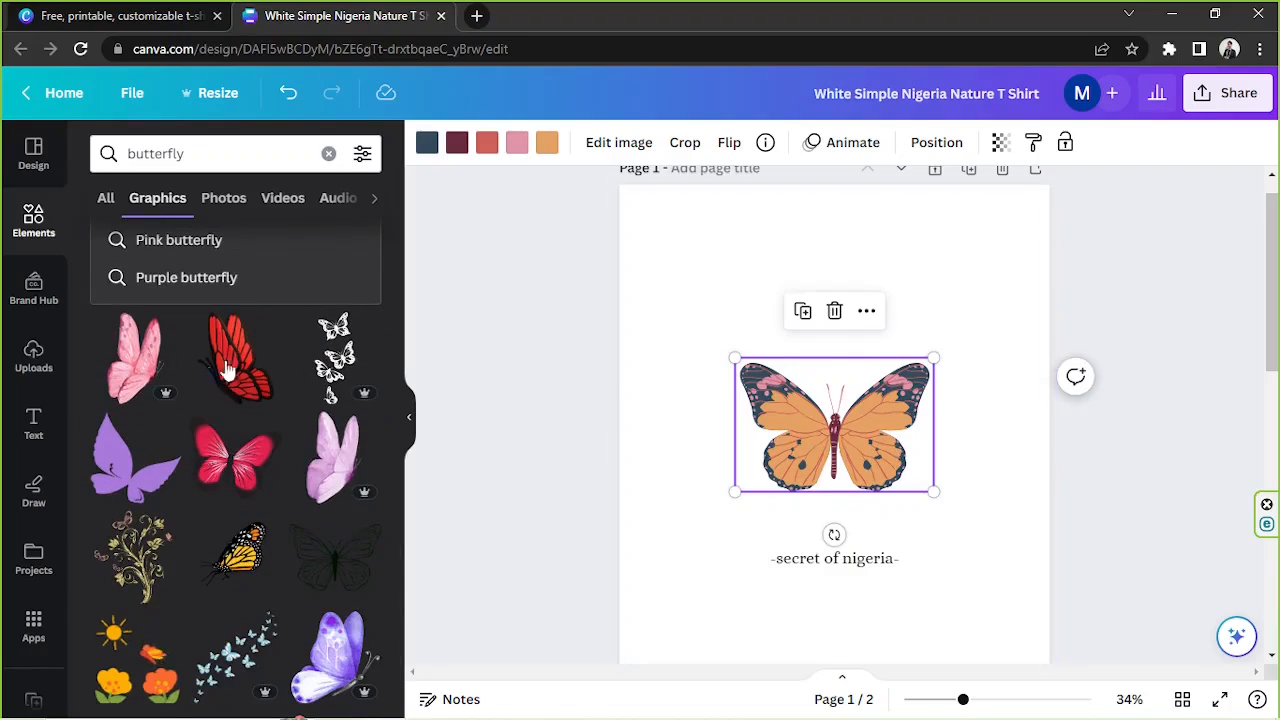
scroll("down", 3)
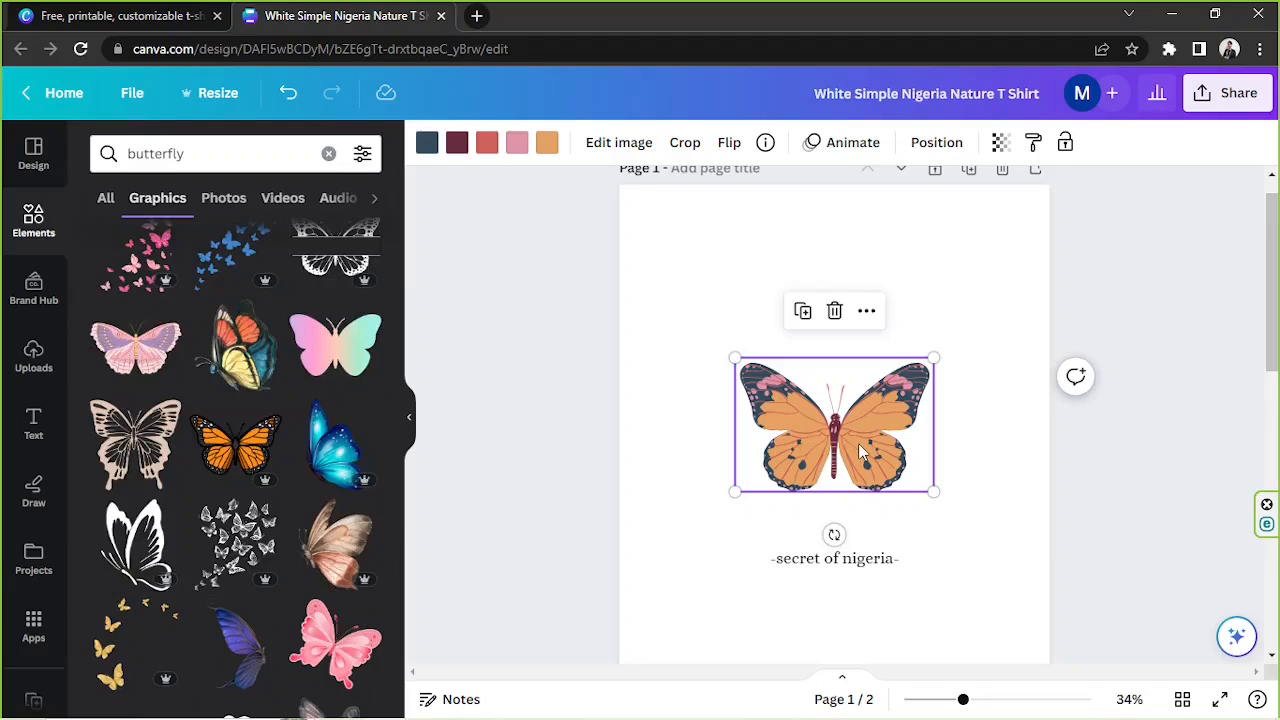
mouse_move(236, 444)
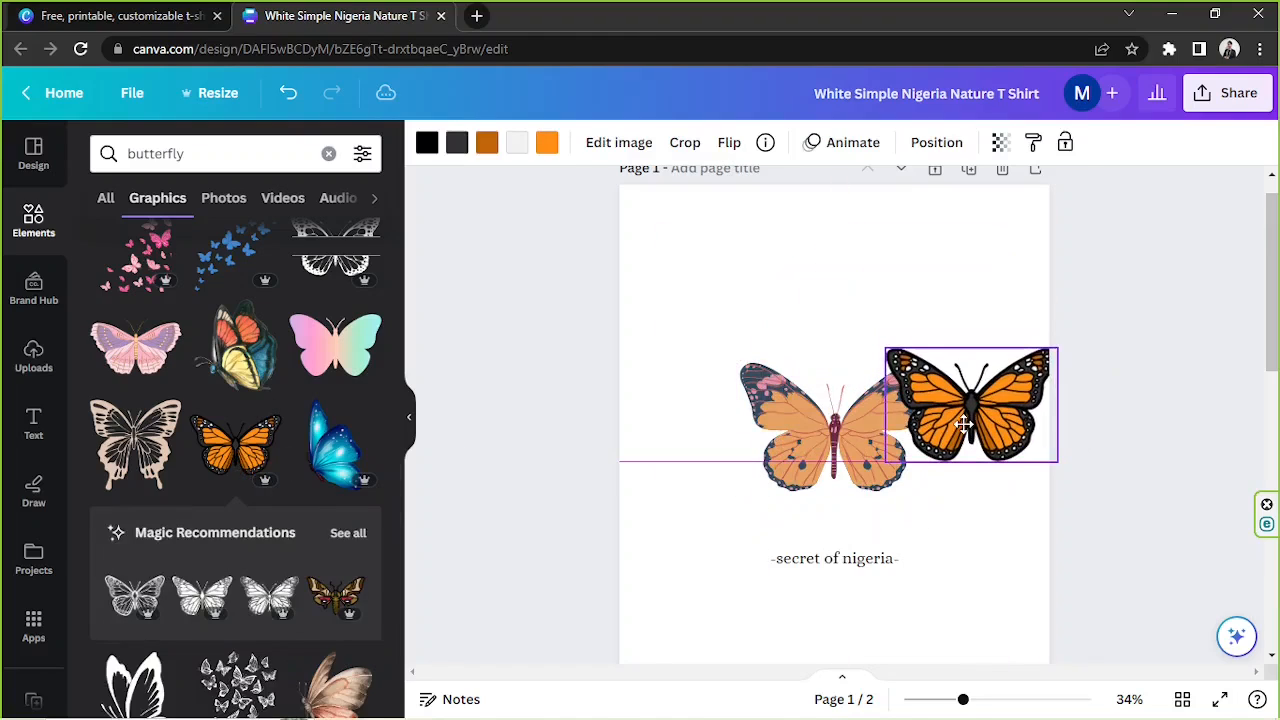
left_click_drag(964, 424, 856, 424)
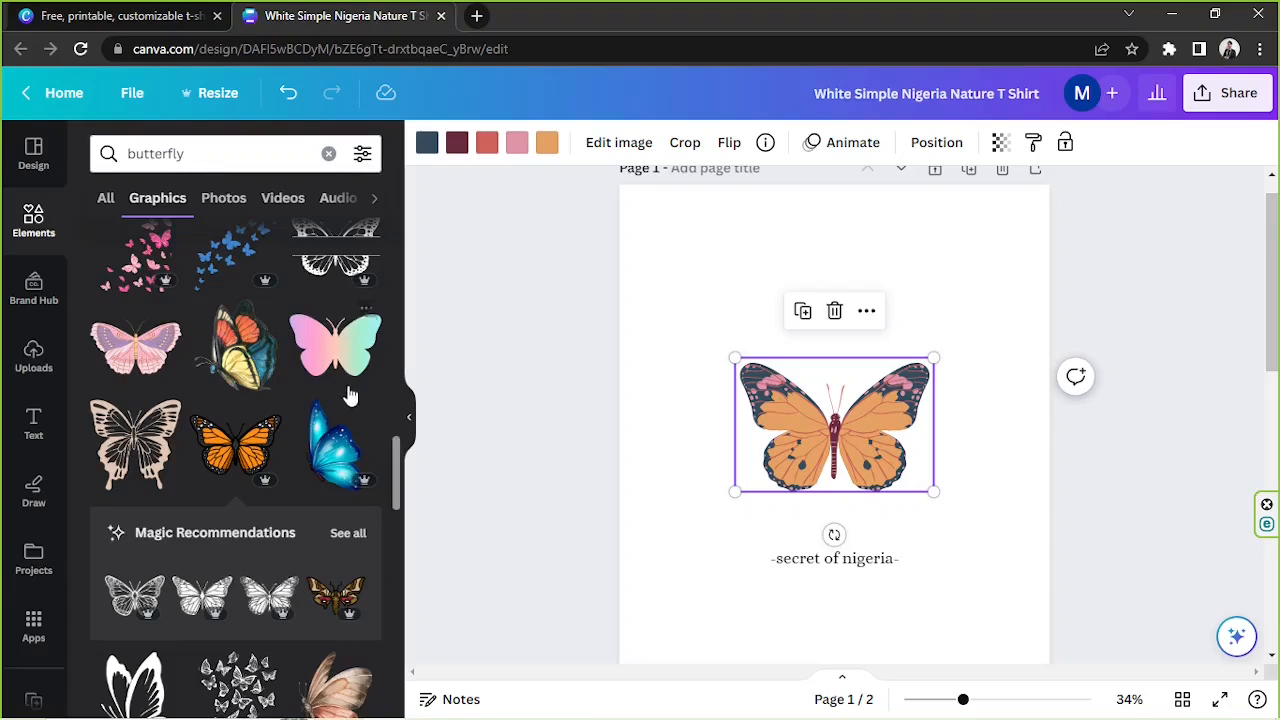
Step: Search Elements for 'splatter' and add a paint splatter graphic to the design
left_click(200, 152)
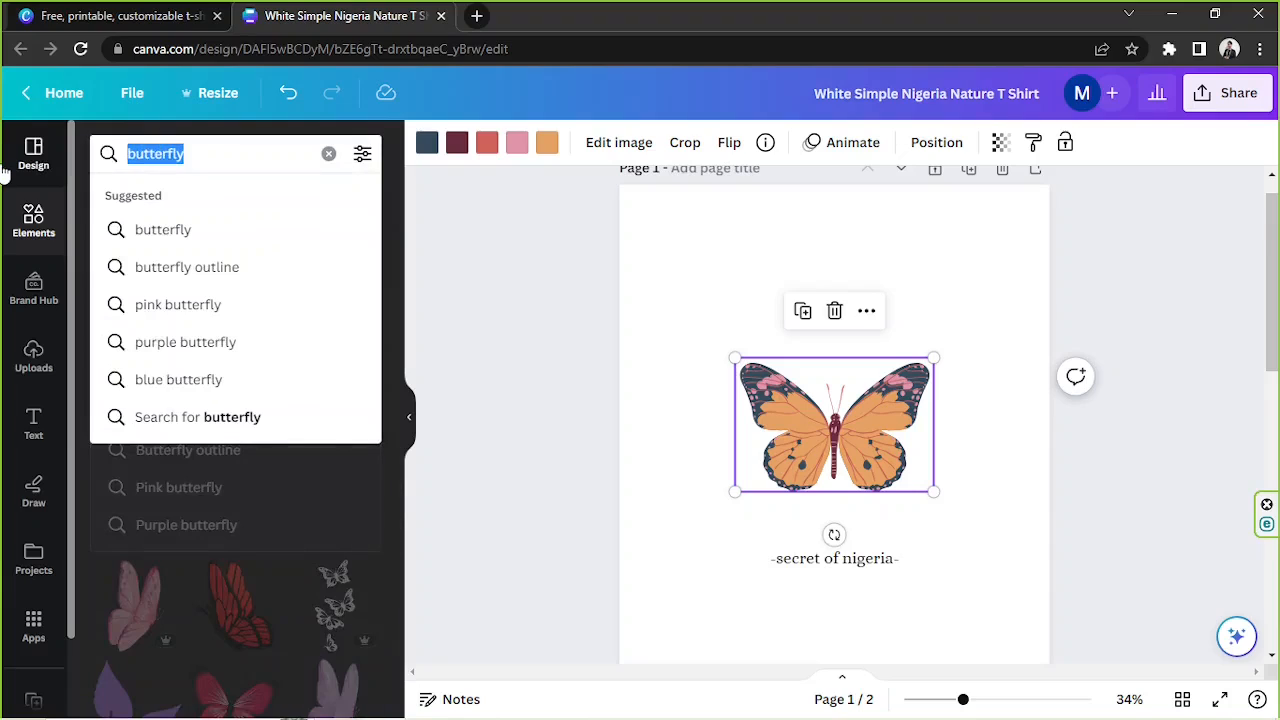
type("splash")
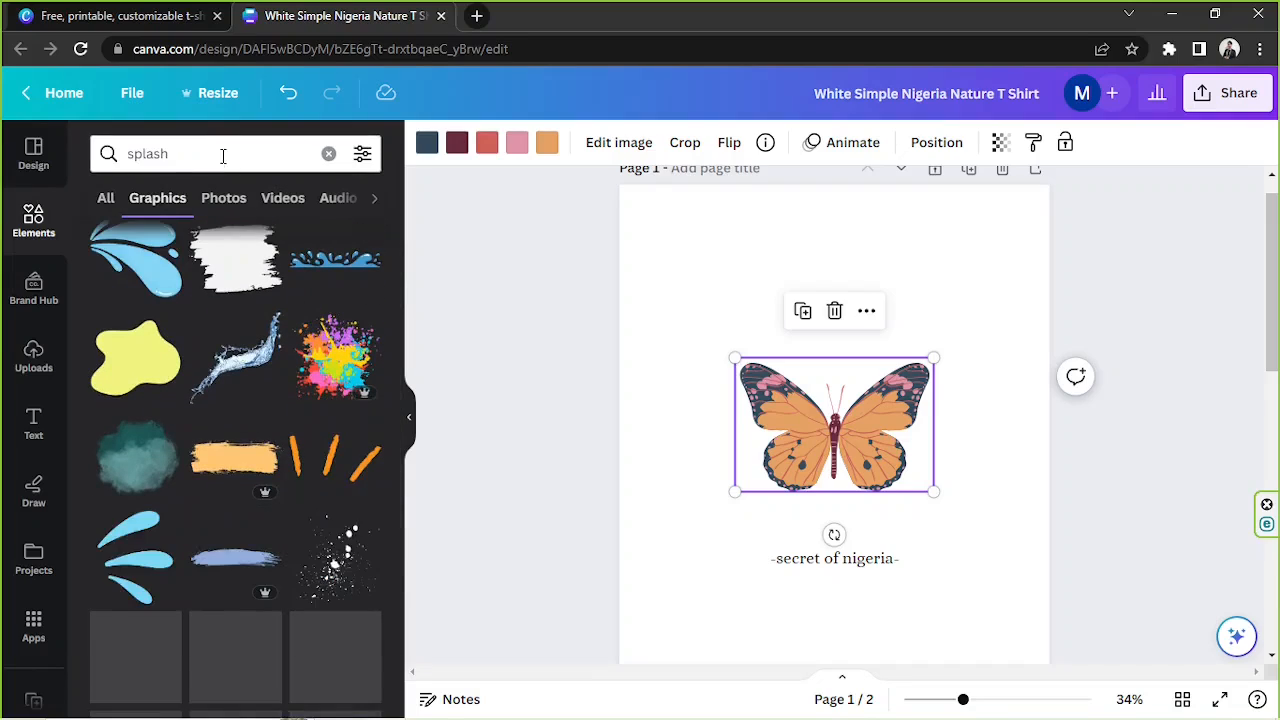
type("splatter")
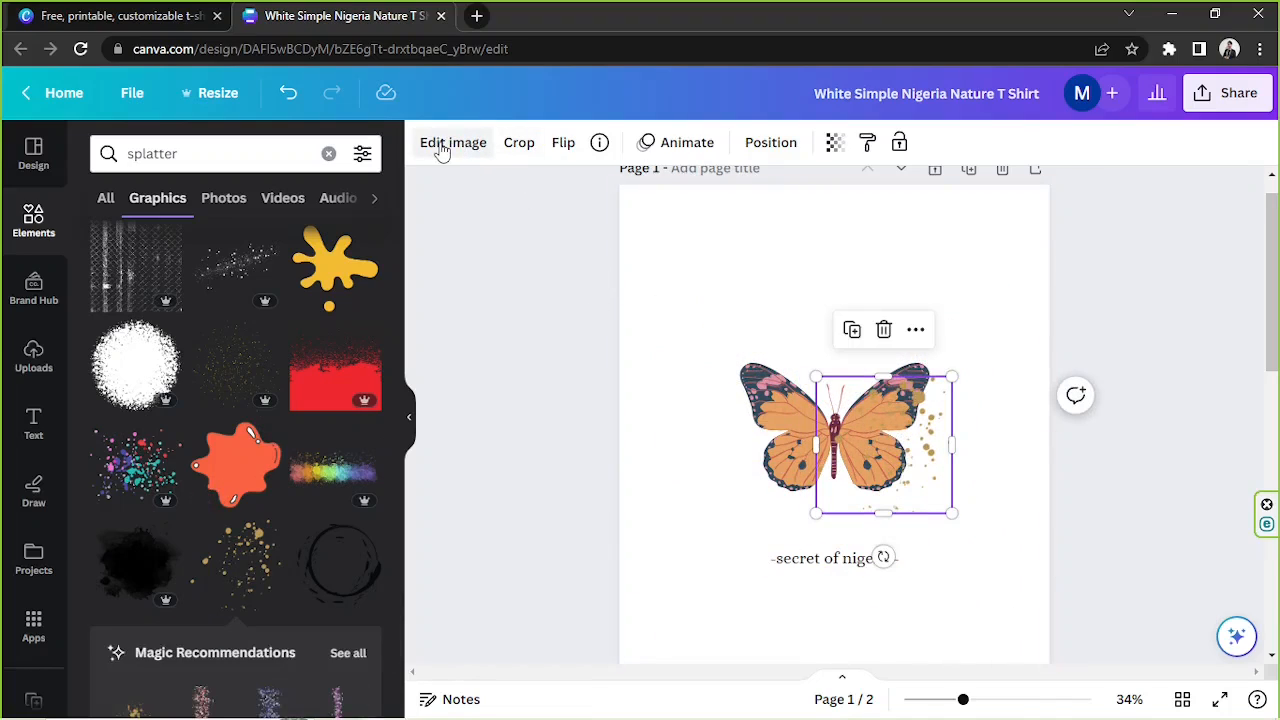
scroll("down", 3)
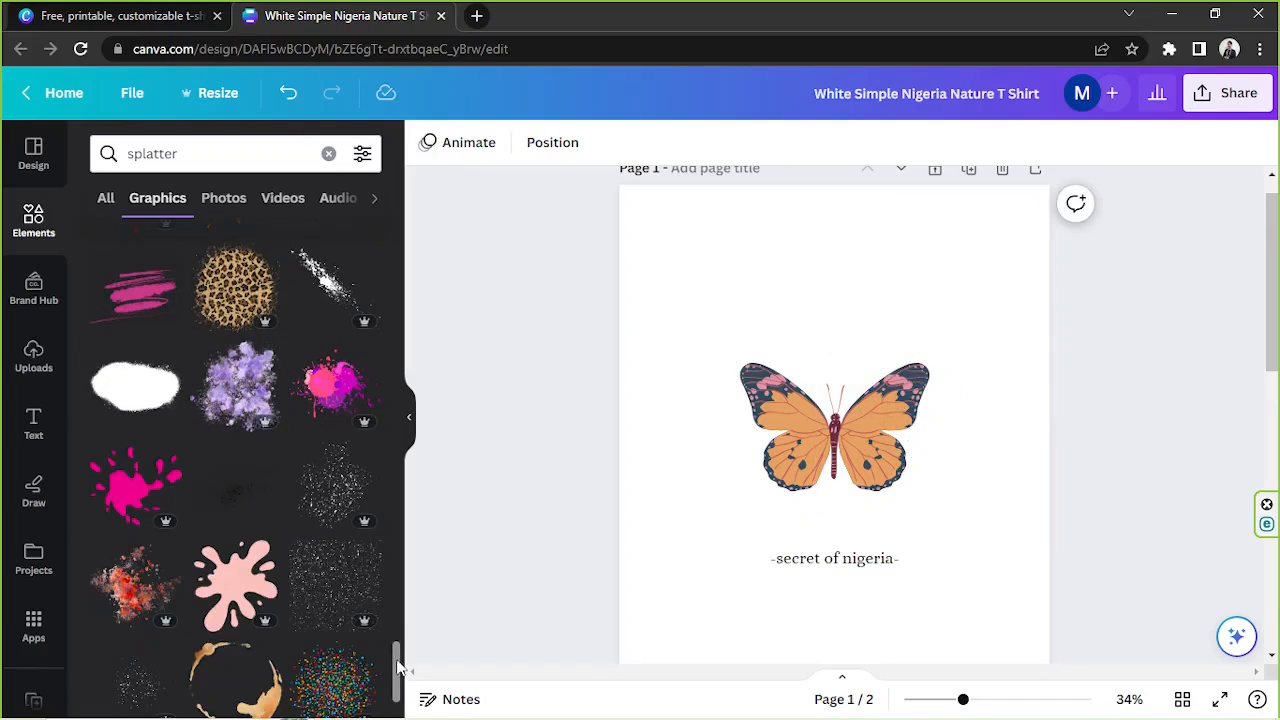
scroll("up", 3)
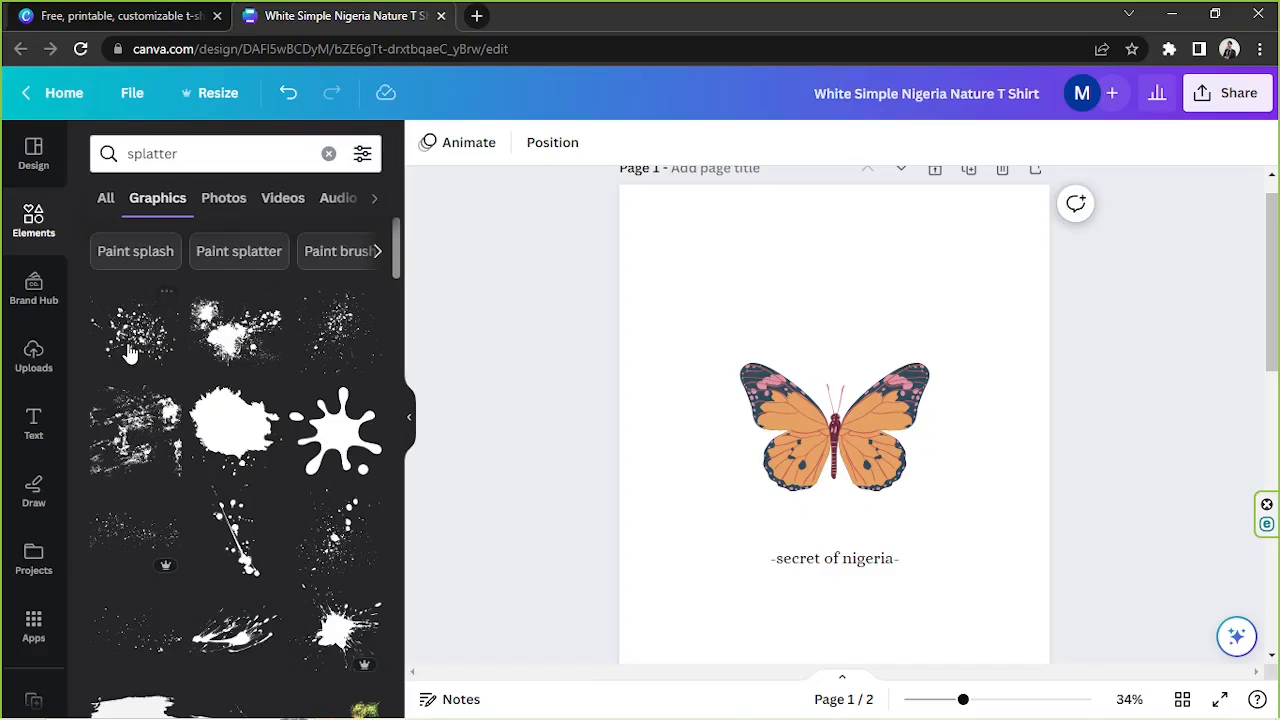
left_click(336, 330)
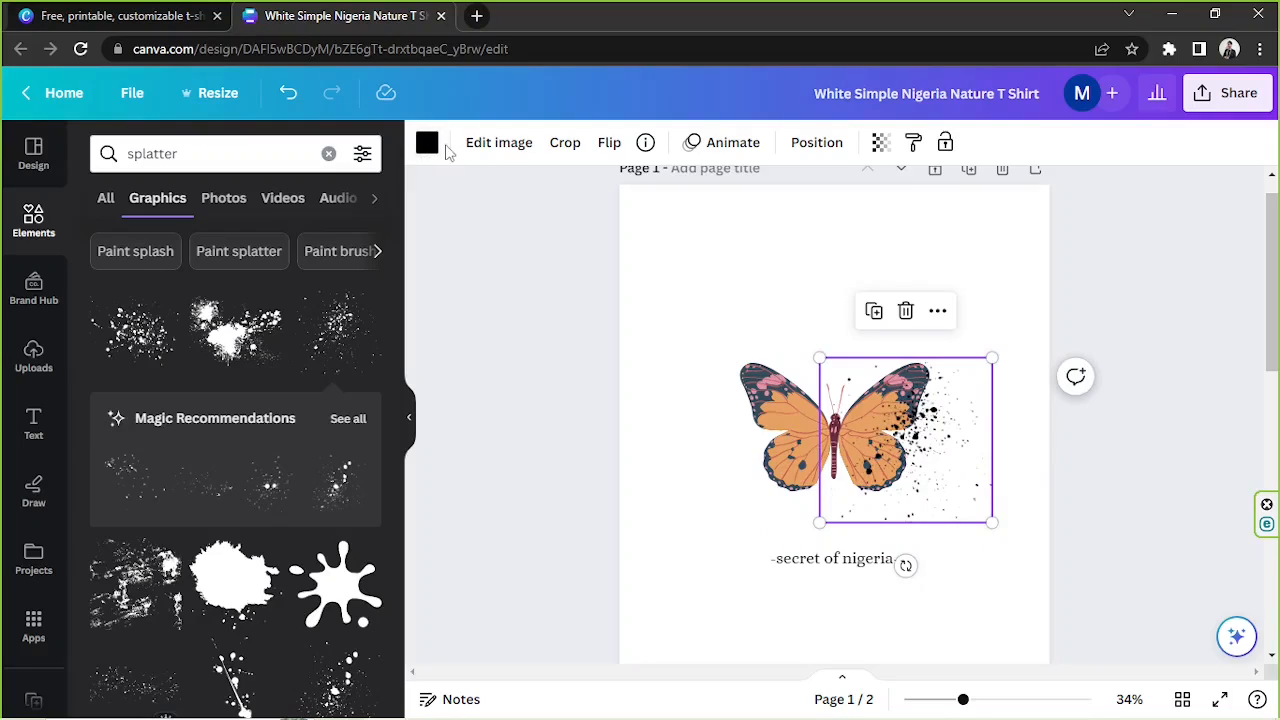
Step: Recolour the splatter to the butterfly's tan wing colour via the eyedropper
left_click(428, 142)
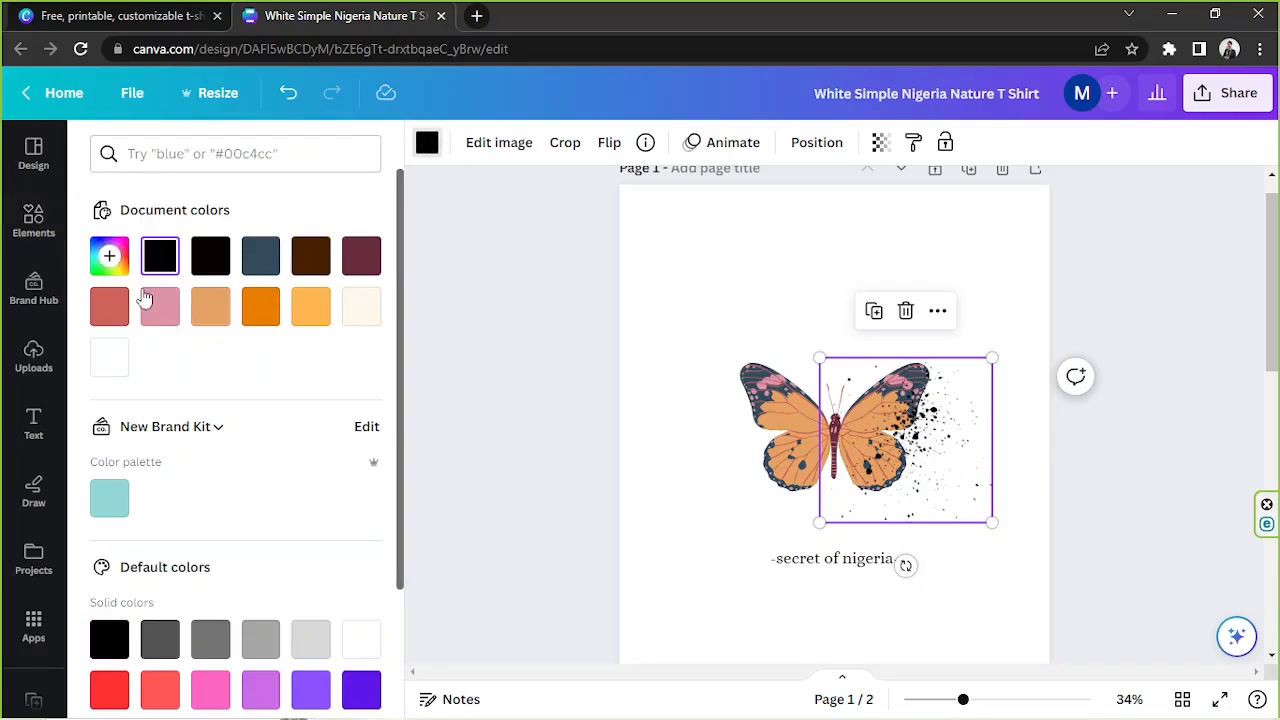
mouse_move(108, 256)
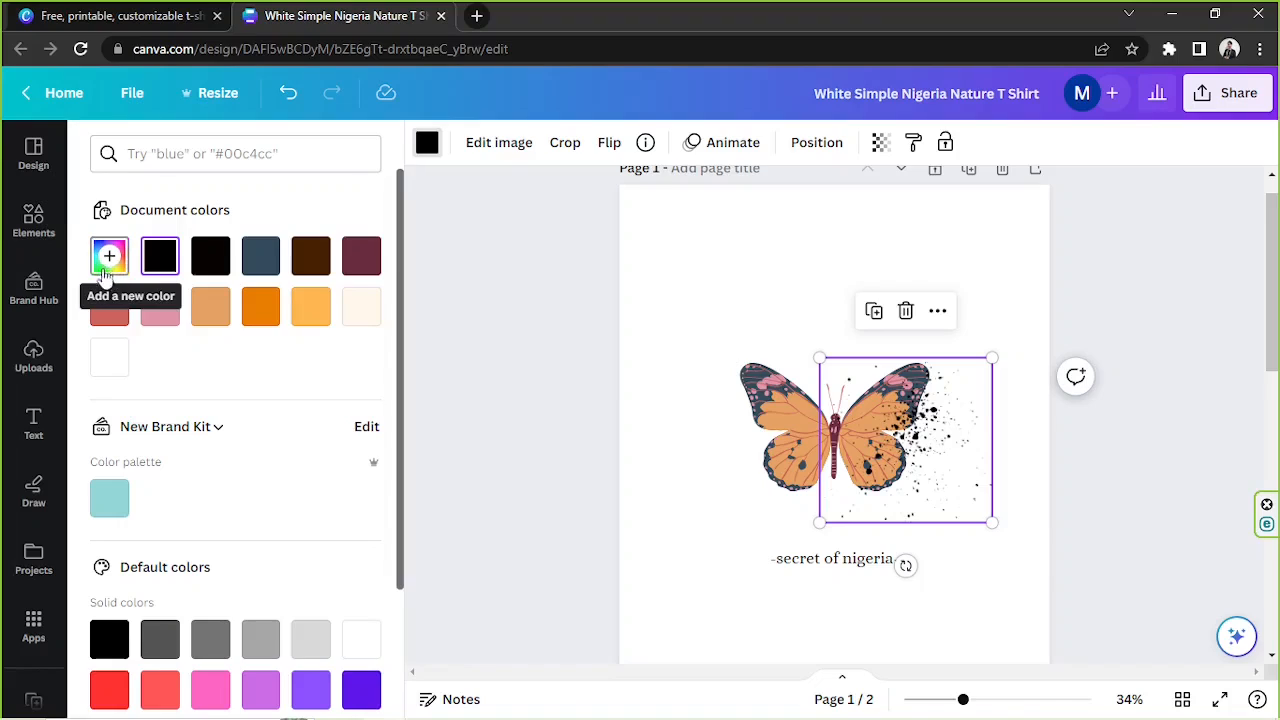
left_click(108, 256)
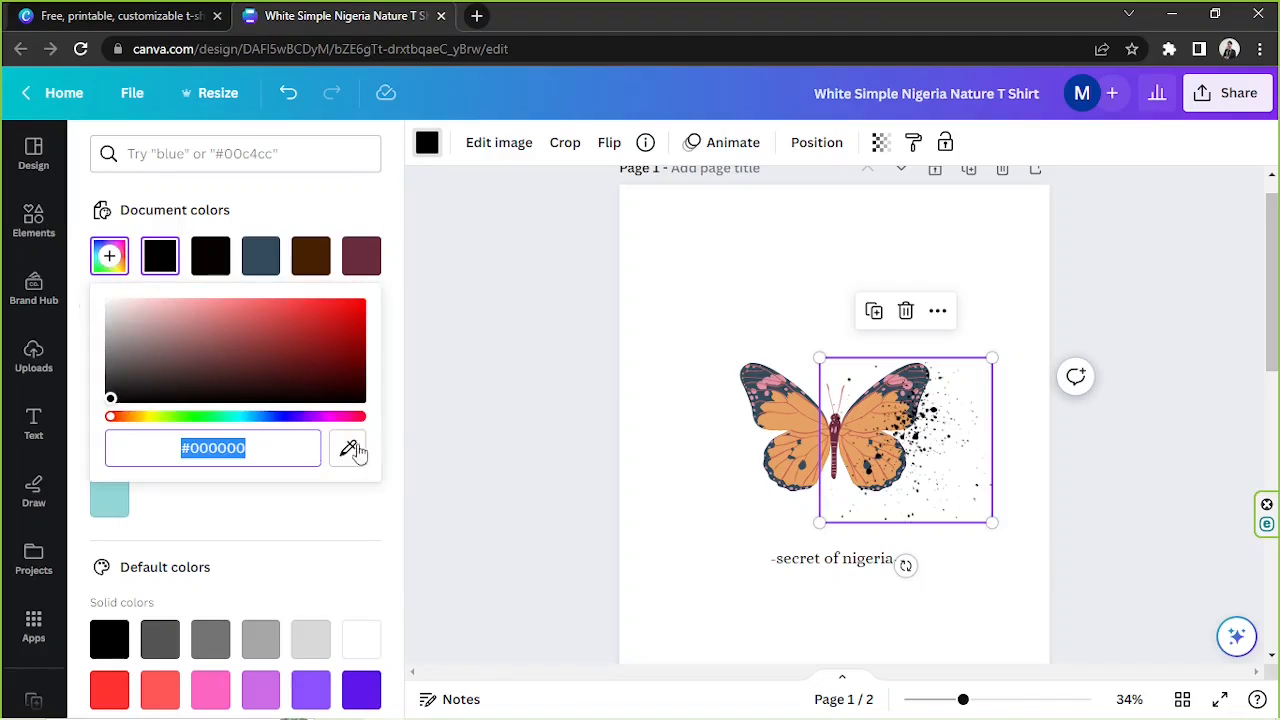
left_click(348, 448)
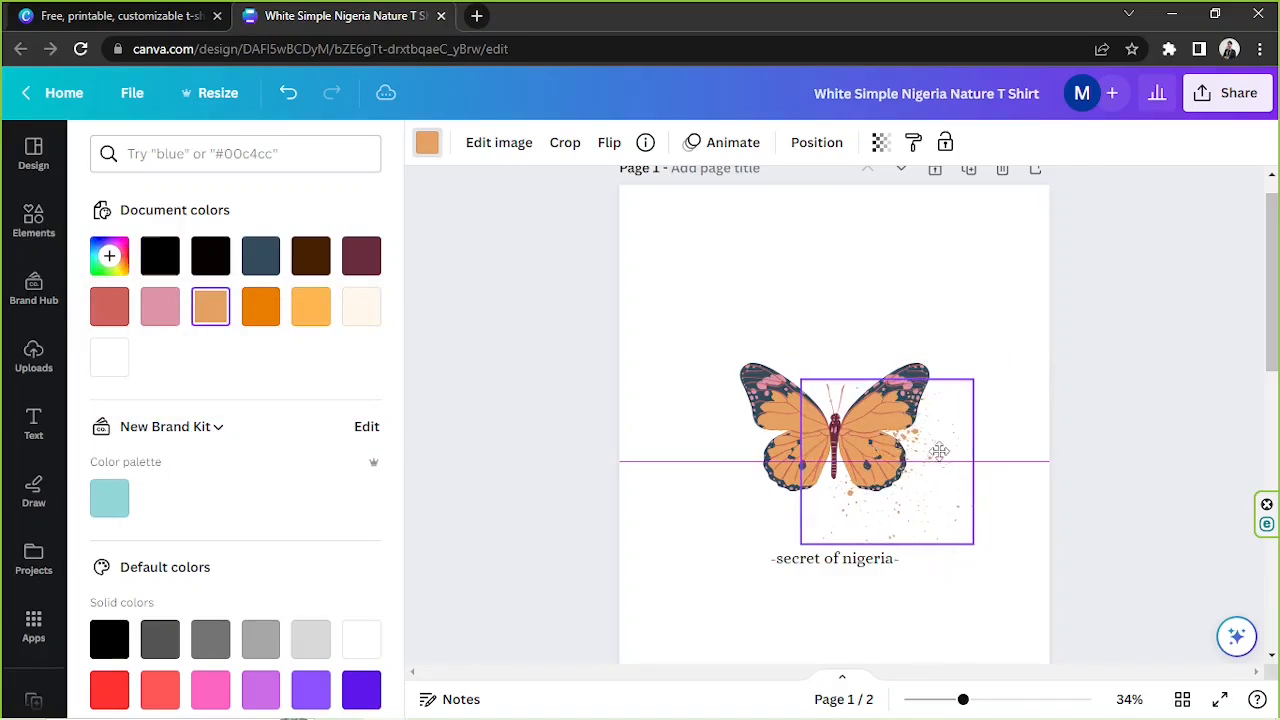
Step: Enlarge the splatter and position it across the butterfly's right wing
left_click_drag(972, 540, 1028, 568)
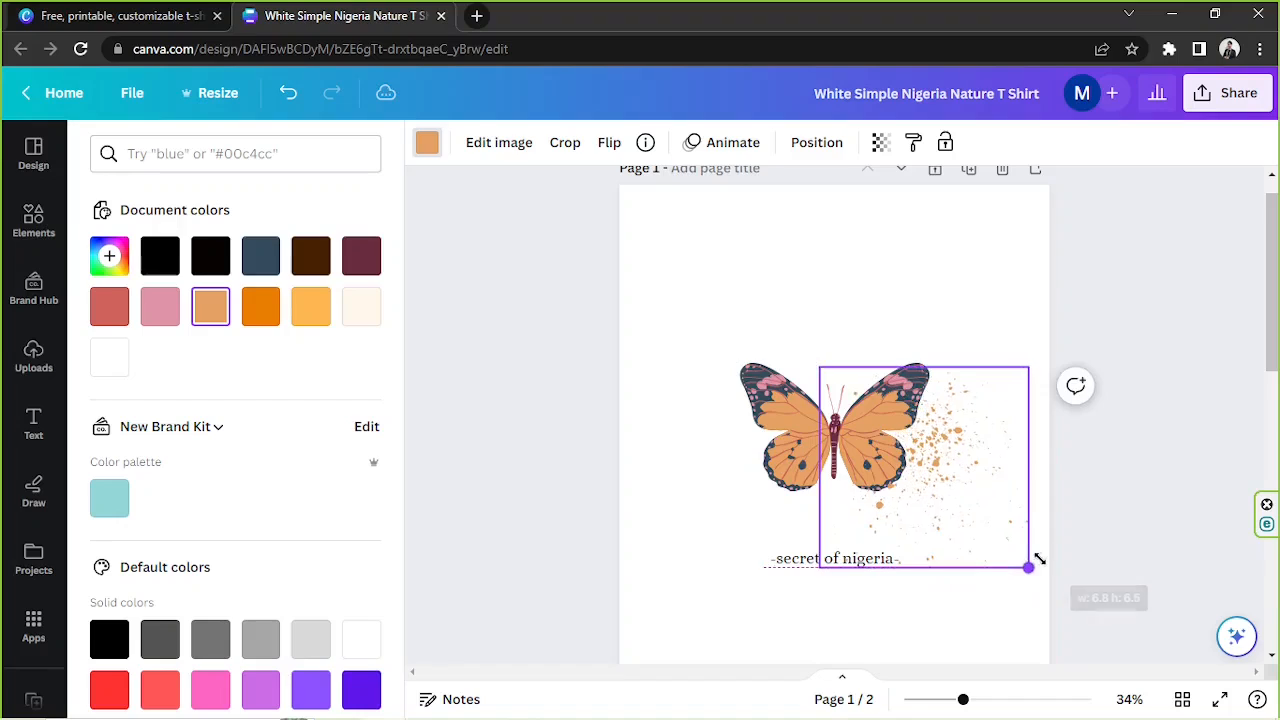
left_click_drag(1028, 568, 992, 548)
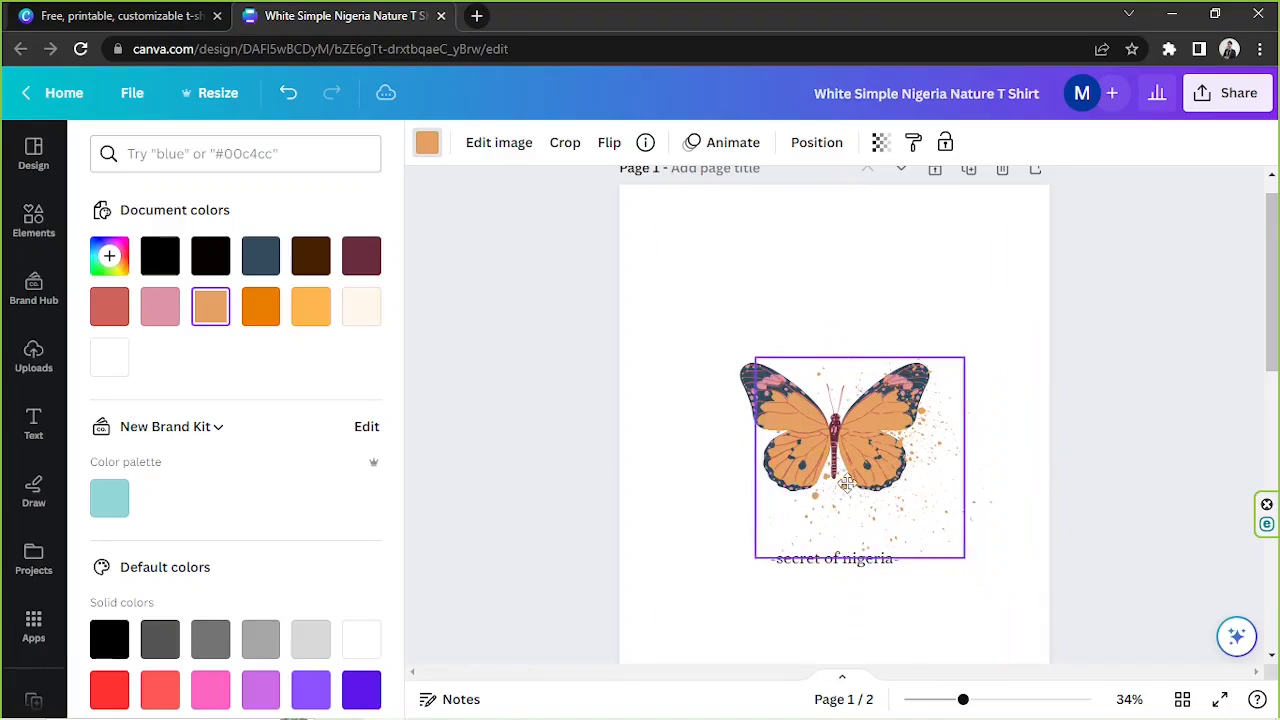
left_click_drag(856, 476, 850, 444)
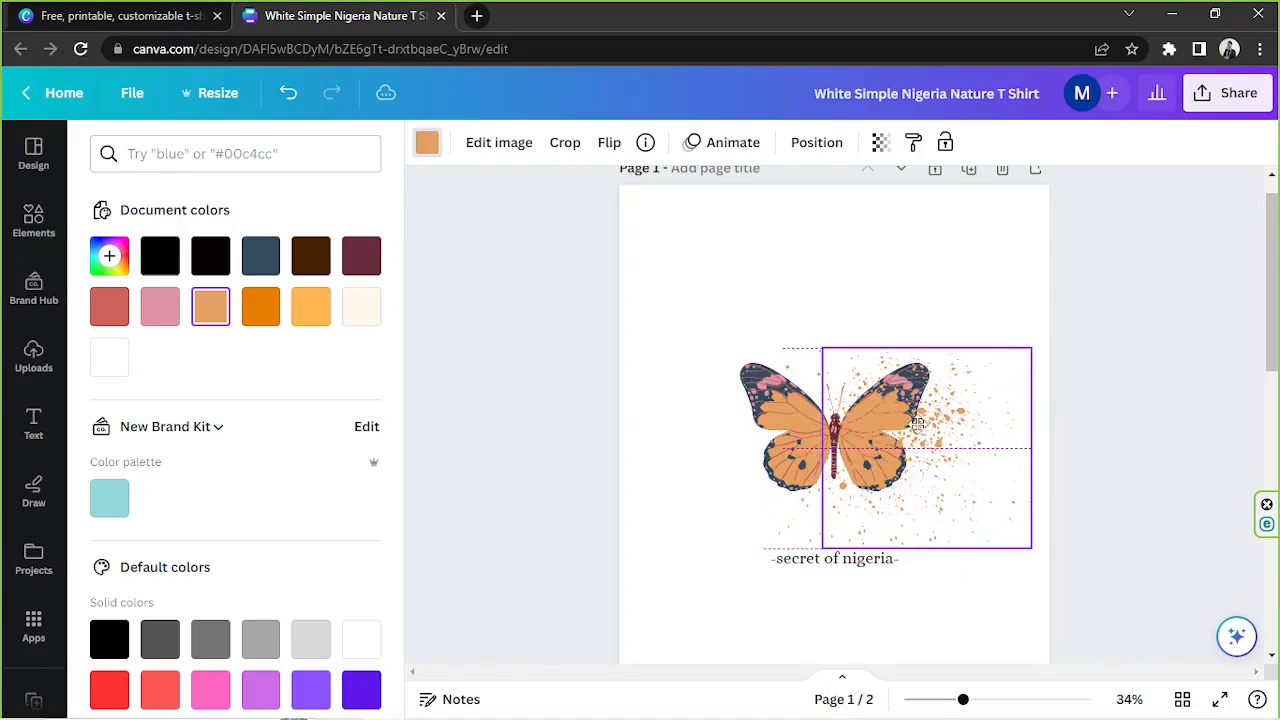
Step: Colour a second splatter with the butterfly's dark wing-edge colour
left_click(876, 450)
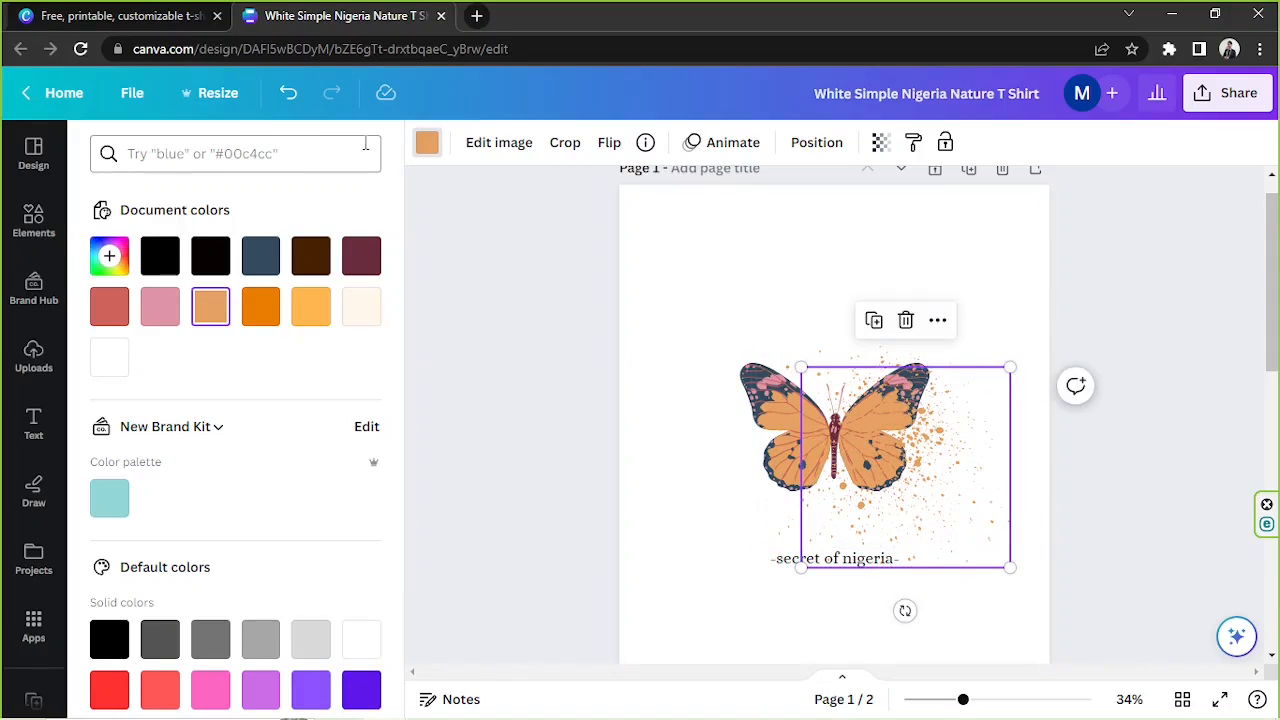
left_click(108, 256)
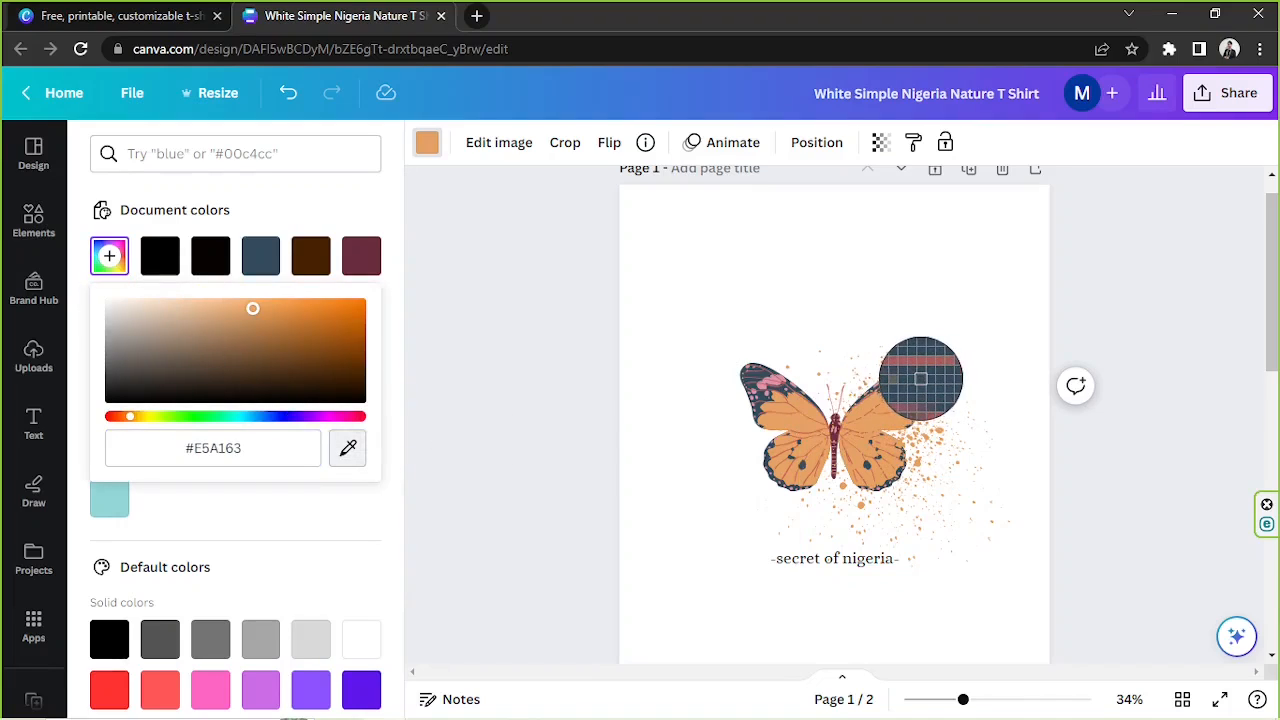
left_click(260, 256)
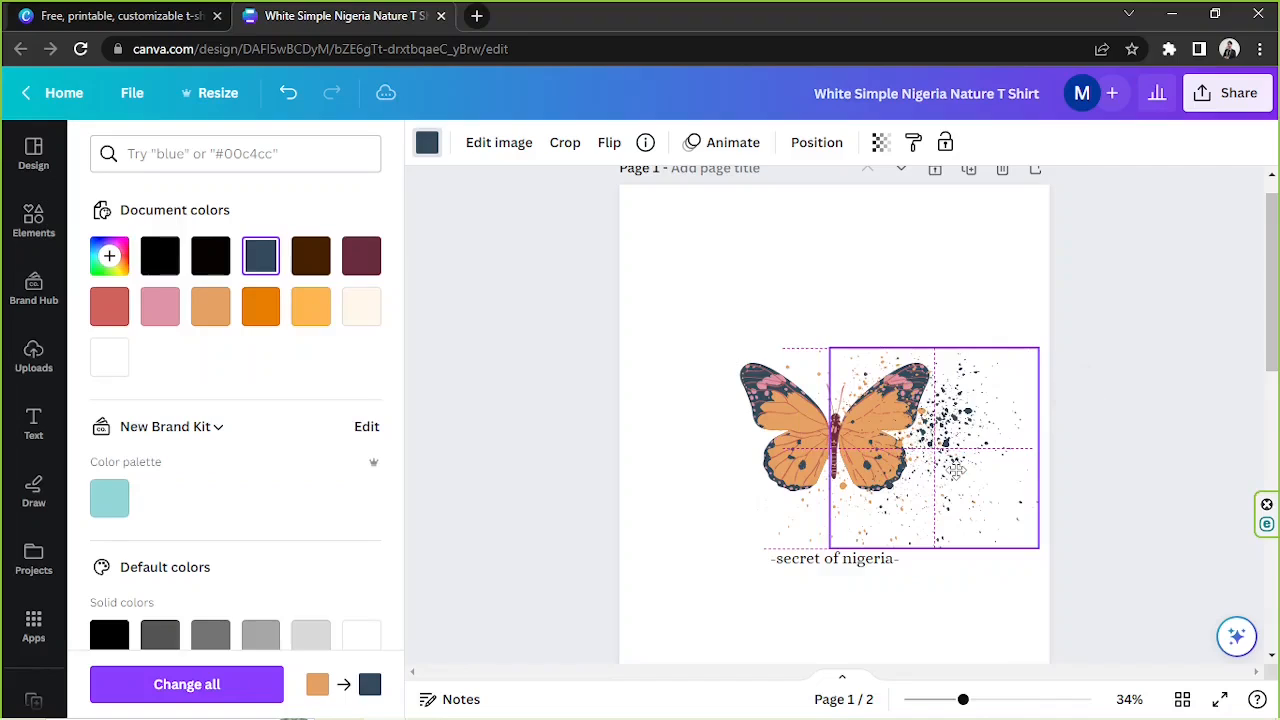
left_click(890, 448)
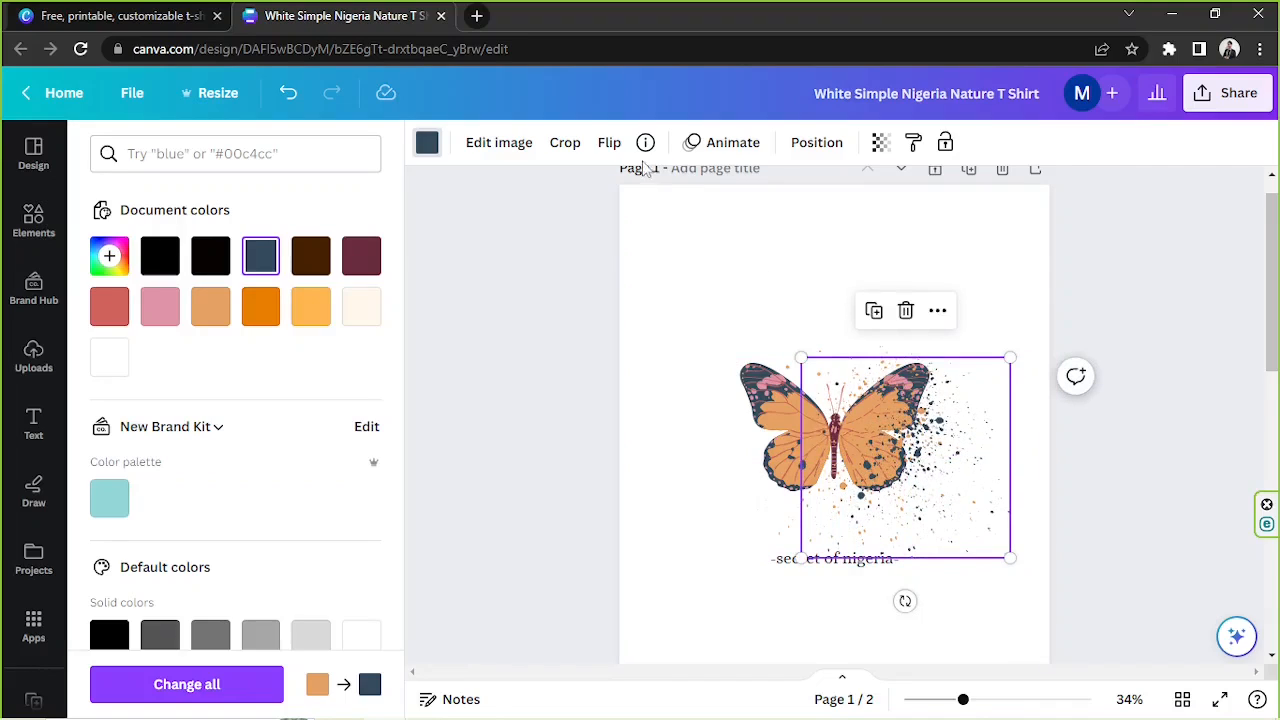
Step: Send the dark splatter to the back and reposition it beside the butterfly
left_click(816, 140)
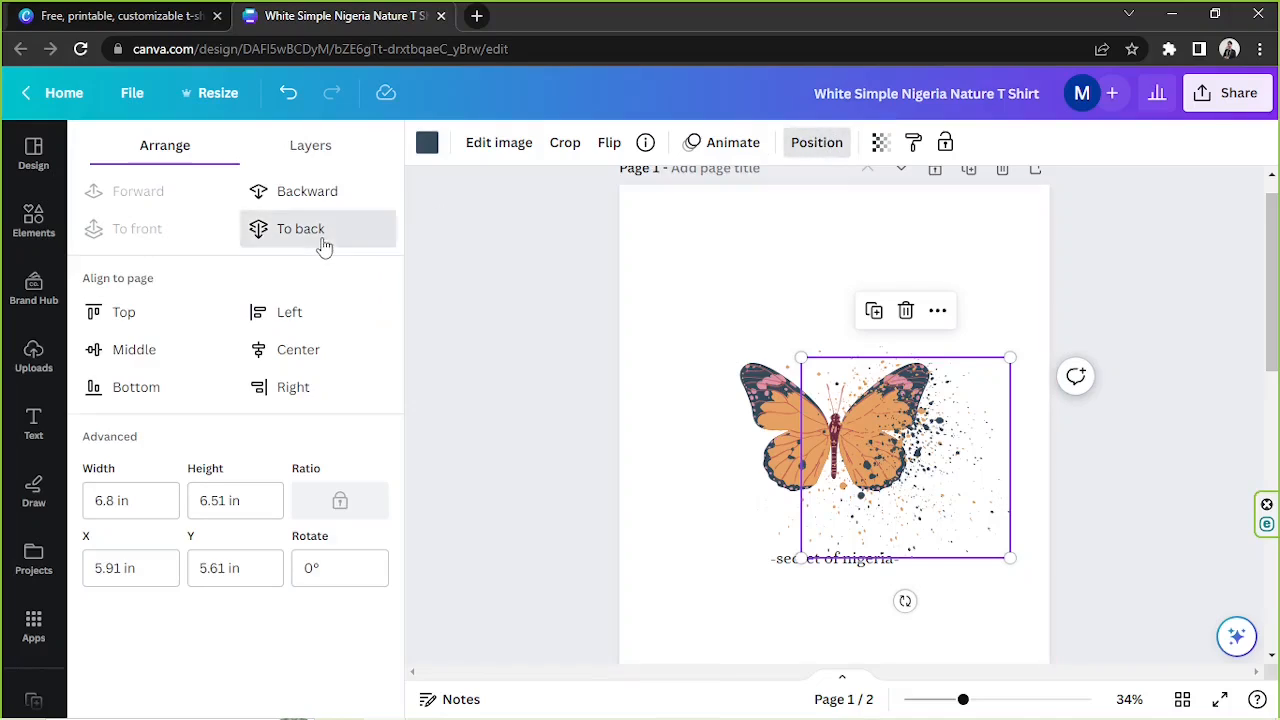
left_click(300, 228)
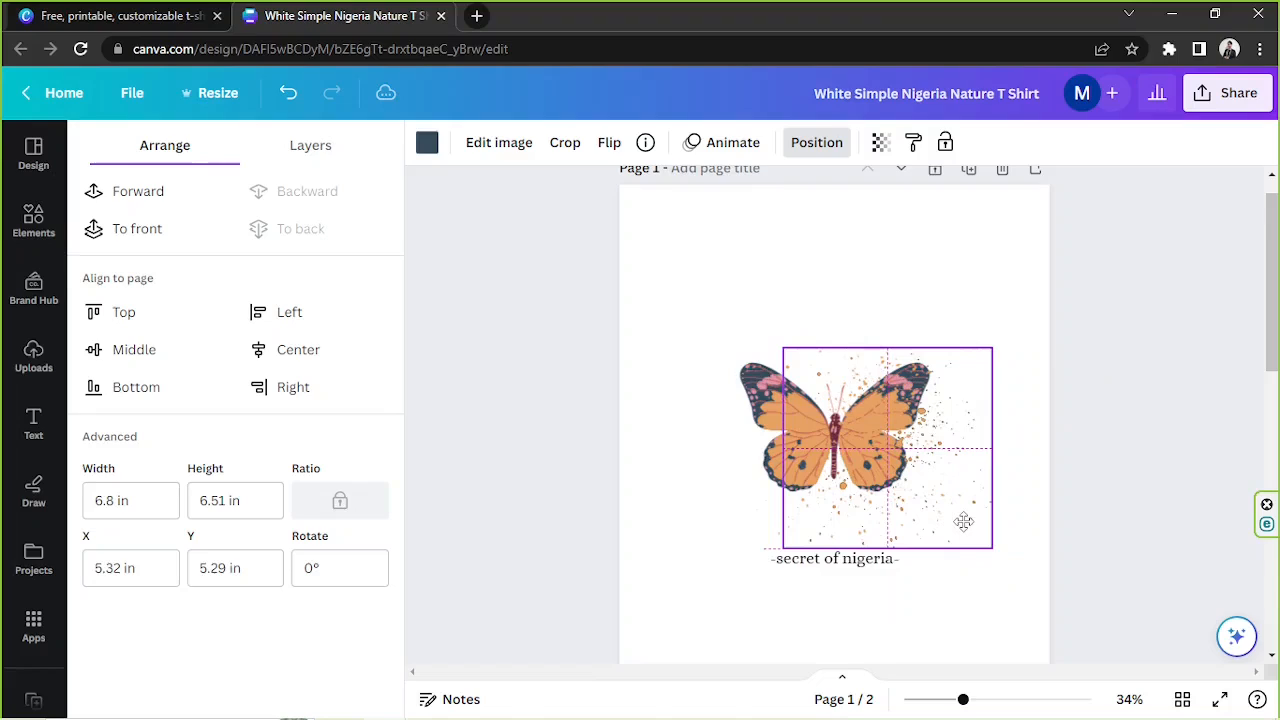
left_click_drag(864, 448, 884, 448)
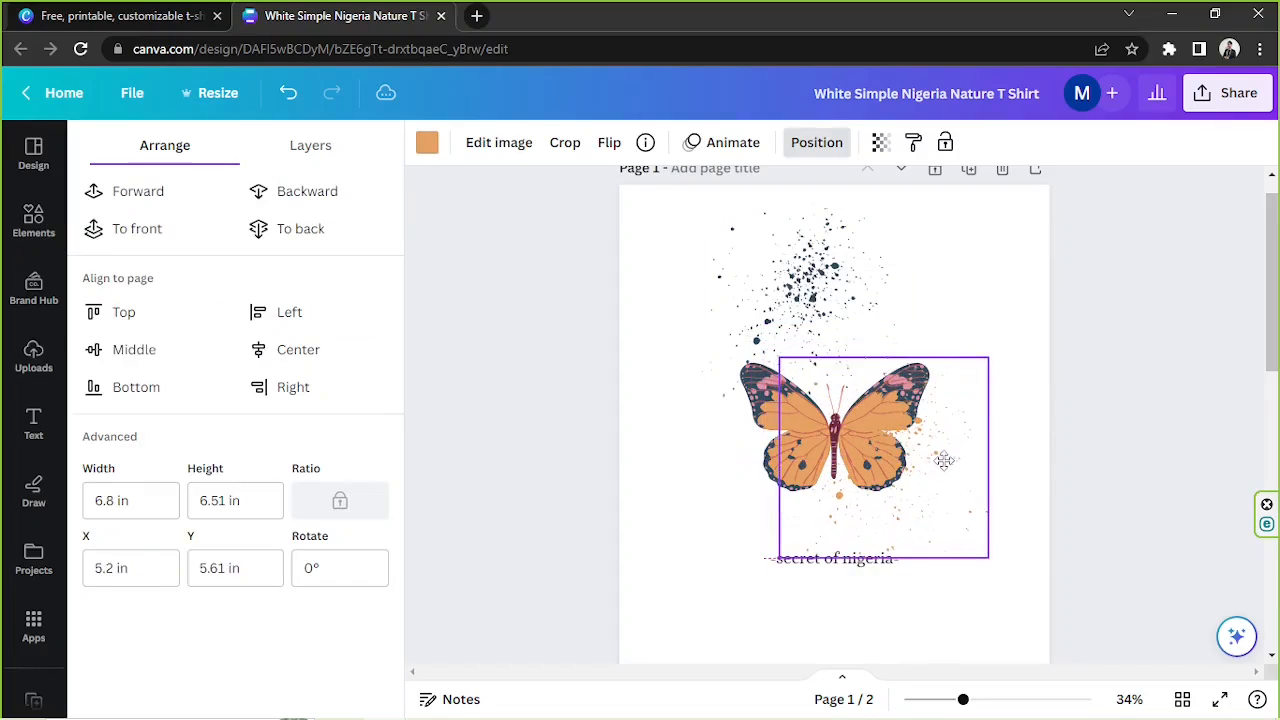
left_click_drag(870, 460, 900, 444)
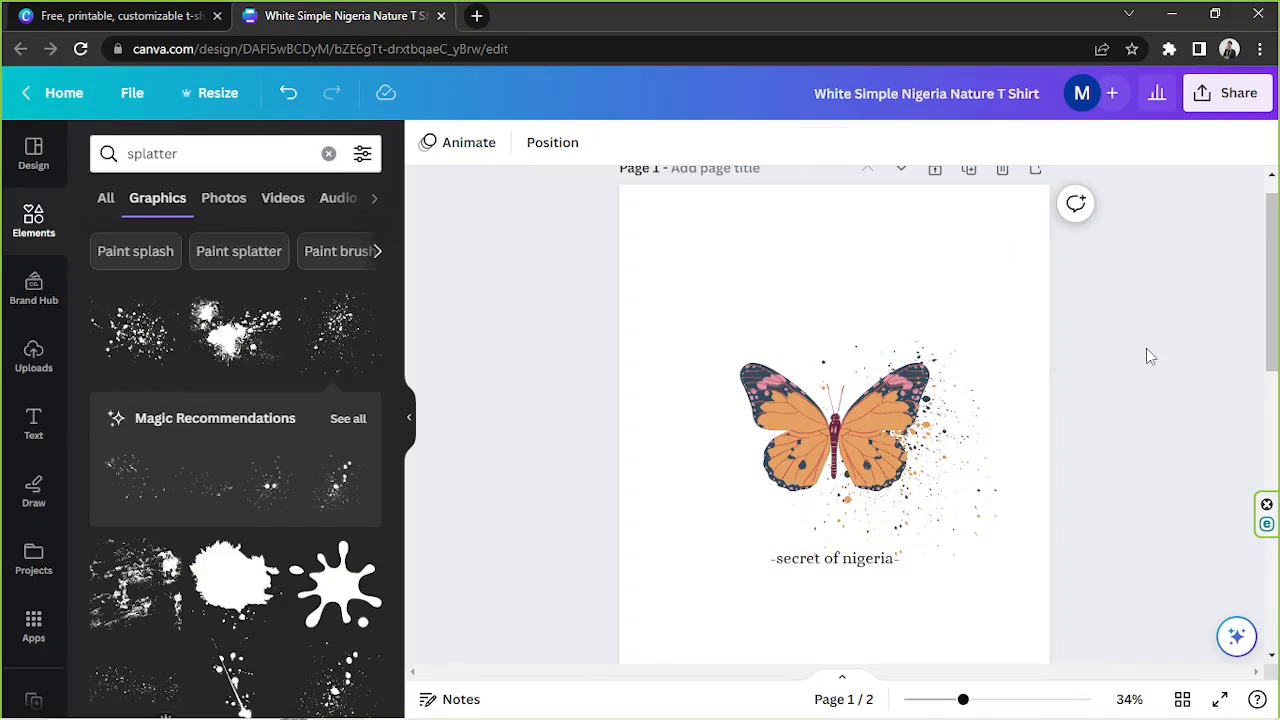
Step: Add a pale-coloured splatter and drag it down over the butterfly
left_click(836, 450)
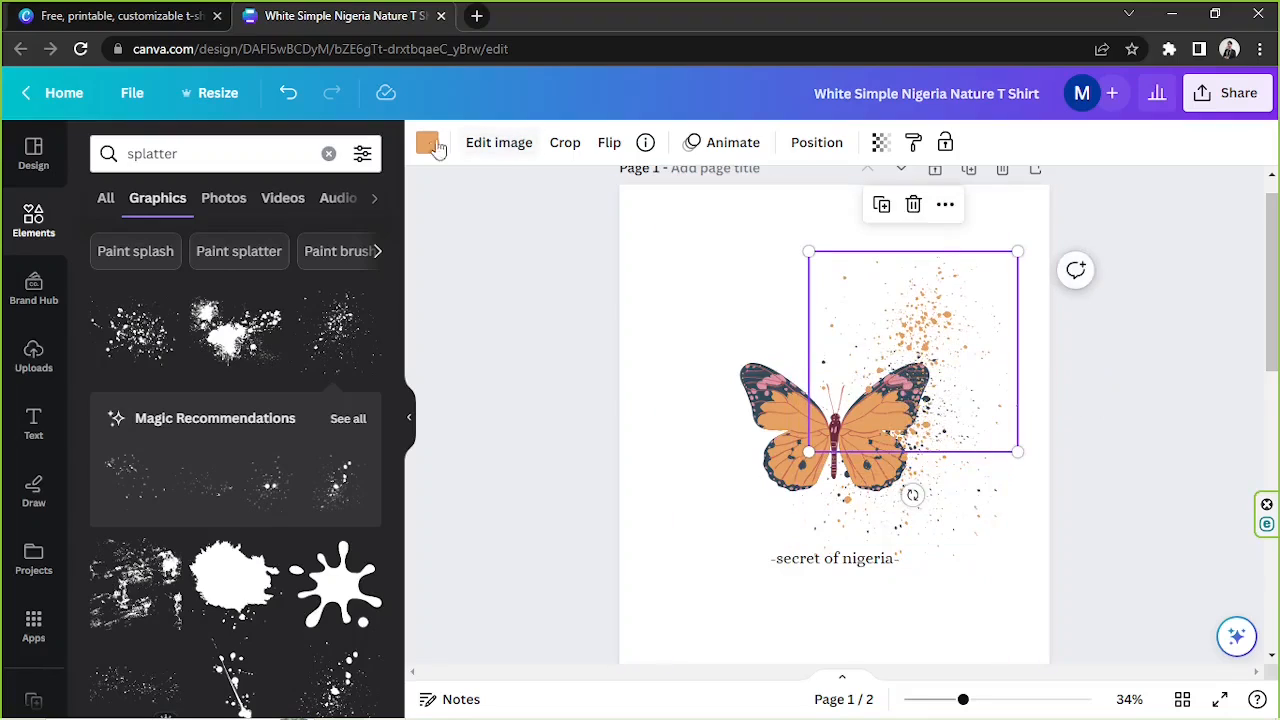
left_click(428, 142)
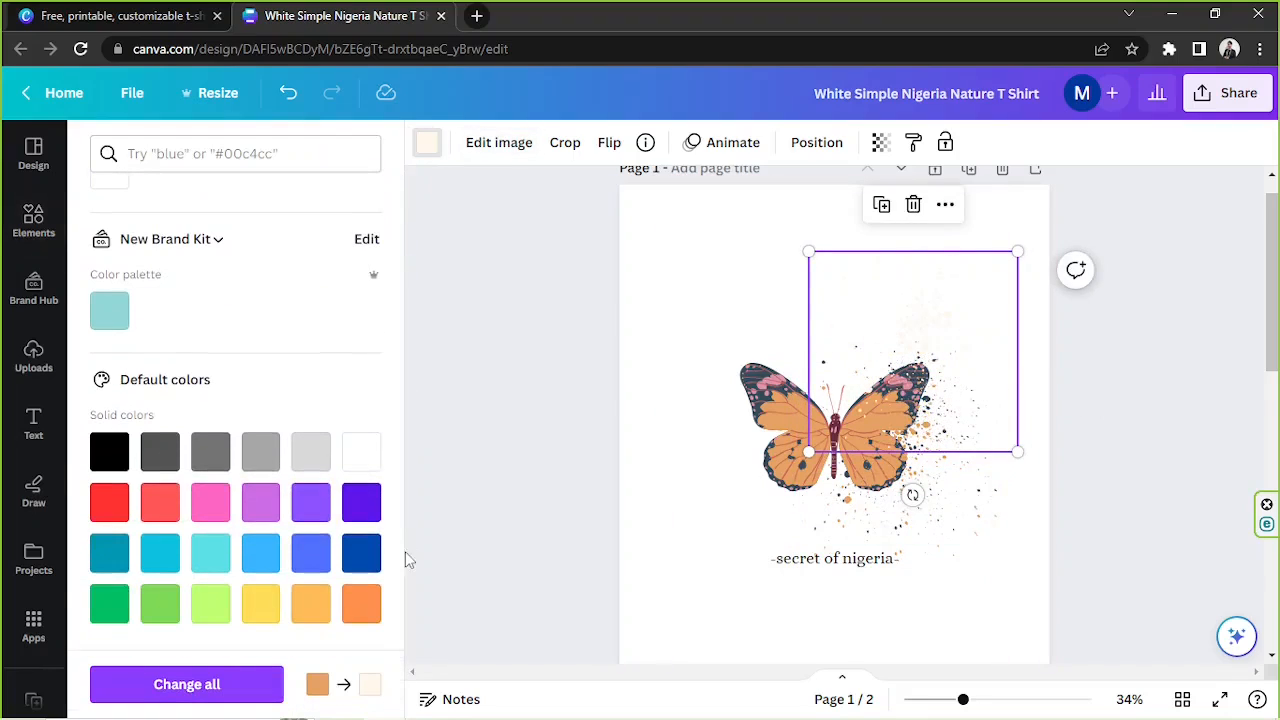
left_click_drag(912, 350, 868, 510)
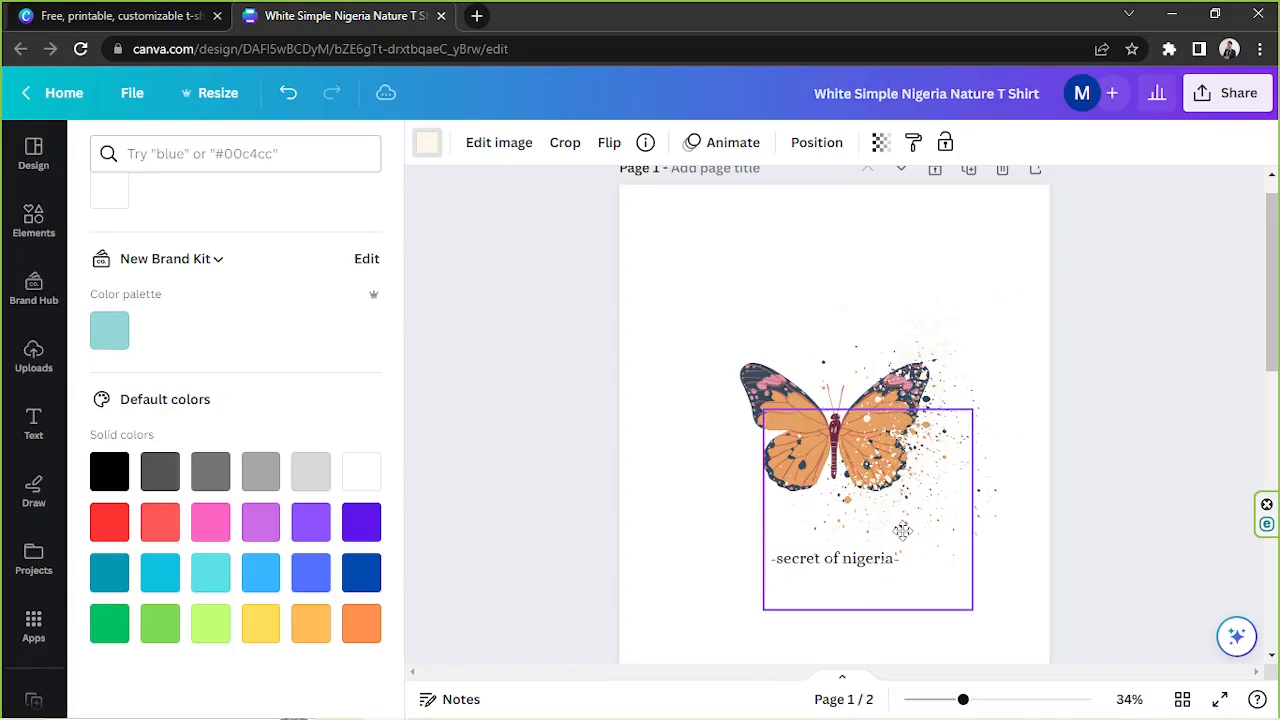
left_click(870, 450)
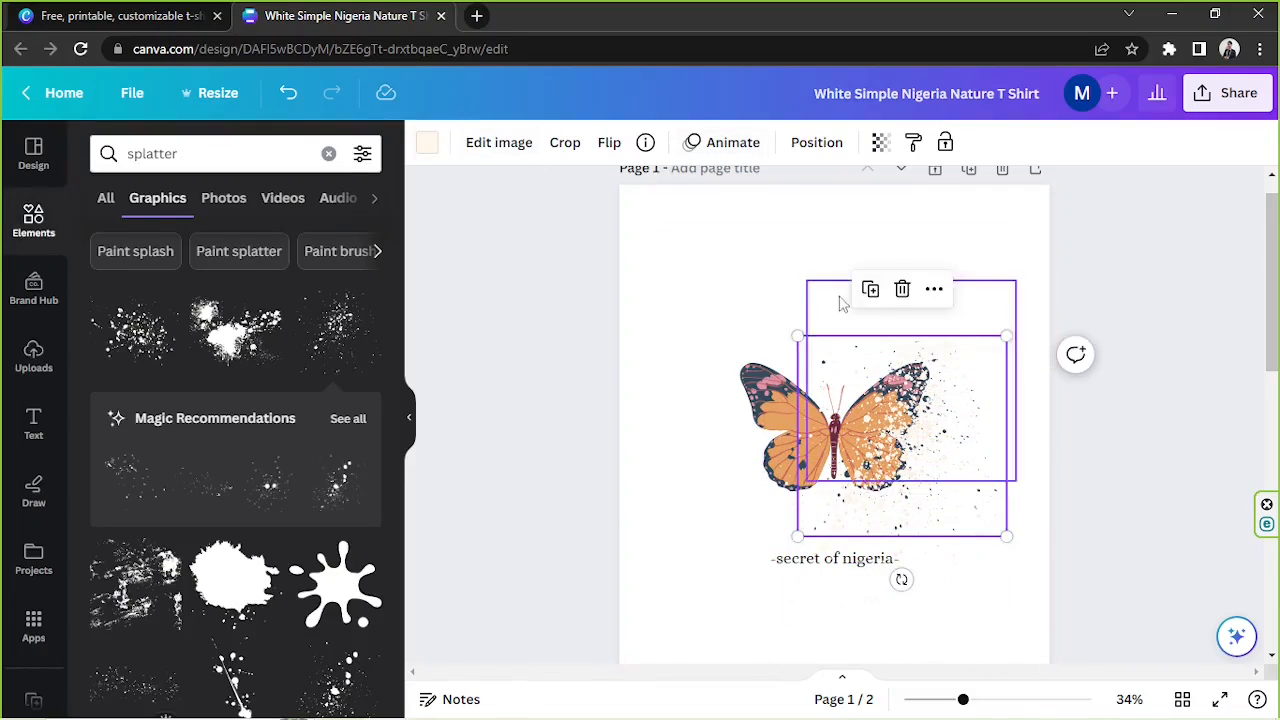
Step: Arrange the layered splatters with the butterfly and delete the 'secret of nigeria' caption
left_click(428, 142)
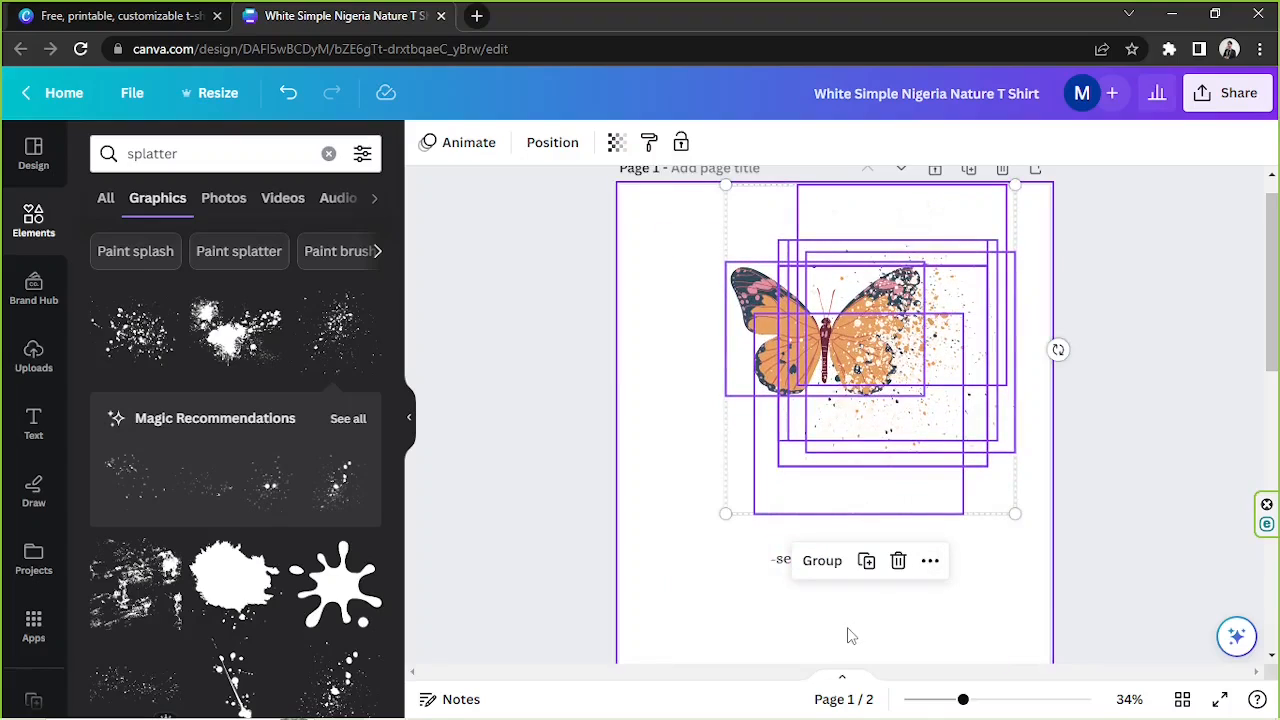
left_click(836, 558)
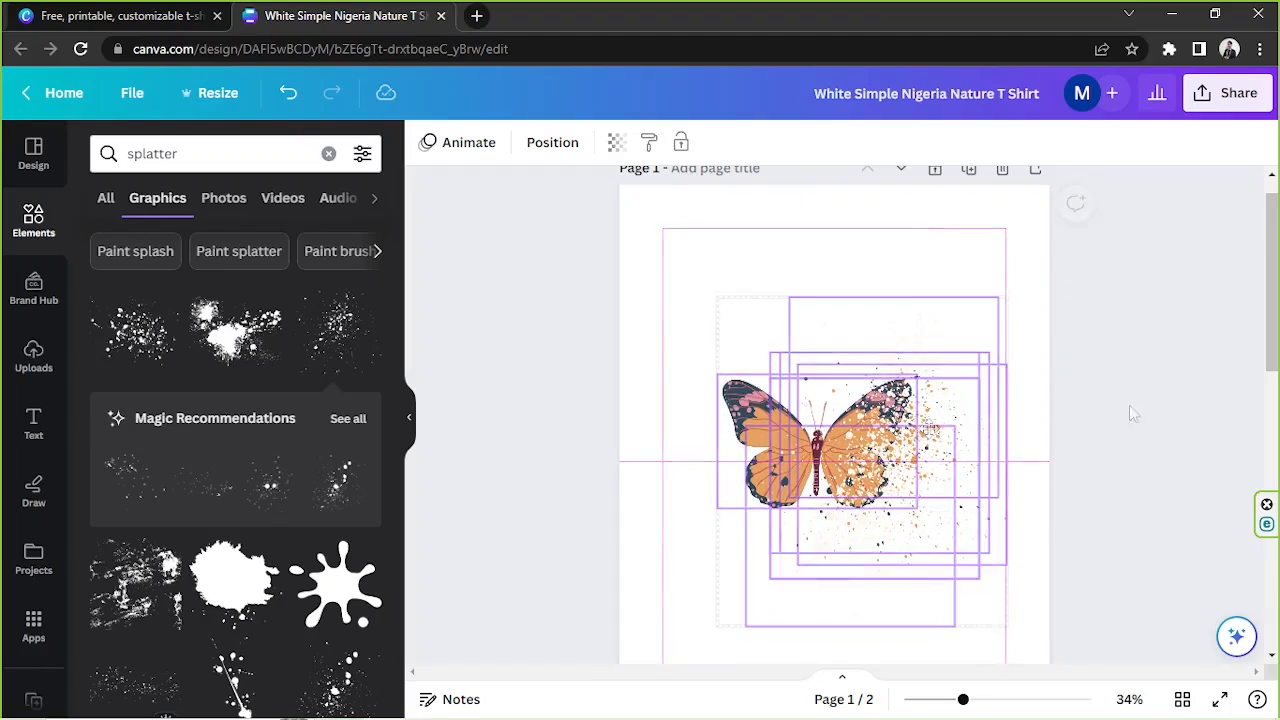
left_click(816, 430)
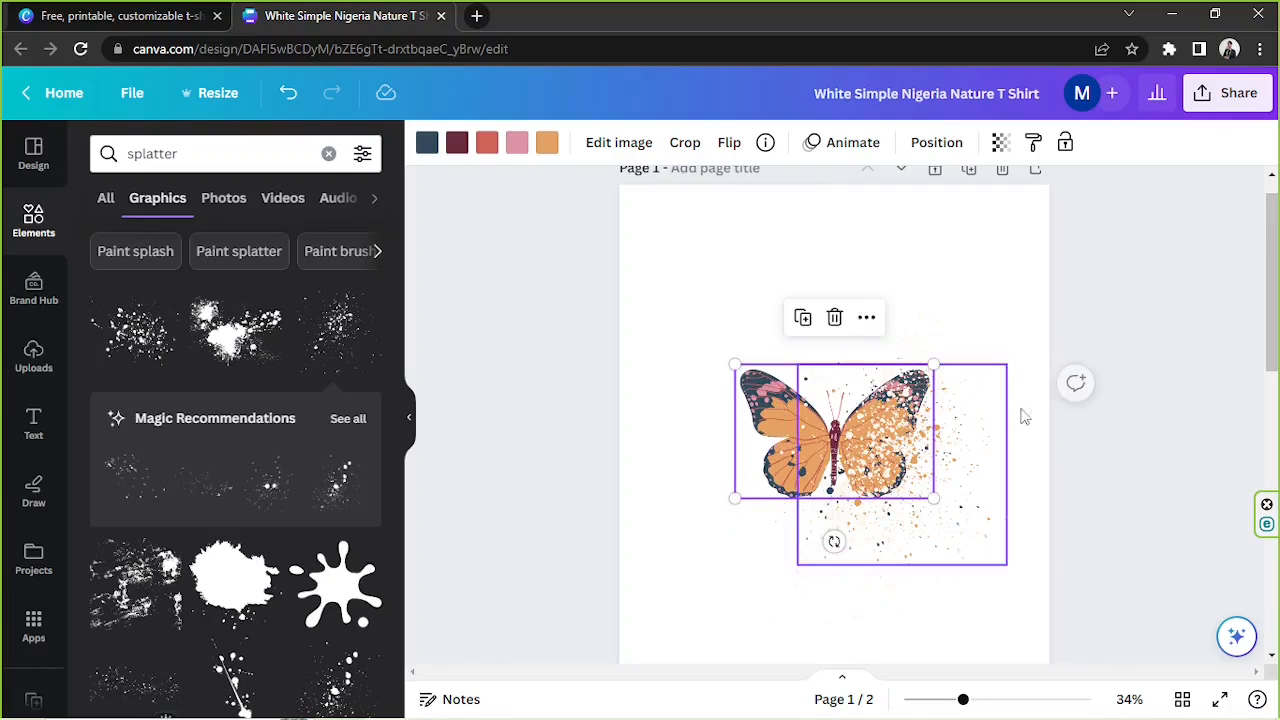
left_click(1124, 412)
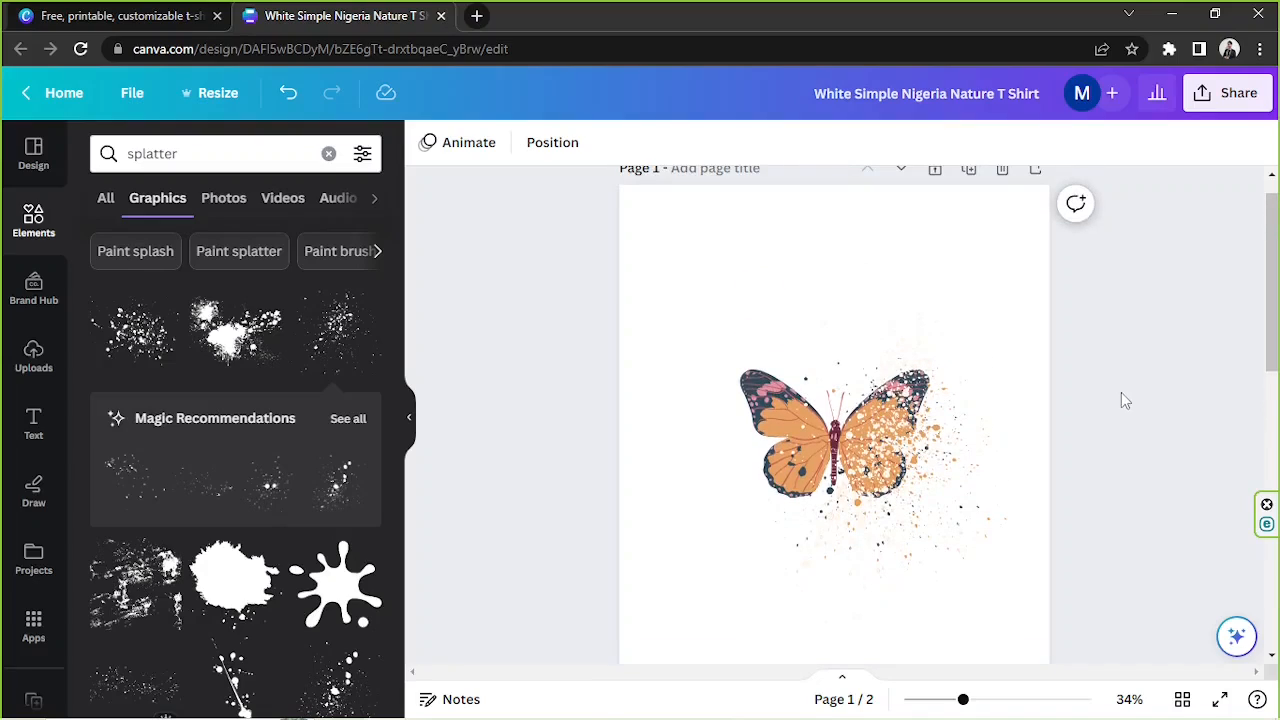
mouse_move(32, 424)
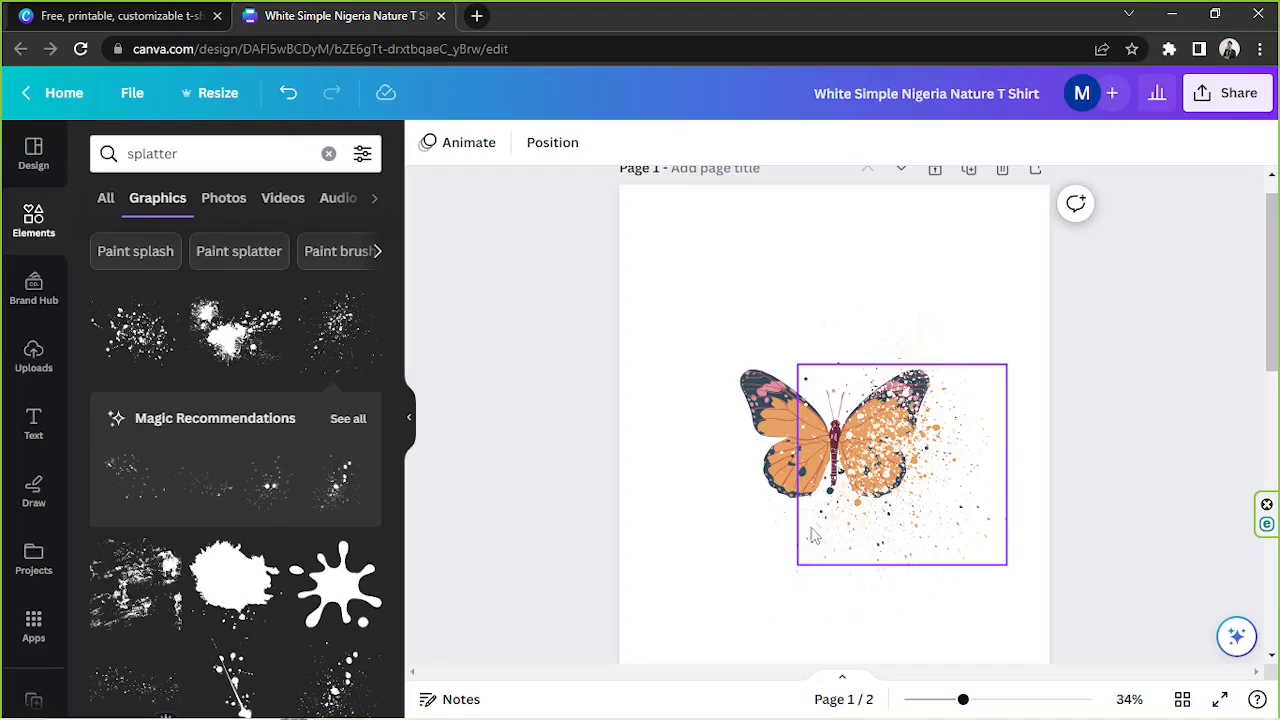
Step: Add a text box below the butterfly reading 'Butterfly'
left_click(32, 424)
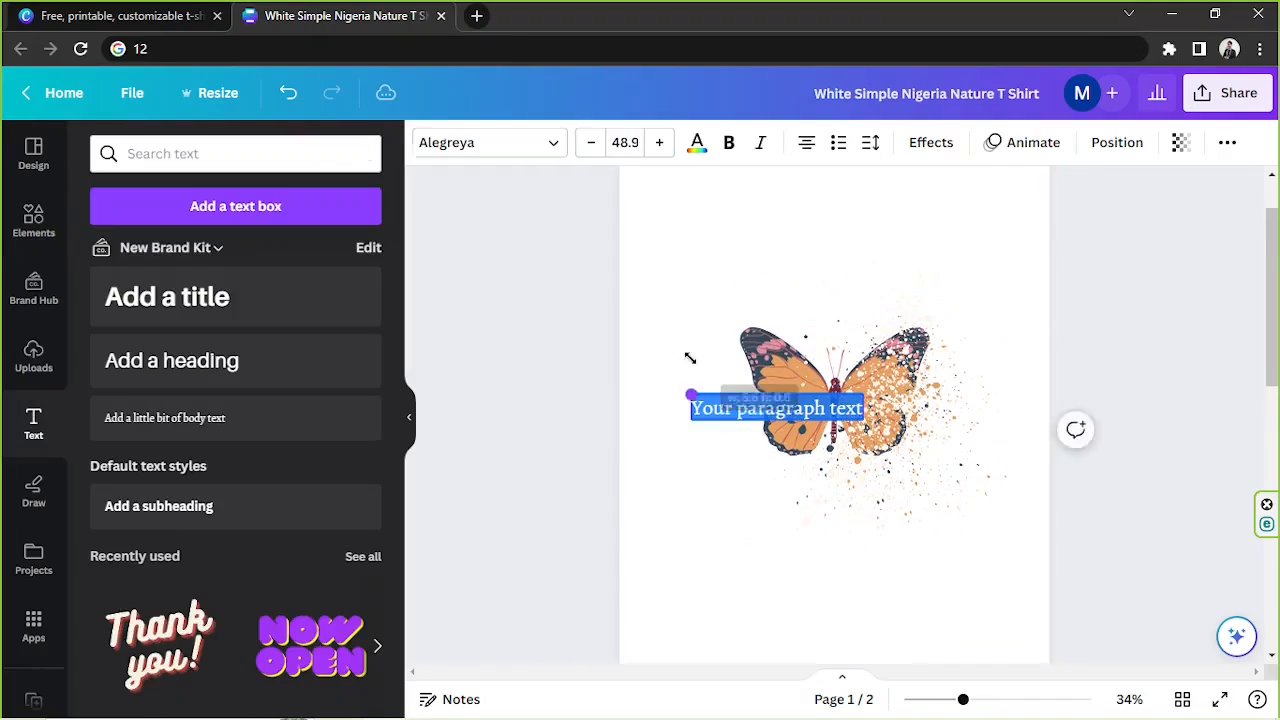
left_click_drag(776, 408, 834, 512)
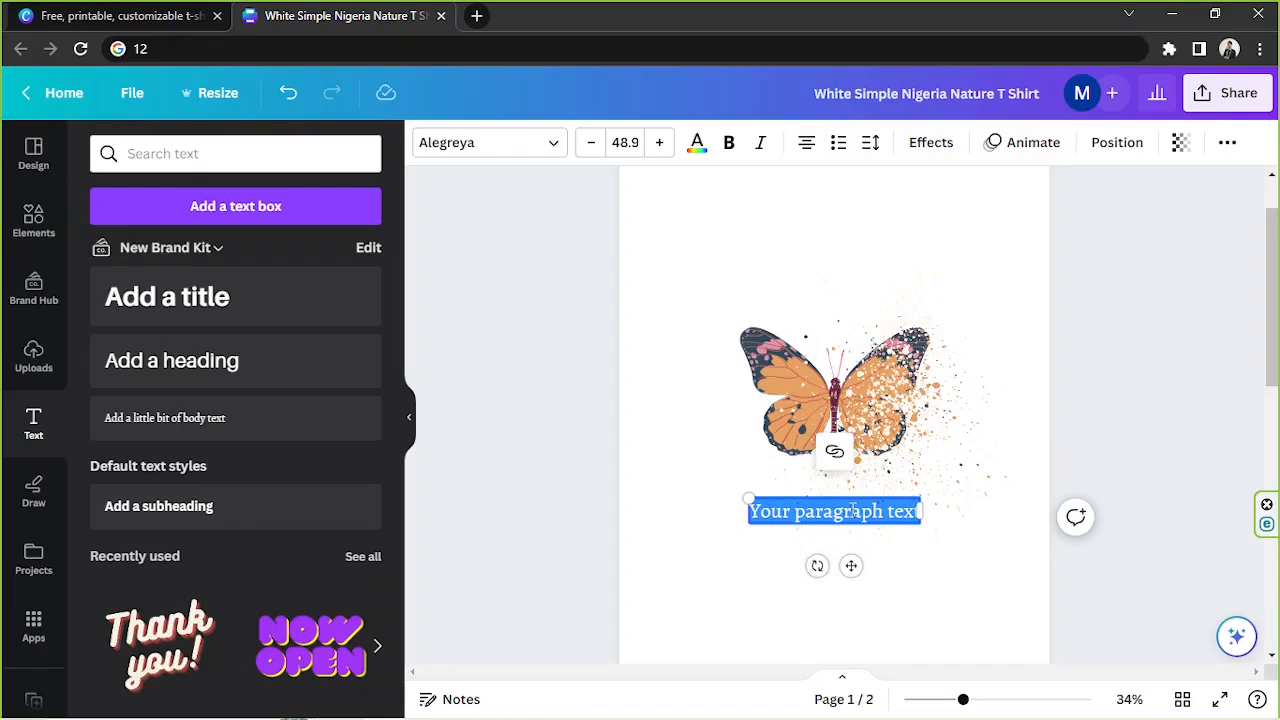
type("Btt")
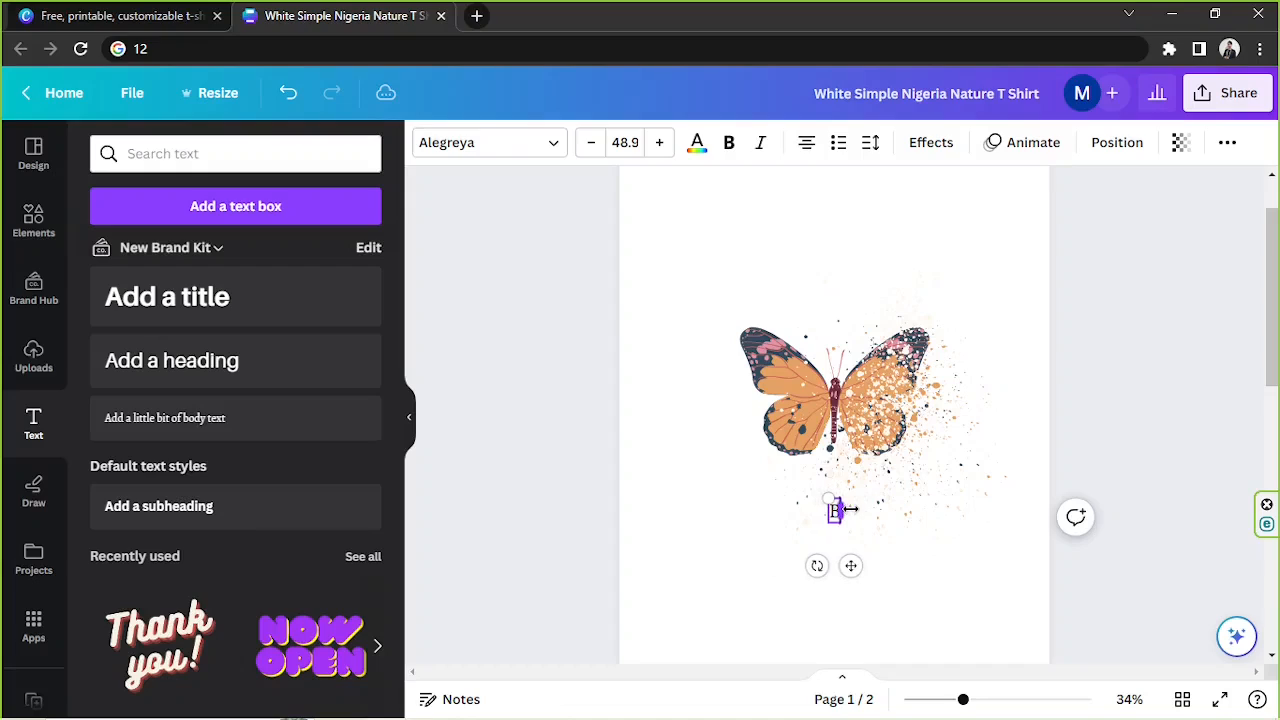
type("Butterfly")
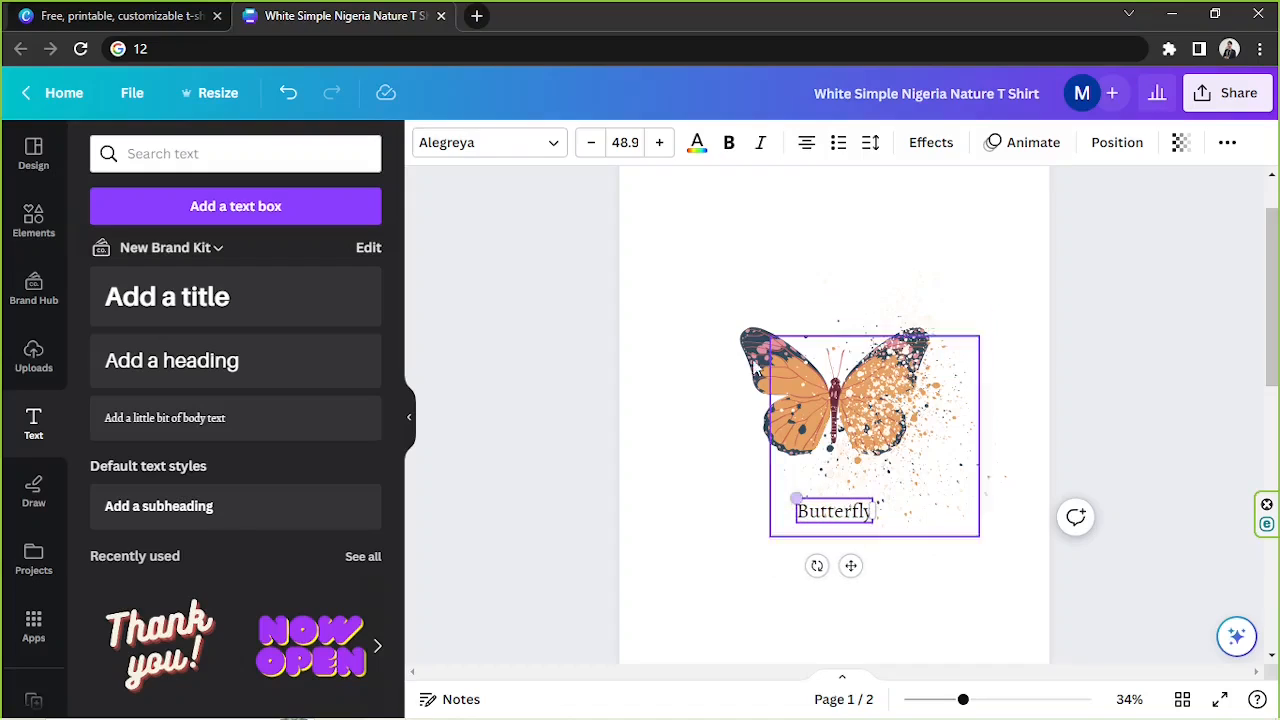
left_click(488, 142)
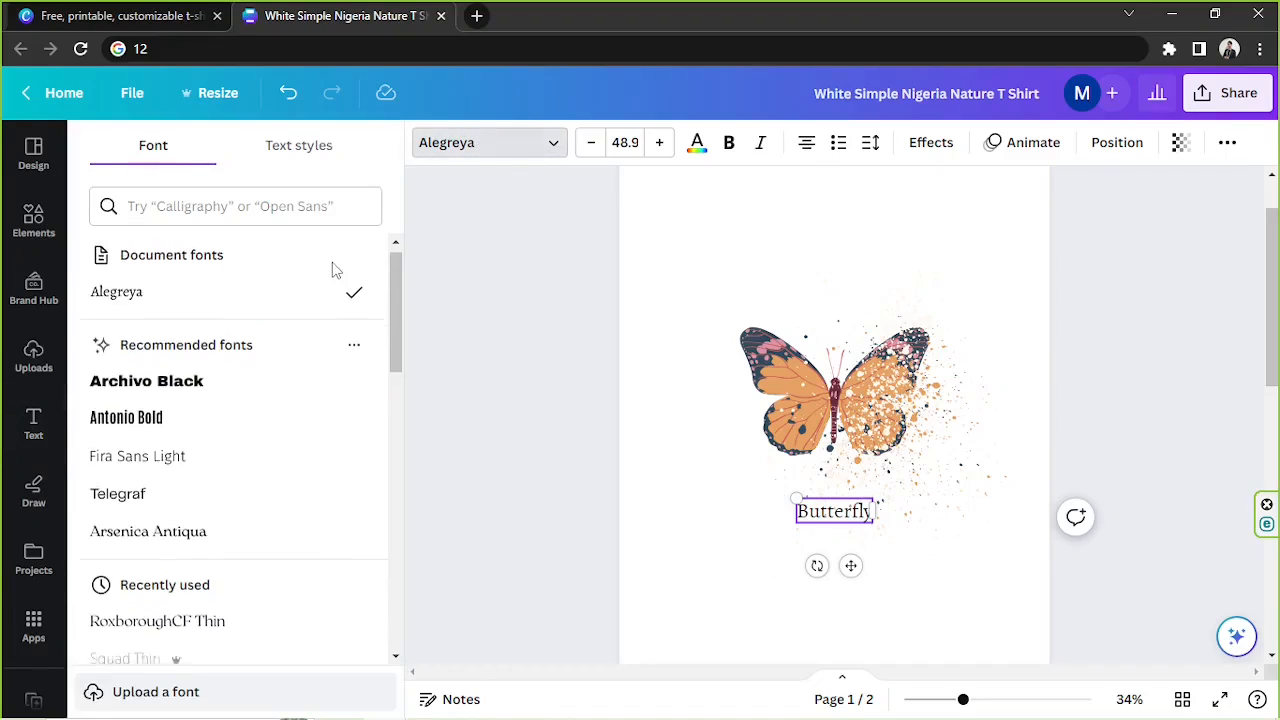
Step: Search fonts for 'cursive' and set Butterfly in Amsterdam Four
scroll("down", 3)
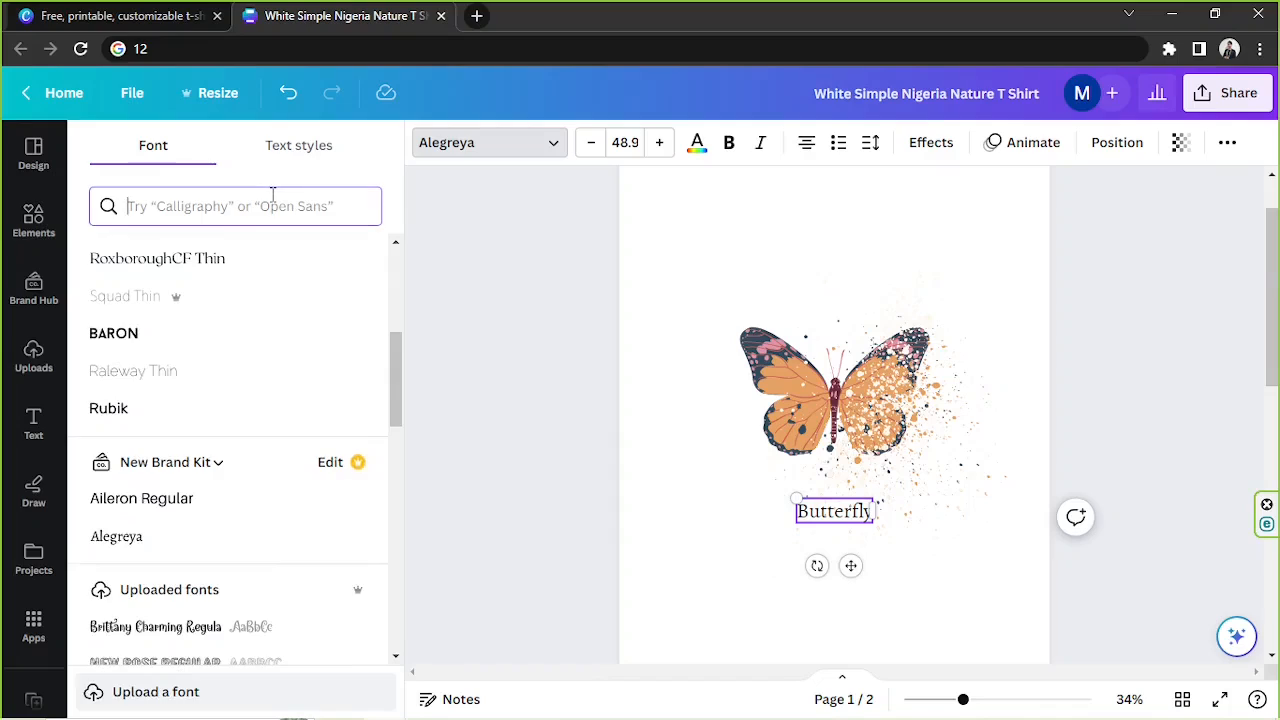
type("xrus")
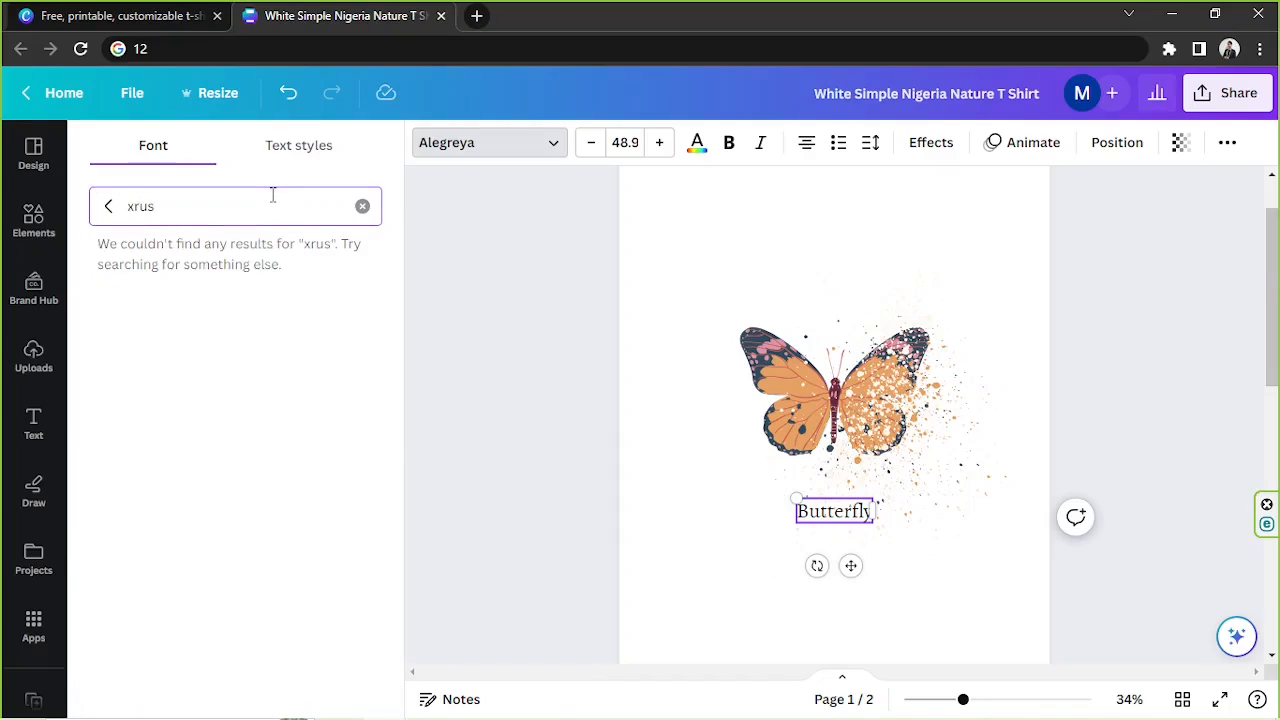
type("cursive")
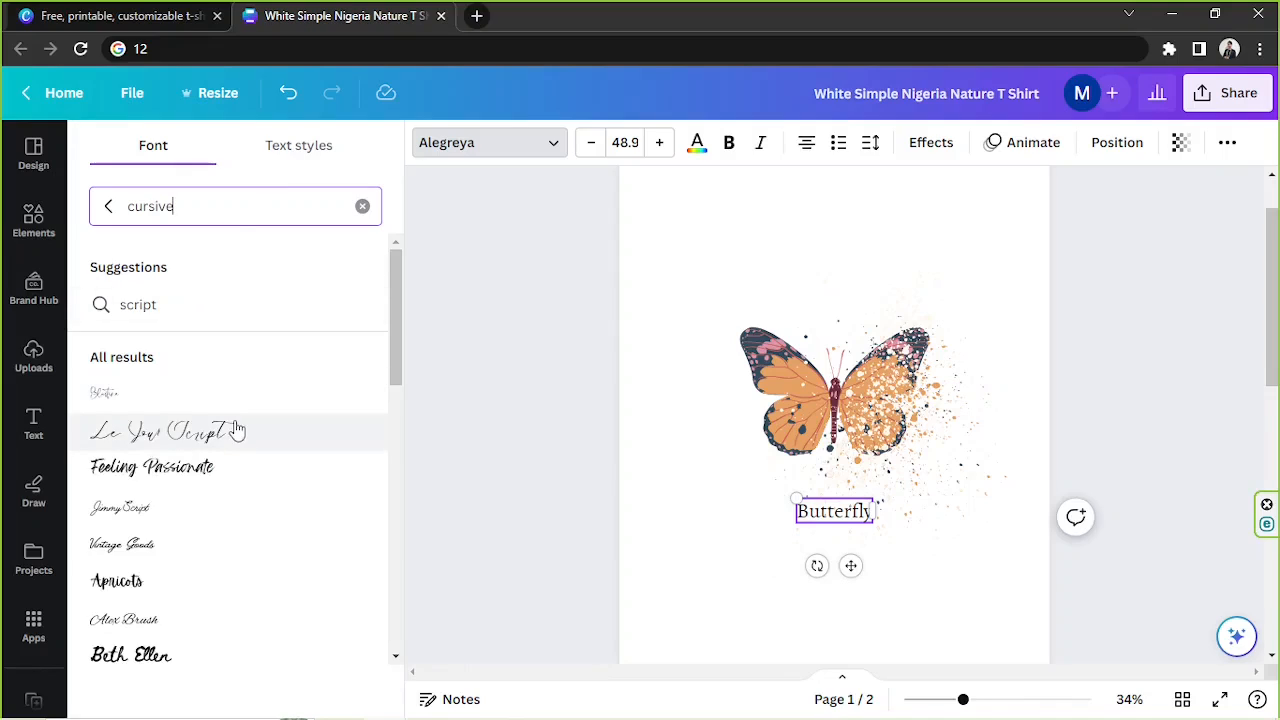
left_click(152, 468)
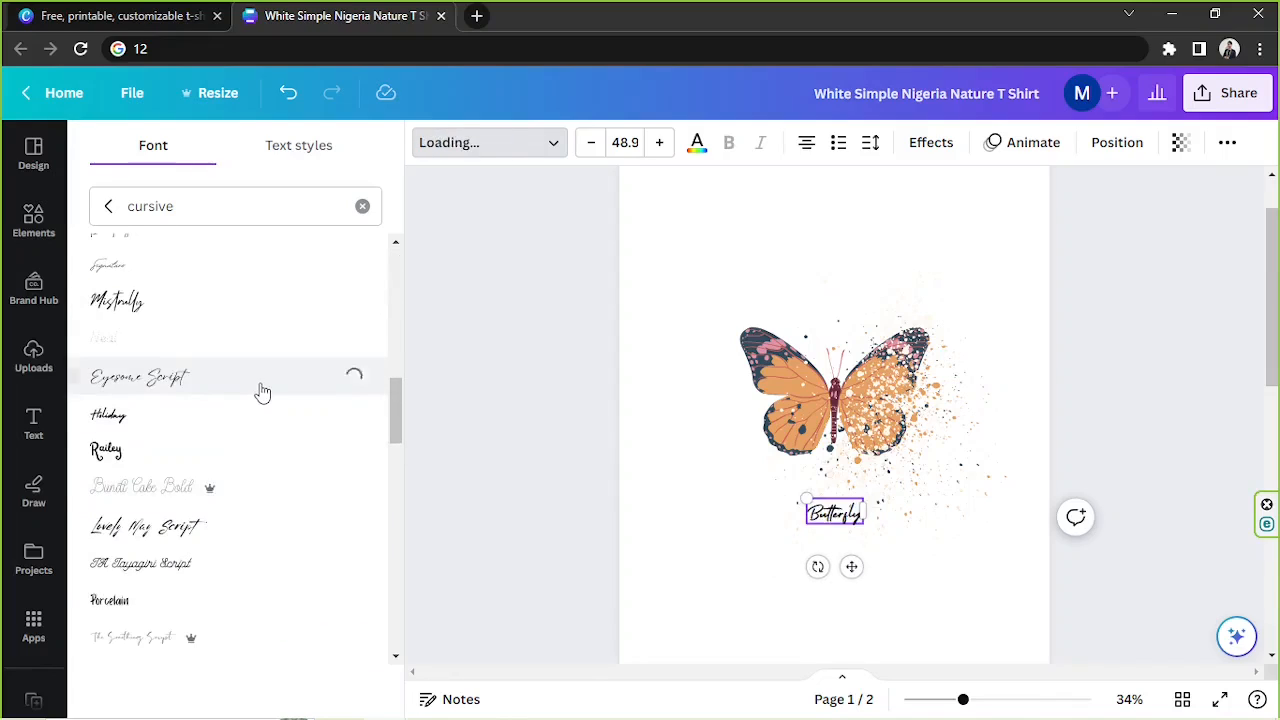
left_click(128, 412)
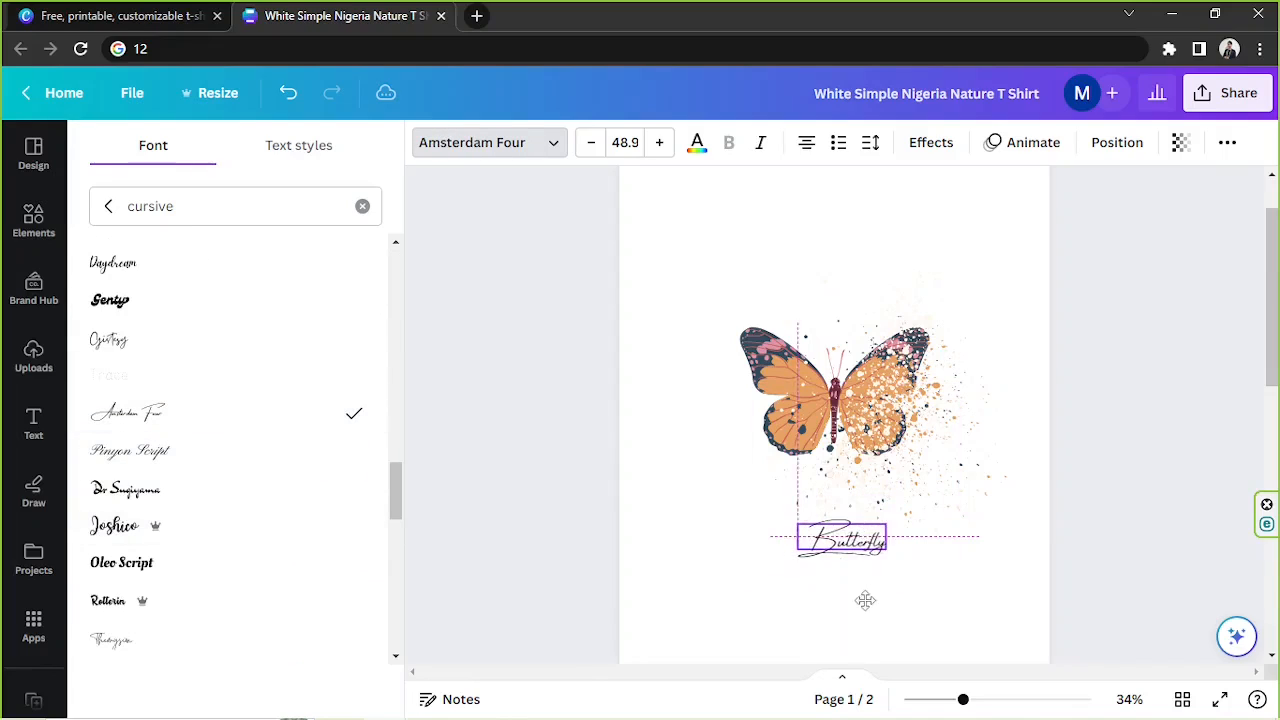
Step: Add a small 'Like a' text element above the butterfly
scroll("down", 3)
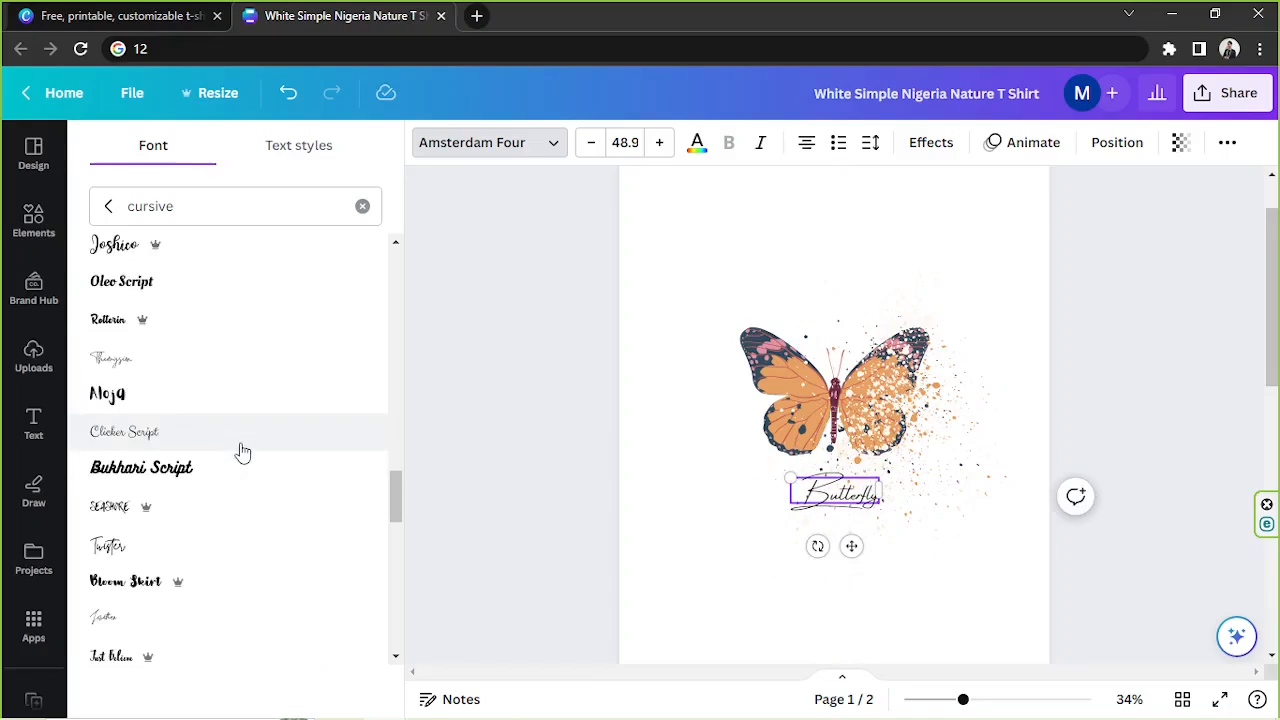
left_click(32, 424)
type("Like a")
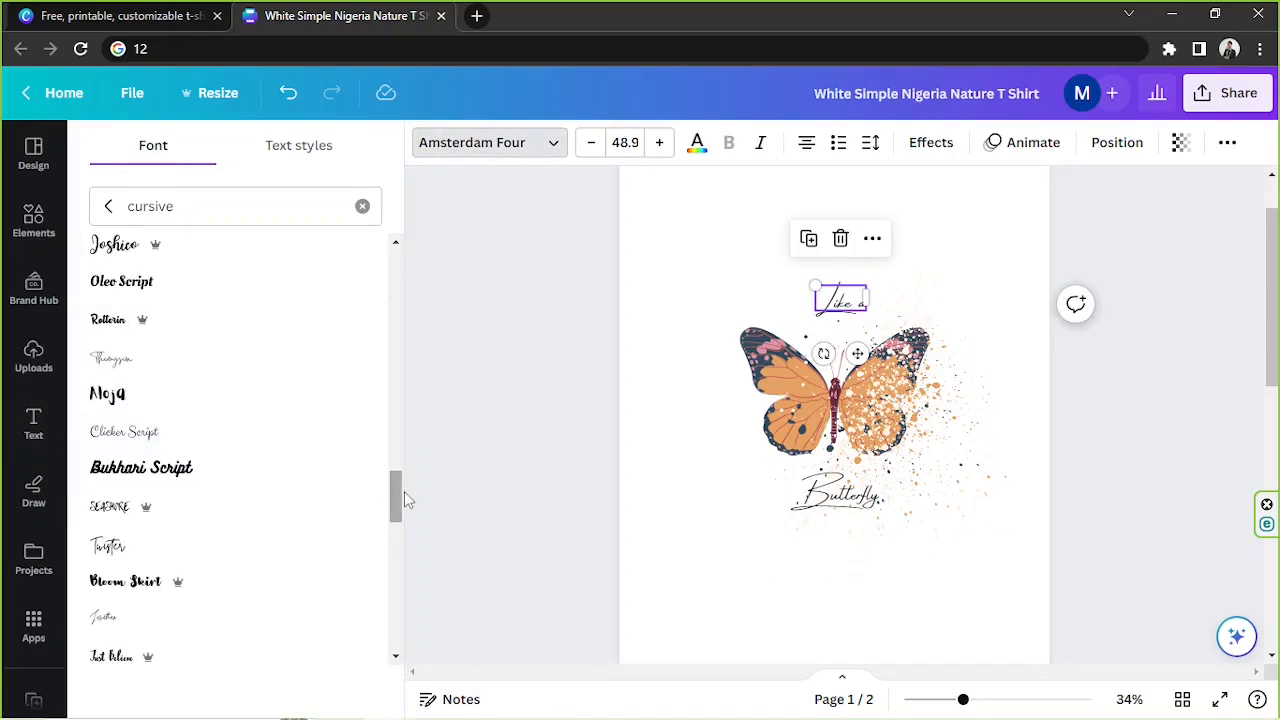
Step: Set 'Like a' in Tex Gyre Termes and make it uppercase
scroll("up", 3)
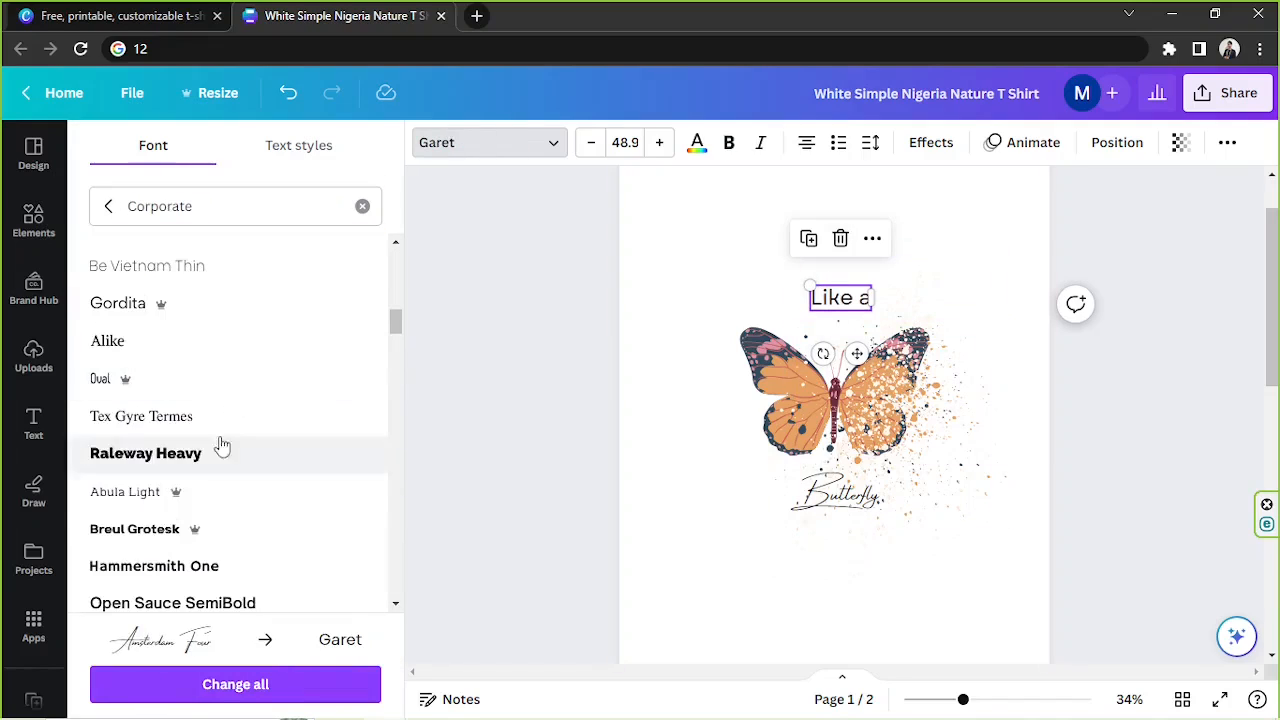
left_click(140, 416)
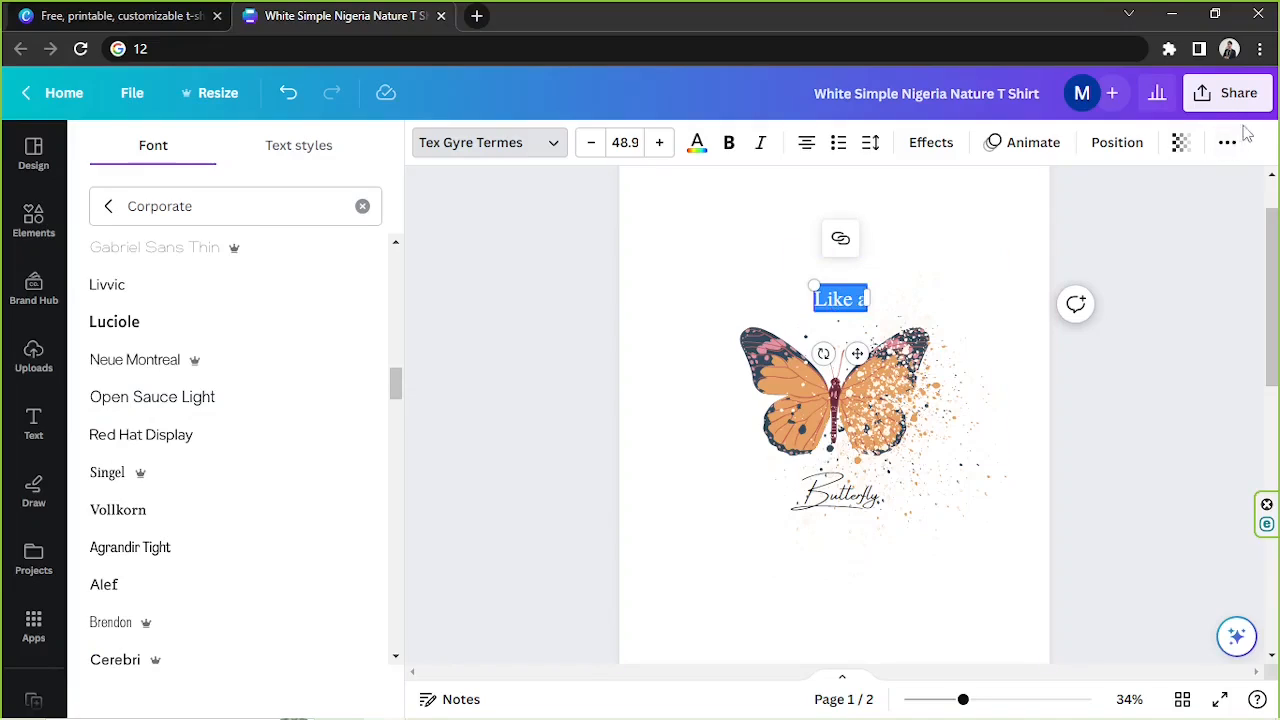
mouse_move(1218, 180)
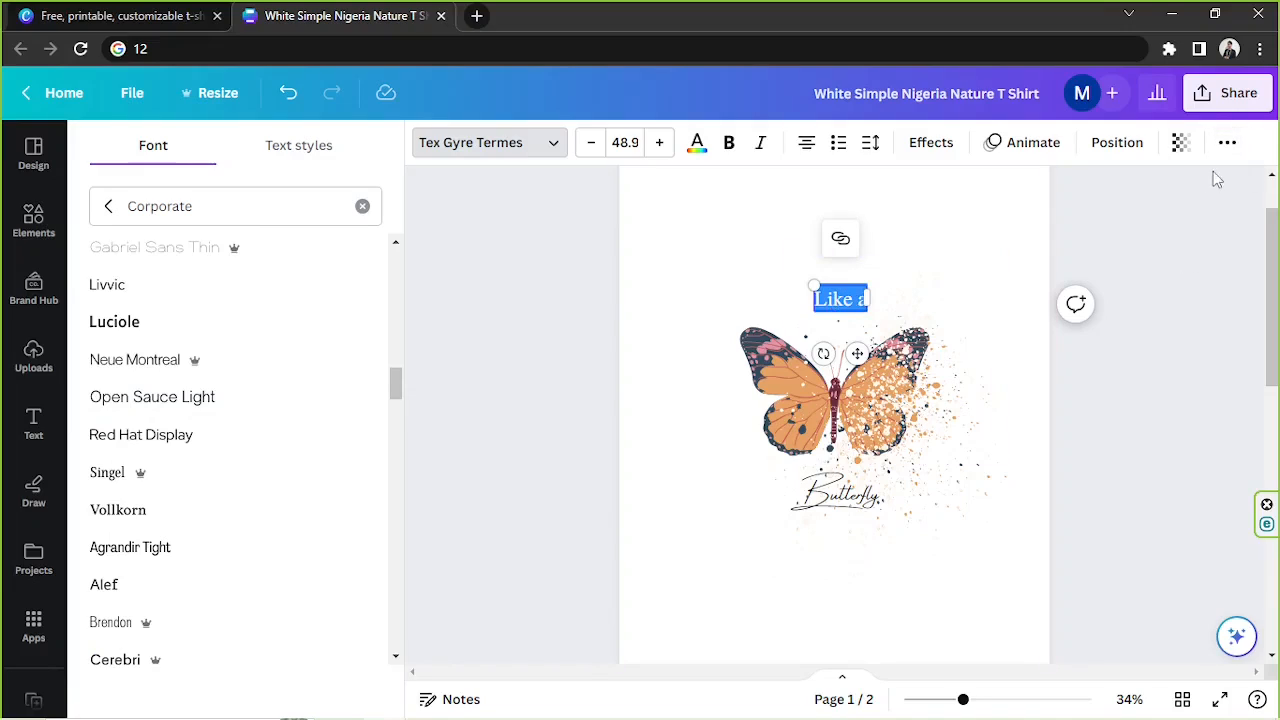
mouse_move(1228, 142)
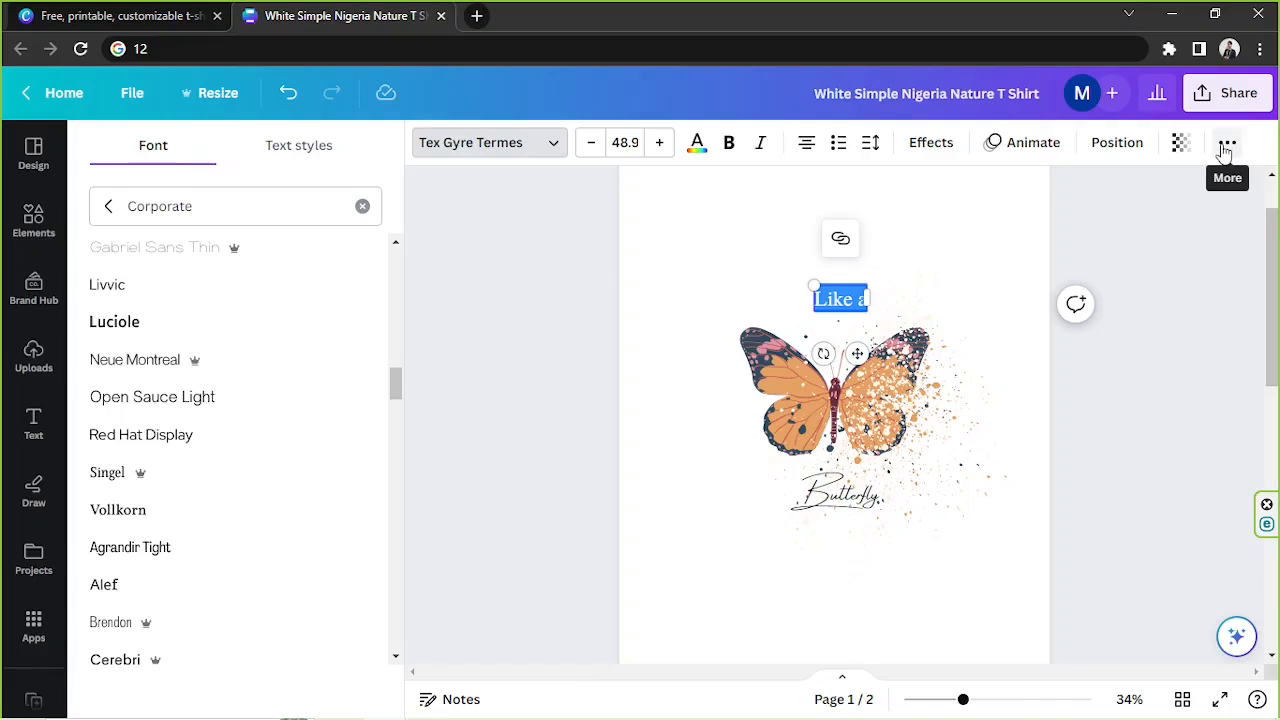
left_click(1228, 142)
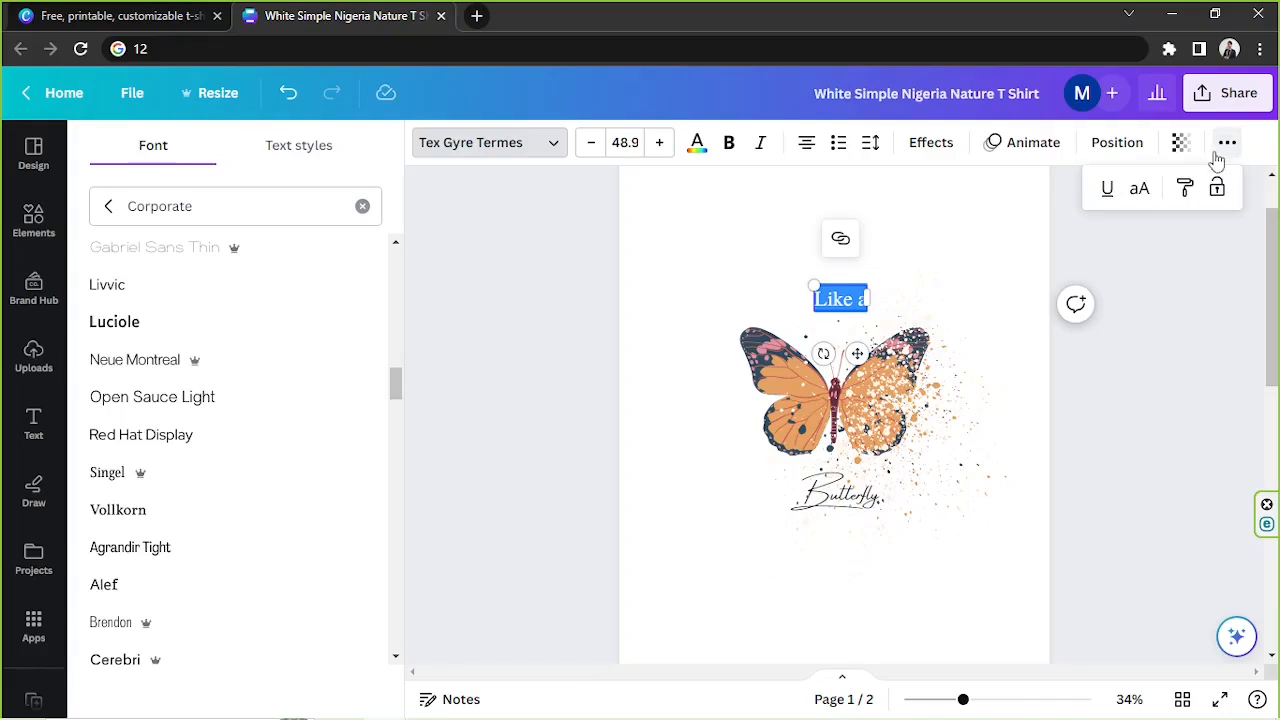
left_click(1140, 188)
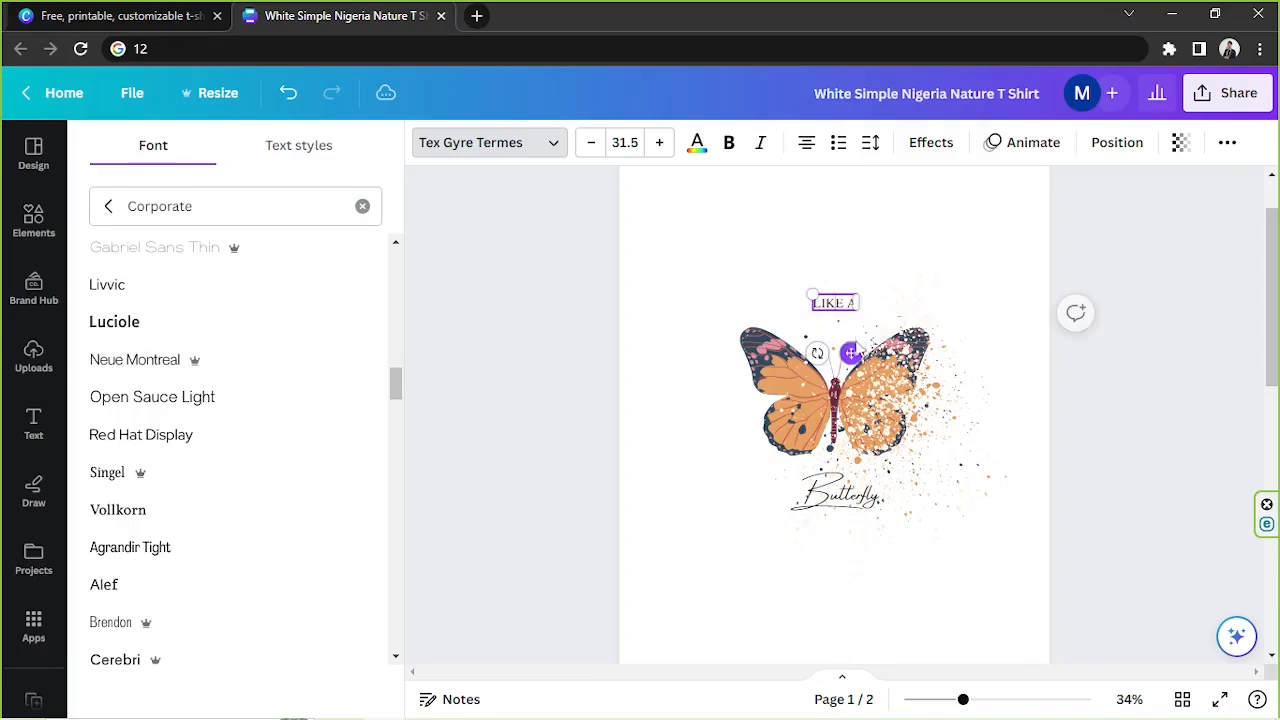
mouse_move(870, 142)
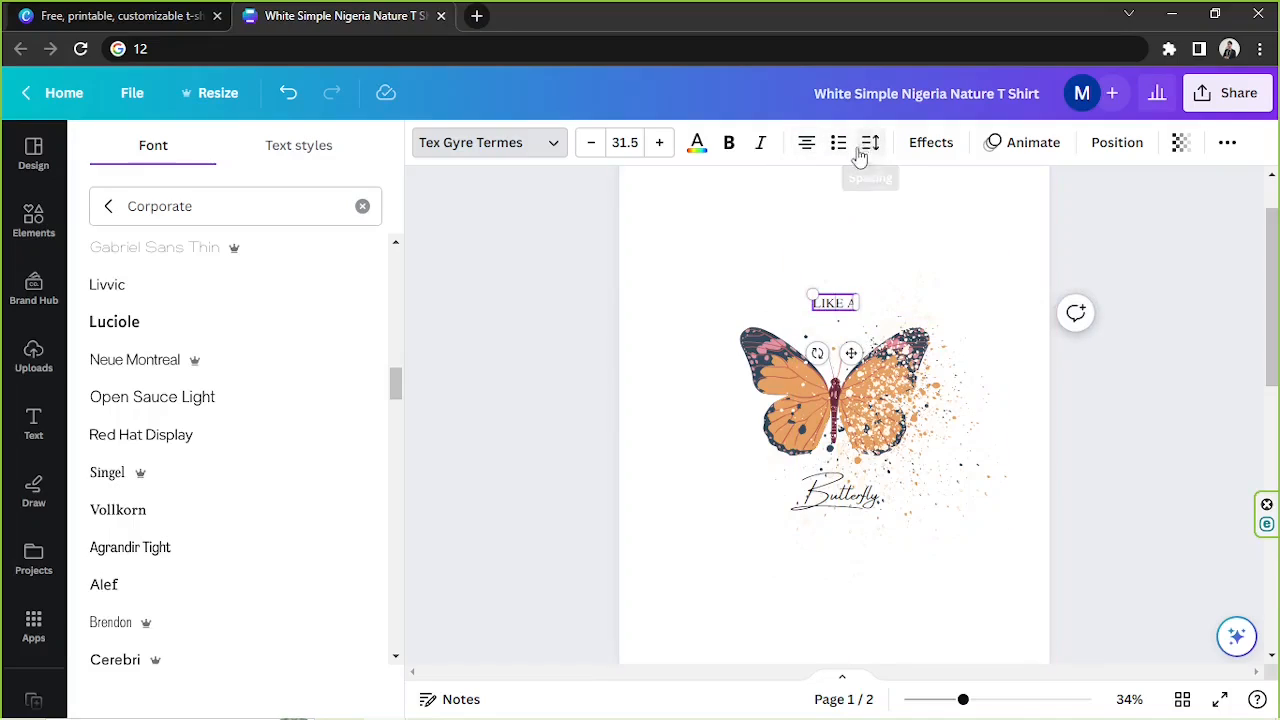
Step: Widen LIKE A's letter spacing to about 800
left_click(868, 142)
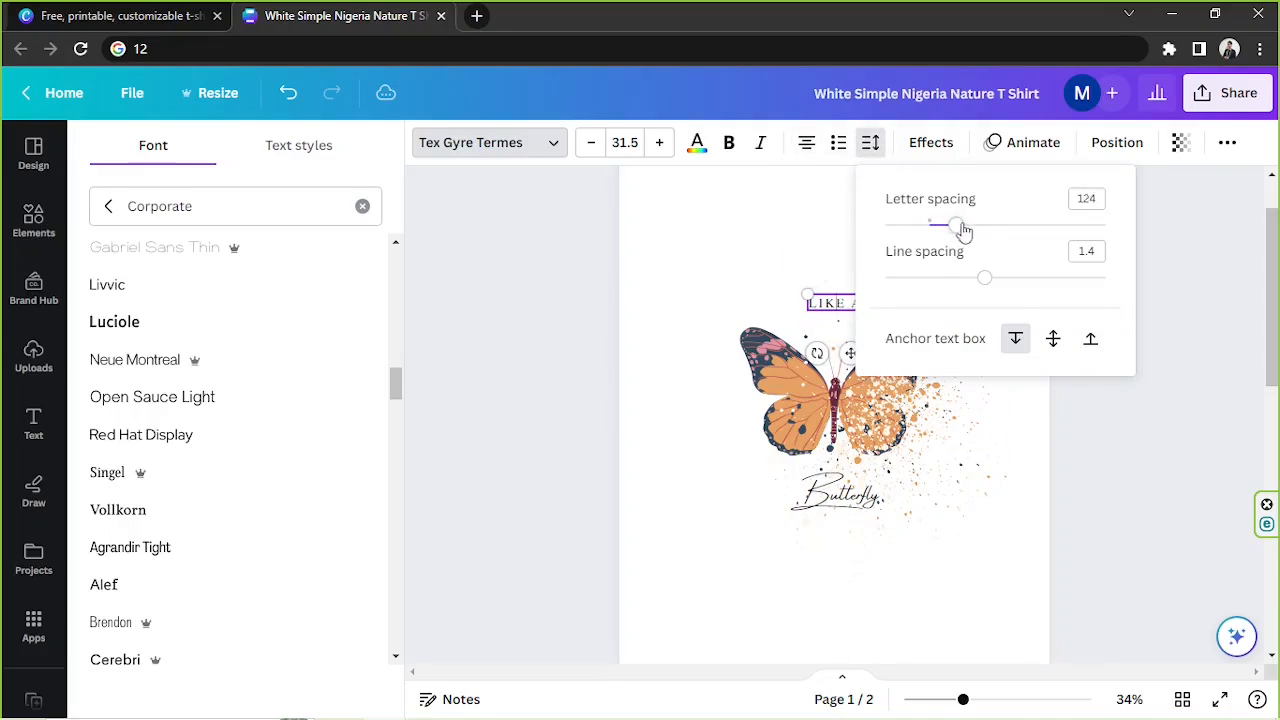
left_click_drag(956, 224, 1104, 224)
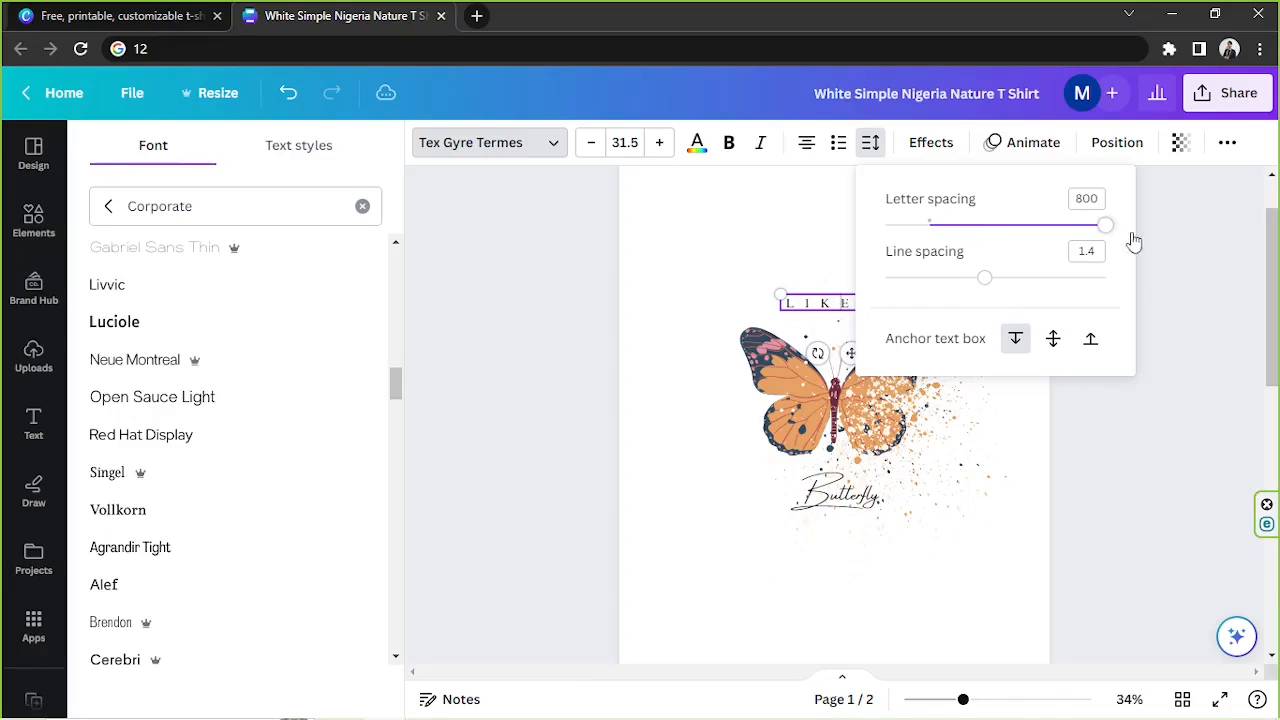
left_click(32, 420)
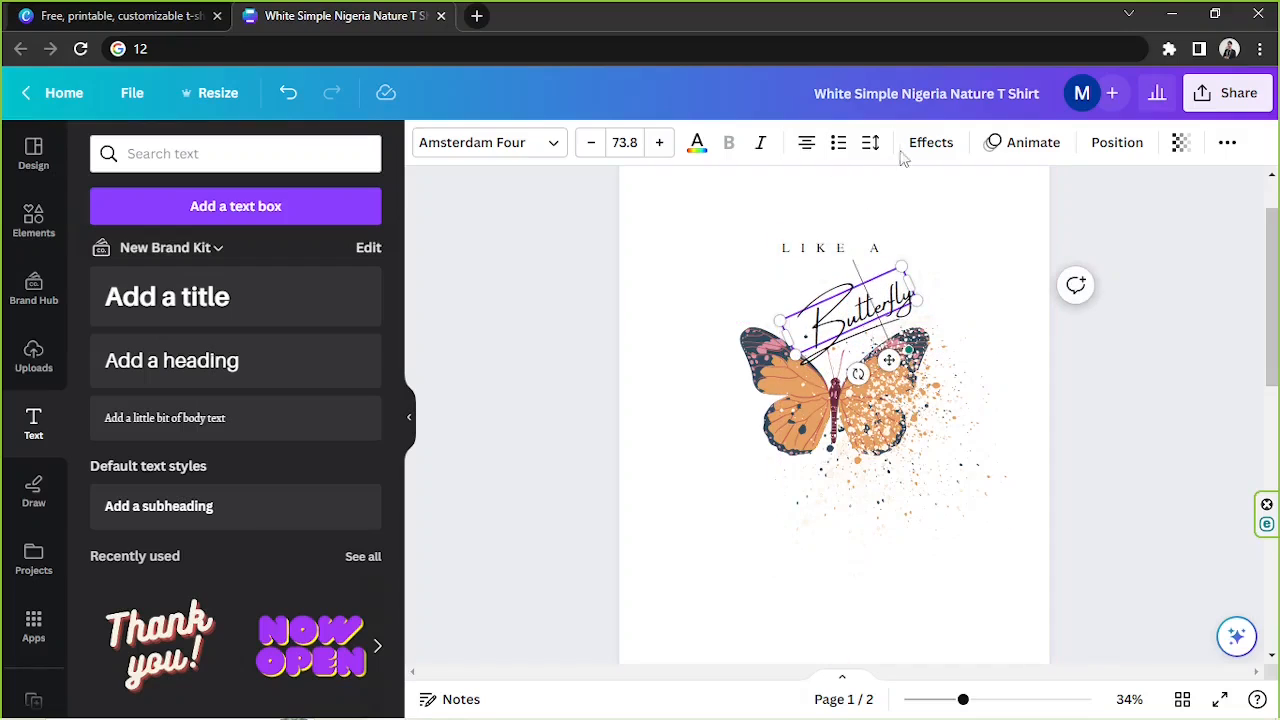
Step: Apply the Curve effect to Butterfly with strength about 42 for a gentle arc
left_click(930, 142)
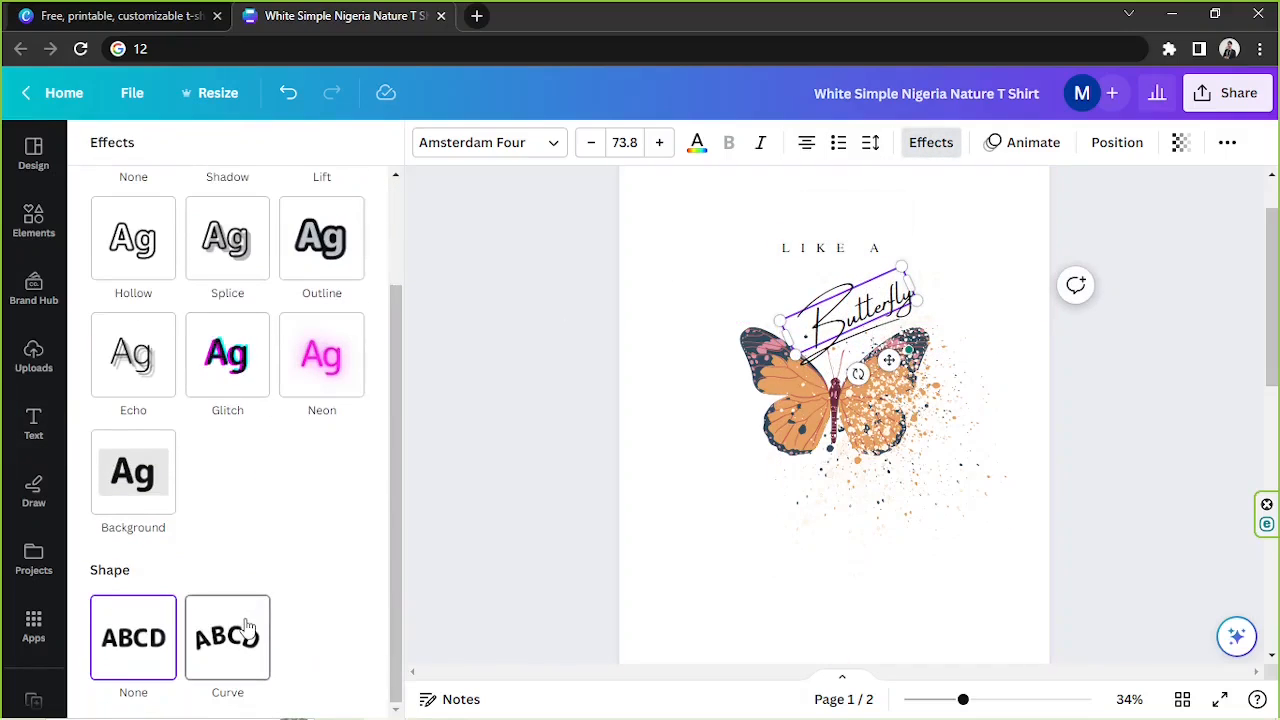
left_click(228, 636)
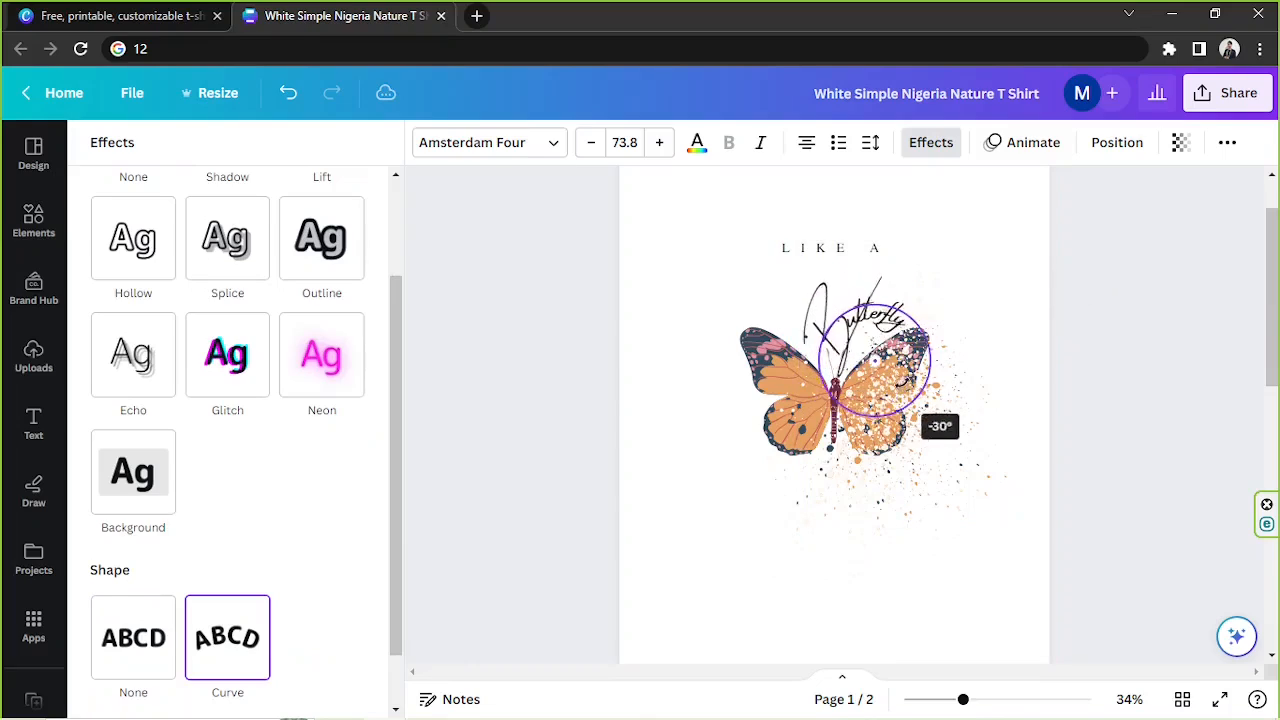
left_click(228, 570)
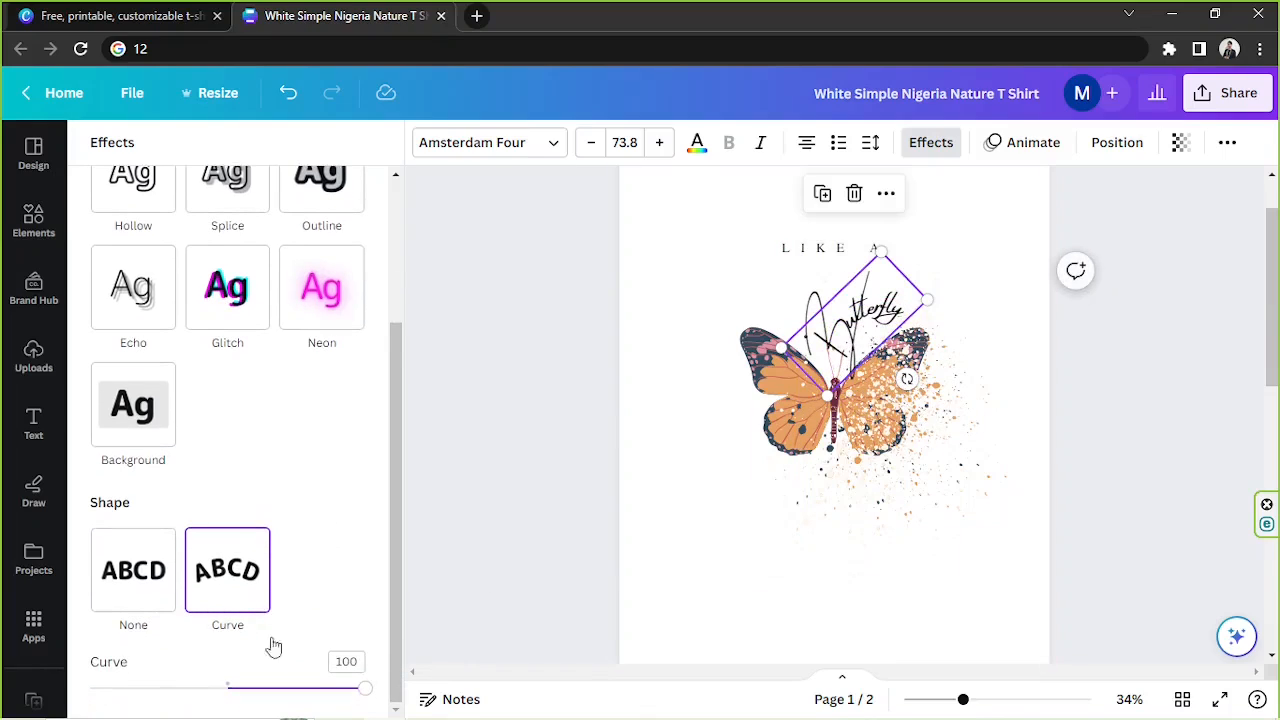
left_click_drag(364, 688, 288, 688)
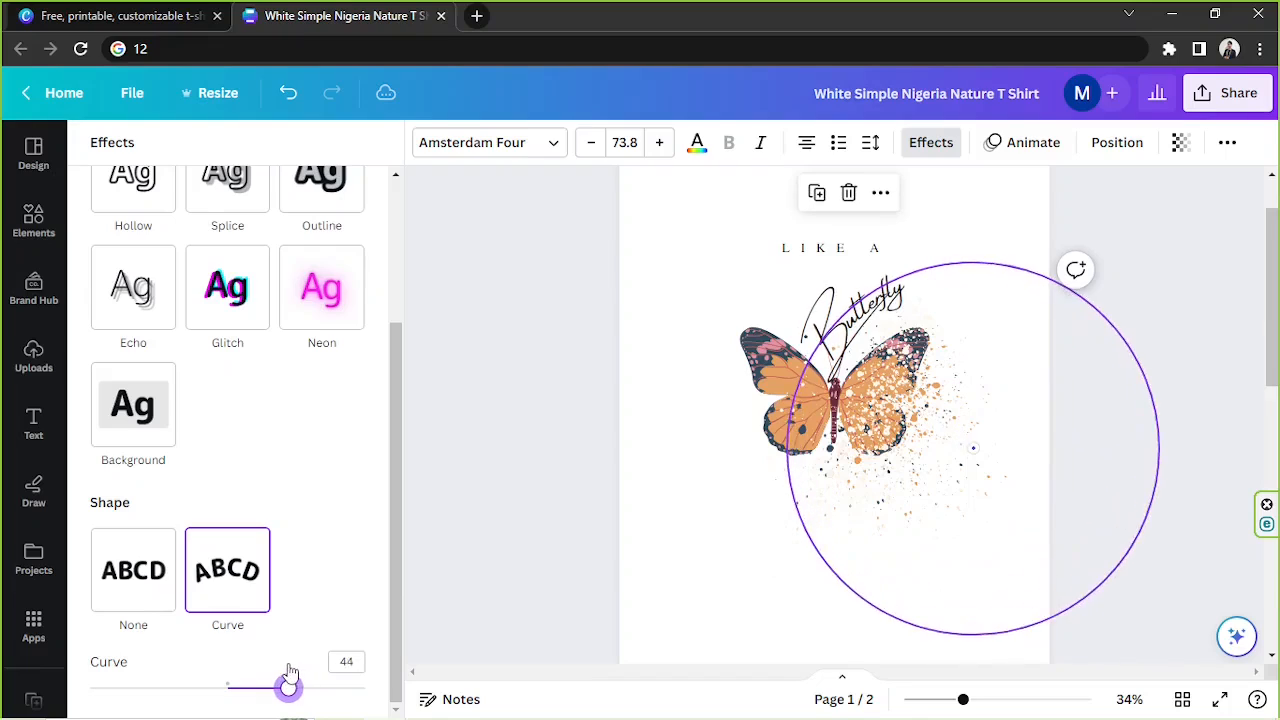
left_click_drag(290, 688, 284, 688)
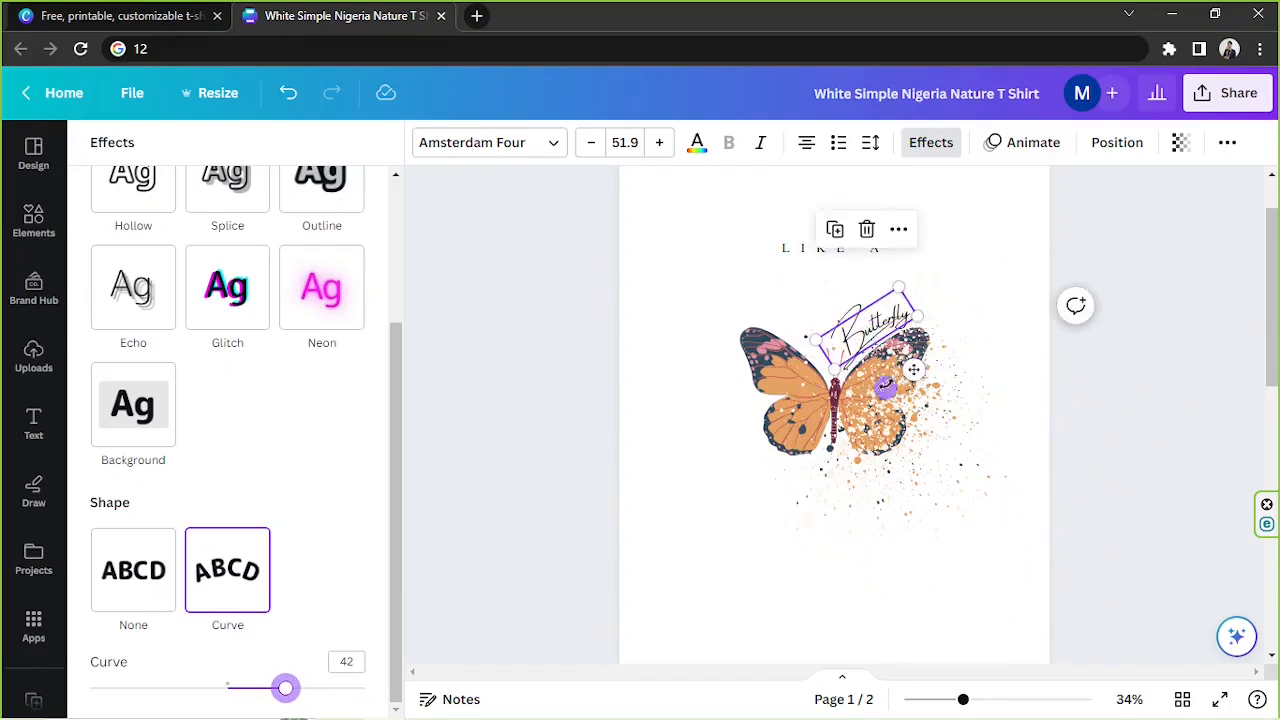
left_click(32, 420)
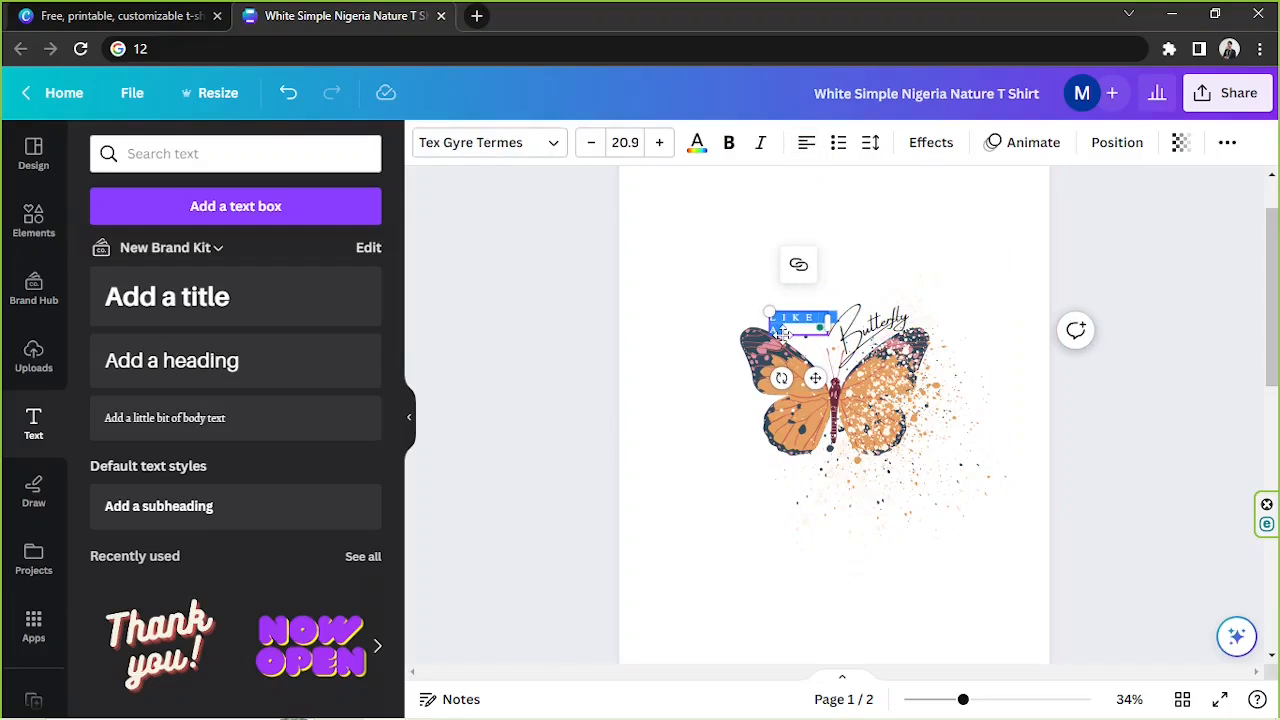
Step: Drag LIKE A just left of the curved Butterfly word and review the page
left_click_drag(804, 320, 804, 320)
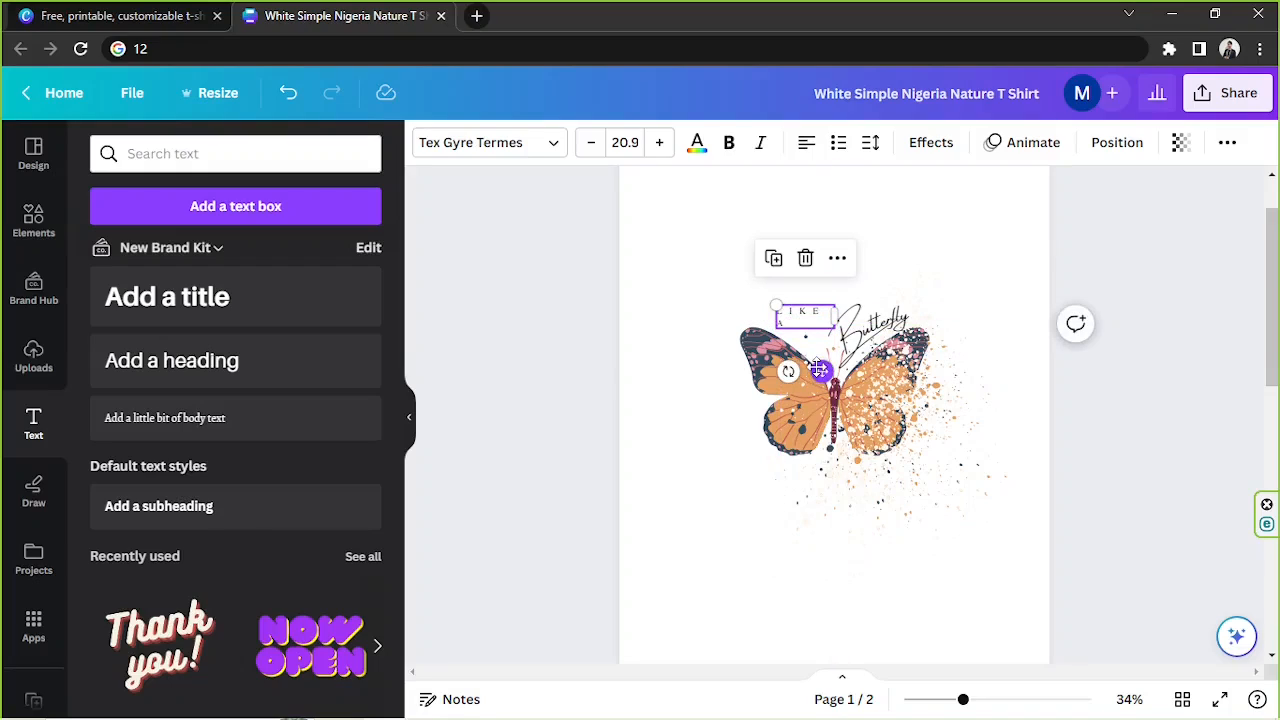
left_click(1160, 268)
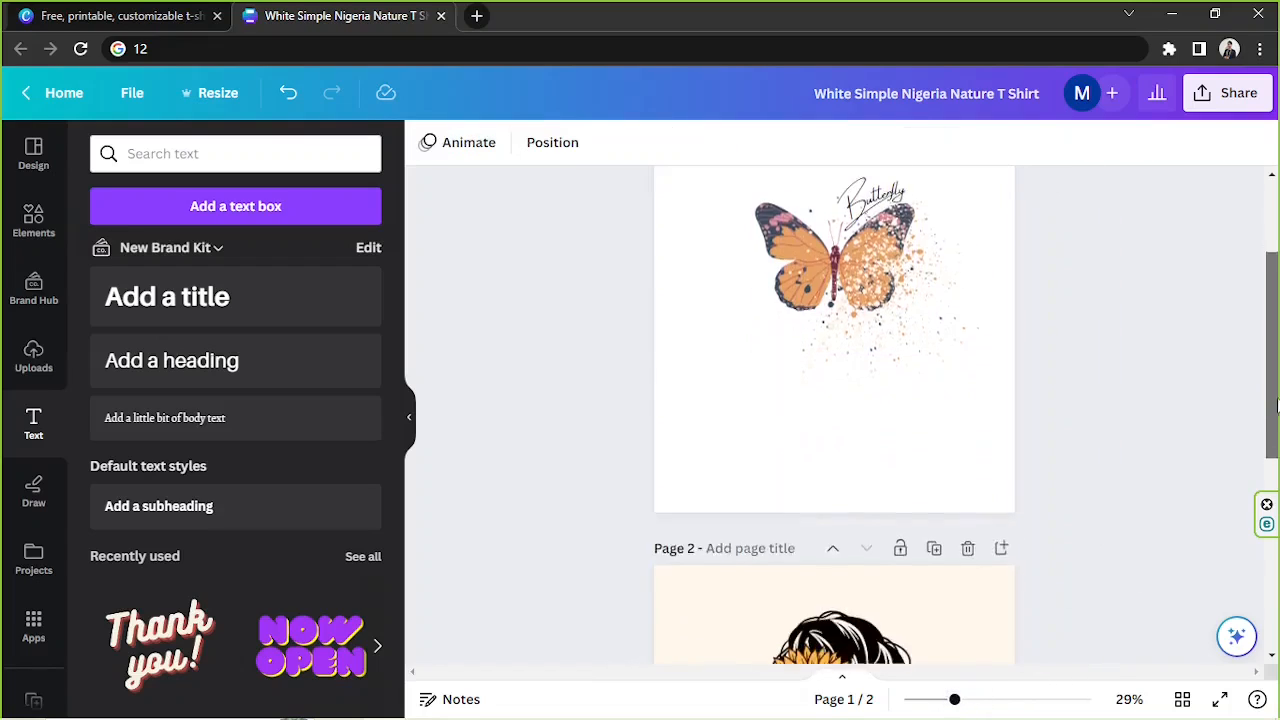
scroll("down", 3)
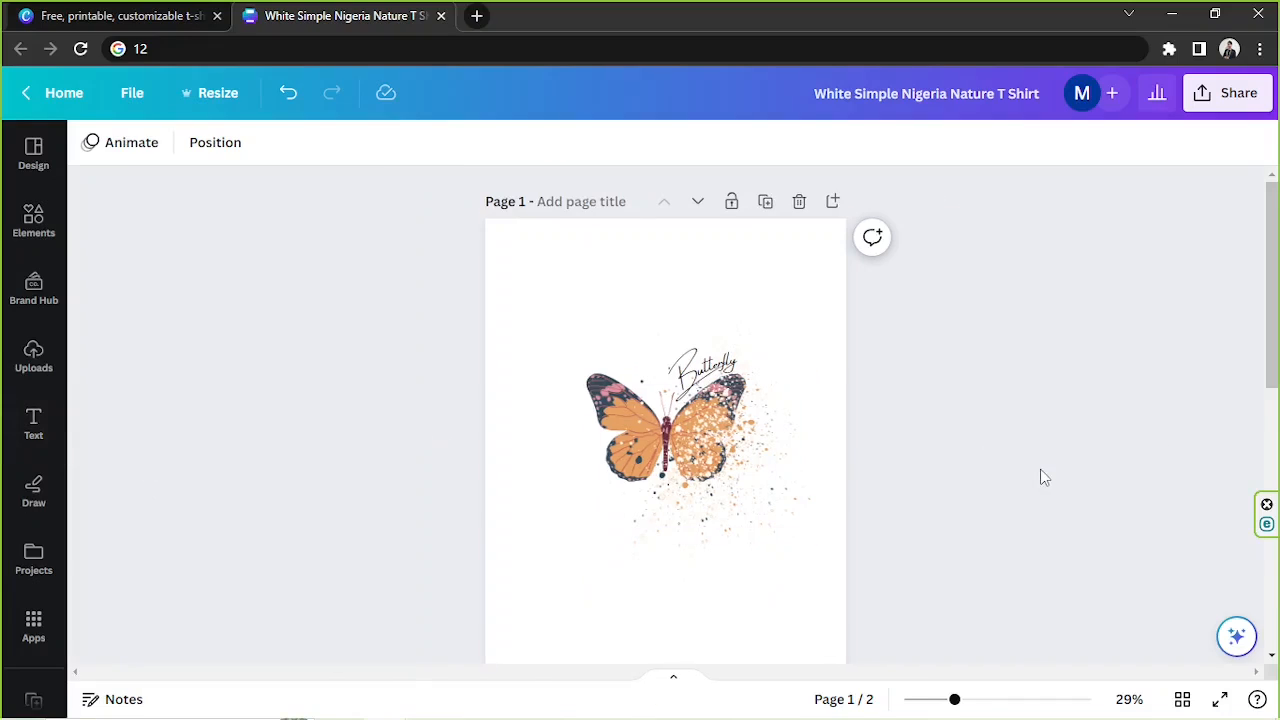
mouse_move(1238, 92)
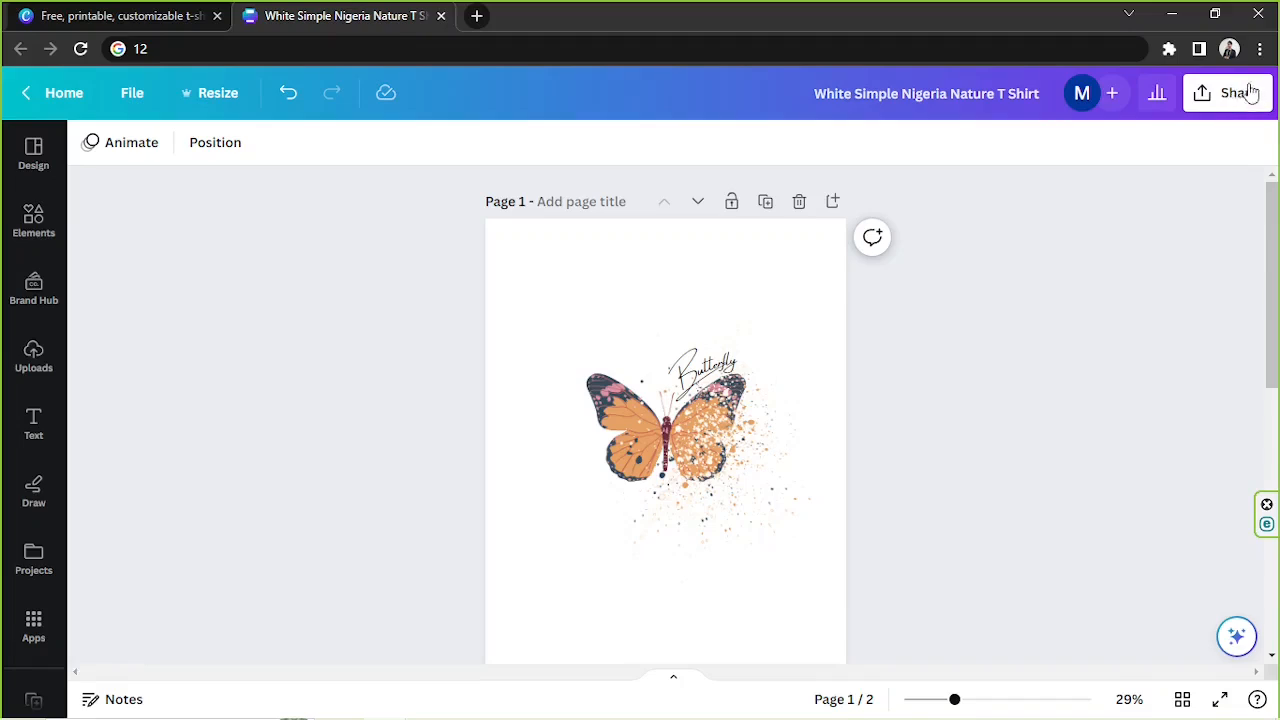
left_click(1238, 92)
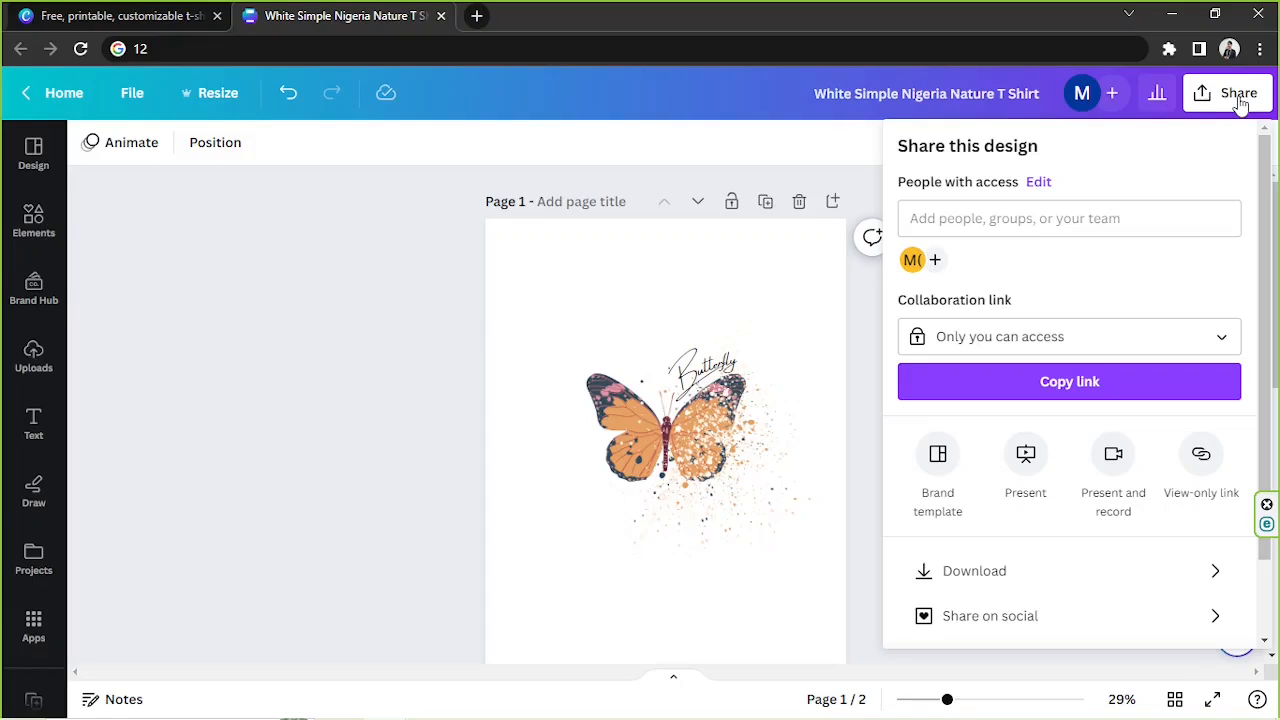
mouse_move(1242, 96)
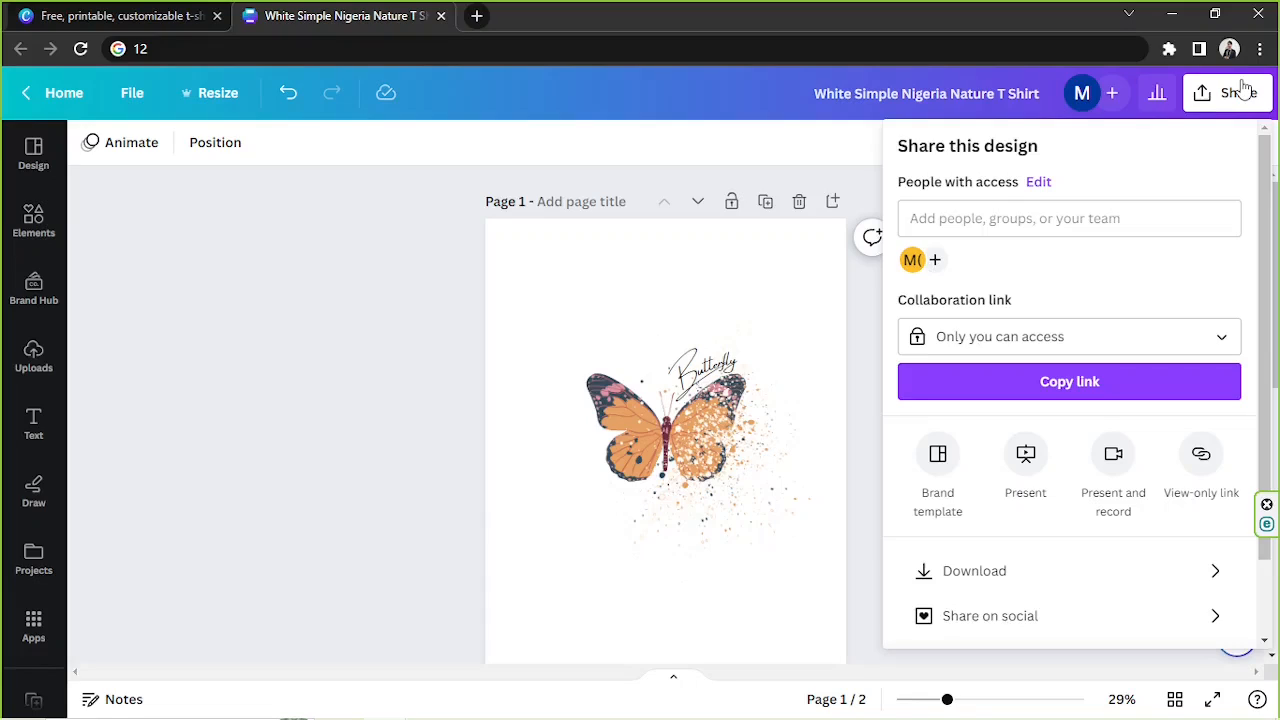
mouse_move(1138, 180)
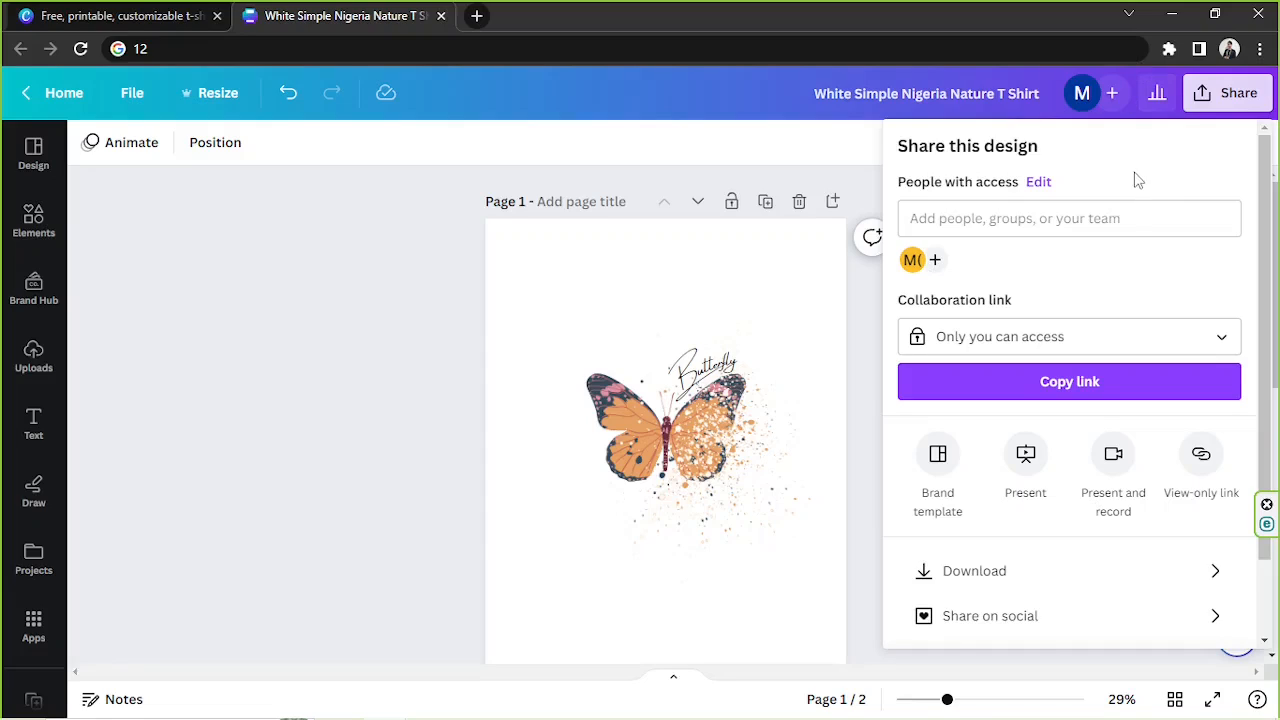
scroll("down", 3)
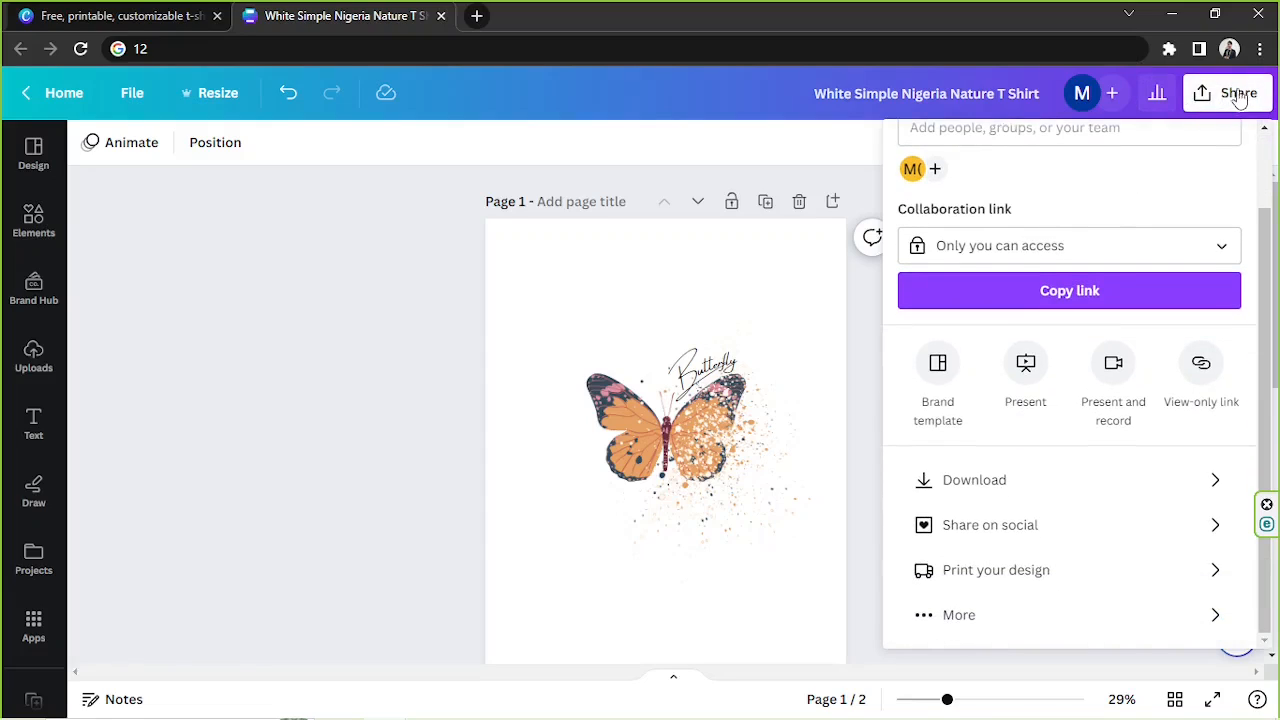
left_click(996, 568)
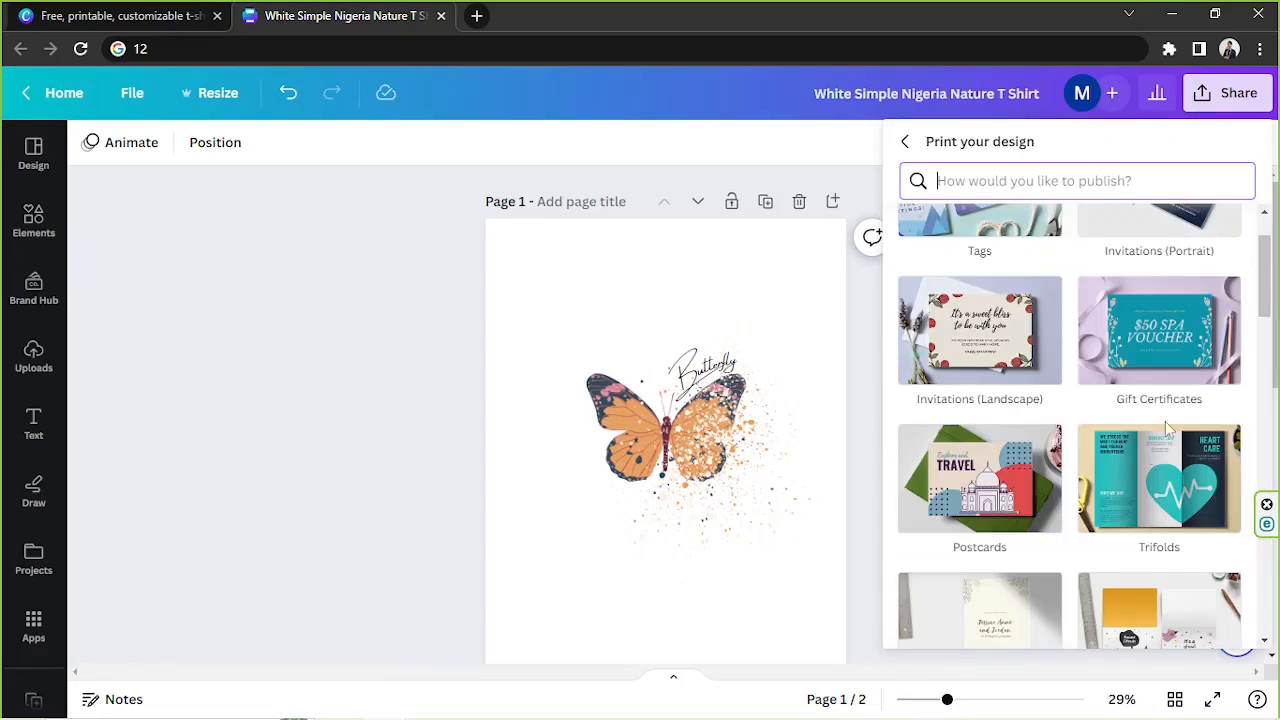
scroll("down", 3)
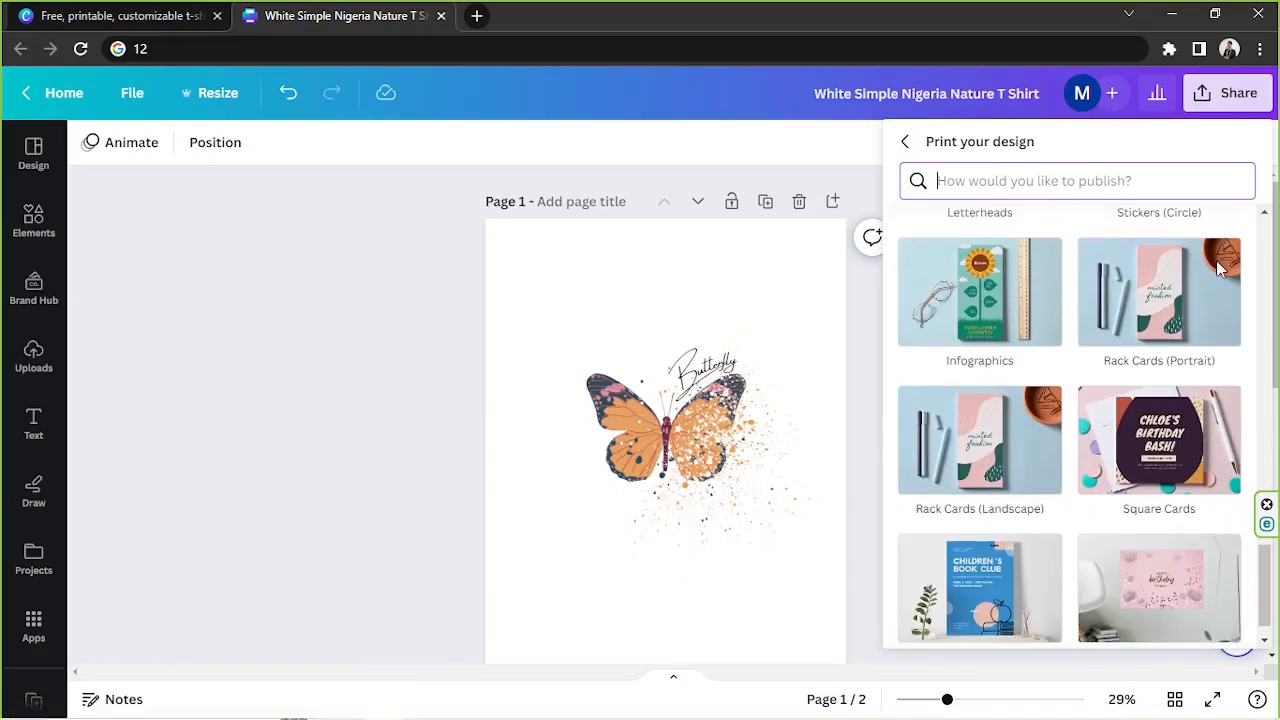
scroll("down", 3)
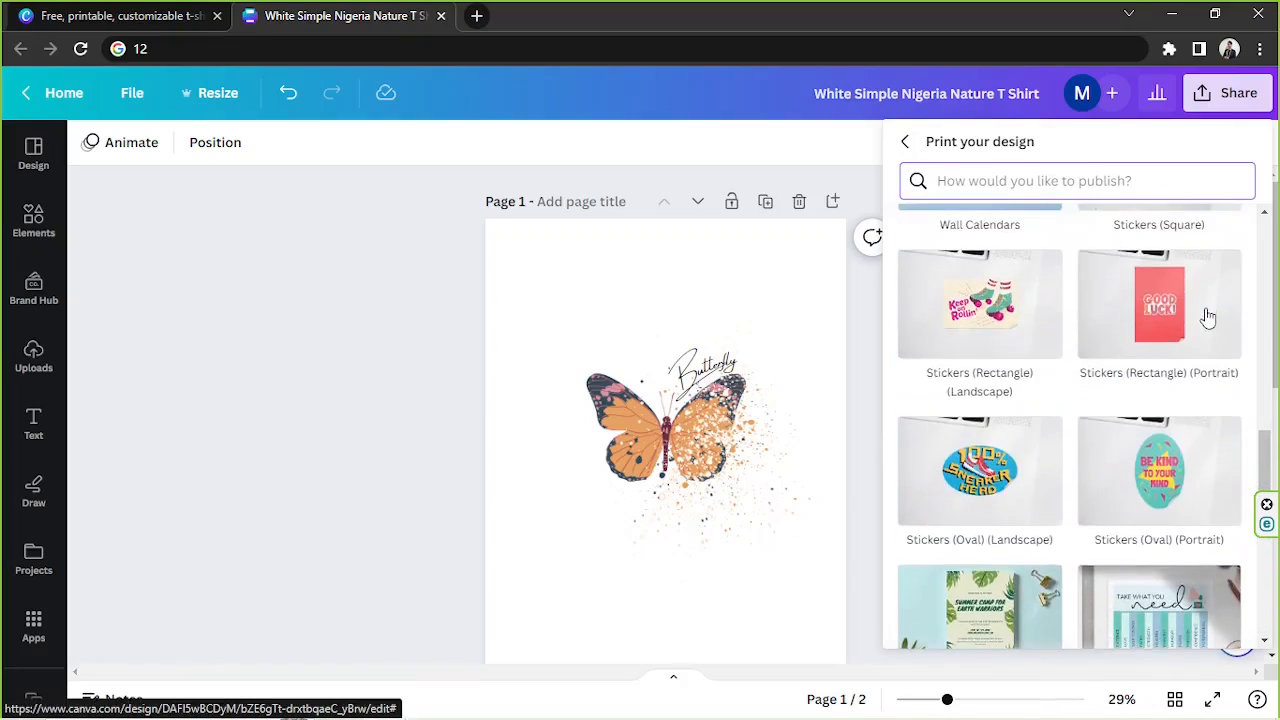
scroll("down", 3)
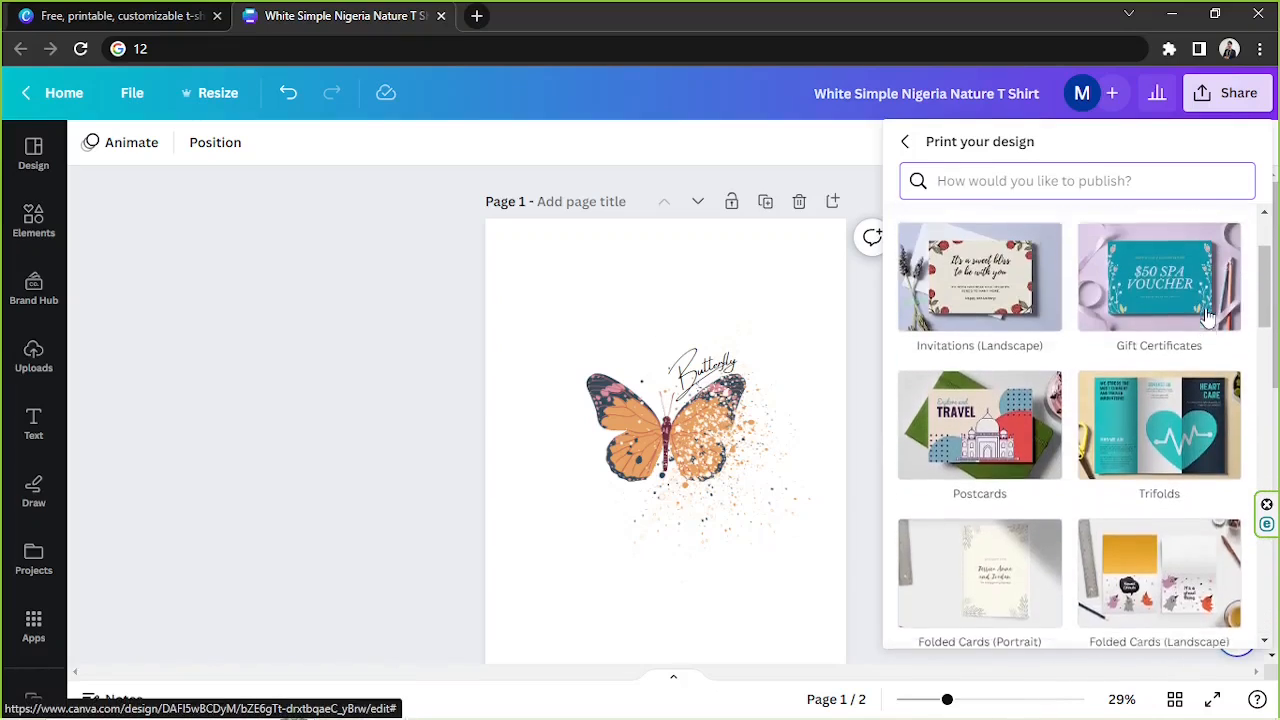
scroll("up", 3)
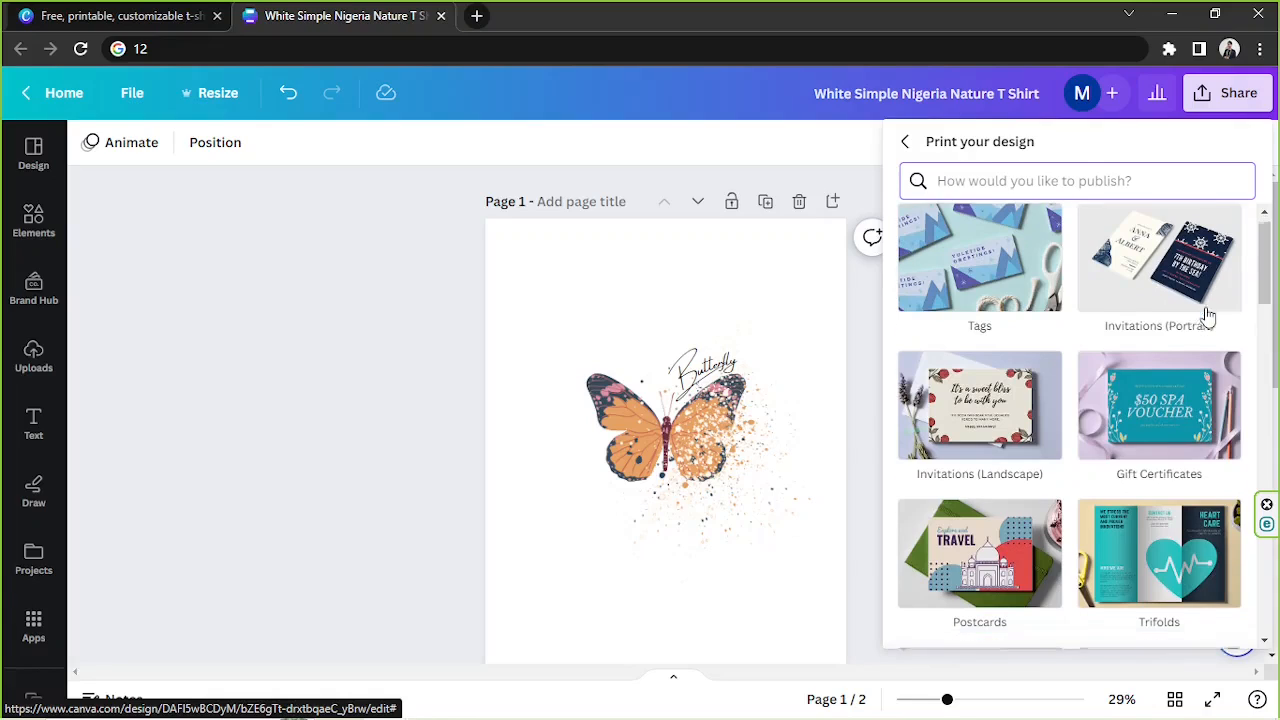
scroll("down", 3)
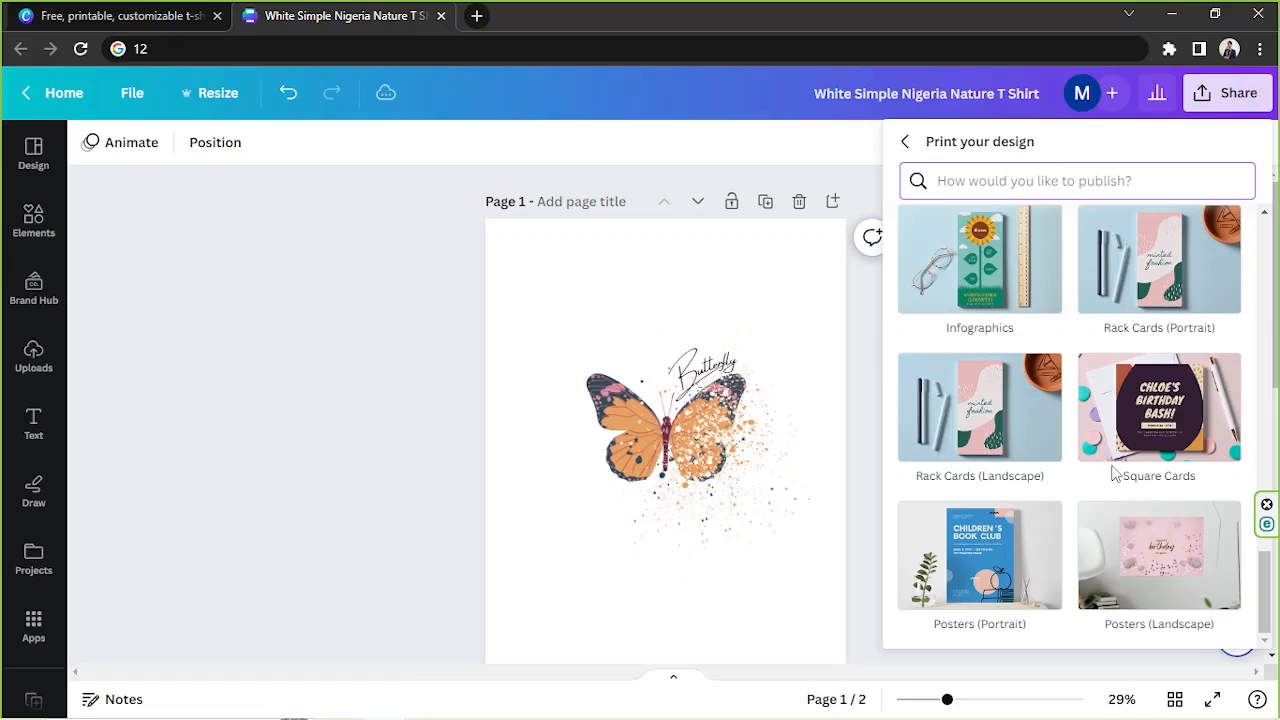
scroll("down", 3)
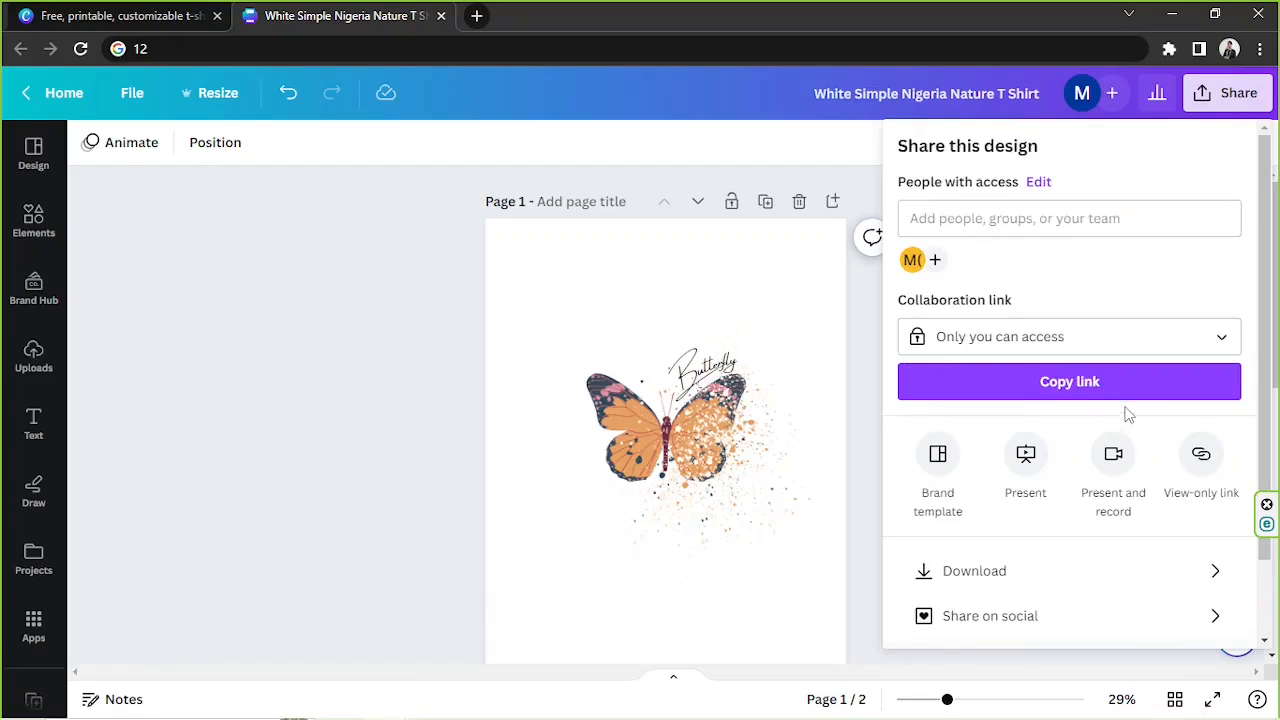
mouse_move(856, 388)
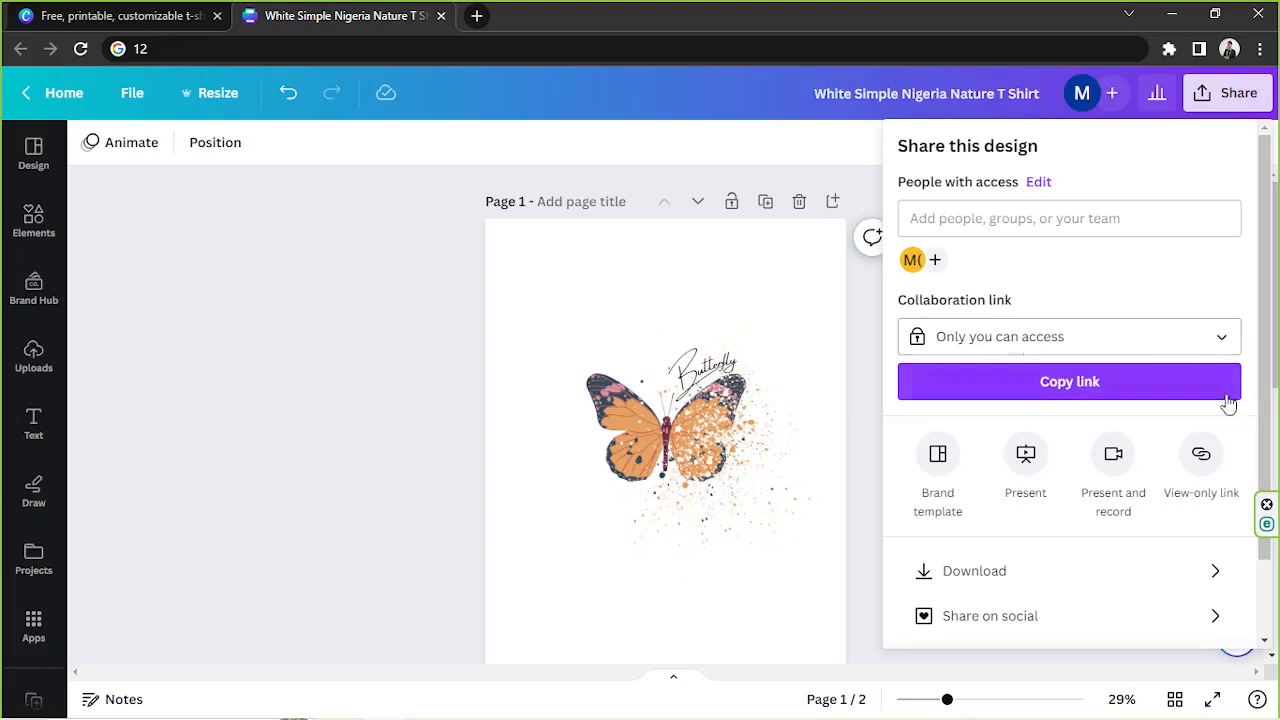
mouse_move(1238, 136)
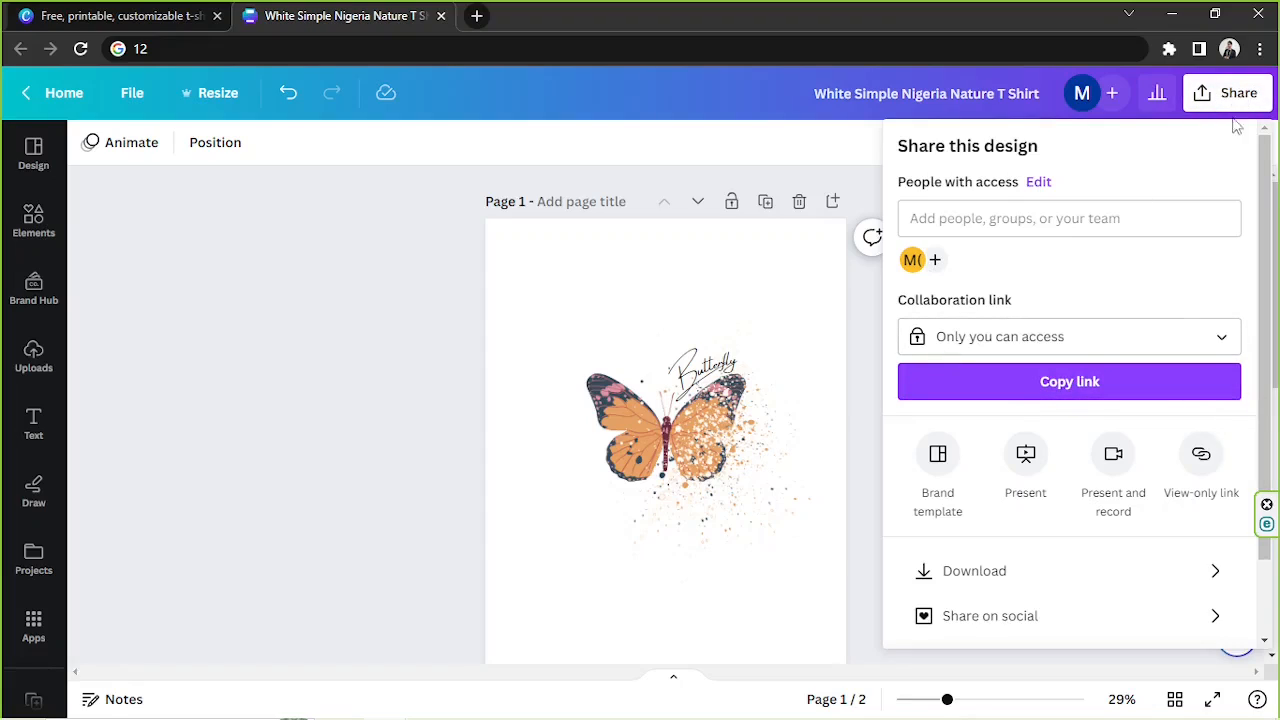
Step: Reach the Download option in the Share menu to show PDF Print settings
scroll("down", 3)
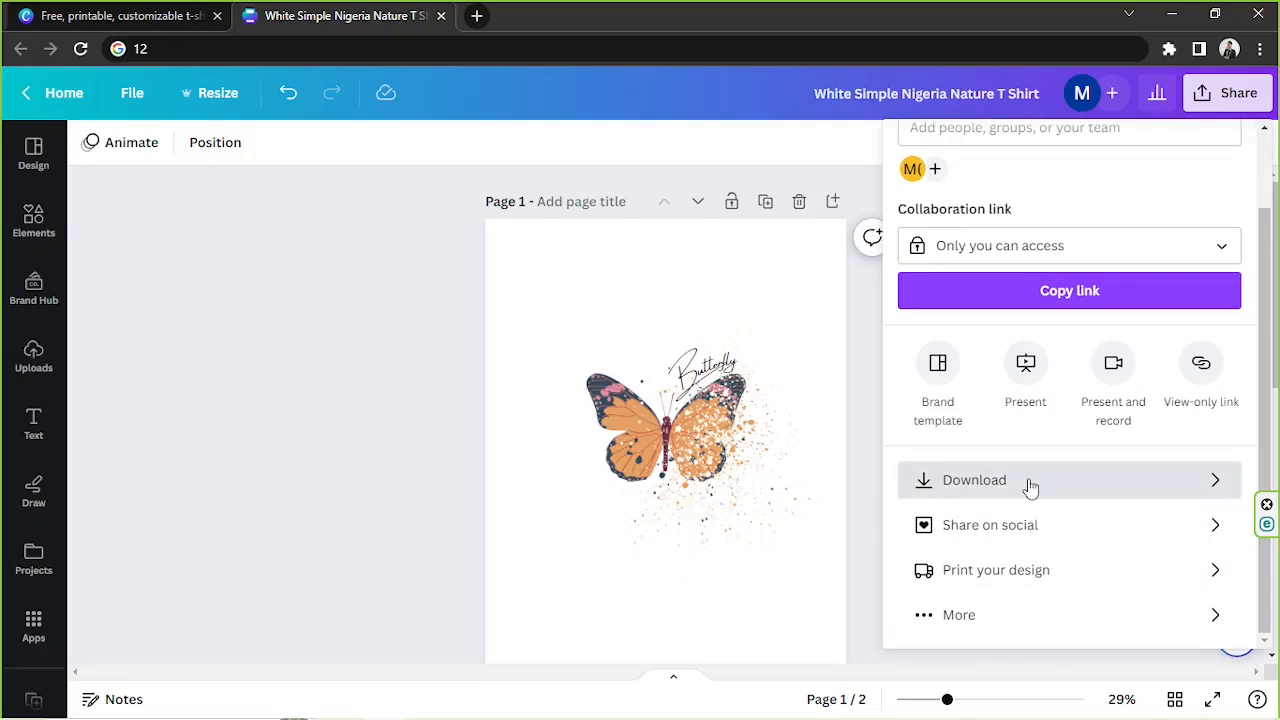
left_click(972, 480)
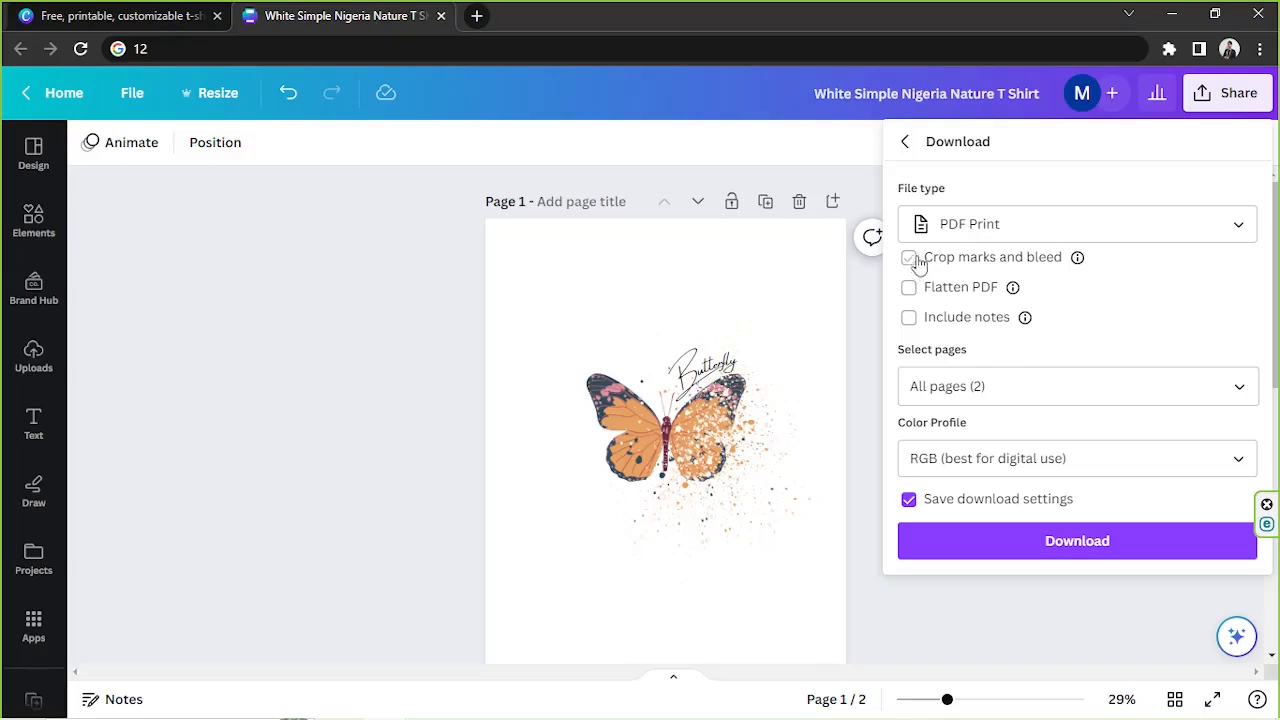
Step: Limit the PDF Print download to Page 1 only
left_click(908, 256)
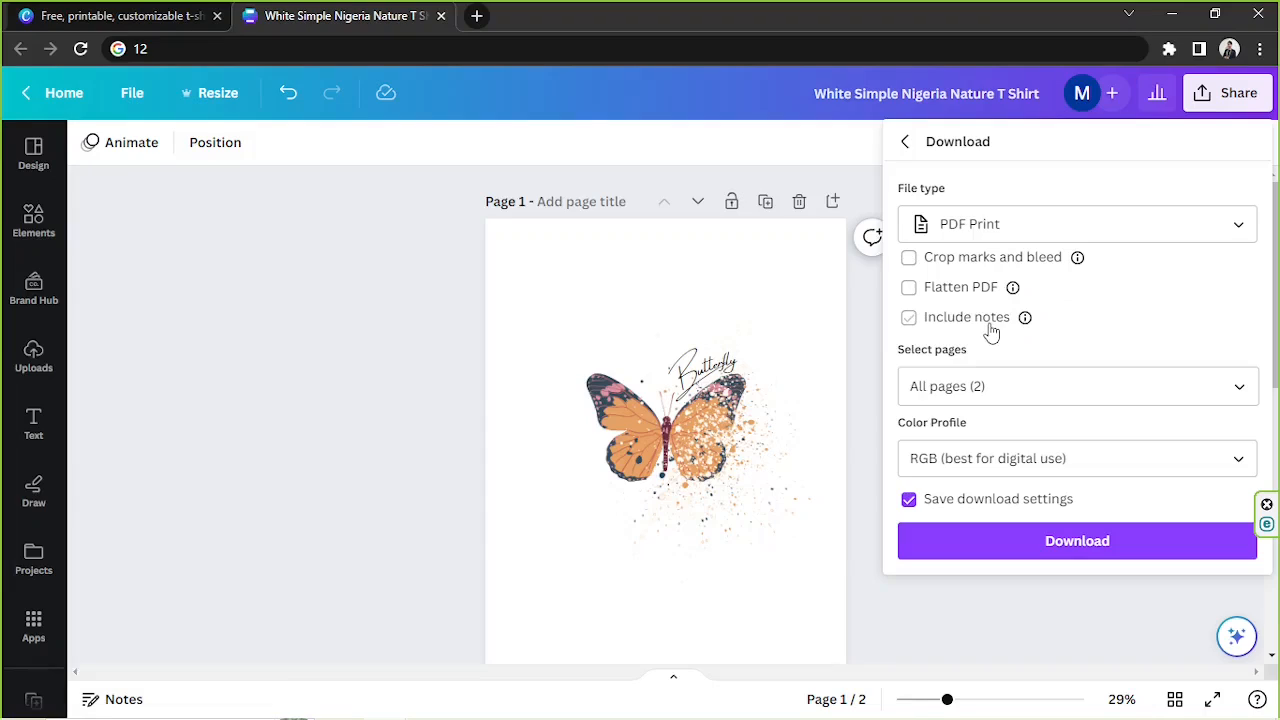
left_click(1076, 386)
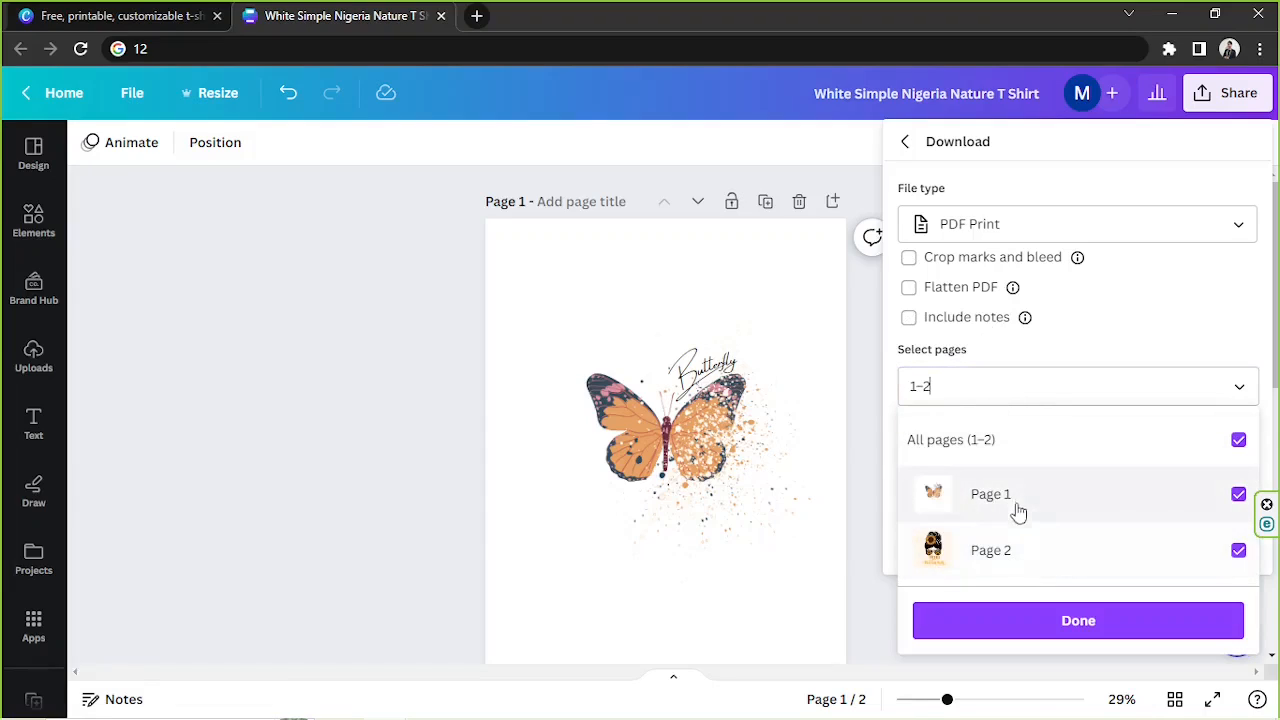
left_click(1238, 440)
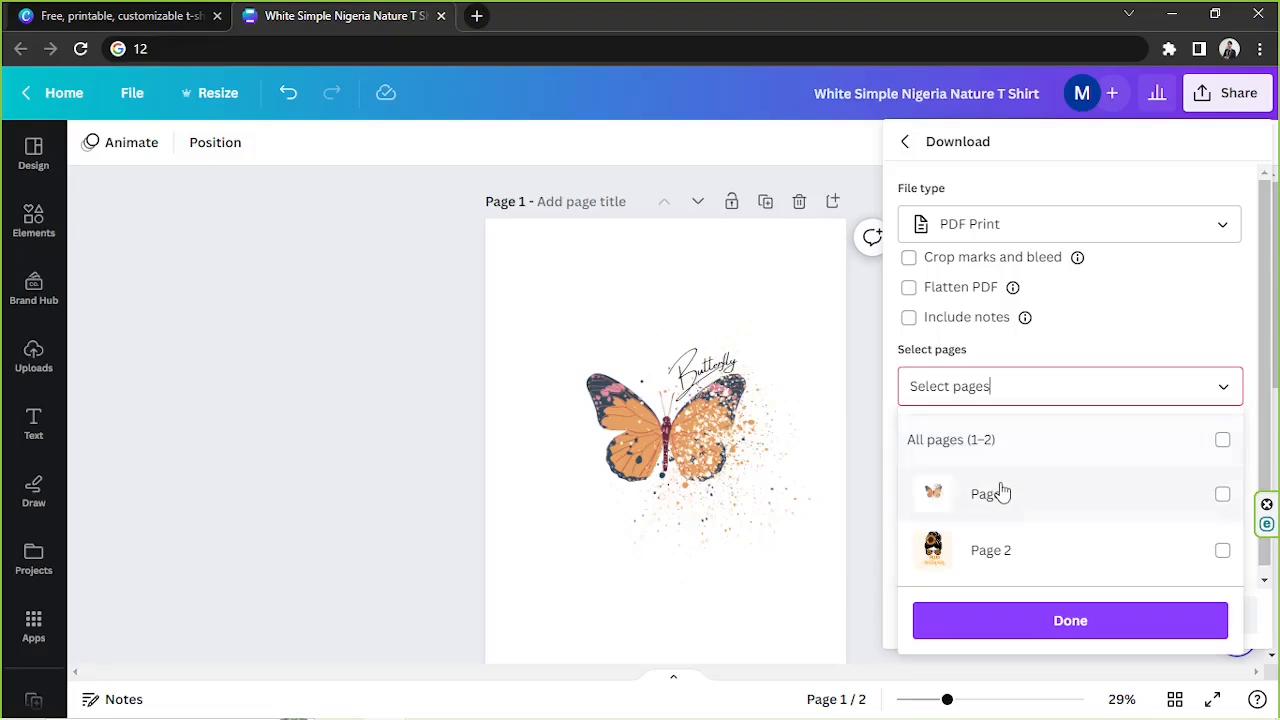
left_click(990, 492)
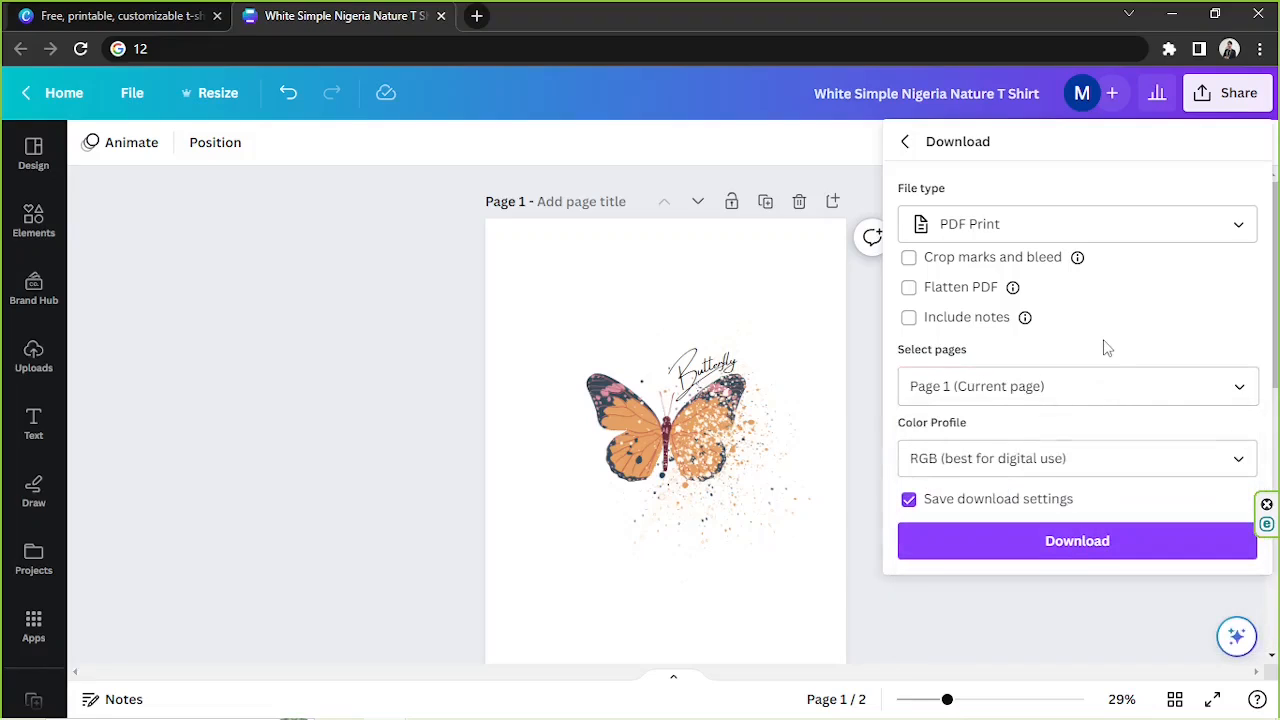
mouse_move(1018, 420)
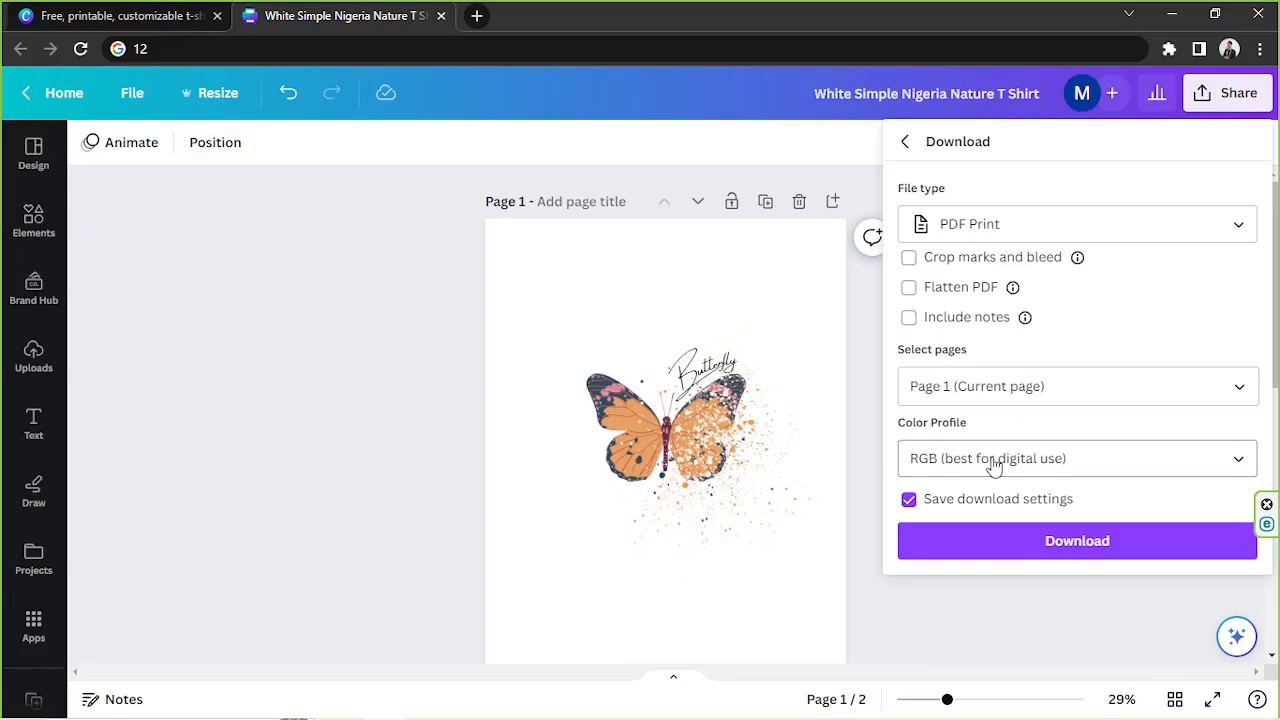
Step: Choose the CMYK colour profile for professional printing
left_click(1076, 458)
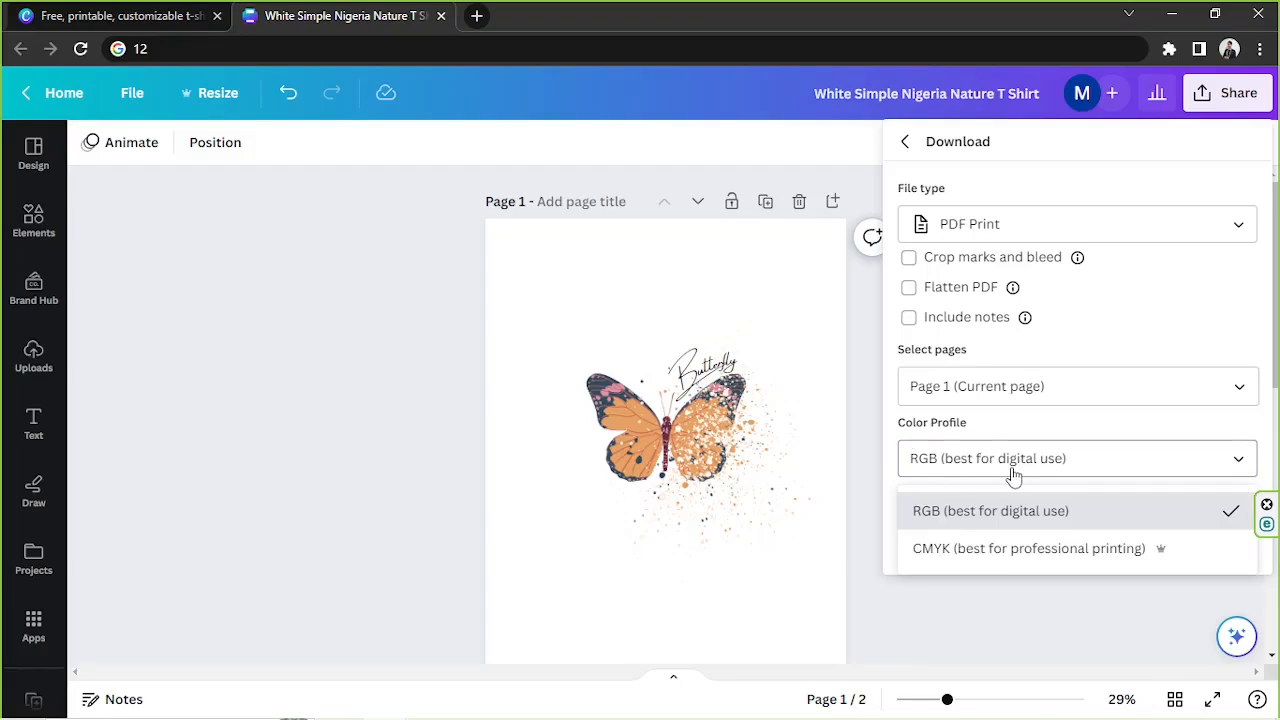
mouse_move(984, 556)
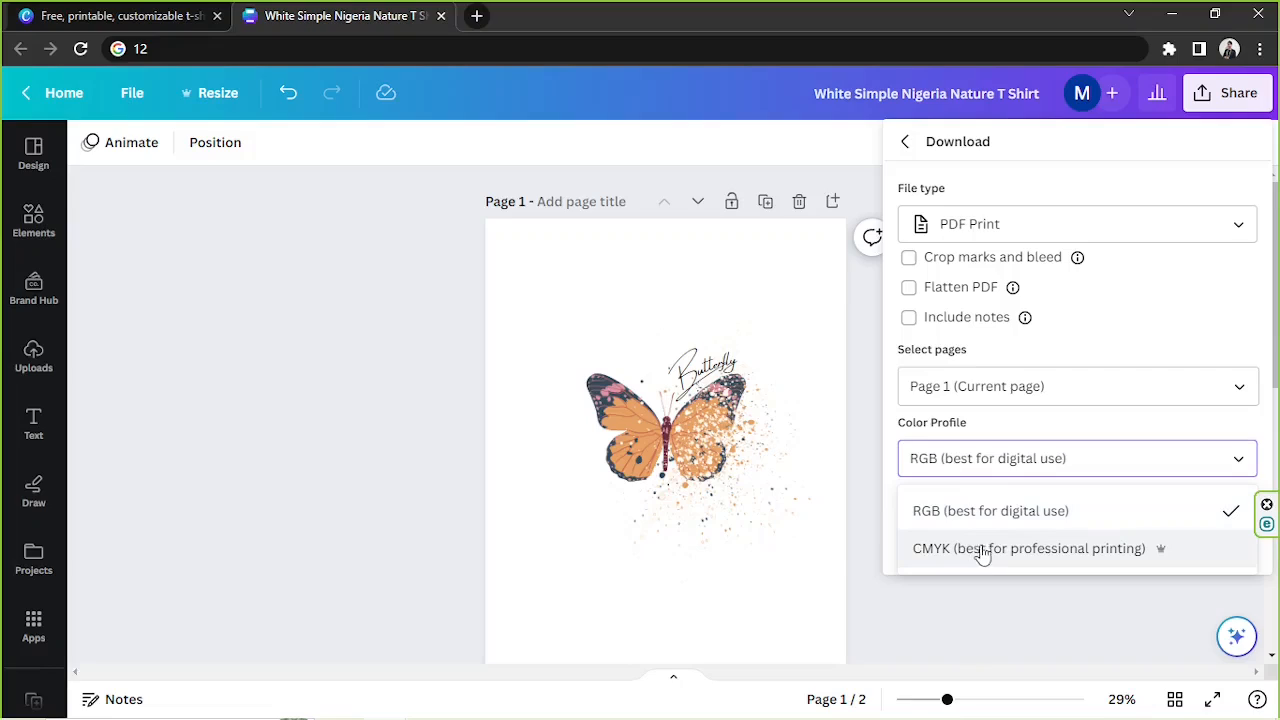
mouse_move(1106, 570)
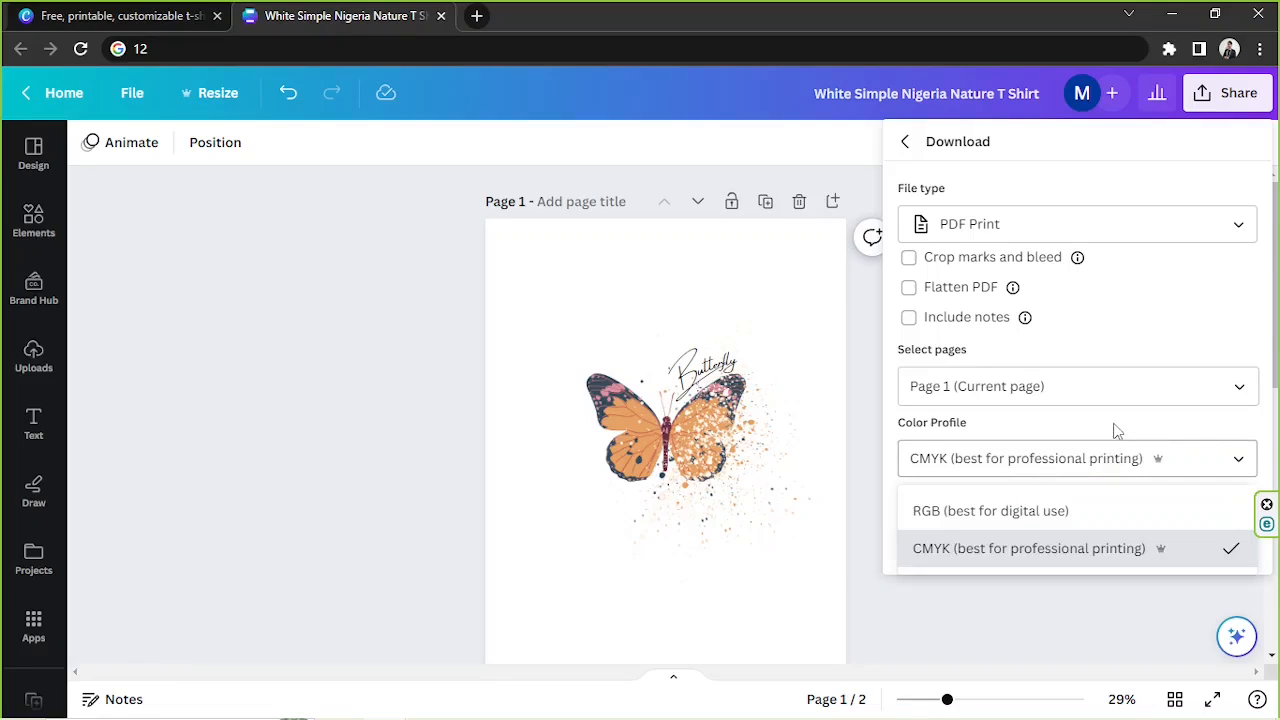
mouse_move(1128, 430)
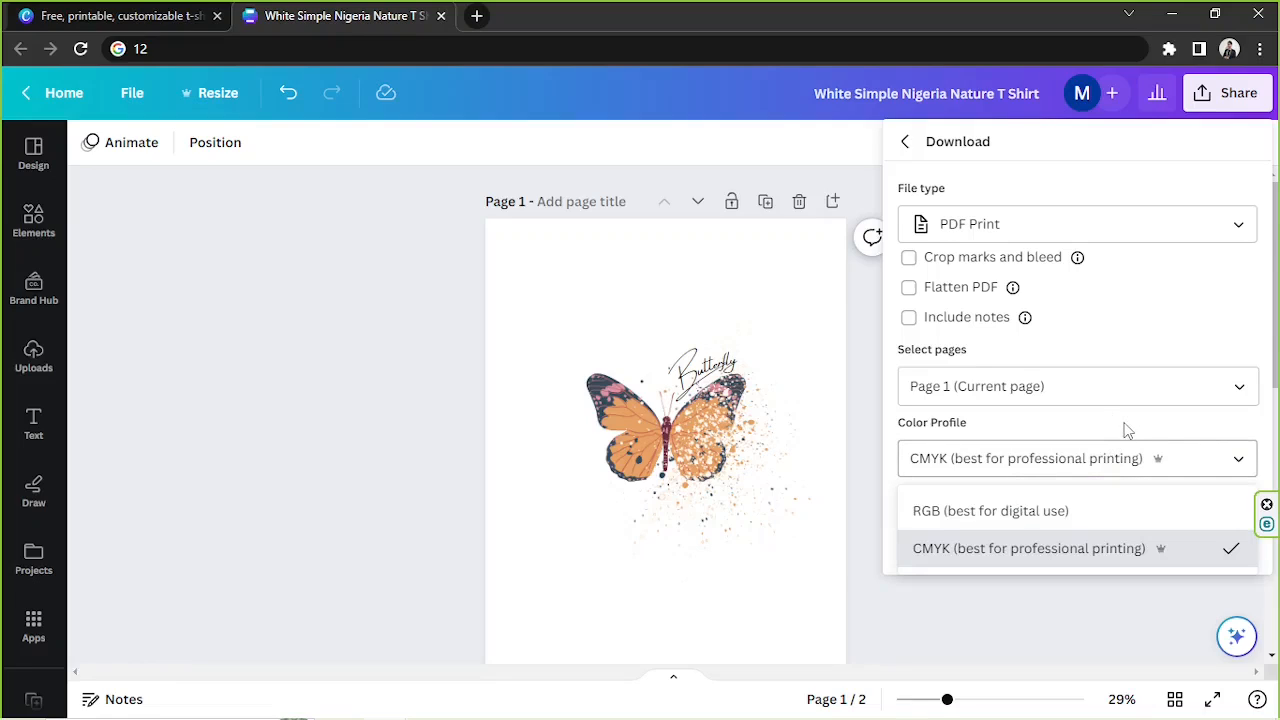
mouse_move(1076, 556)
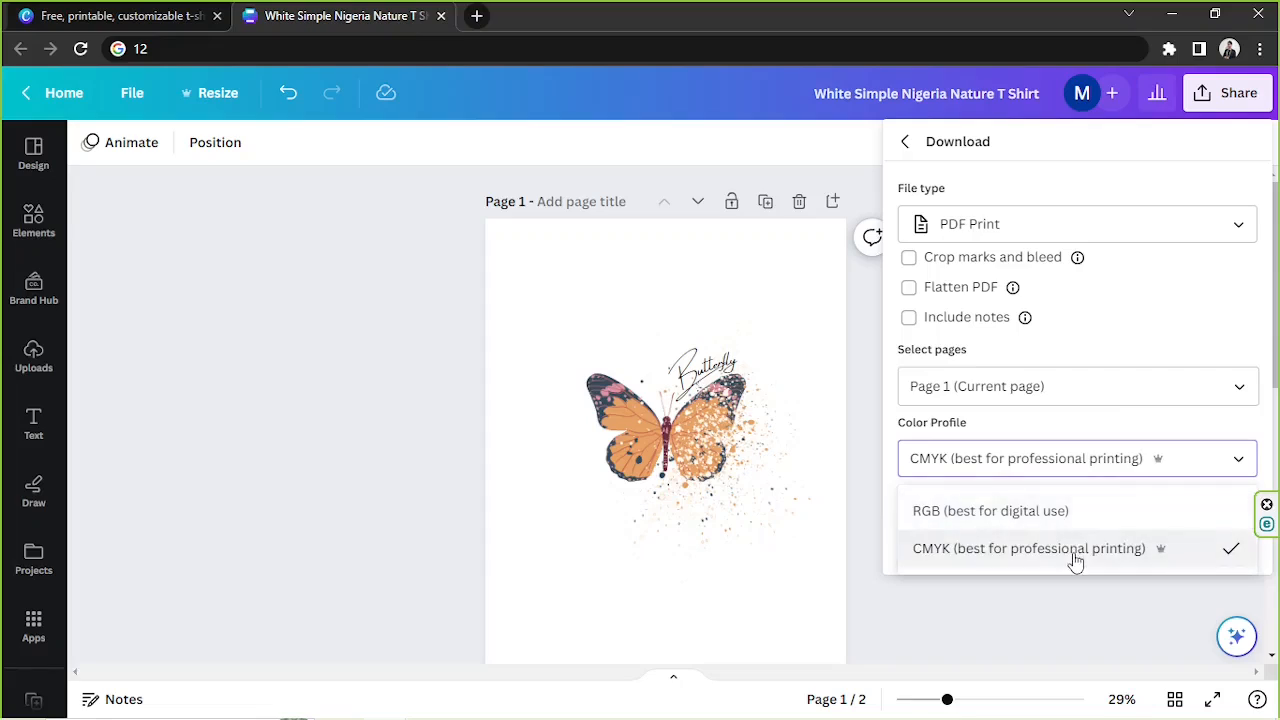
left_click(1028, 548)
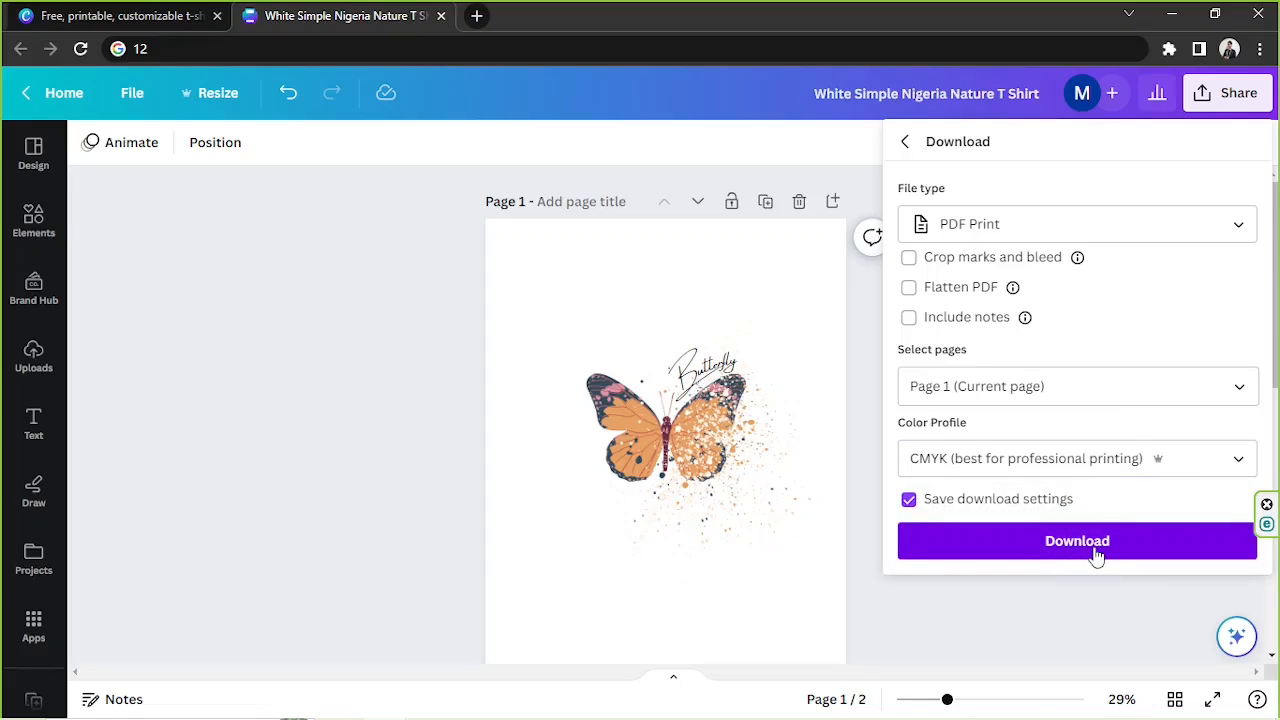
mouse_move(388, 484)
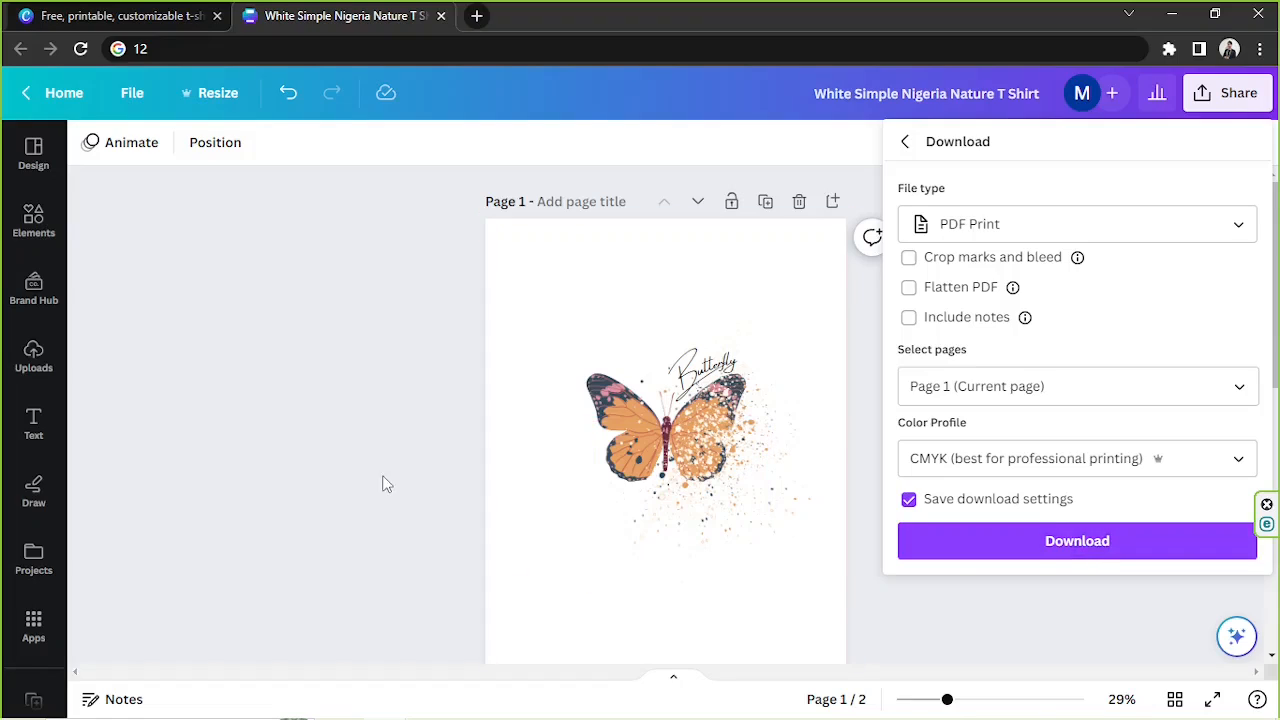